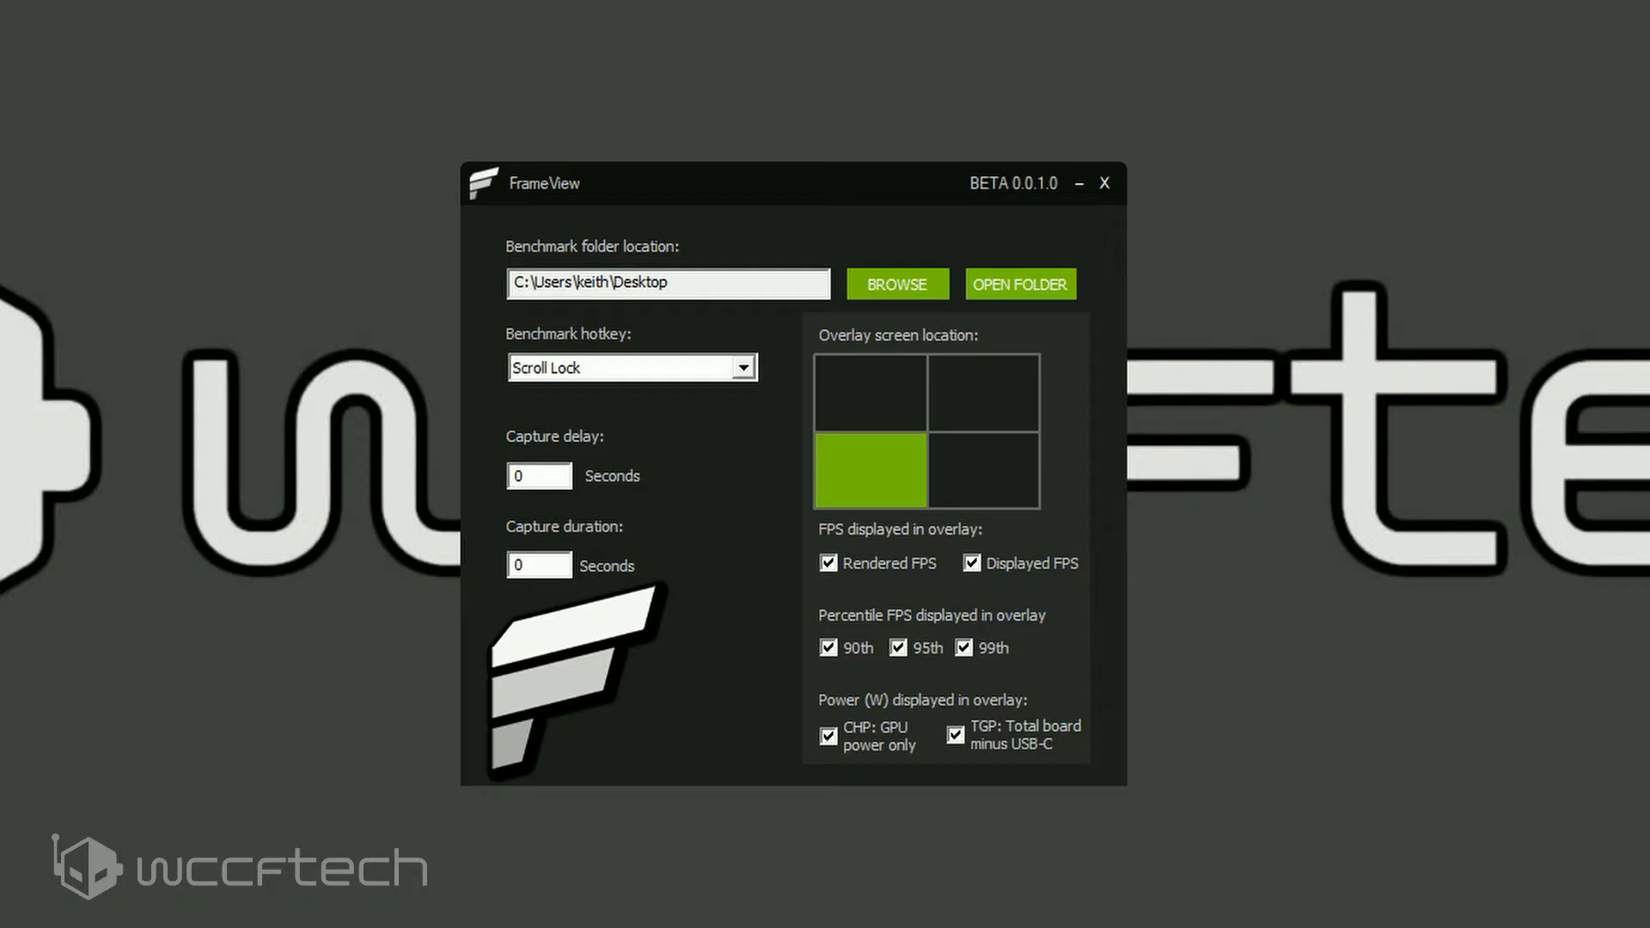
mouse_move(735, 250)
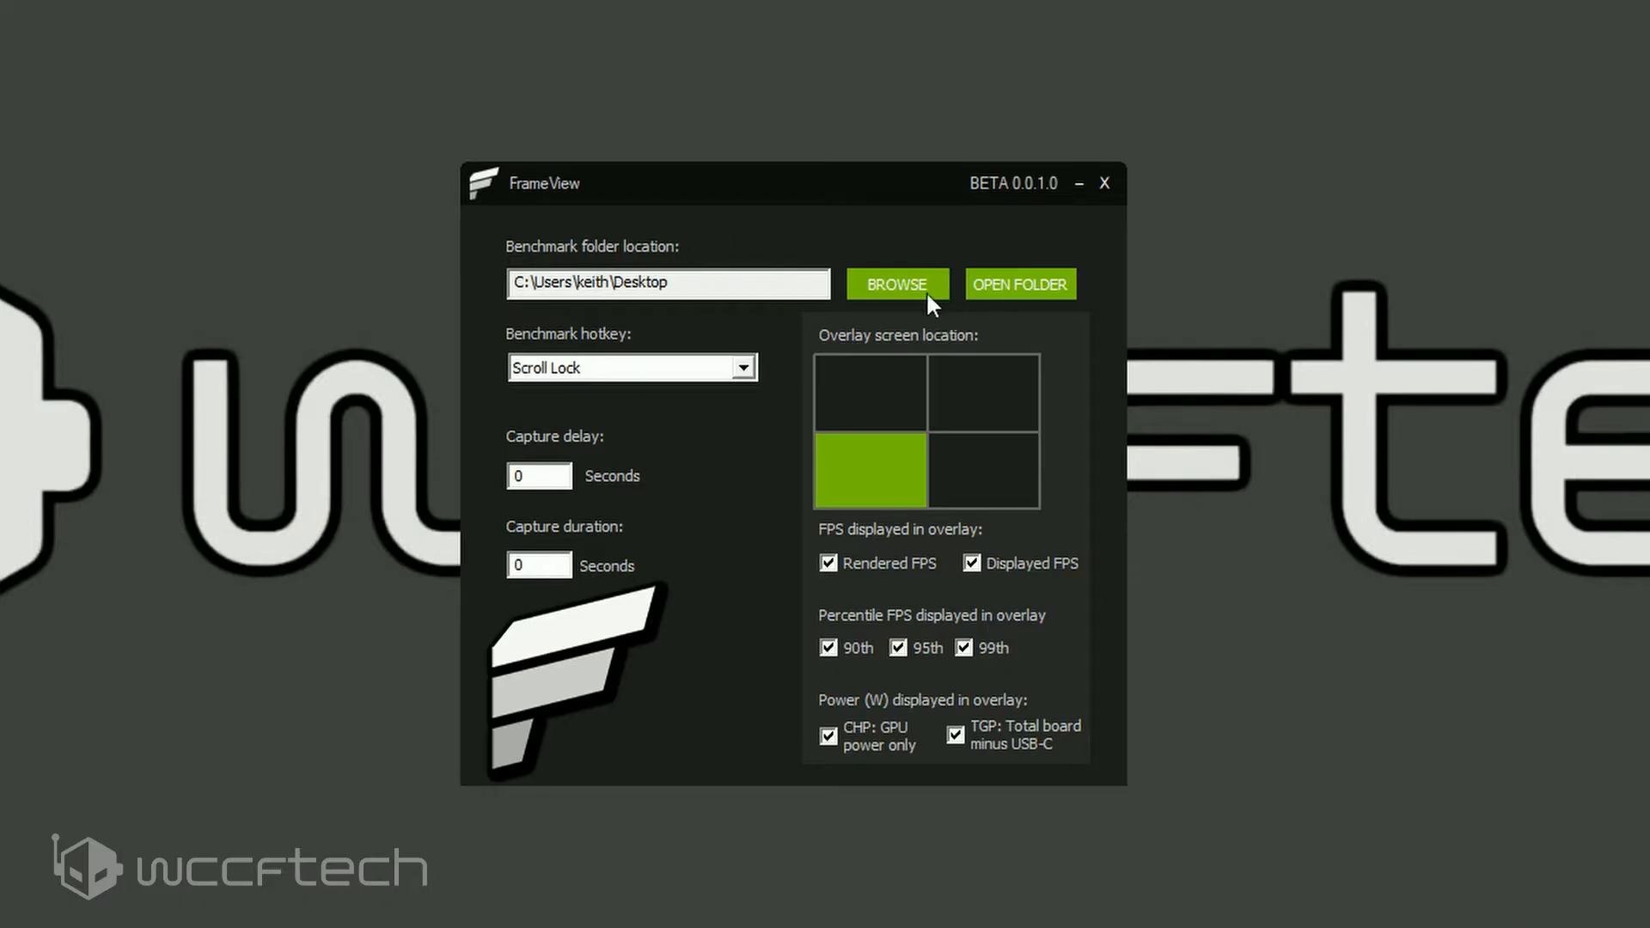
mouse_move(539, 213)
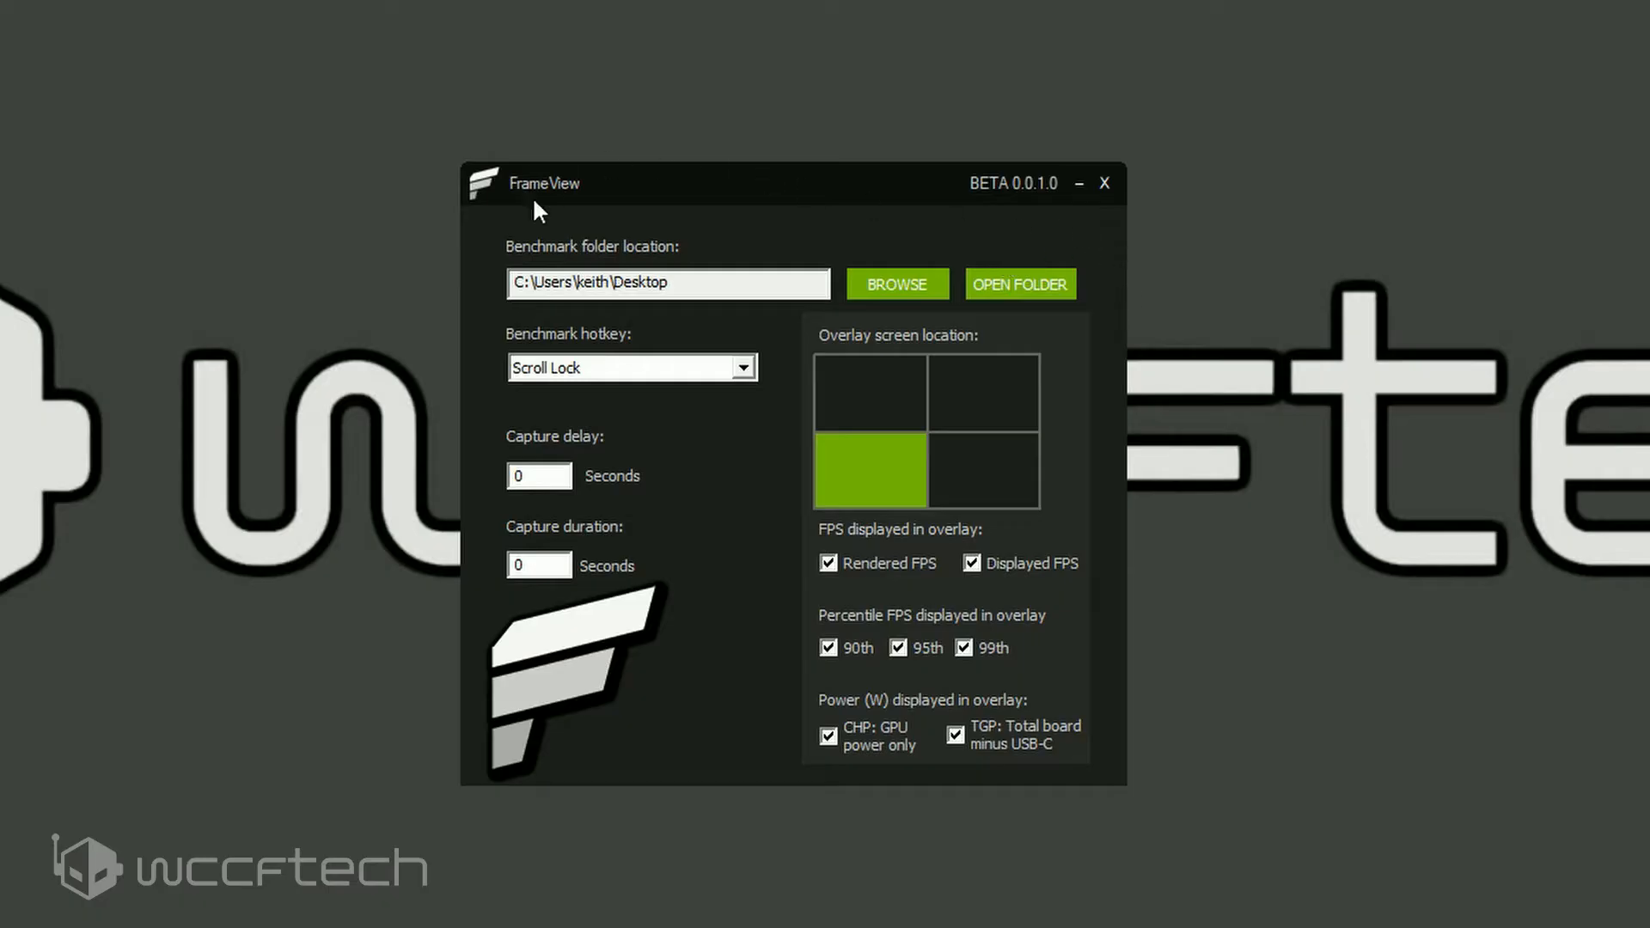
mouse_move(684, 331)
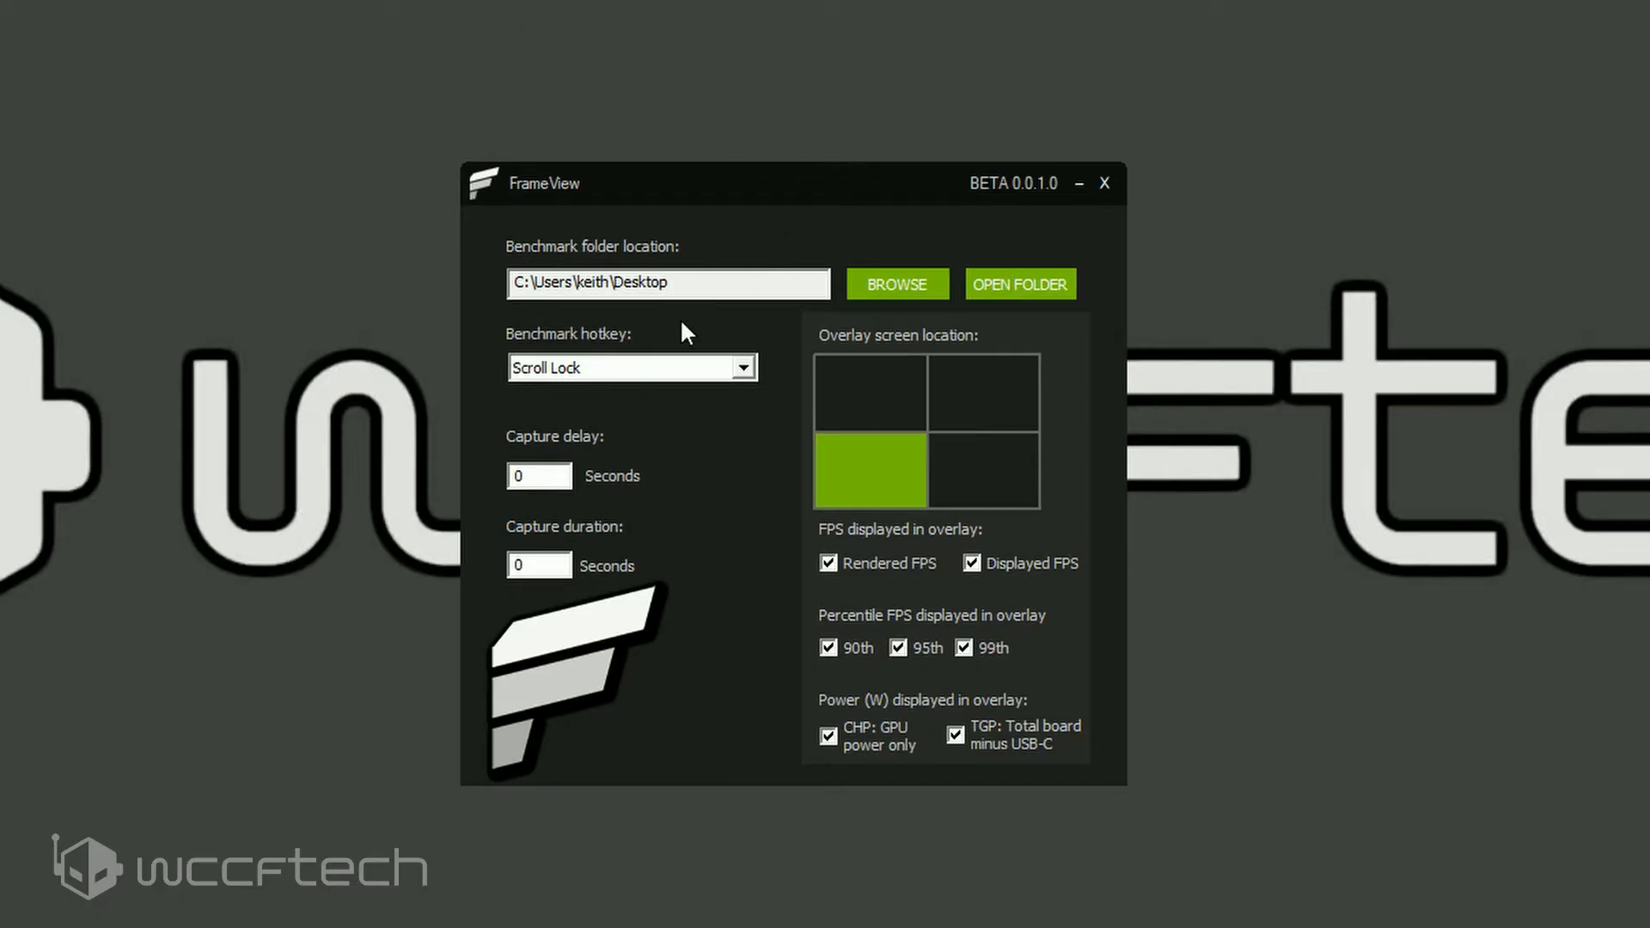
mouse_move(533, 391)
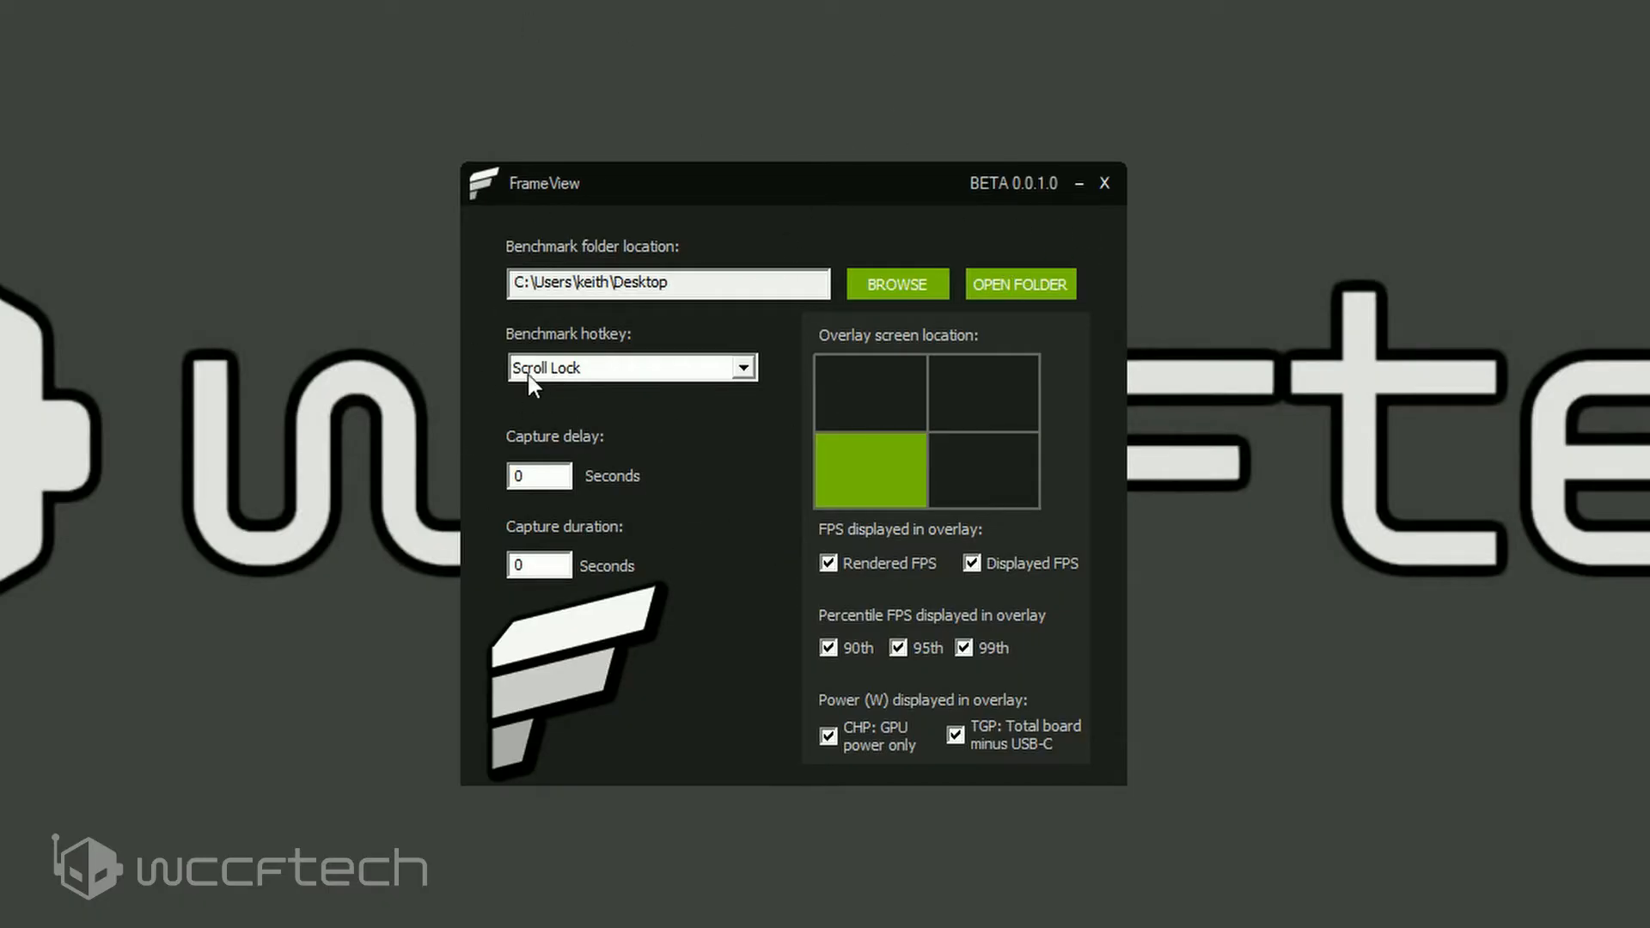
mouse_move(752, 385)
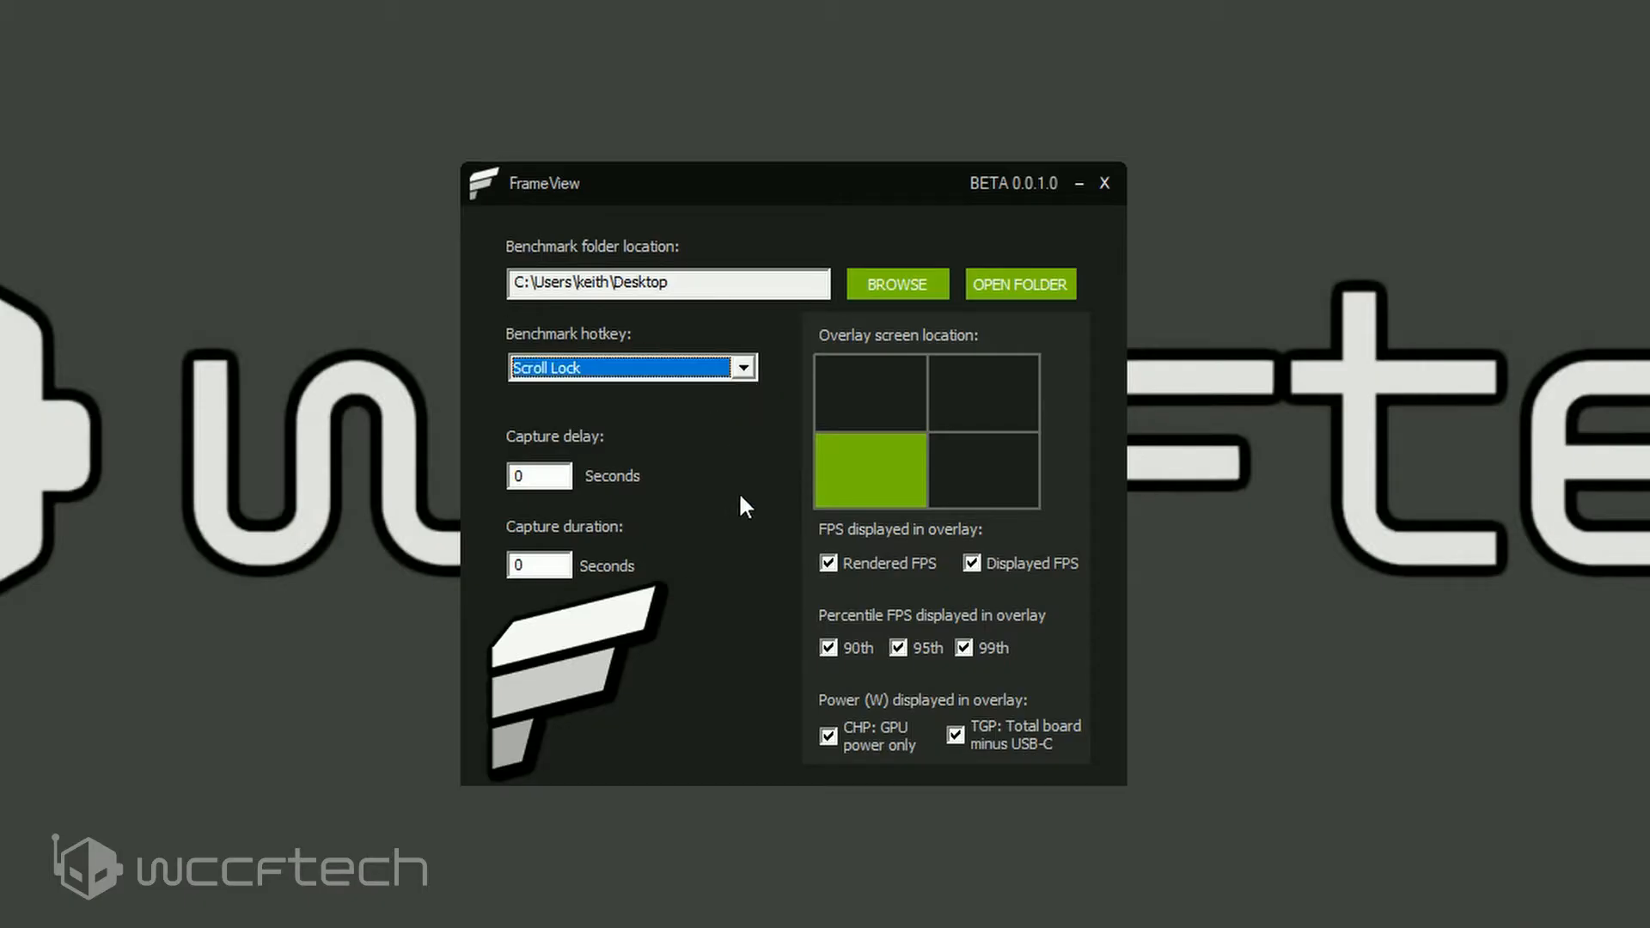
mouse_move(737, 508)
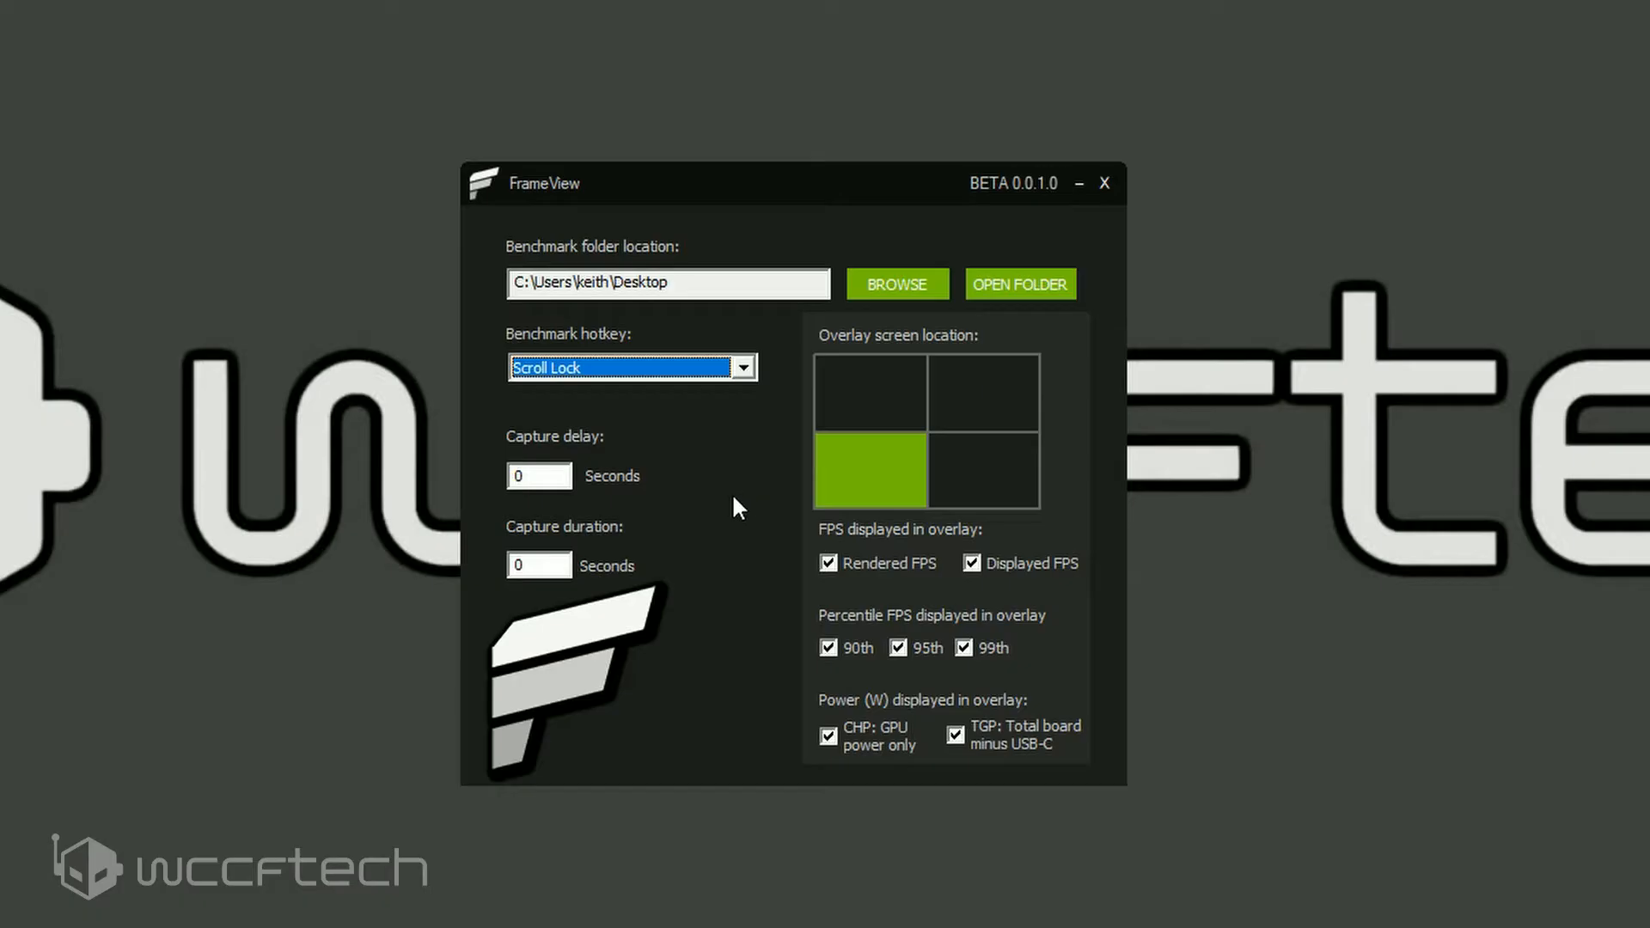
mouse_move(649, 452)
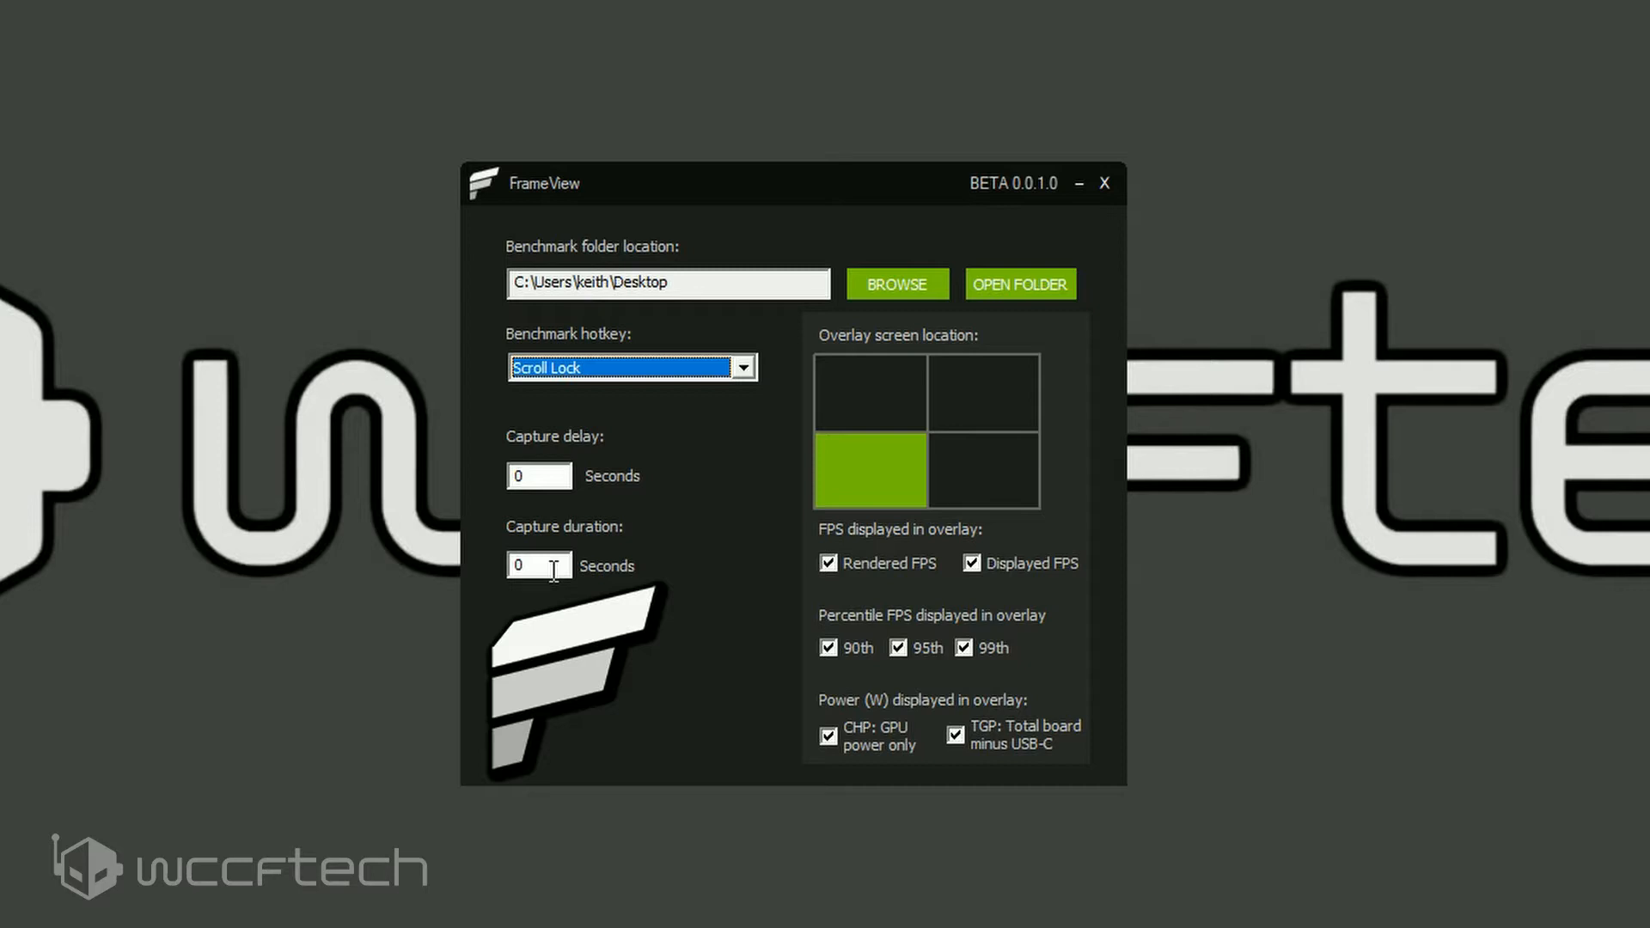
mouse_move(646, 397)
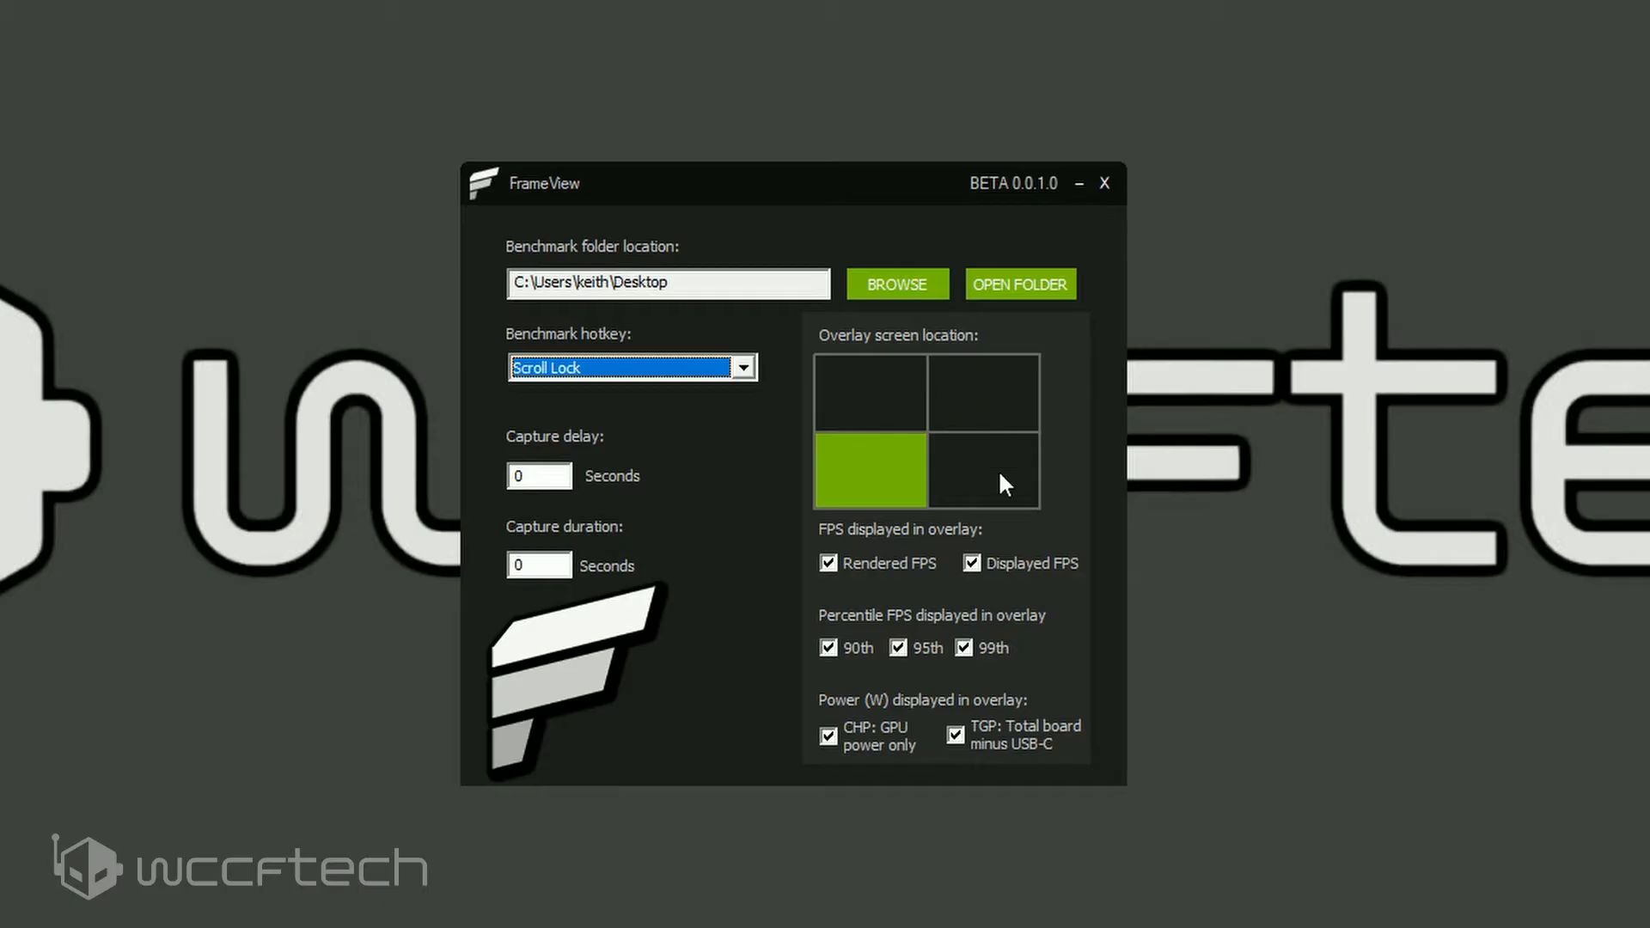
Open the FrameView-ACOdyssey CSV from USB Drive (E:) in Excel.
left_click(869, 392)
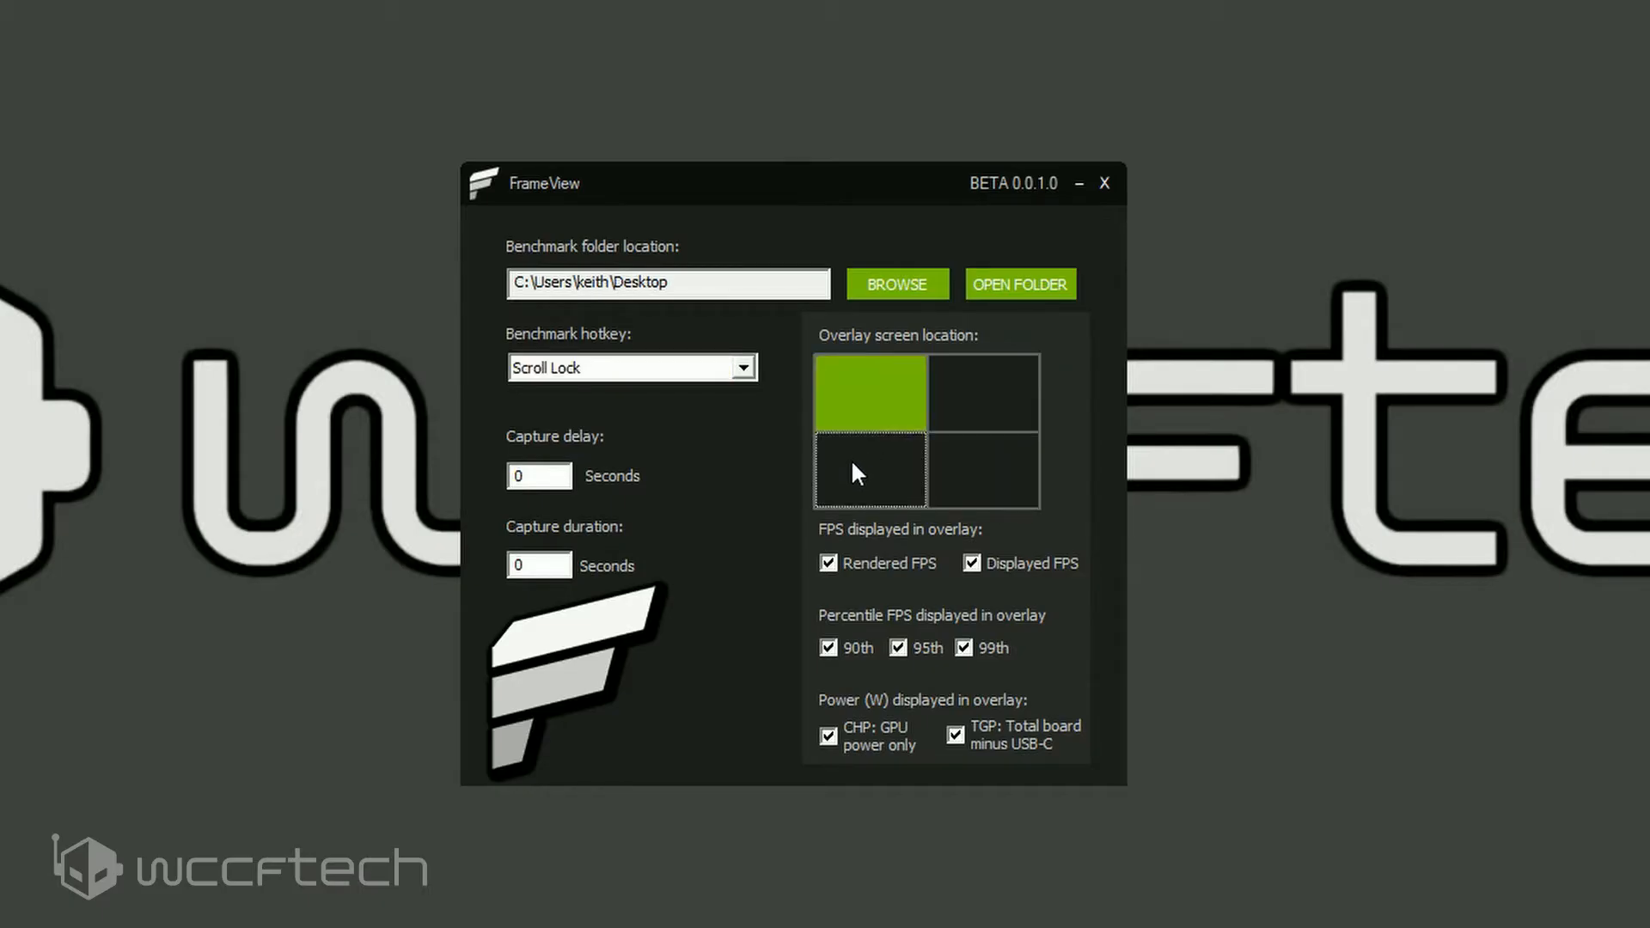
left_click(870, 471)
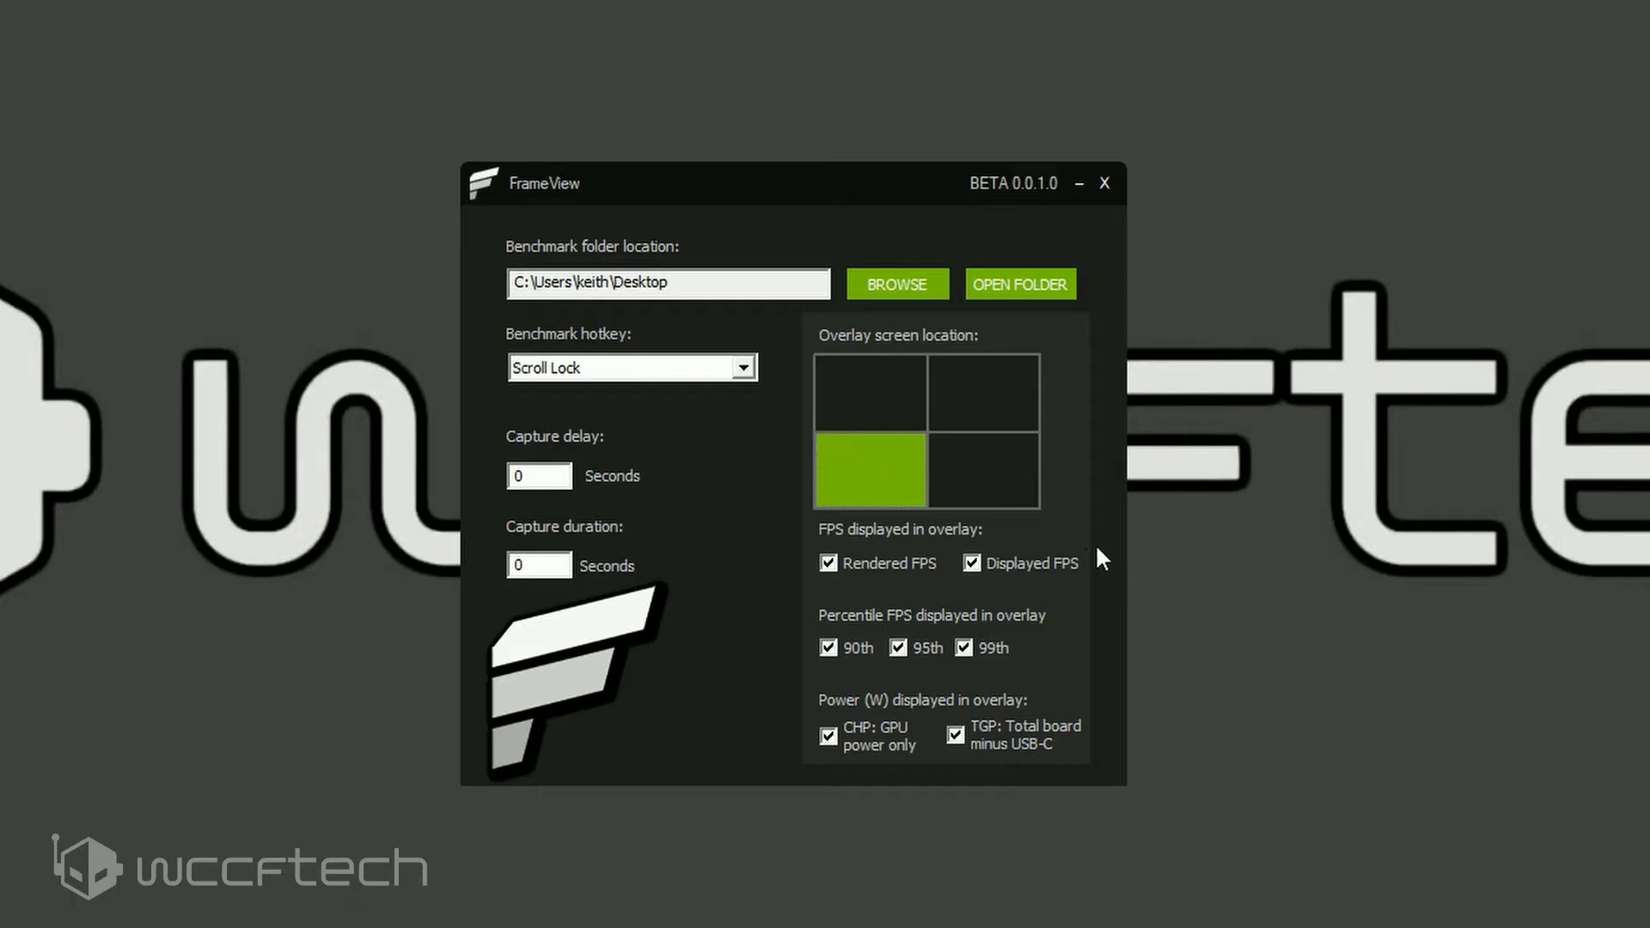
mouse_move(1103, 545)
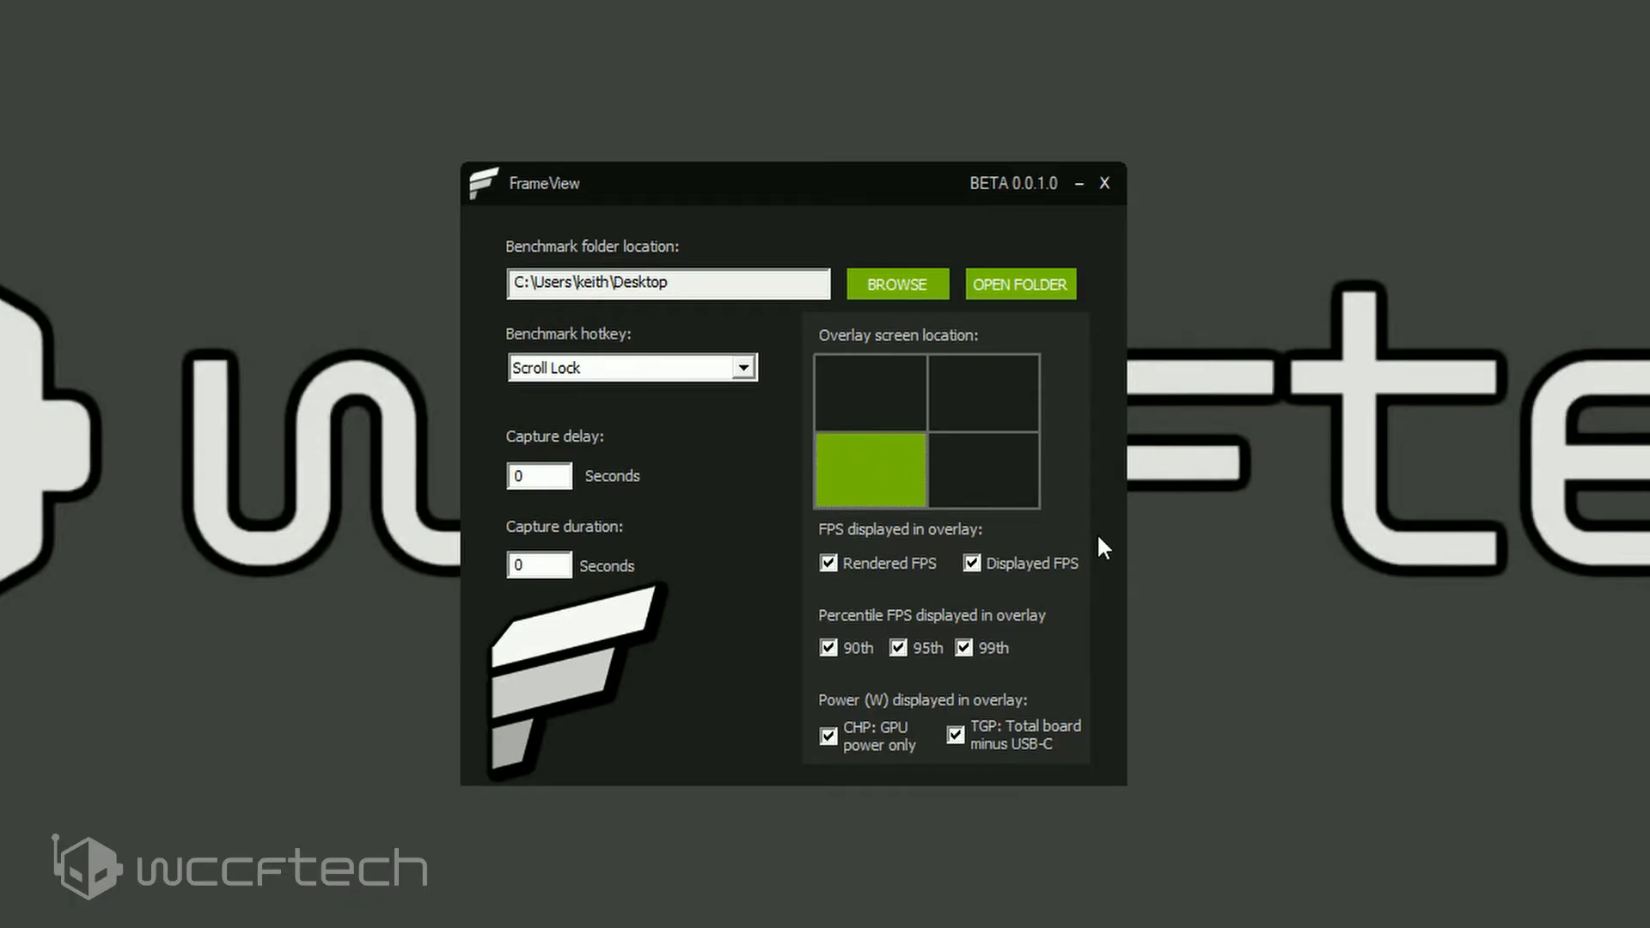
mouse_move(1154, 521)
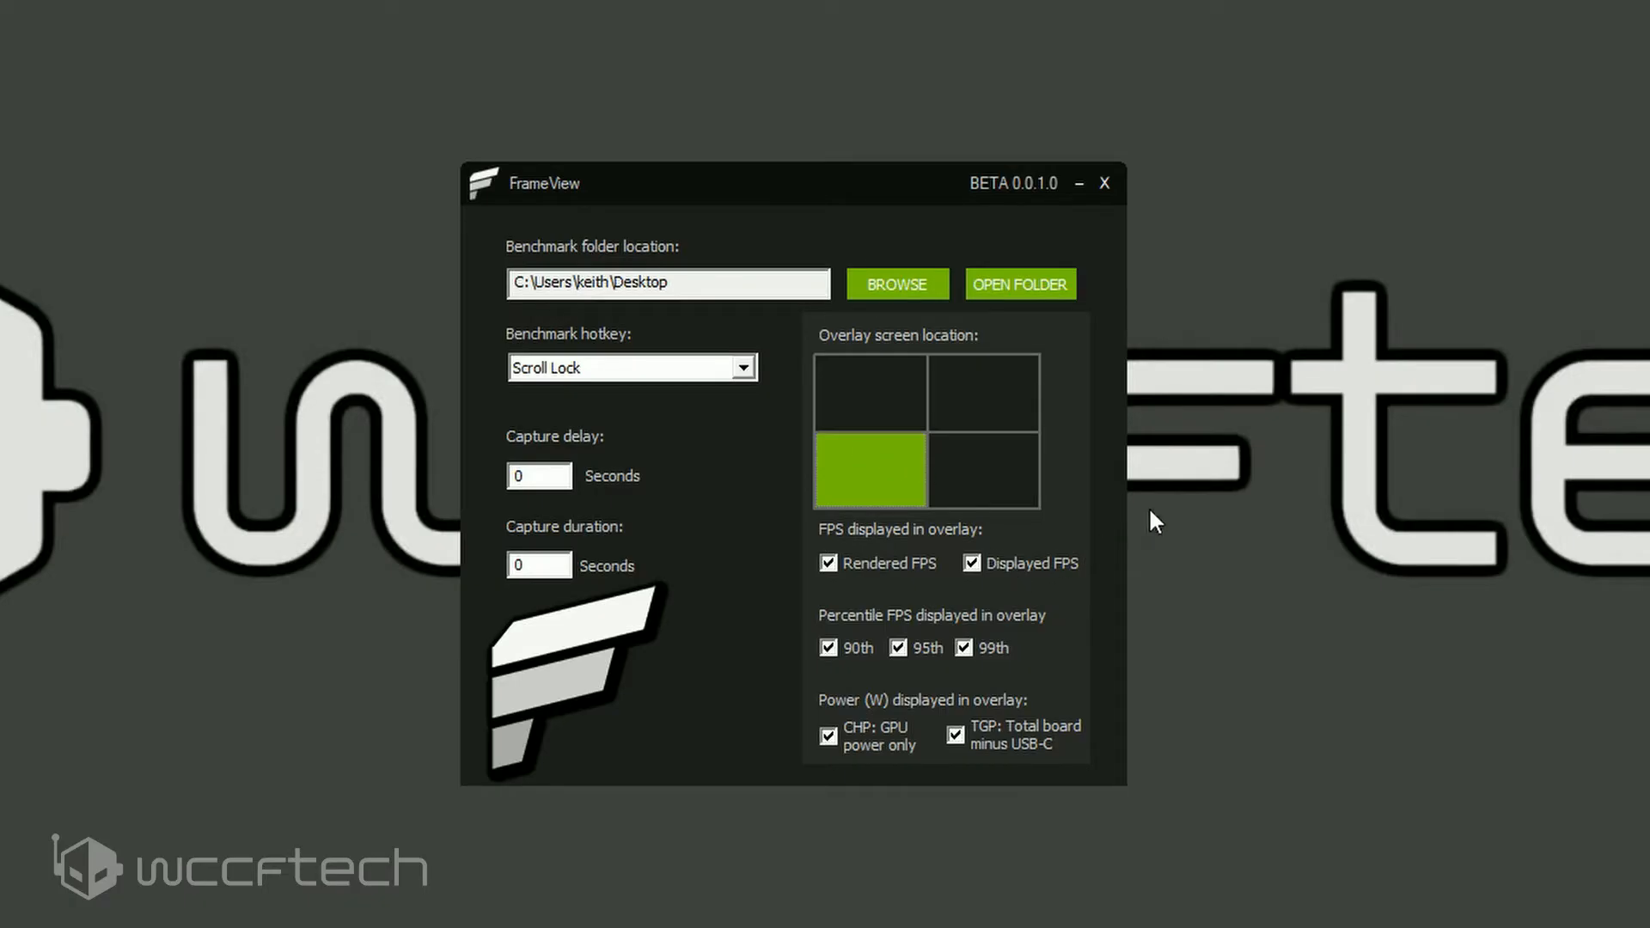
mouse_move(870, 392)
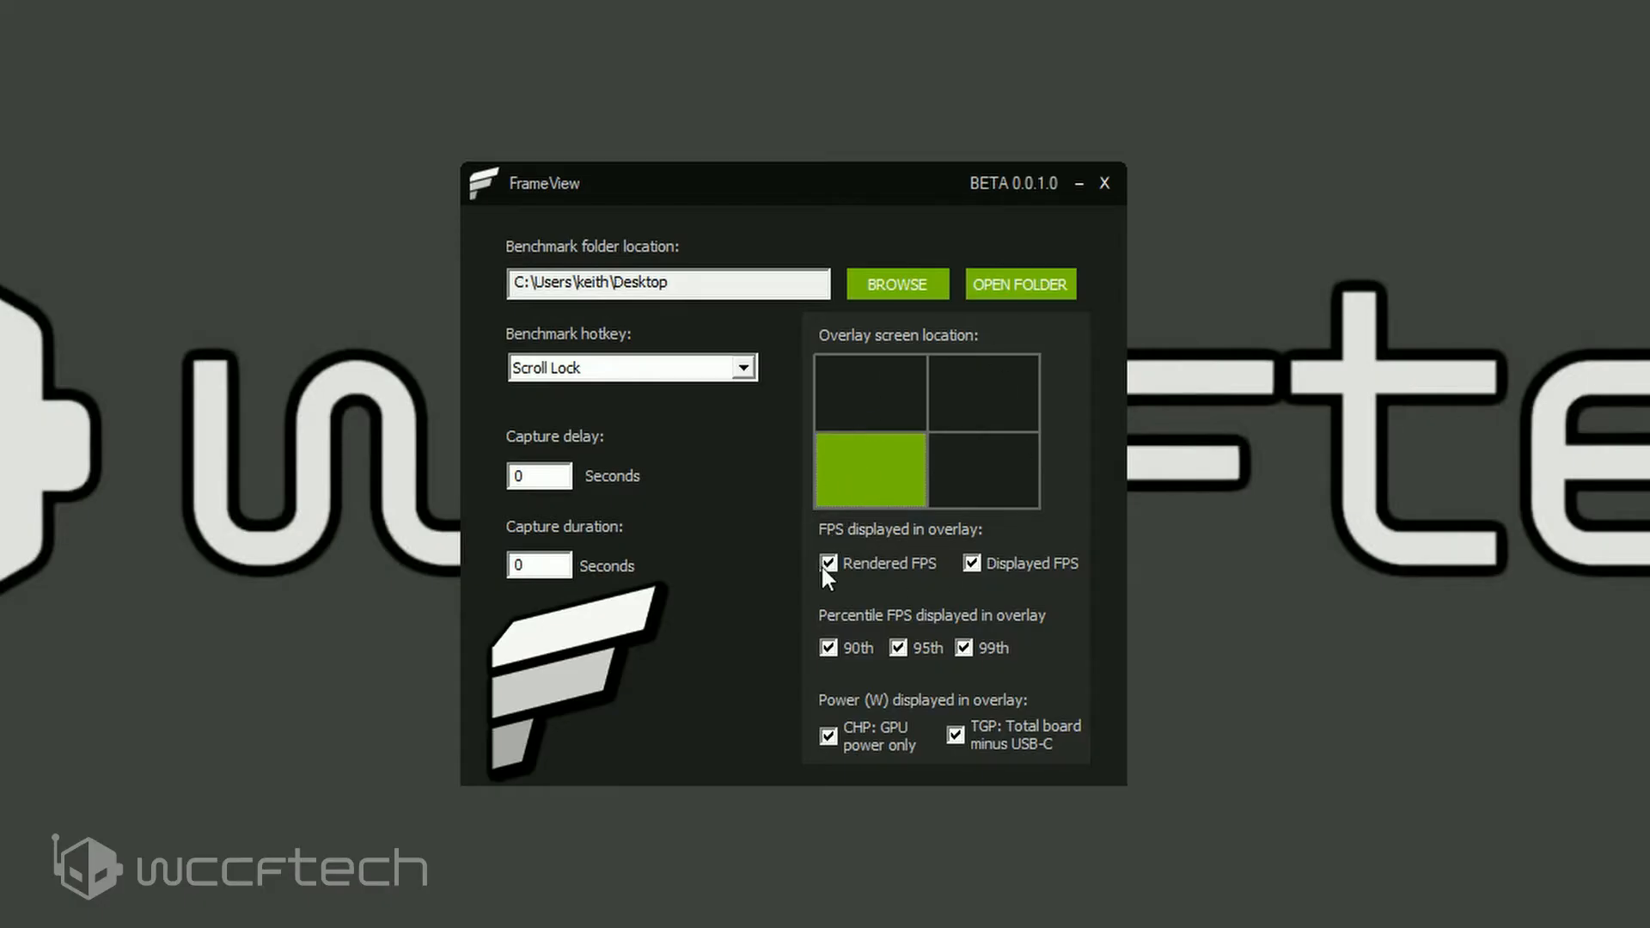
mouse_move(804, 504)
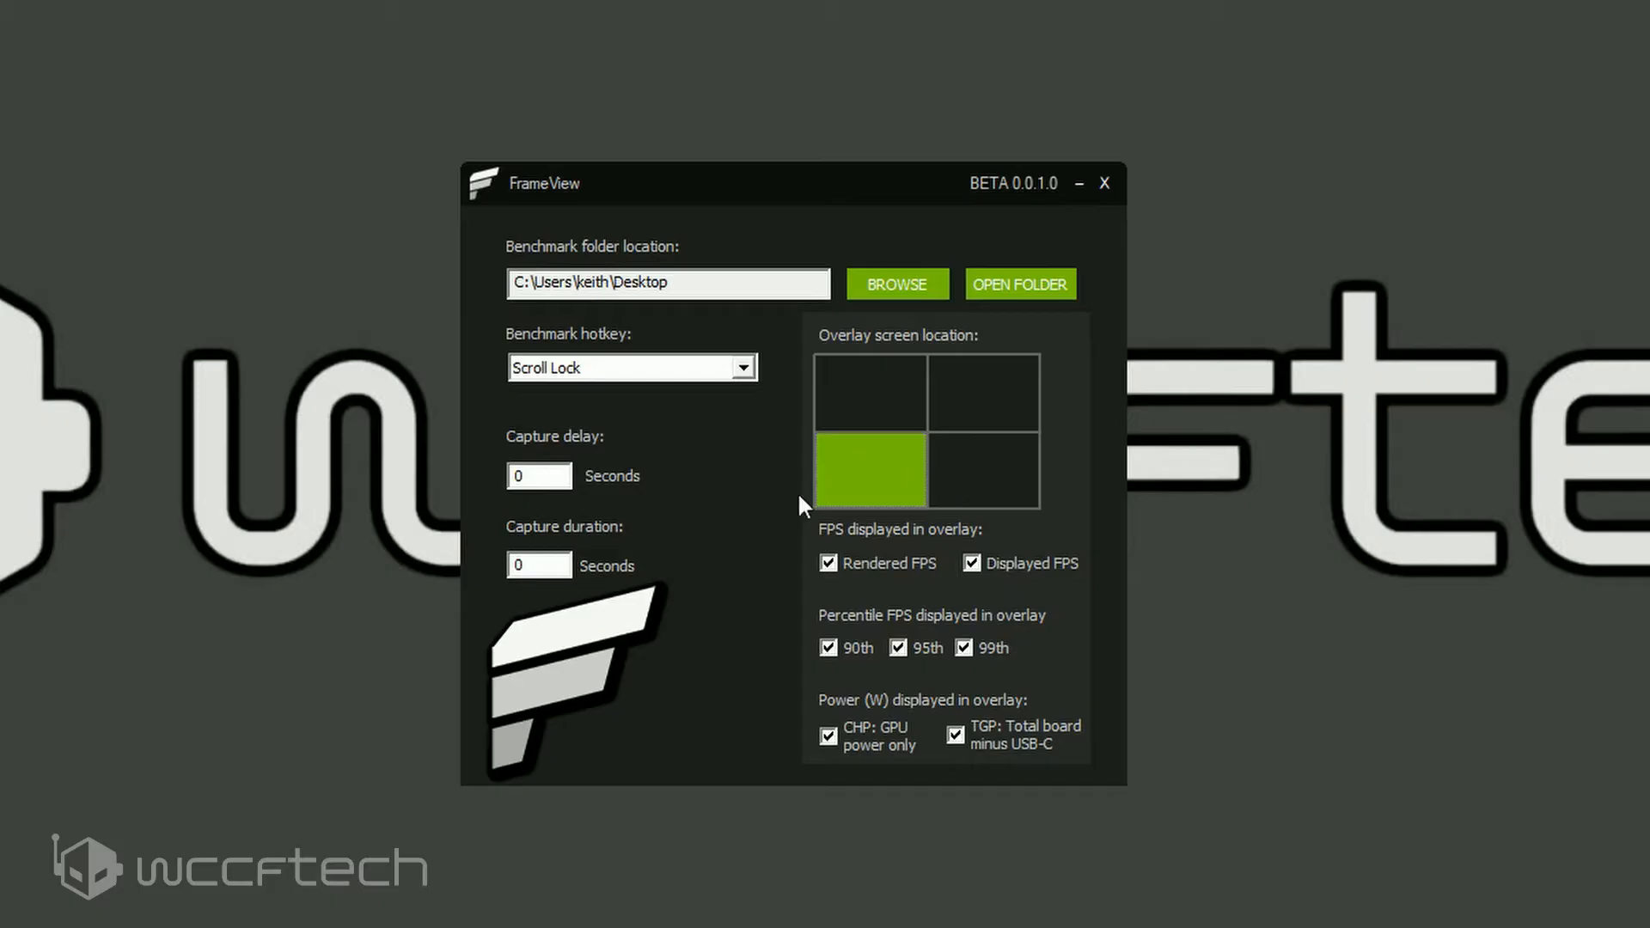
mouse_move(959, 602)
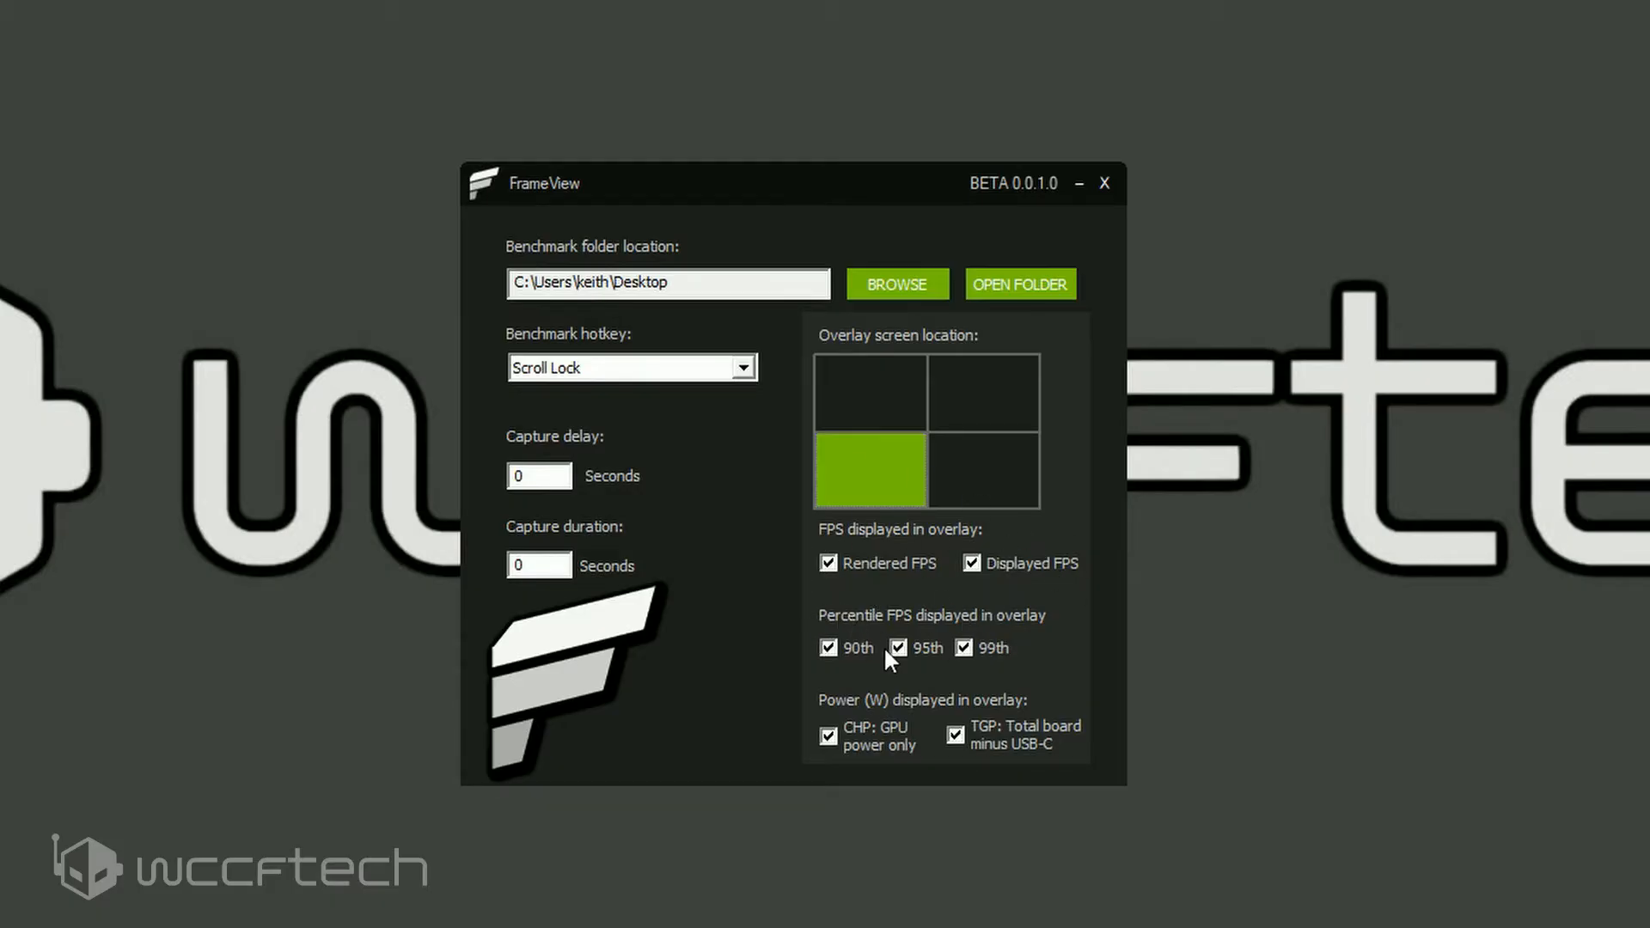
mouse_move(1057, 655)
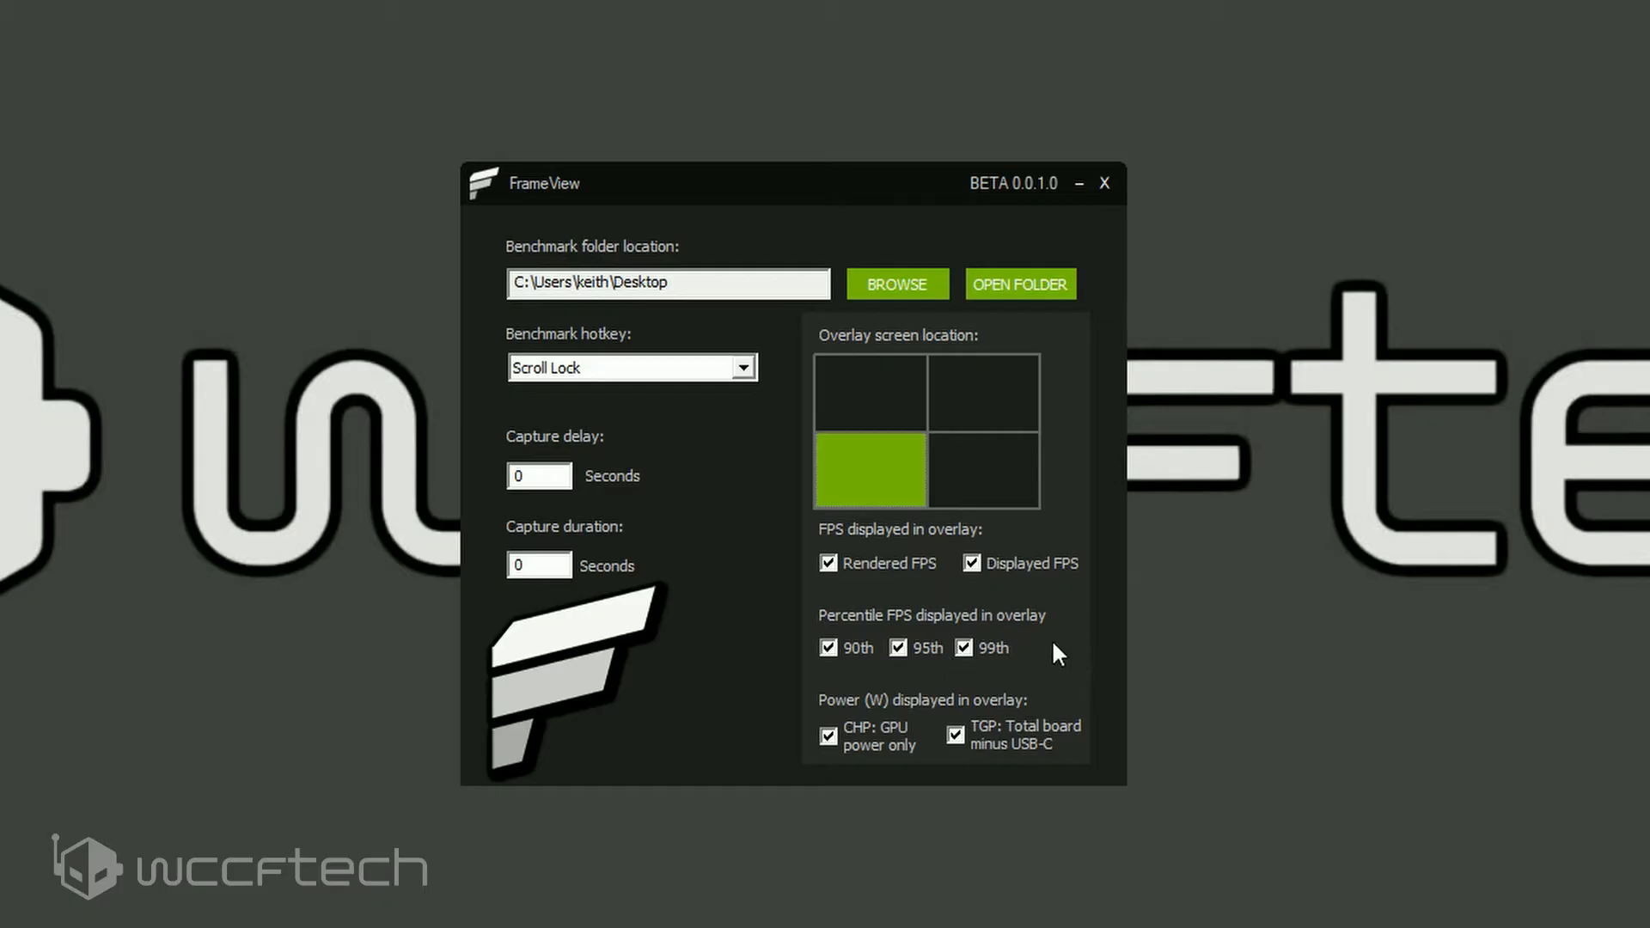
mouse_move(942, 682)
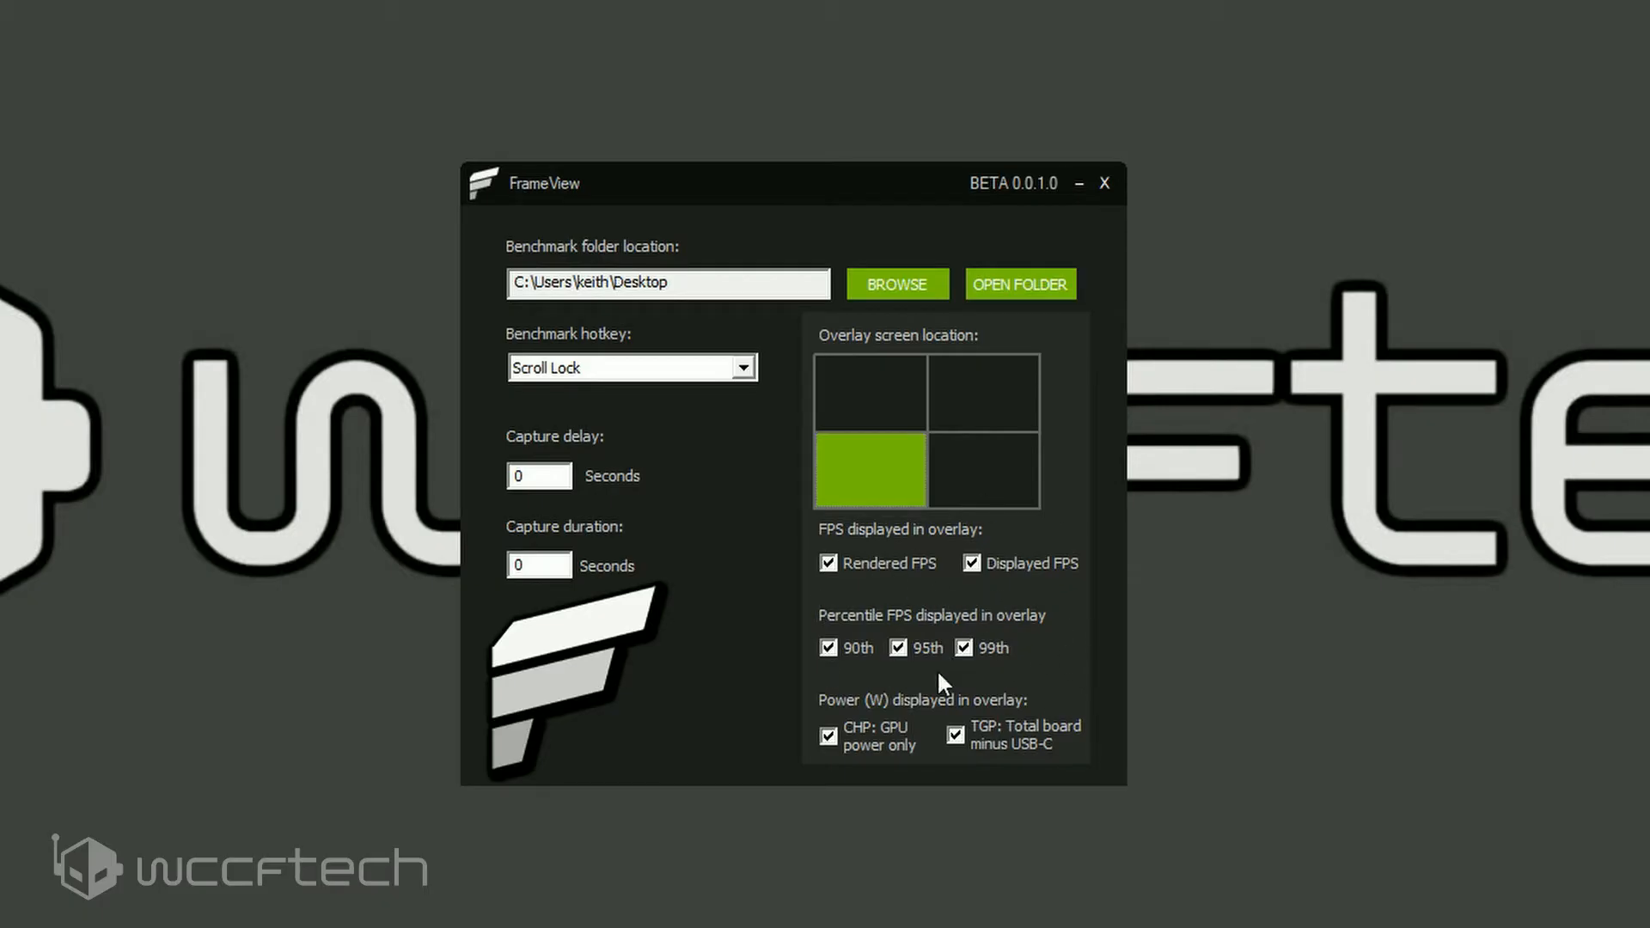
mouse_move(990, 678)
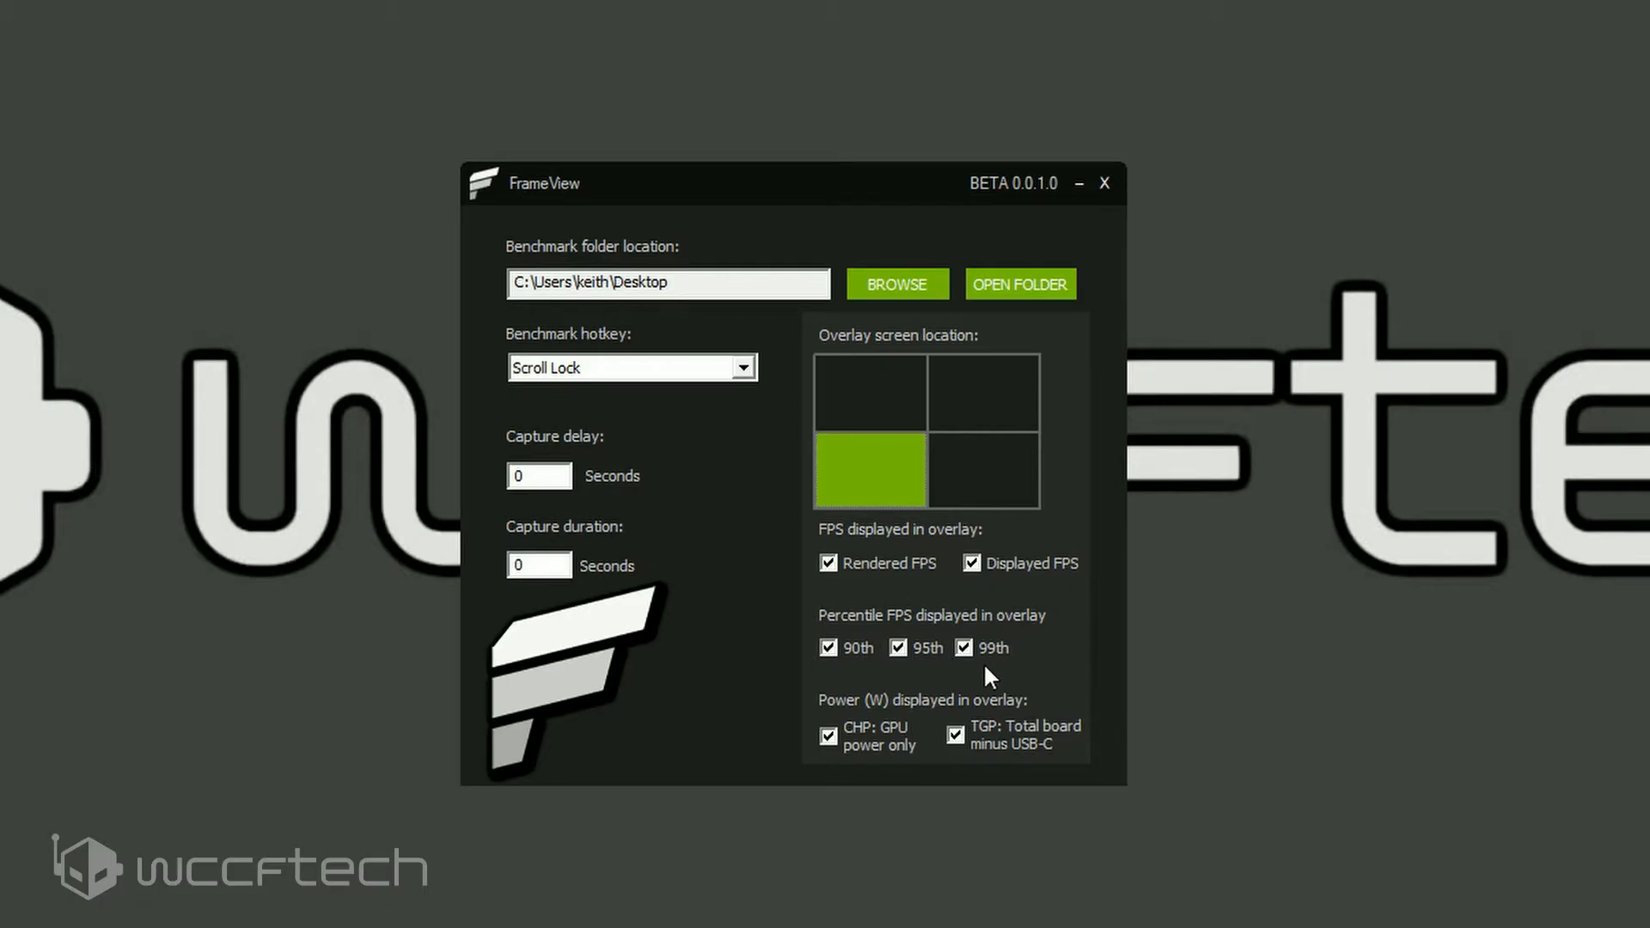
mouse_move(1051, 605)
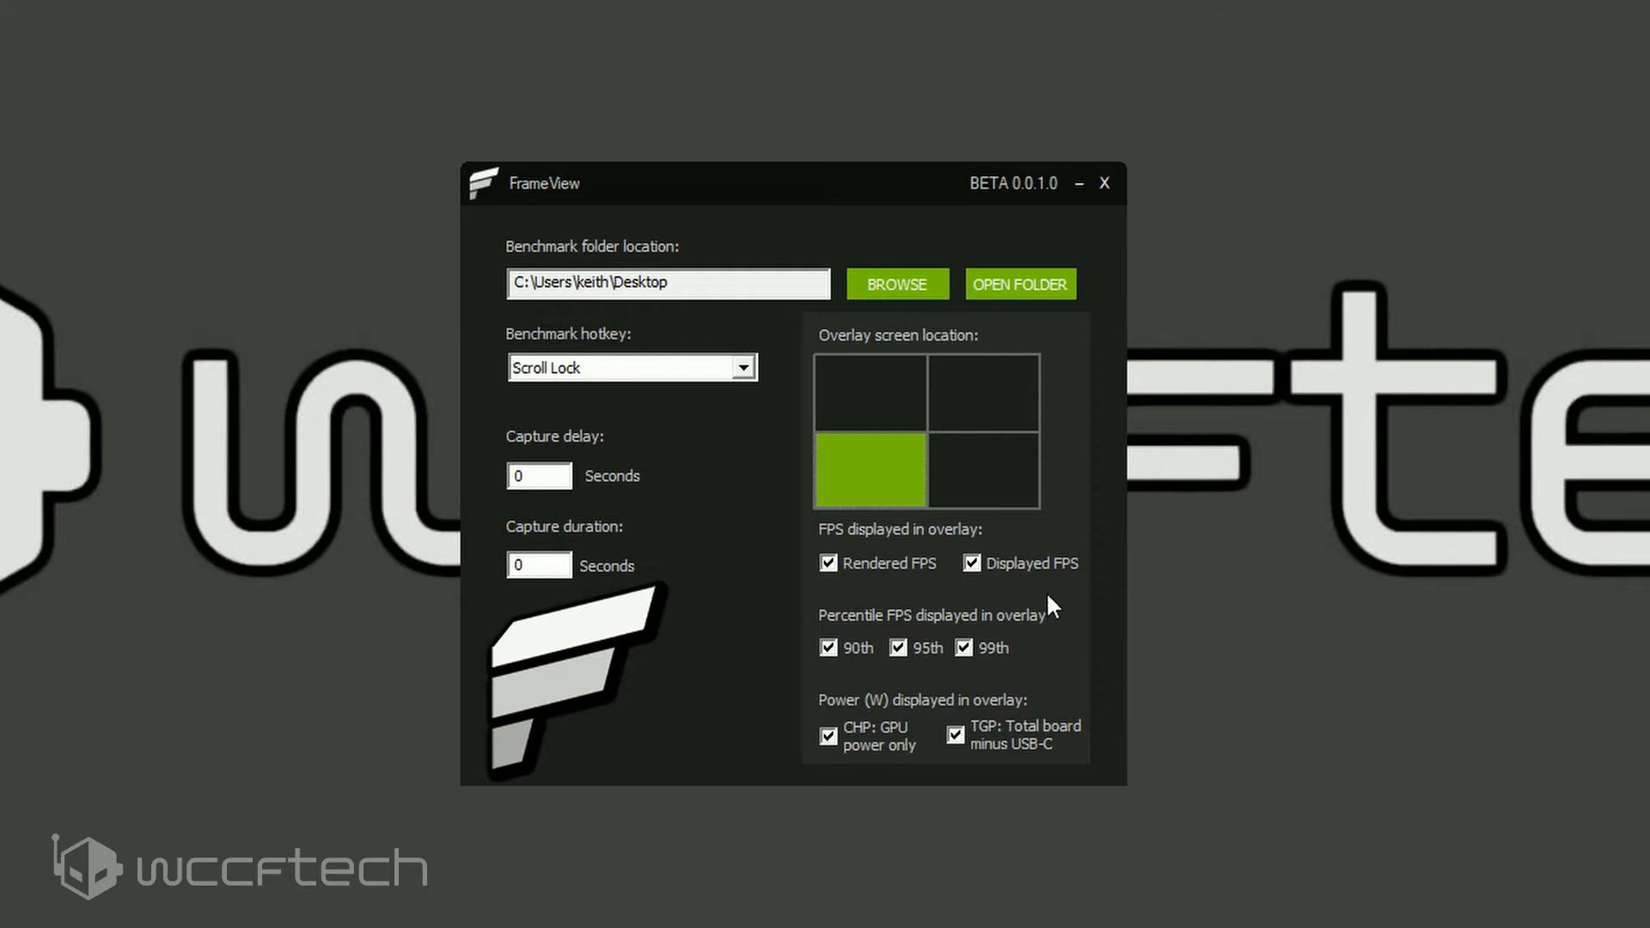
mouse_move(878, 707)
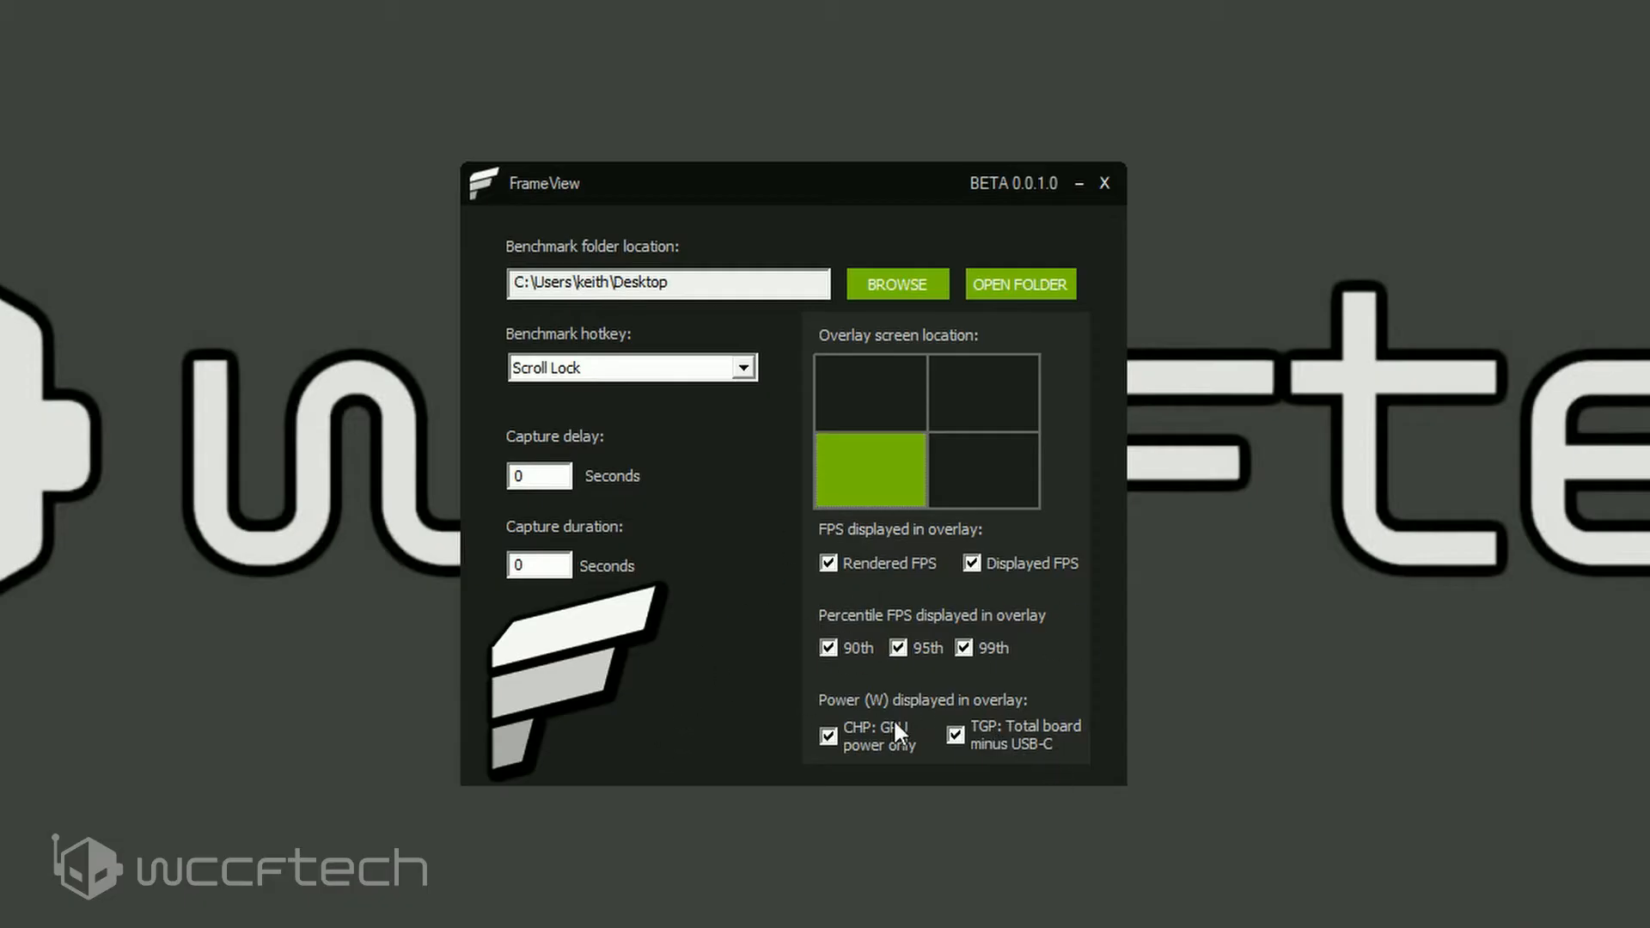
mouse_move(1072, 439)
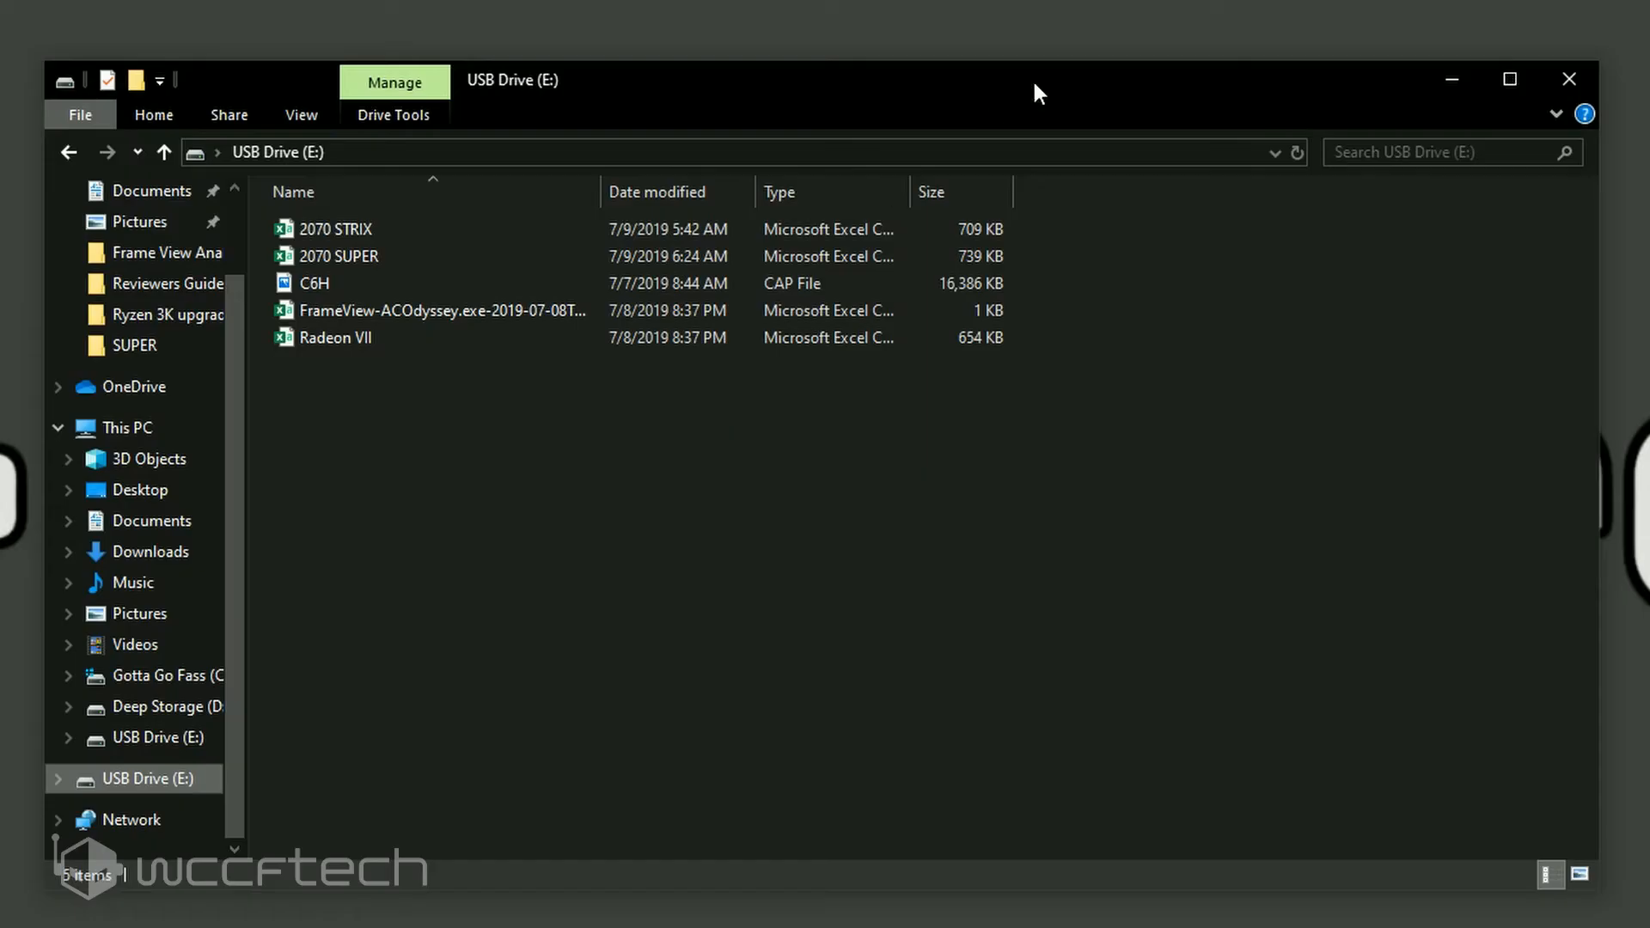
mouse_move(1061, 200)
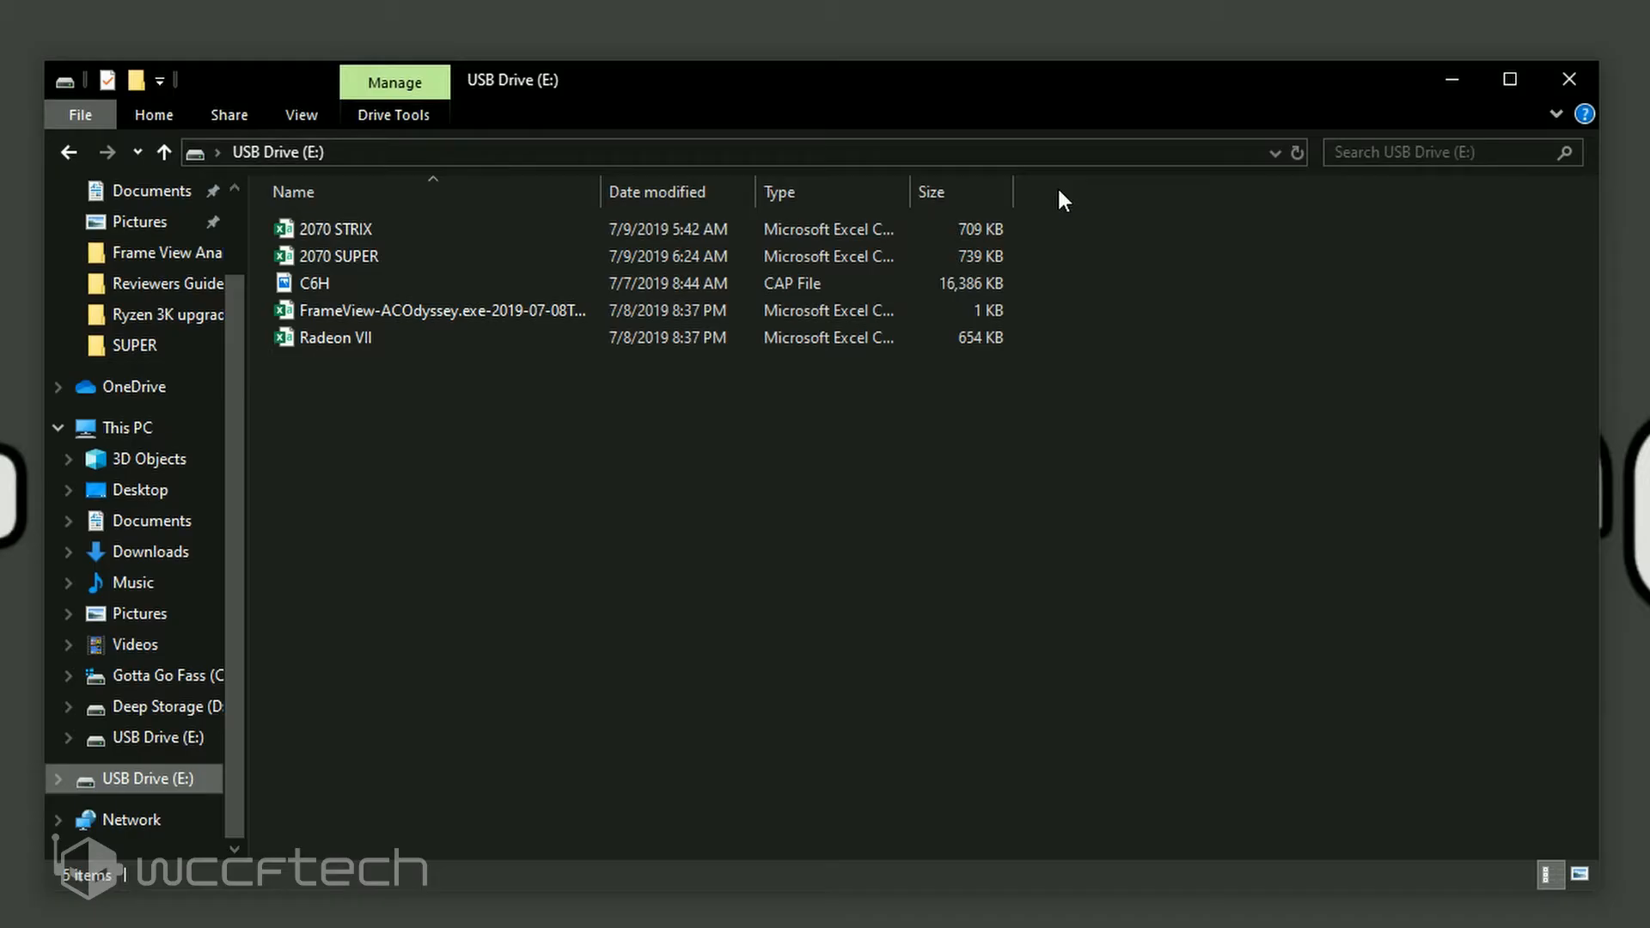
mouse_move(295, 361)
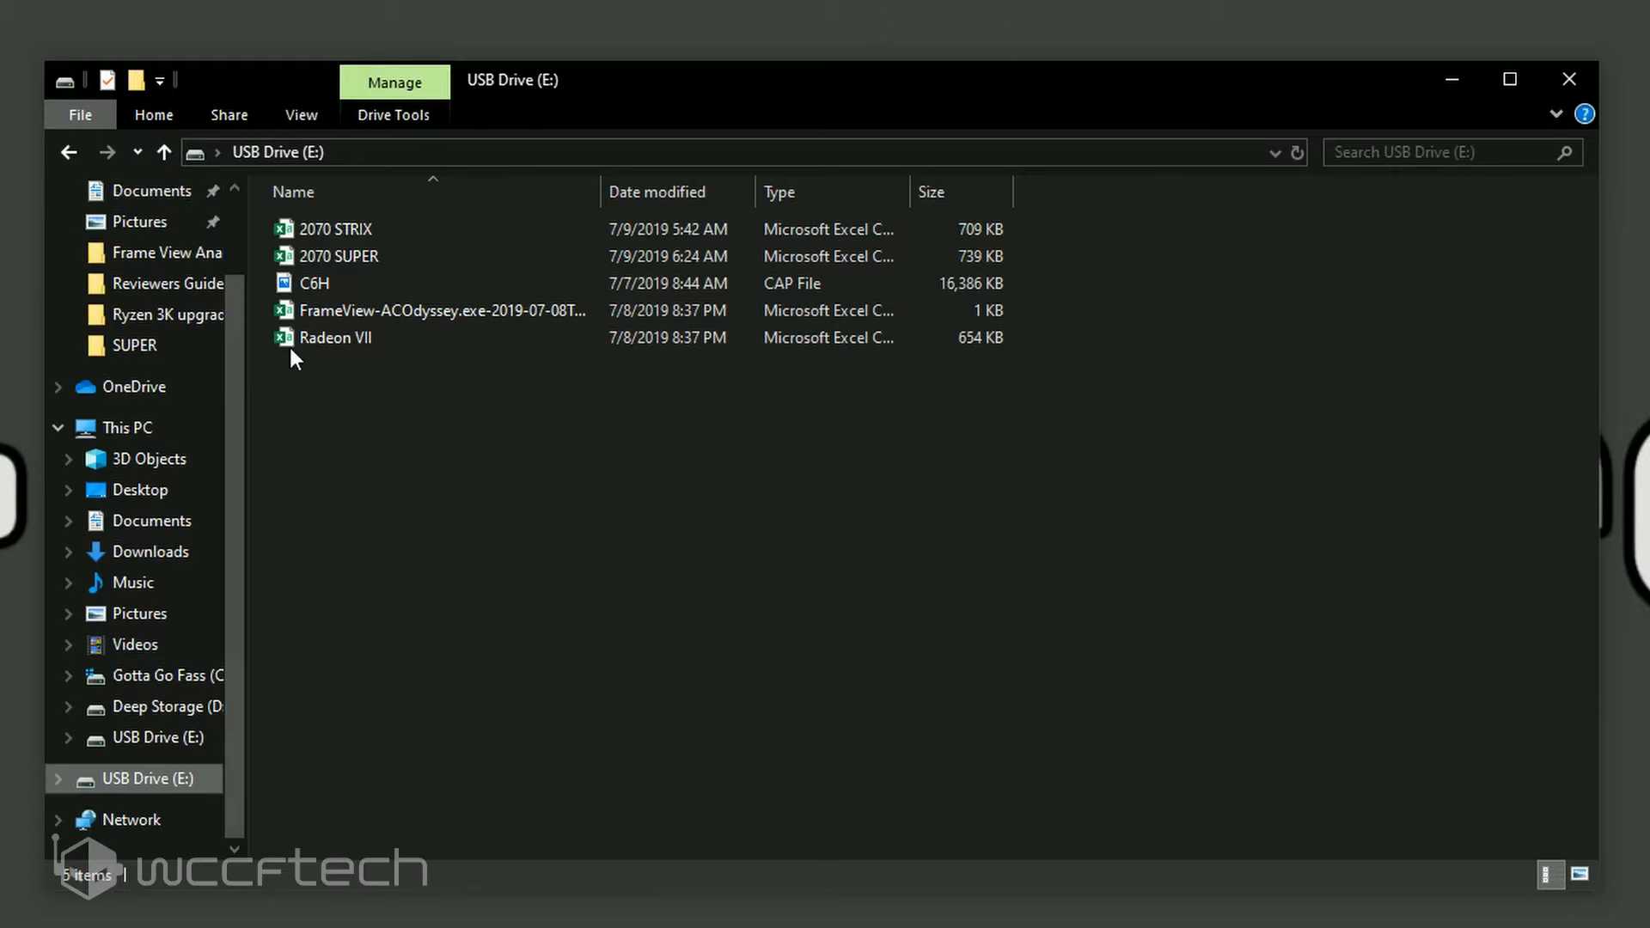
mouse_move(412, 530)
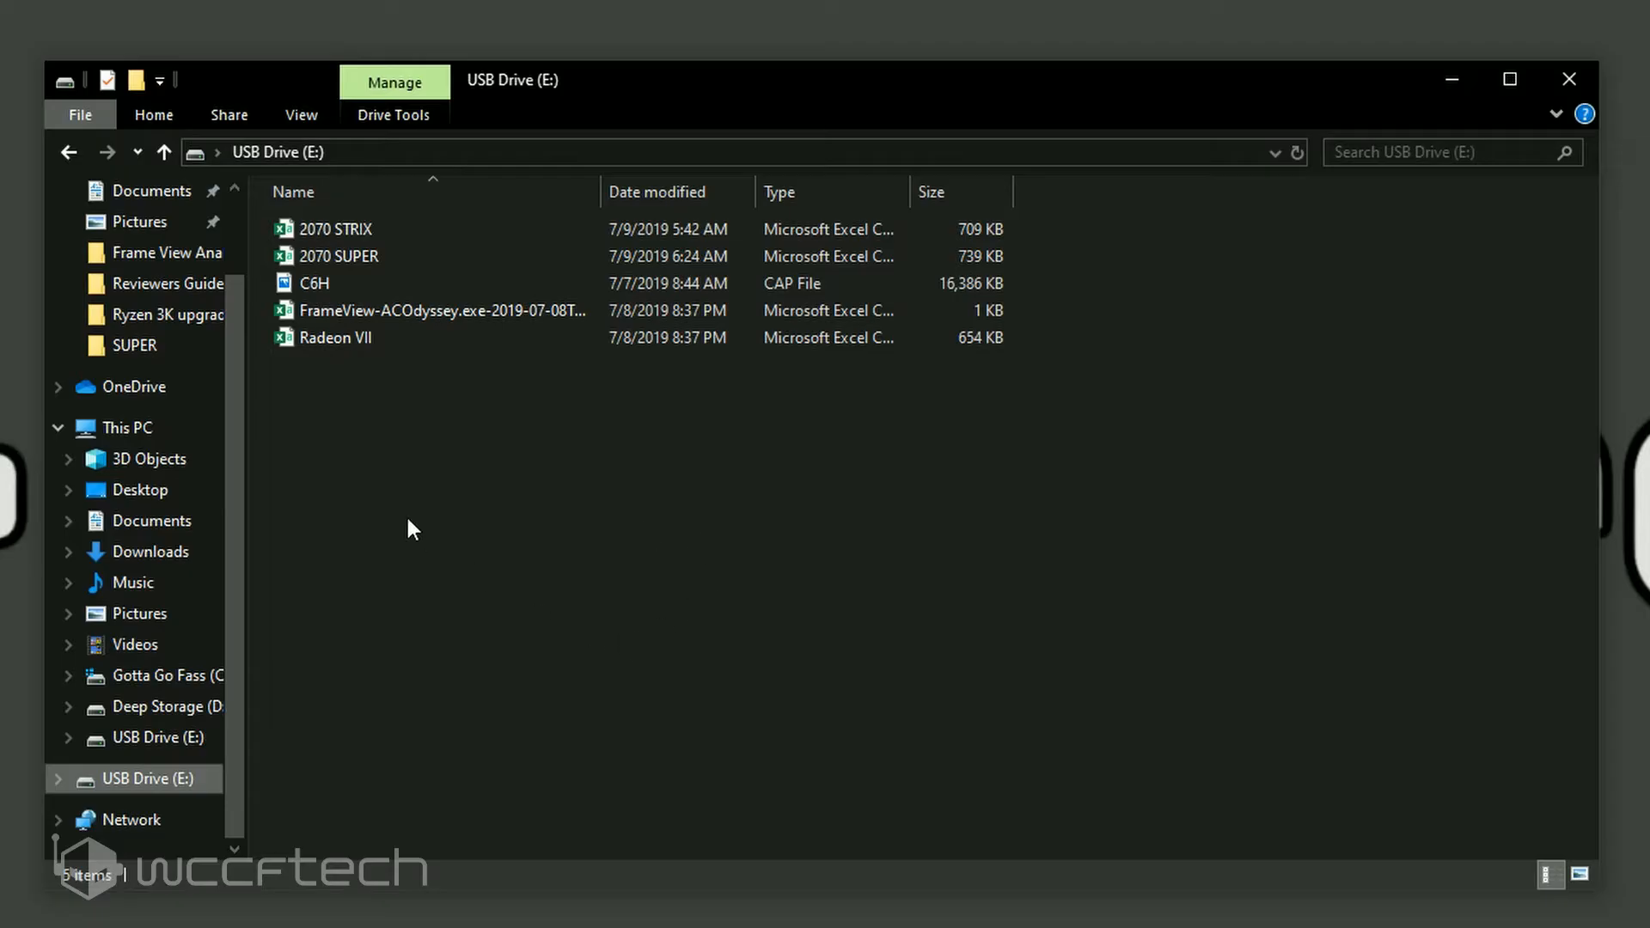
left_click(442, 310)
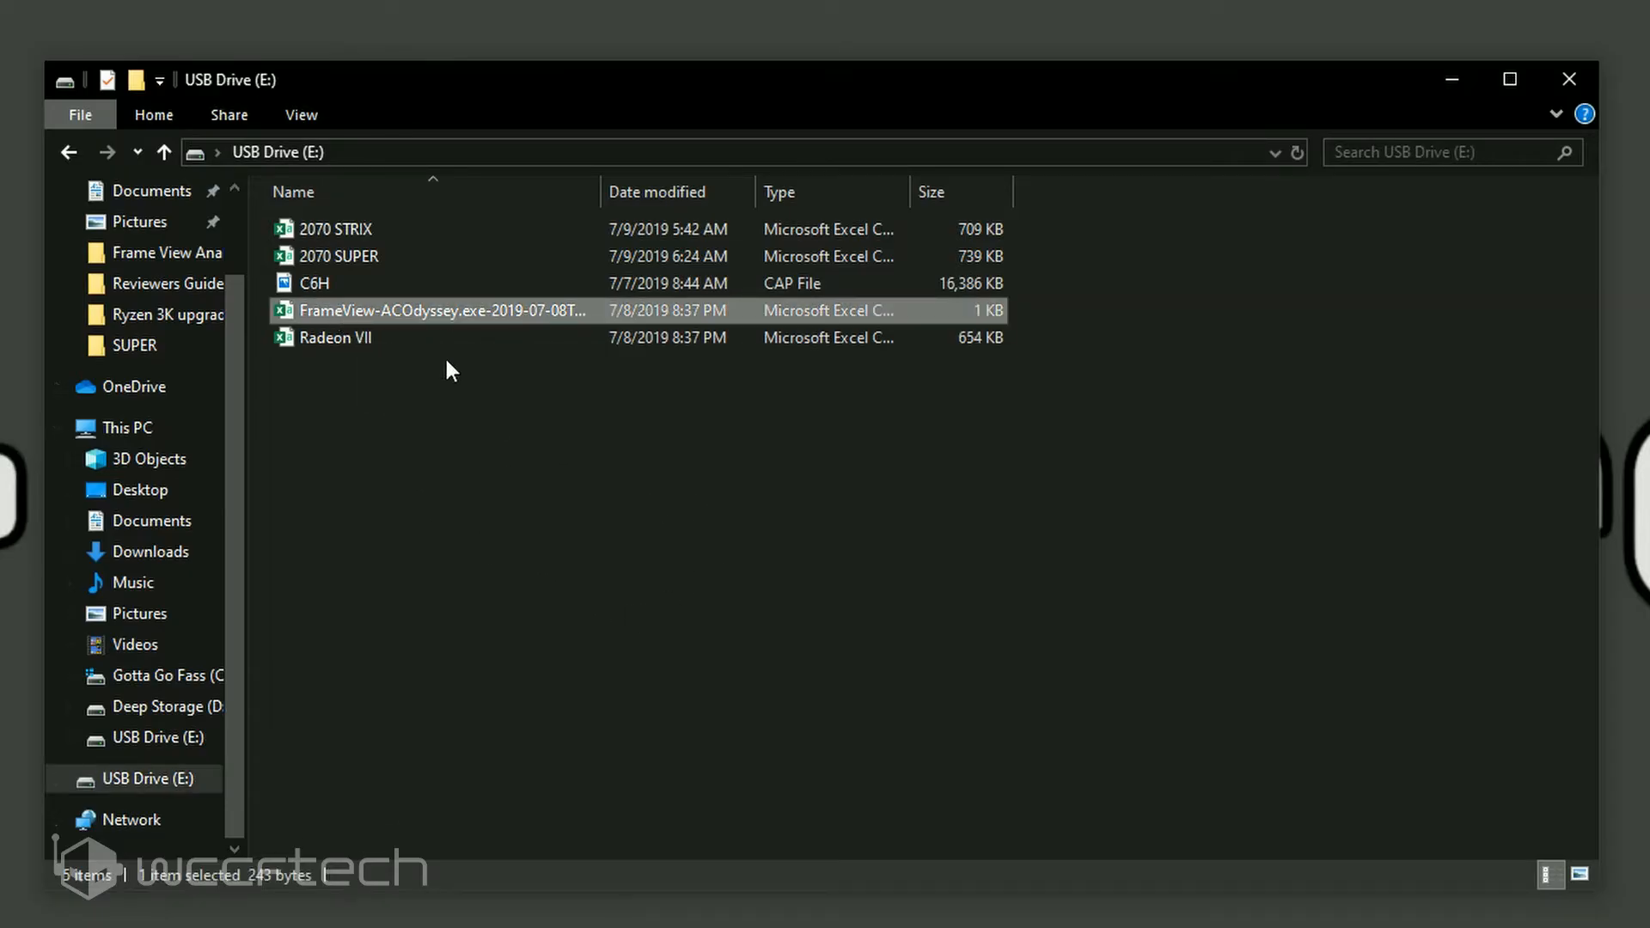
mouse_move(647, 349)
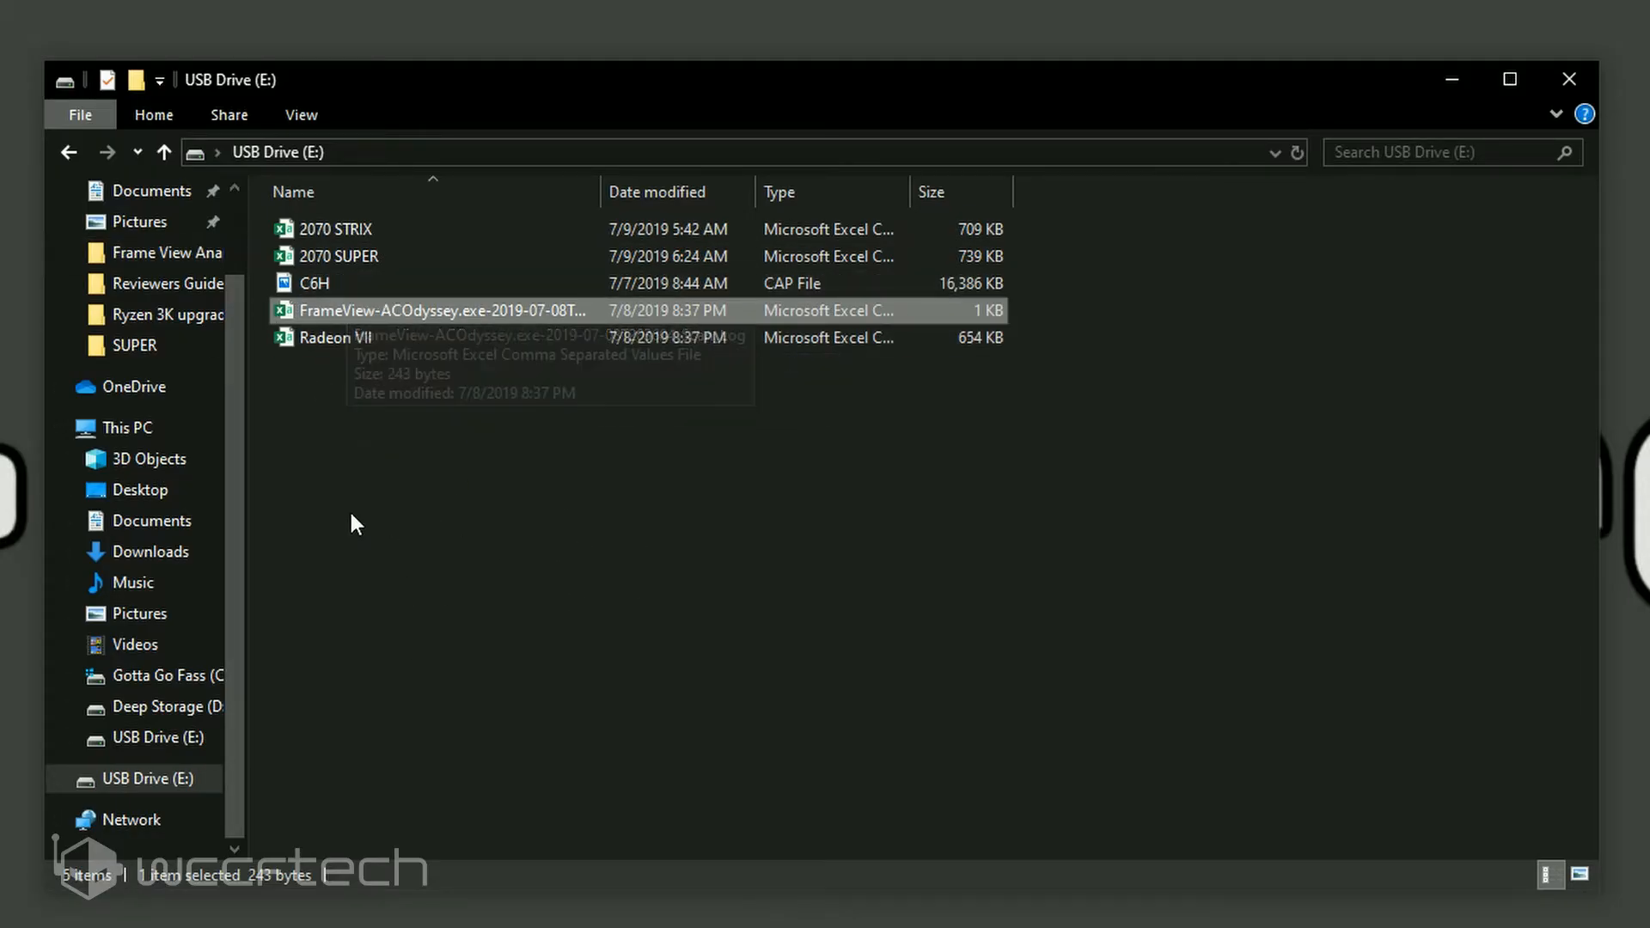
mouse_move(802, 638)
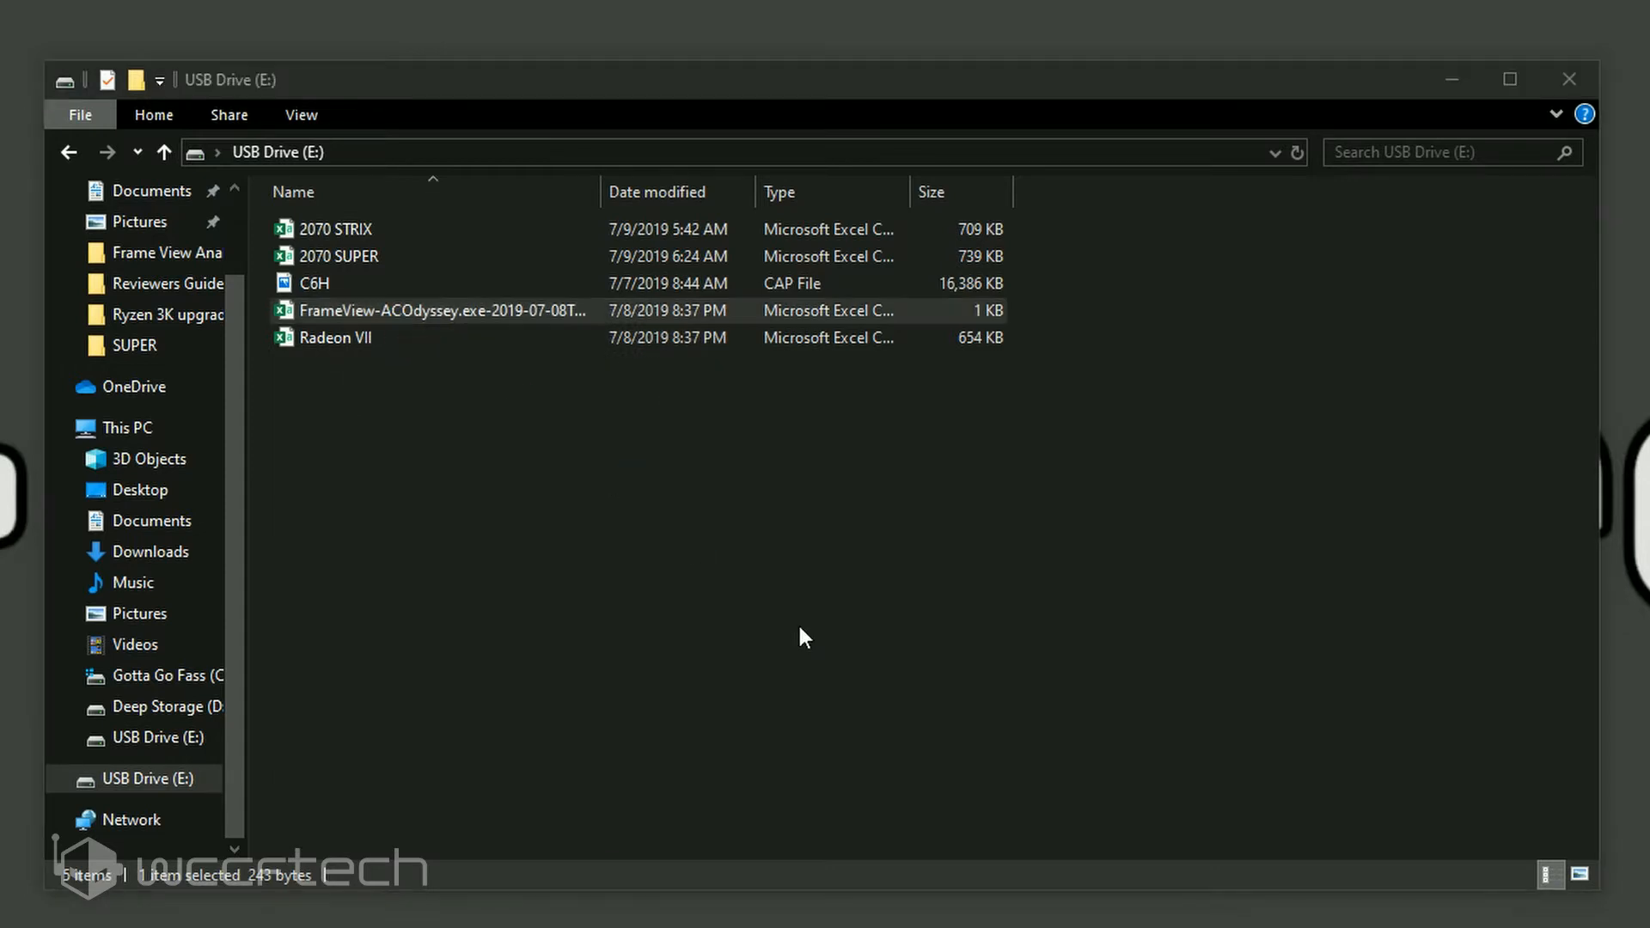
double_click(441, 310)
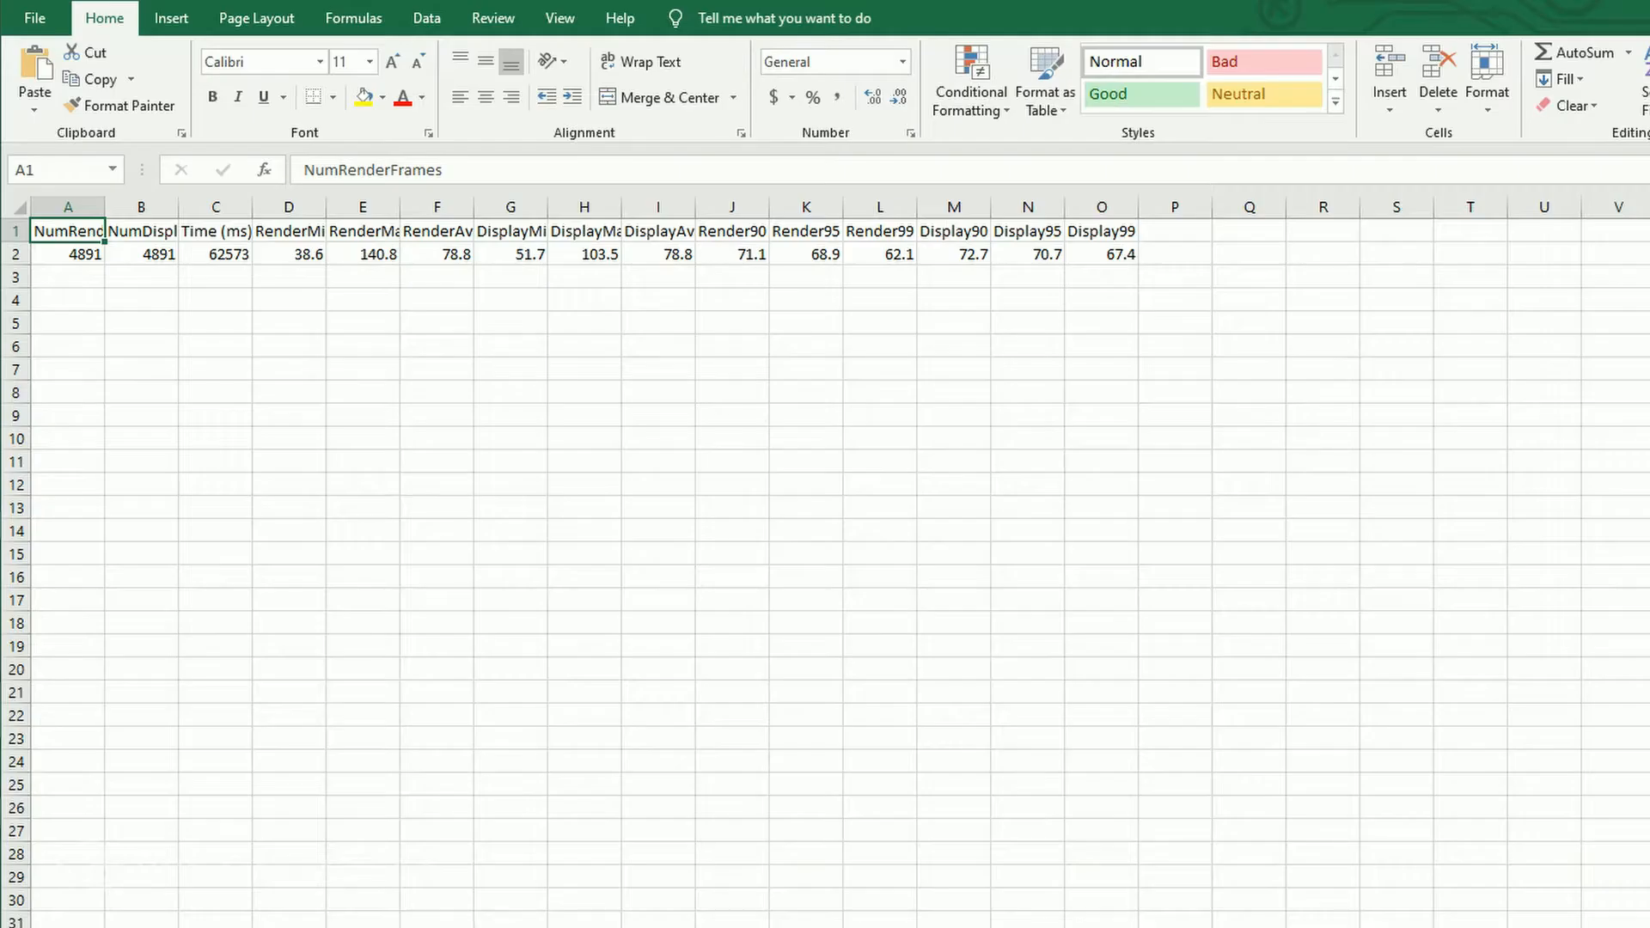
mouse_move(161, 356)
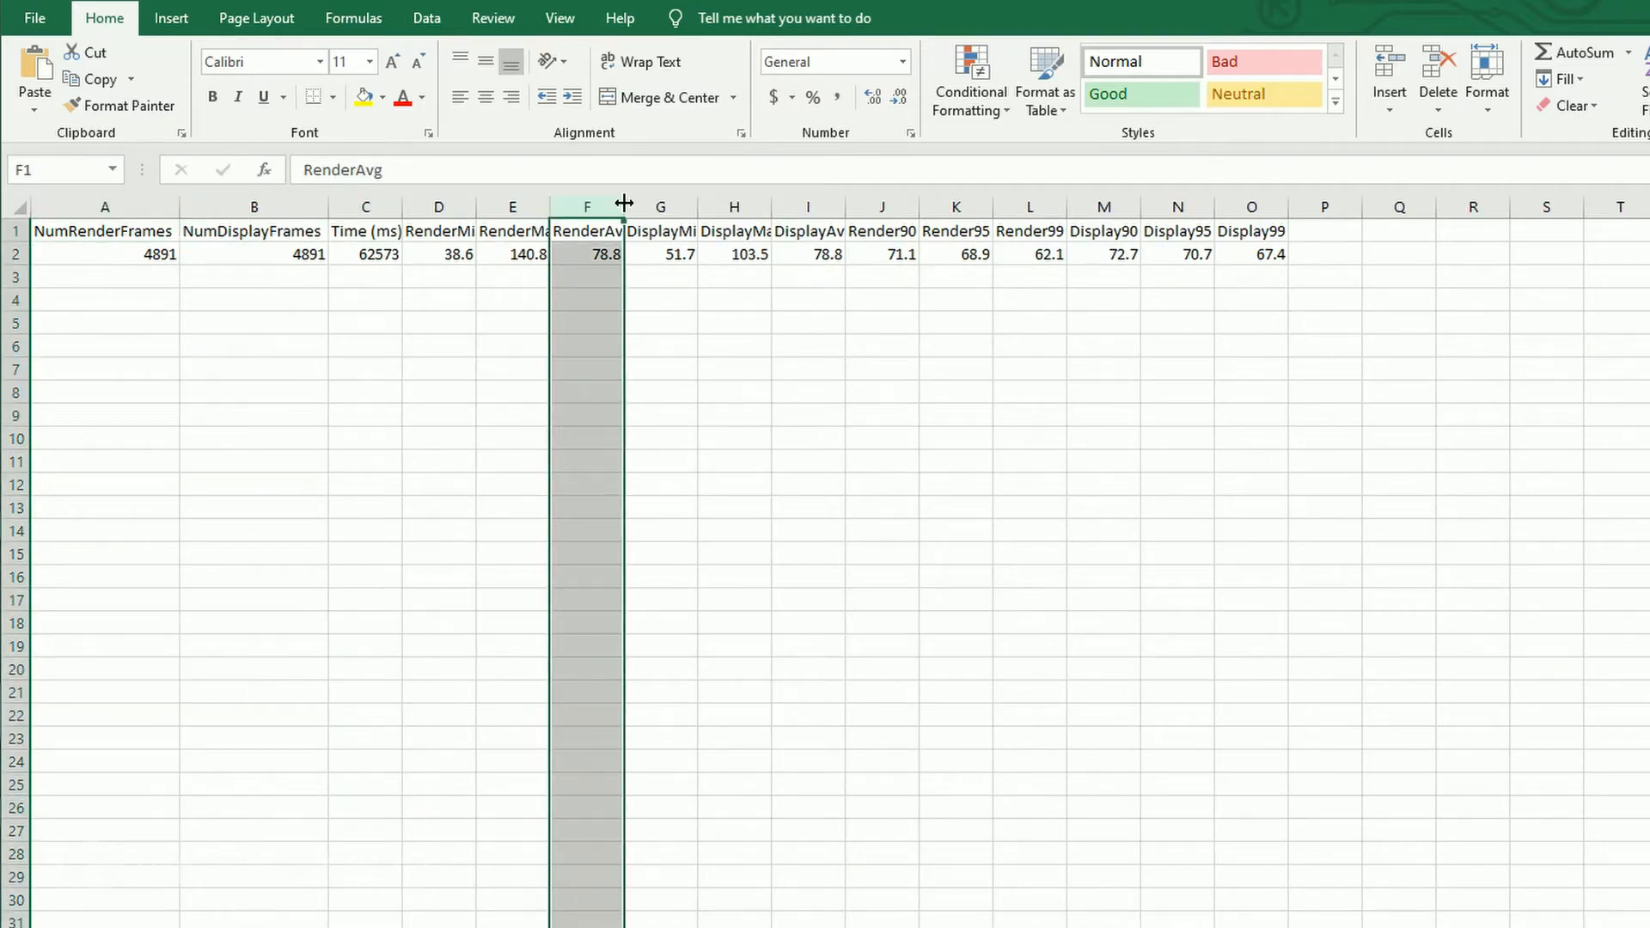
Widen column F and inspect summary values in B2, C2, I2, G2 and H2.
left_click_drag(623, 206, 638, 205)
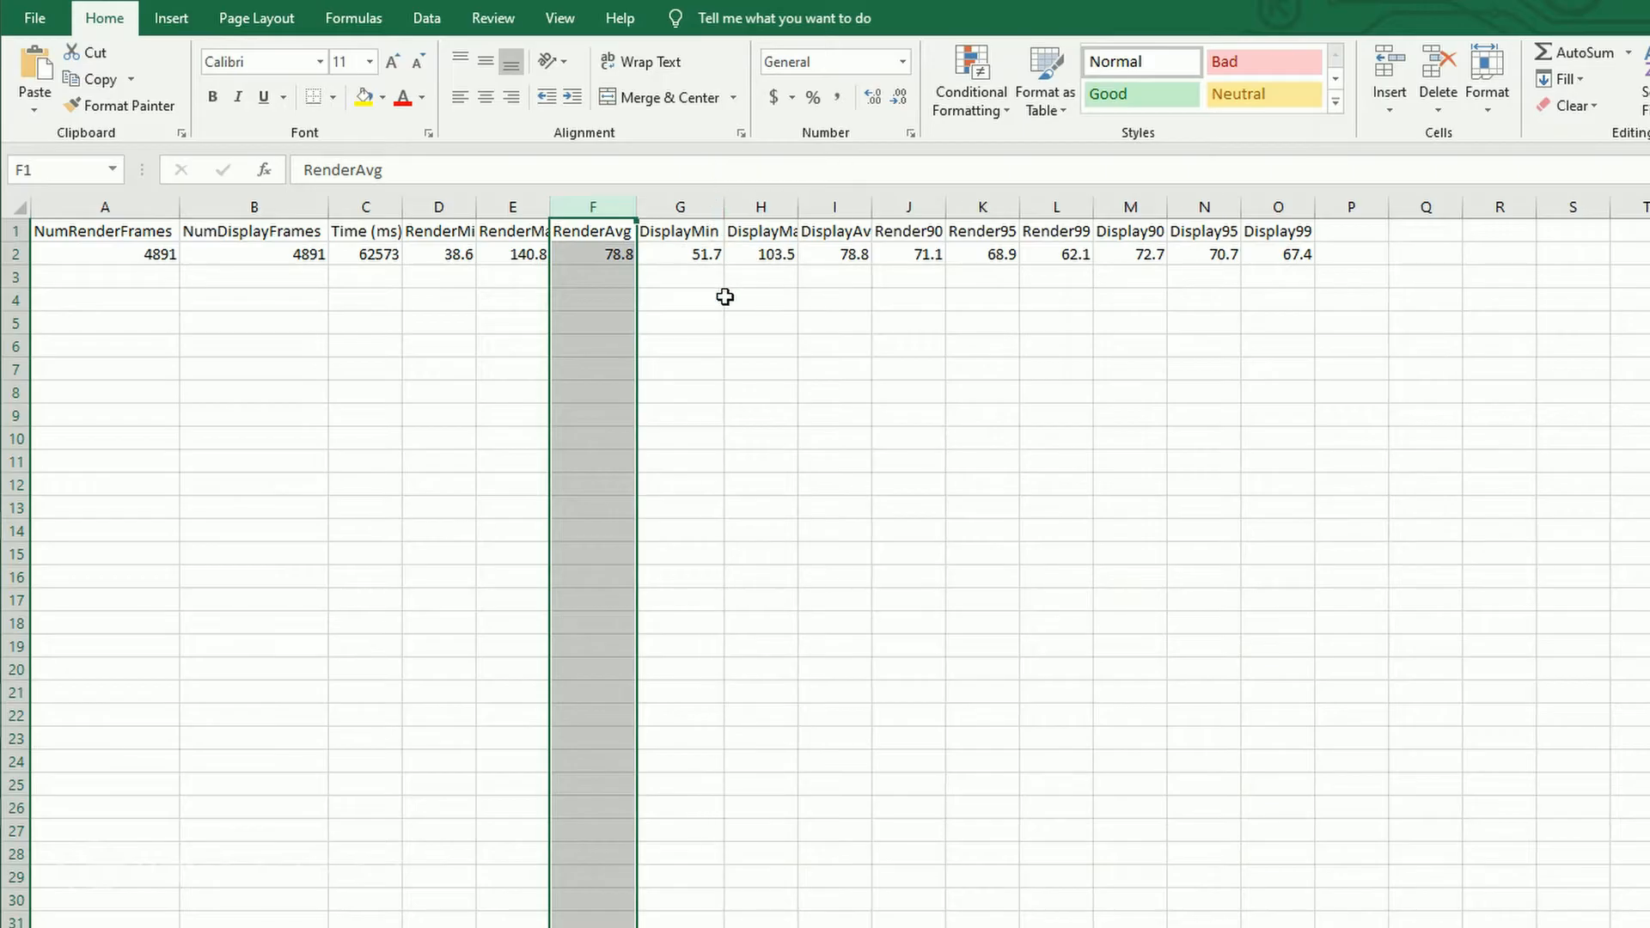
mouse_move(200, 245)
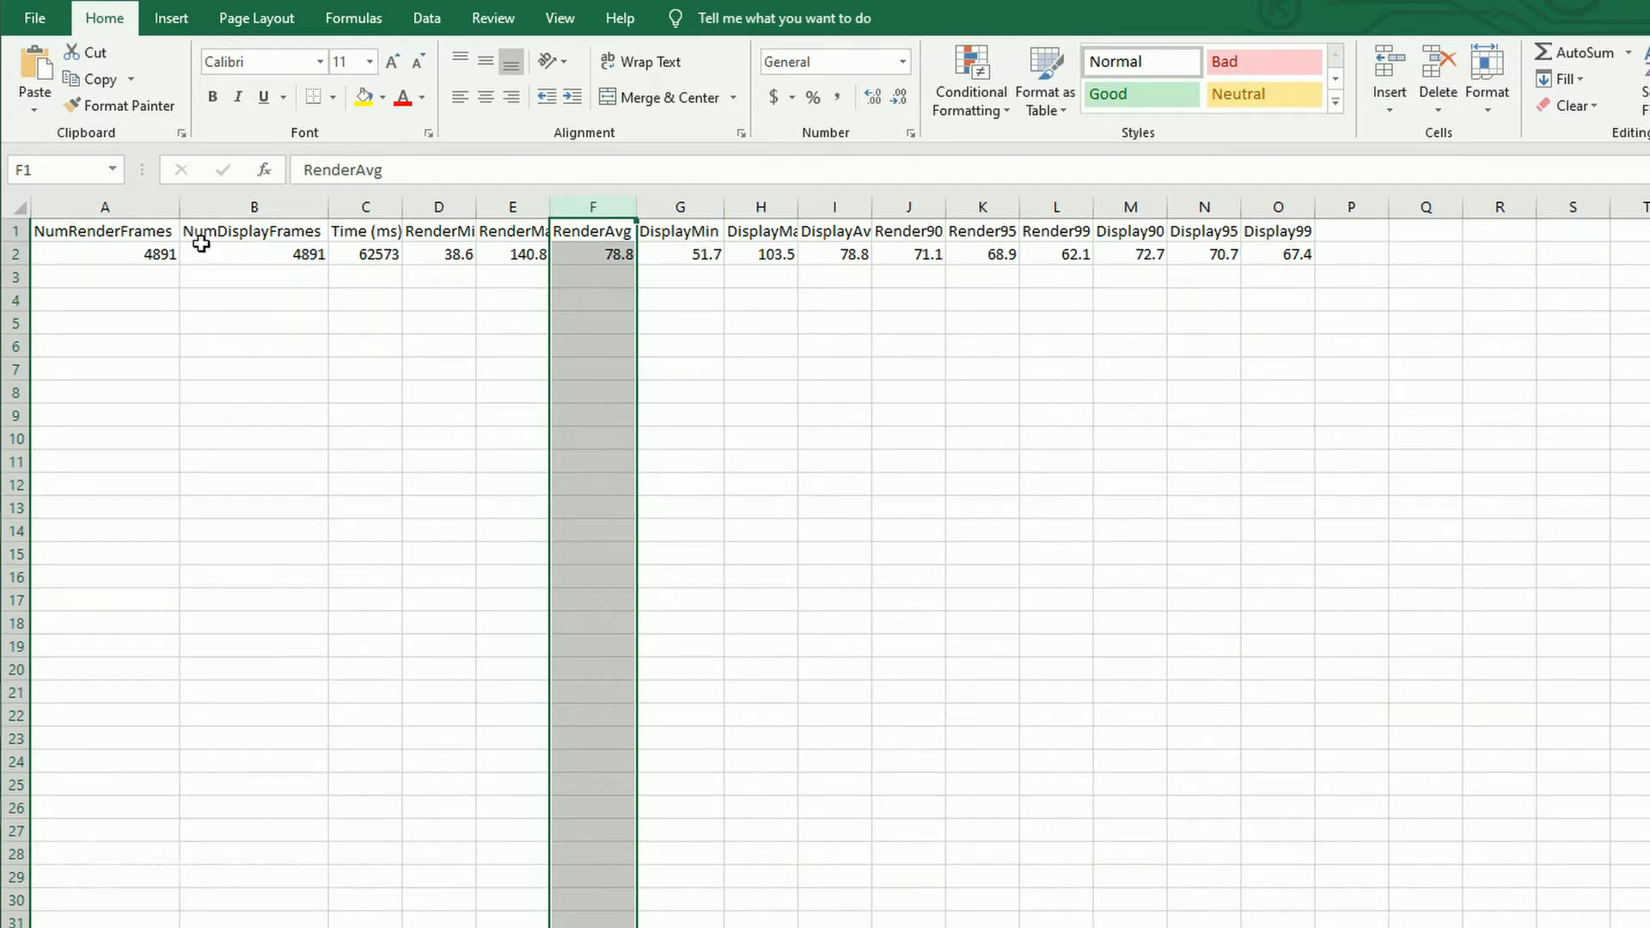
left_click(253, 253)
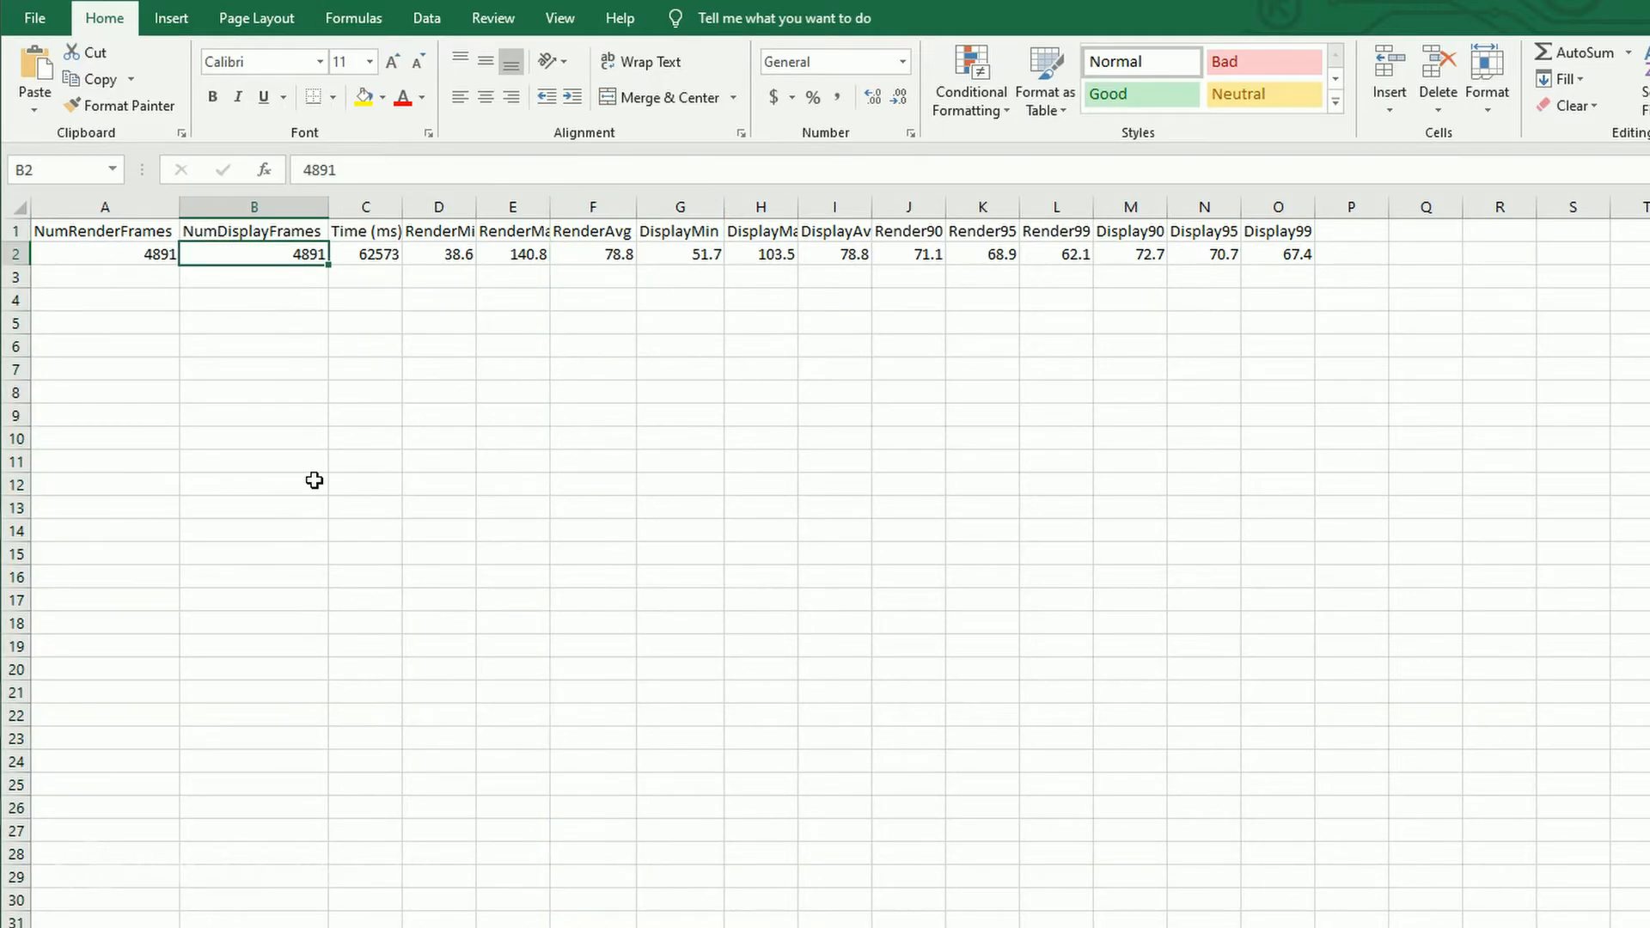
left_click(364, 254)
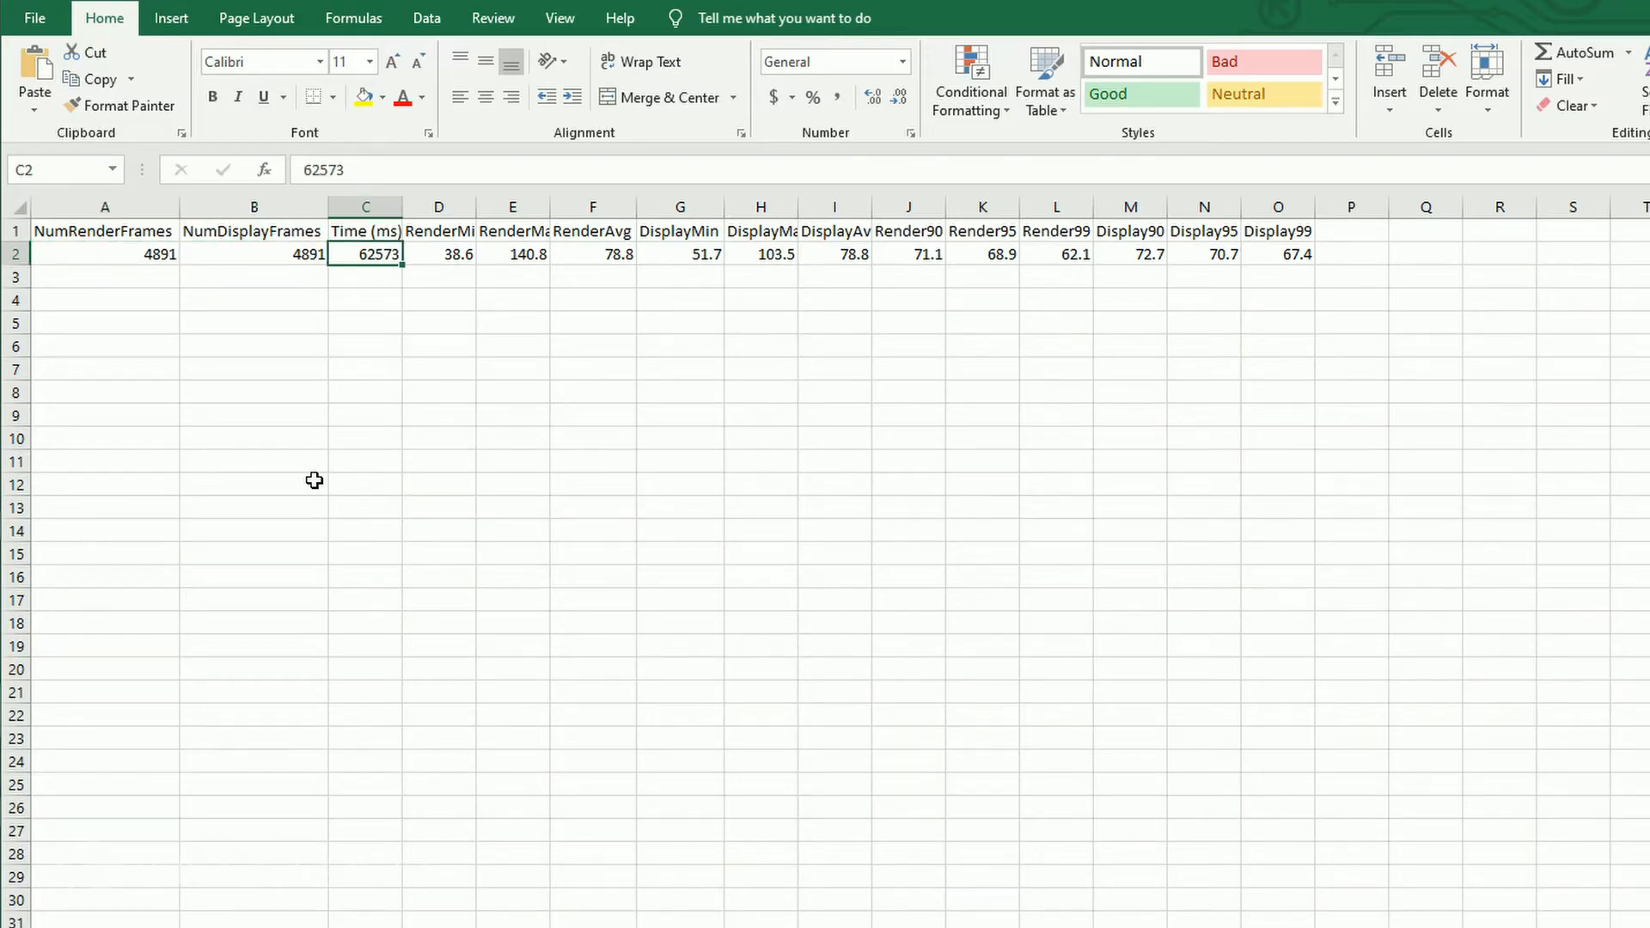
left_click(835, 254)
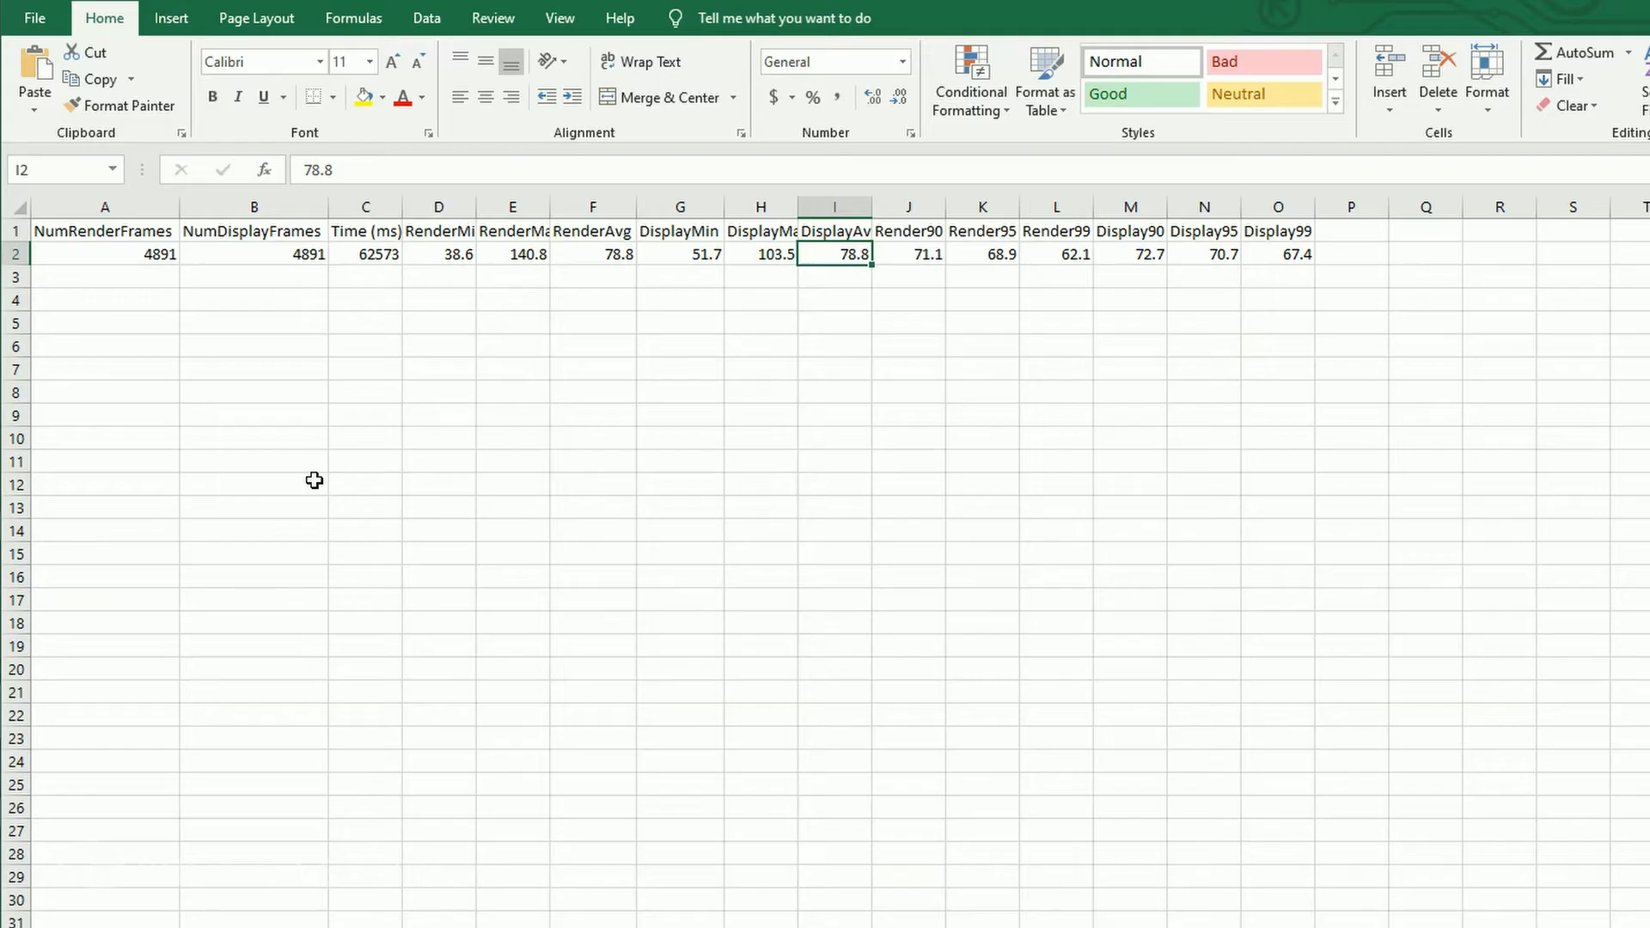
left_click(679, 254)
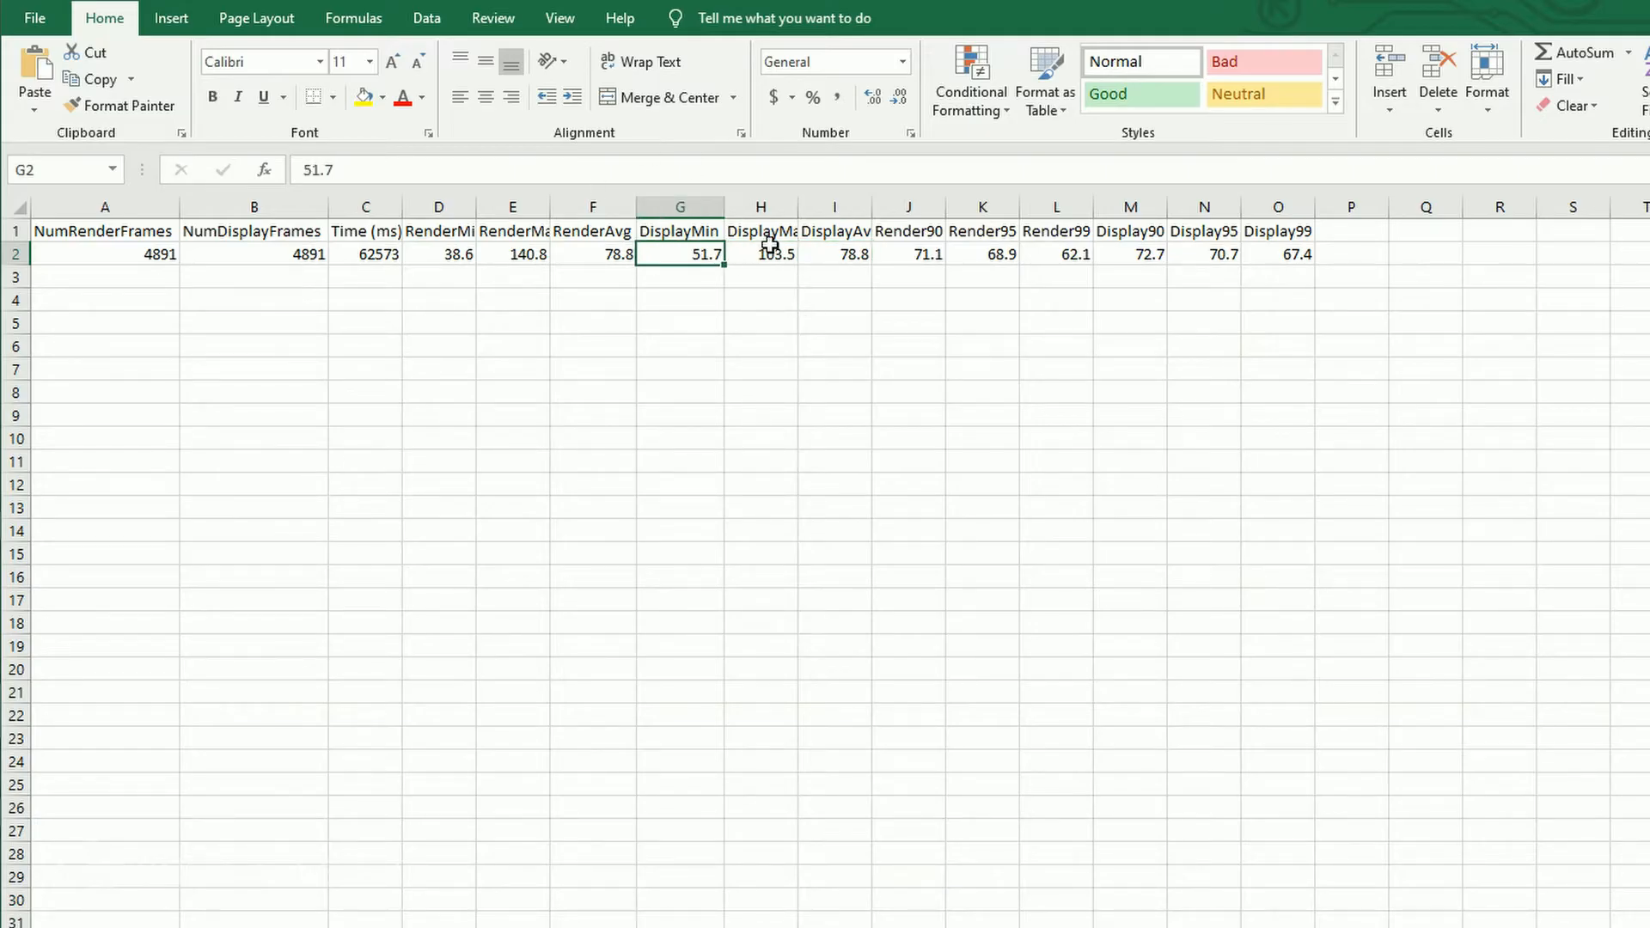
left_click(760, 254)
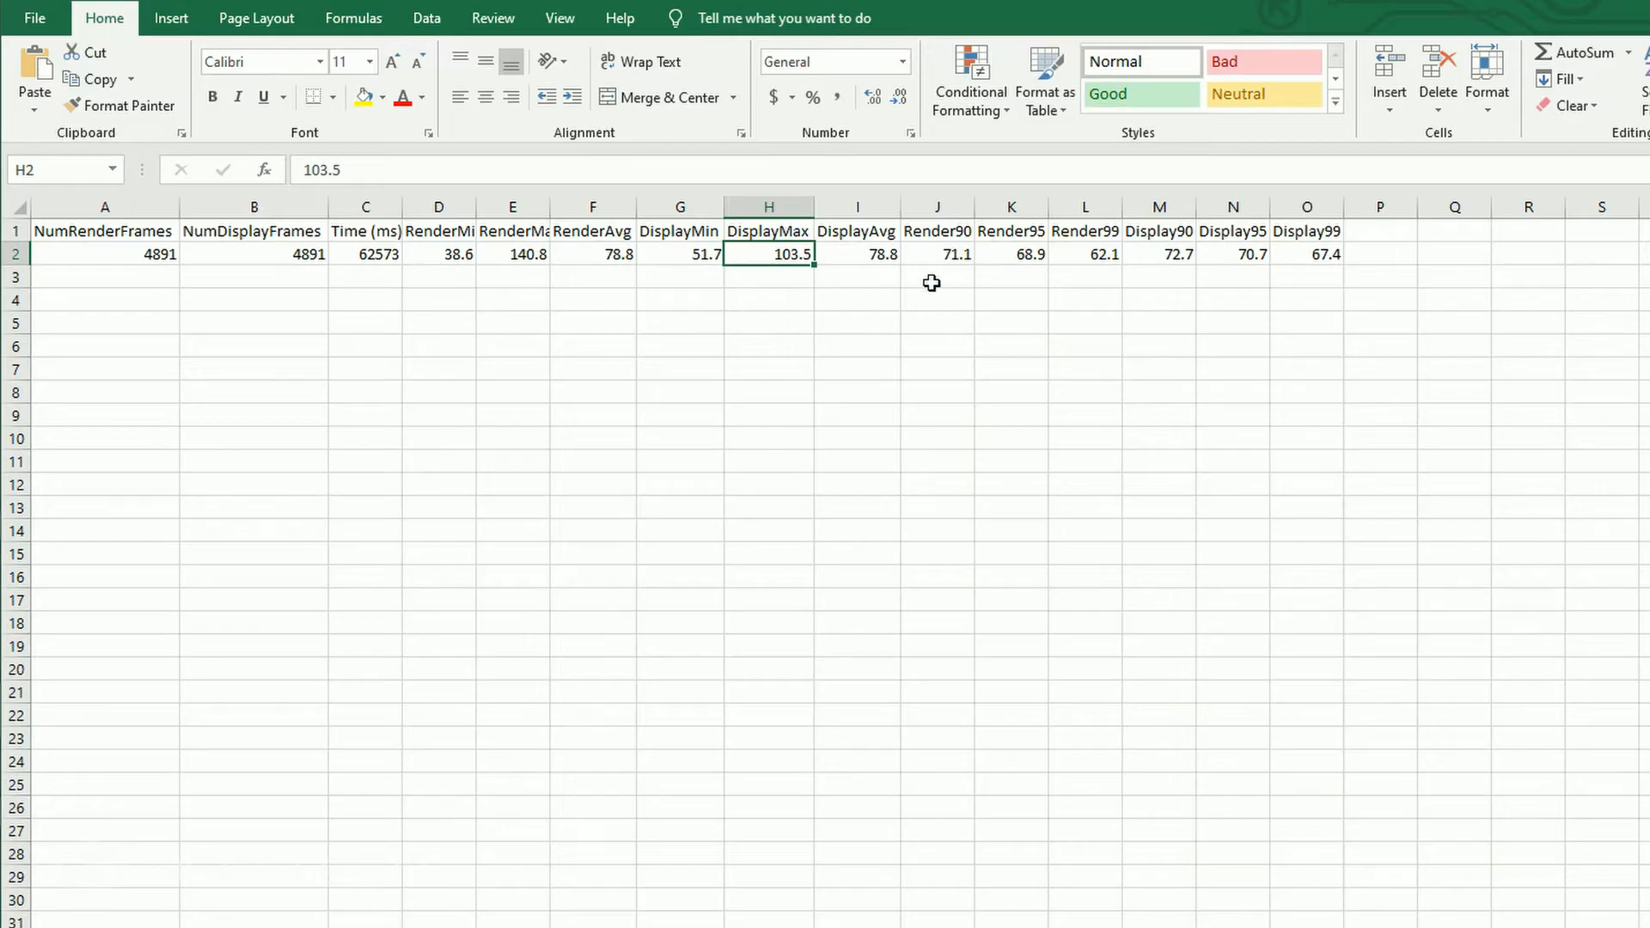
mouse_move(1115, 264)
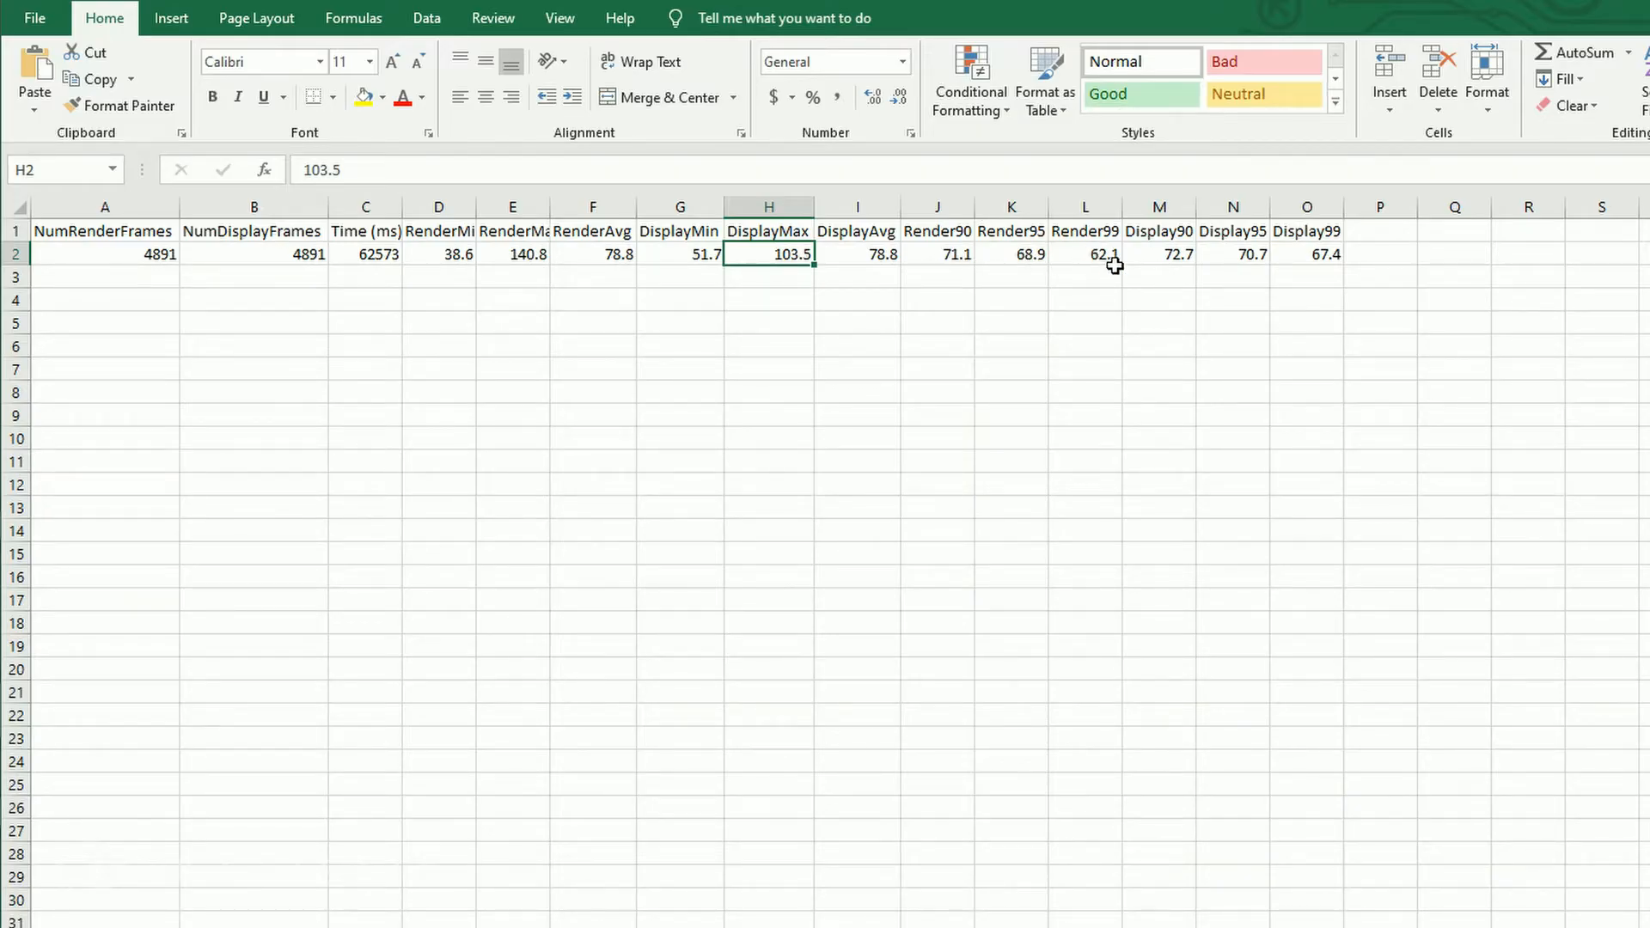
mouse_move(1169, 255)
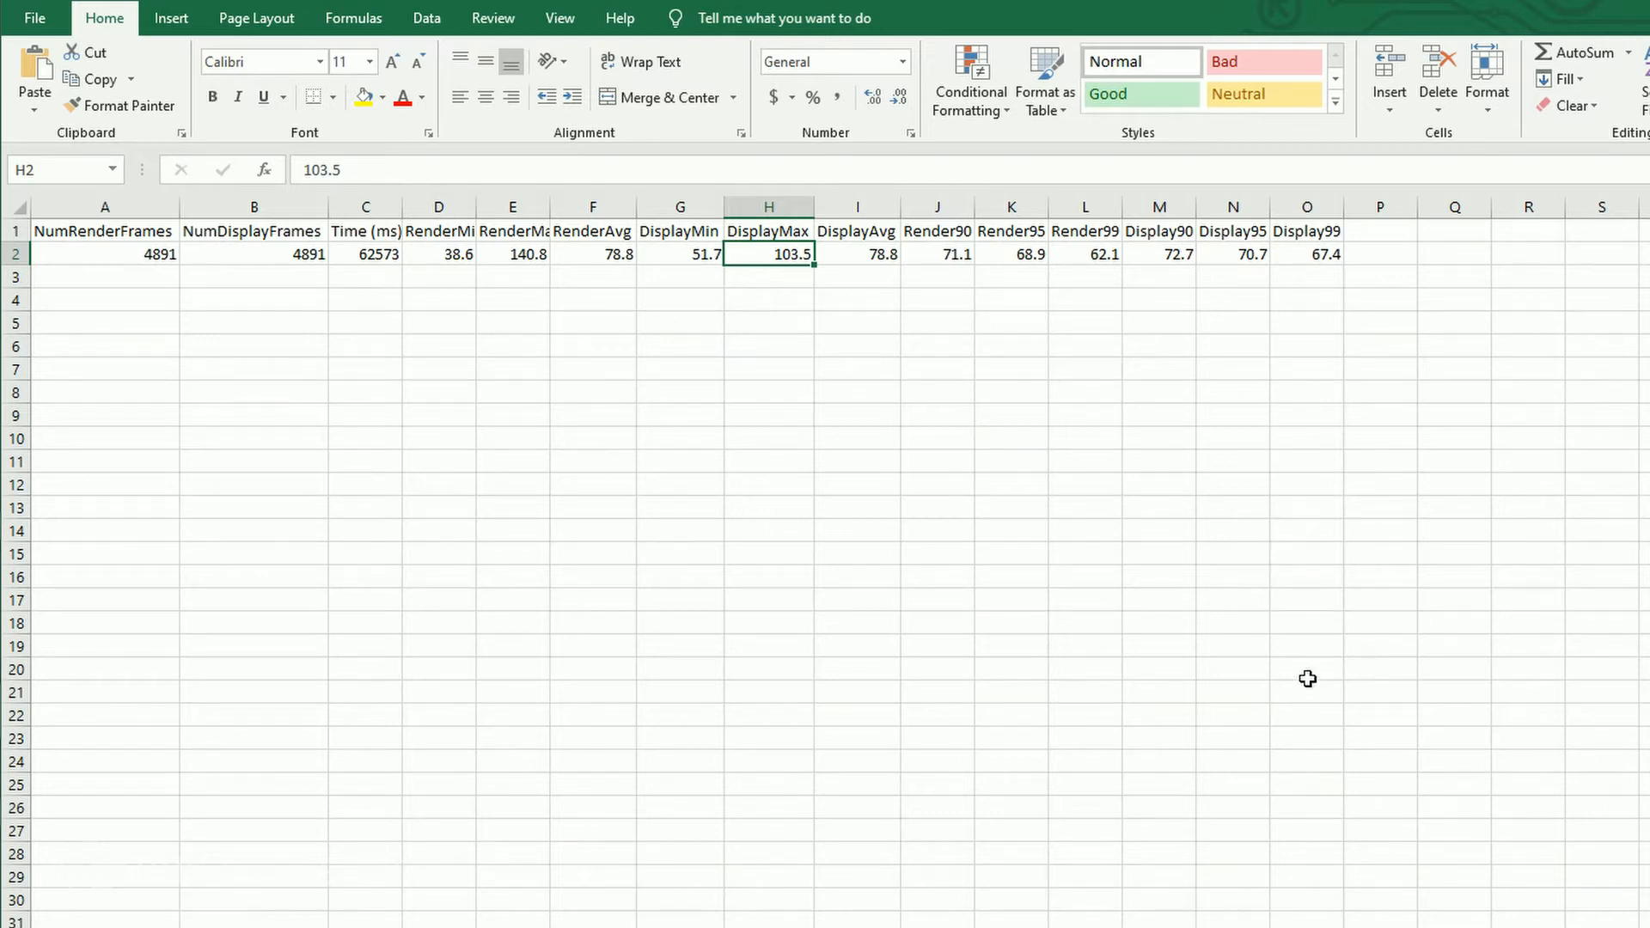
mouse_move(1016, 922)
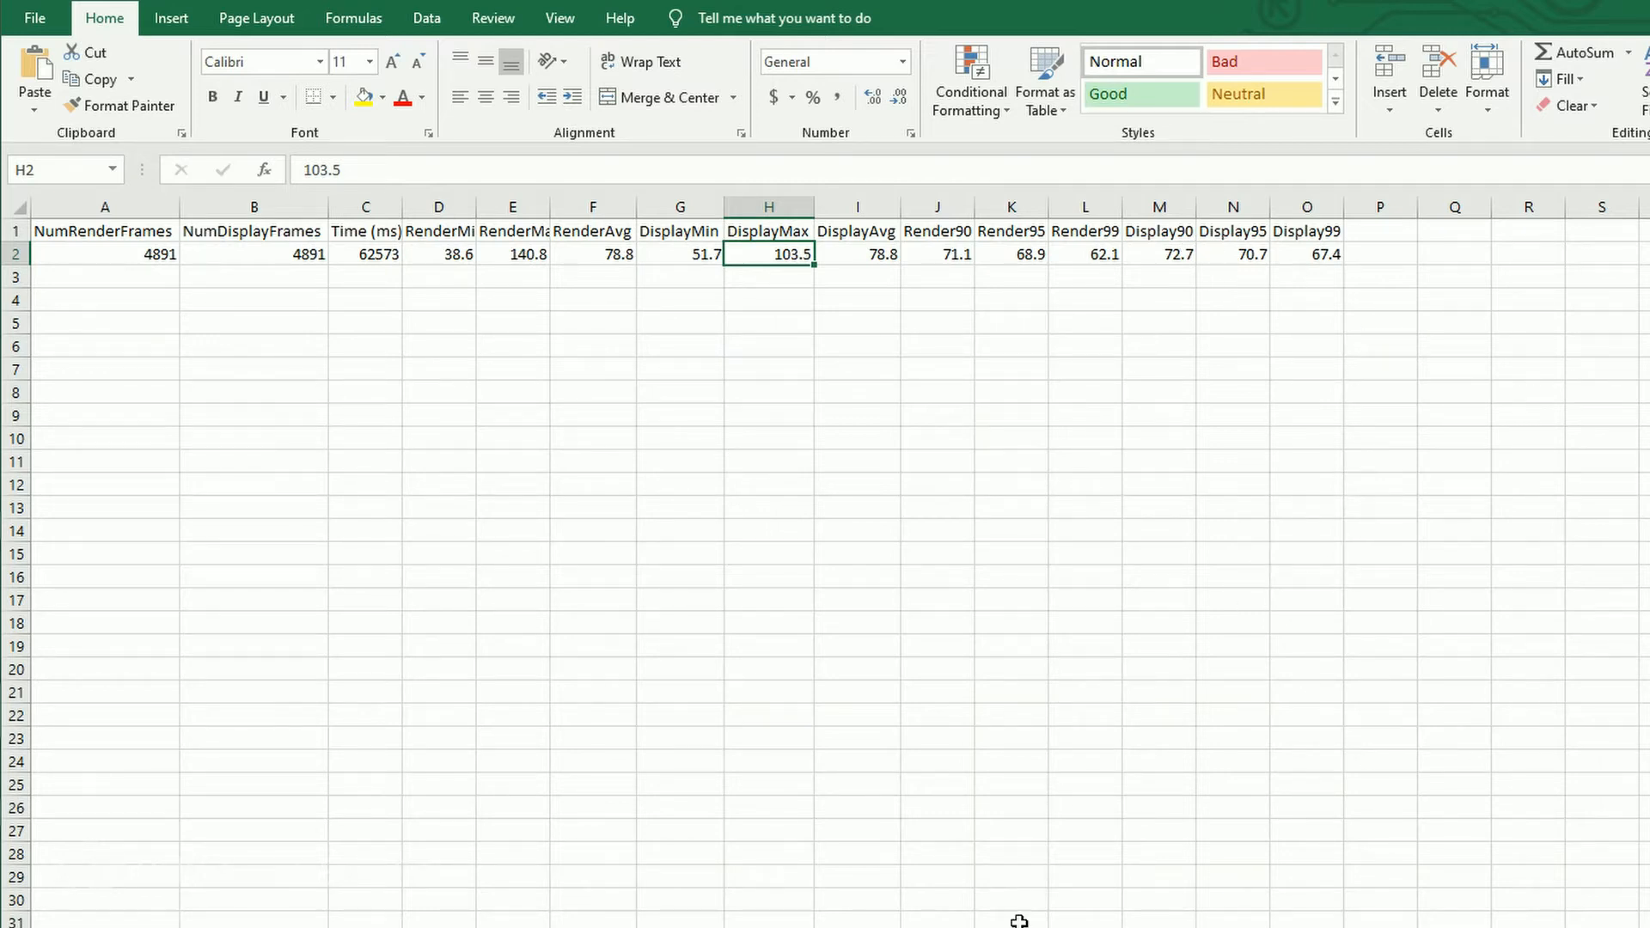
mouse_move(1448, 809)
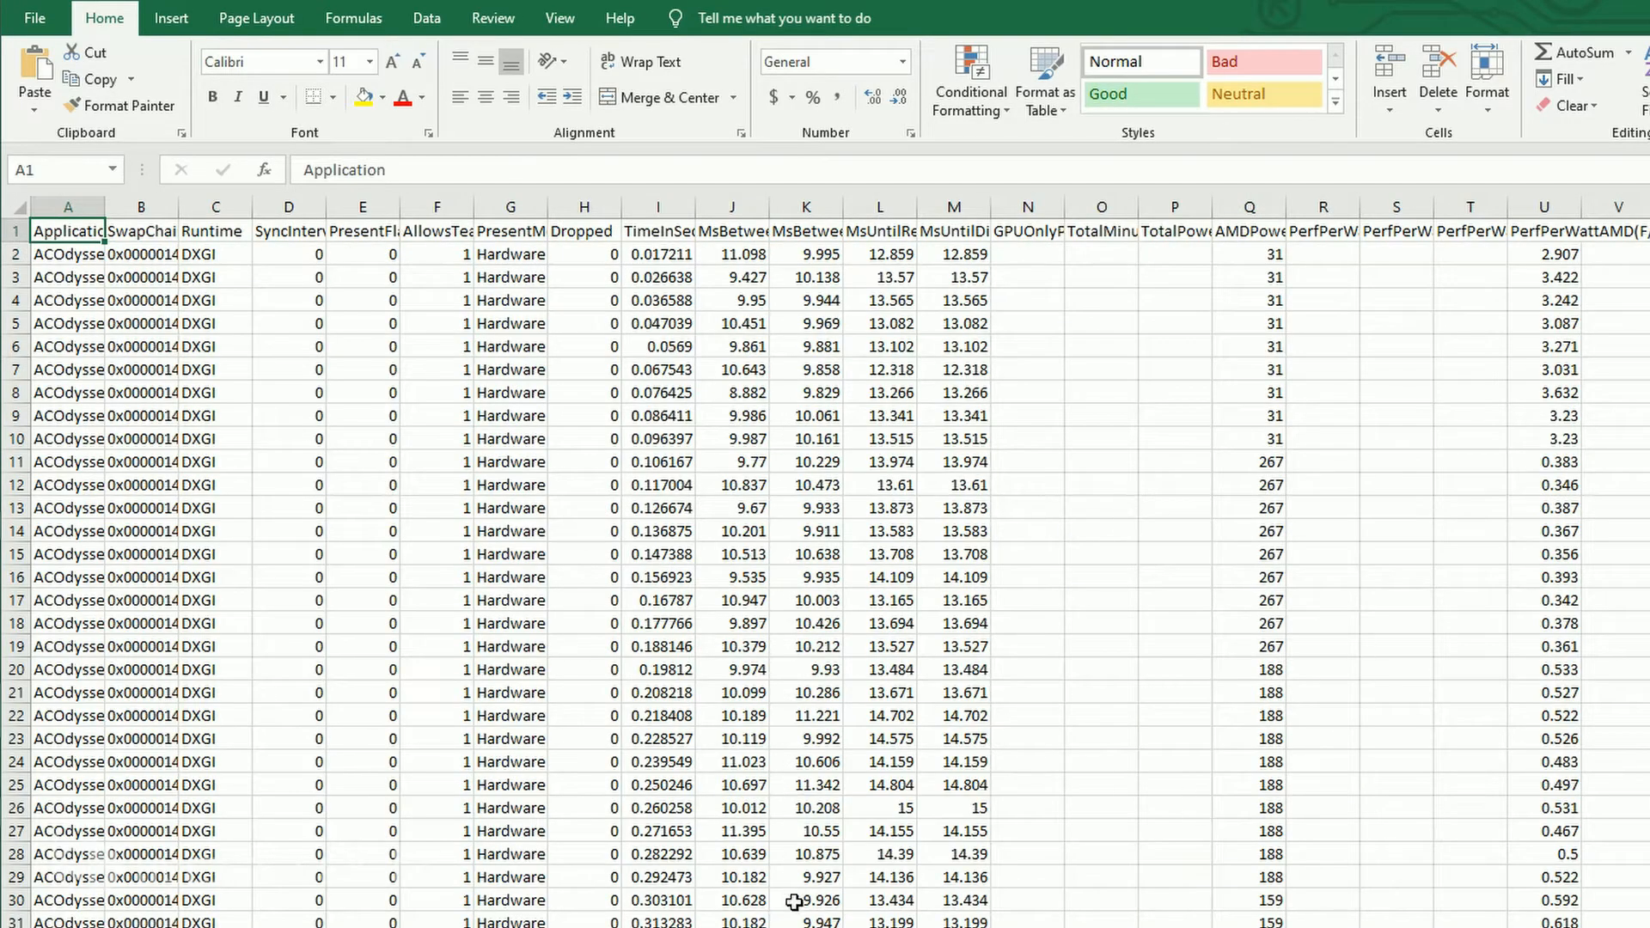
mouse_move(913, 359)
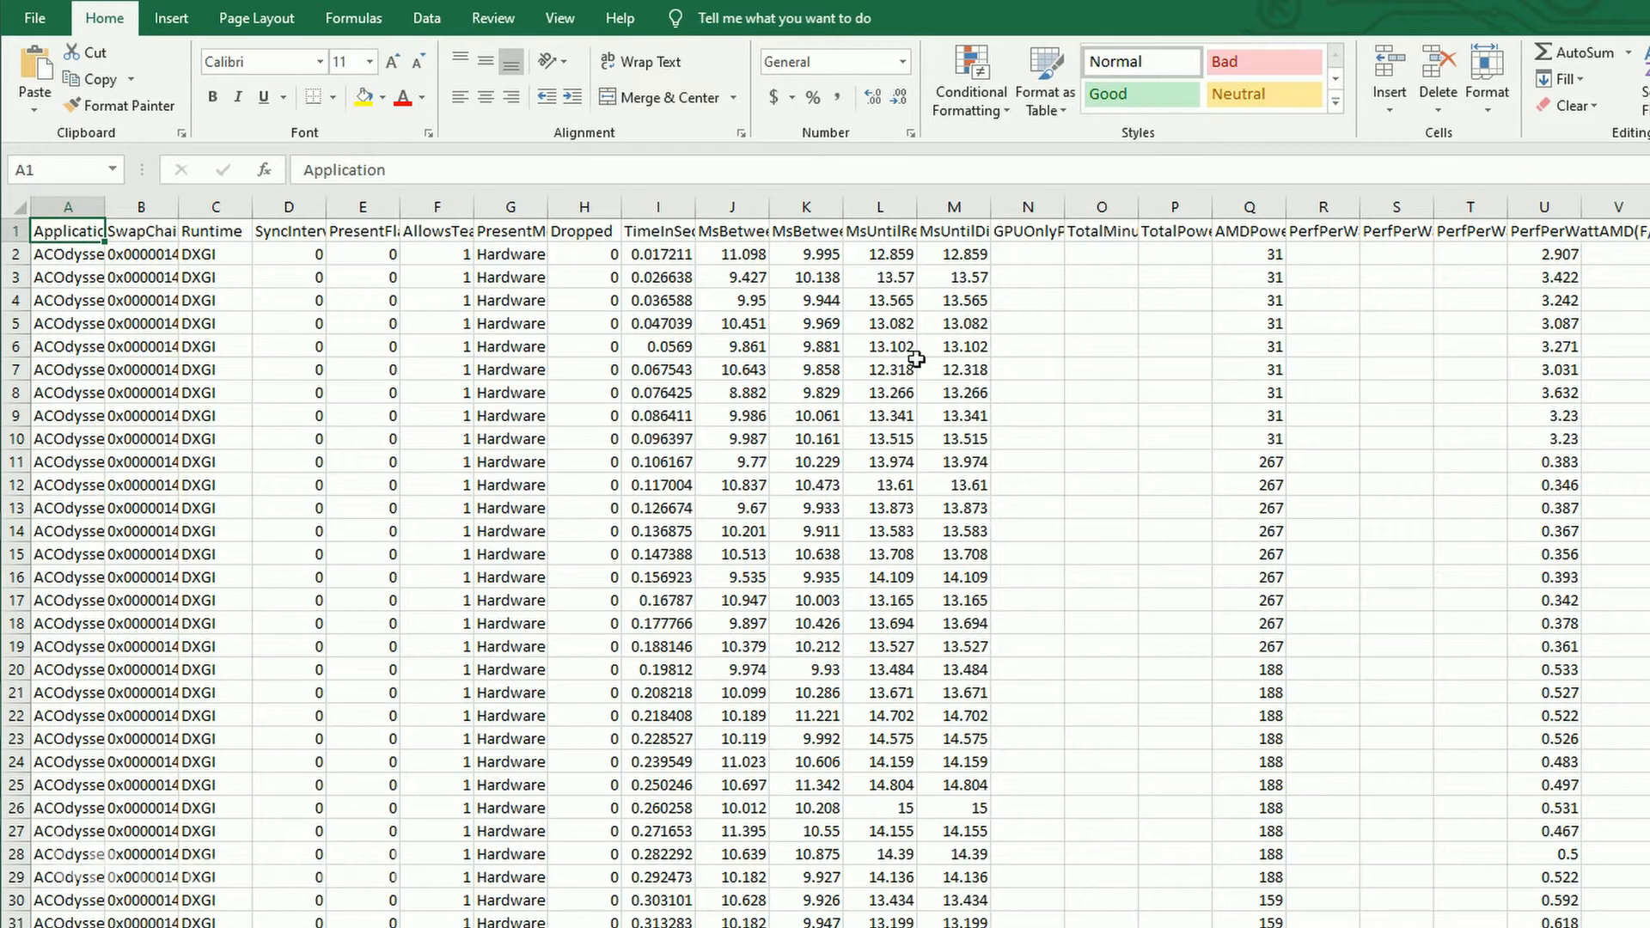
mouse_move(521, 497)
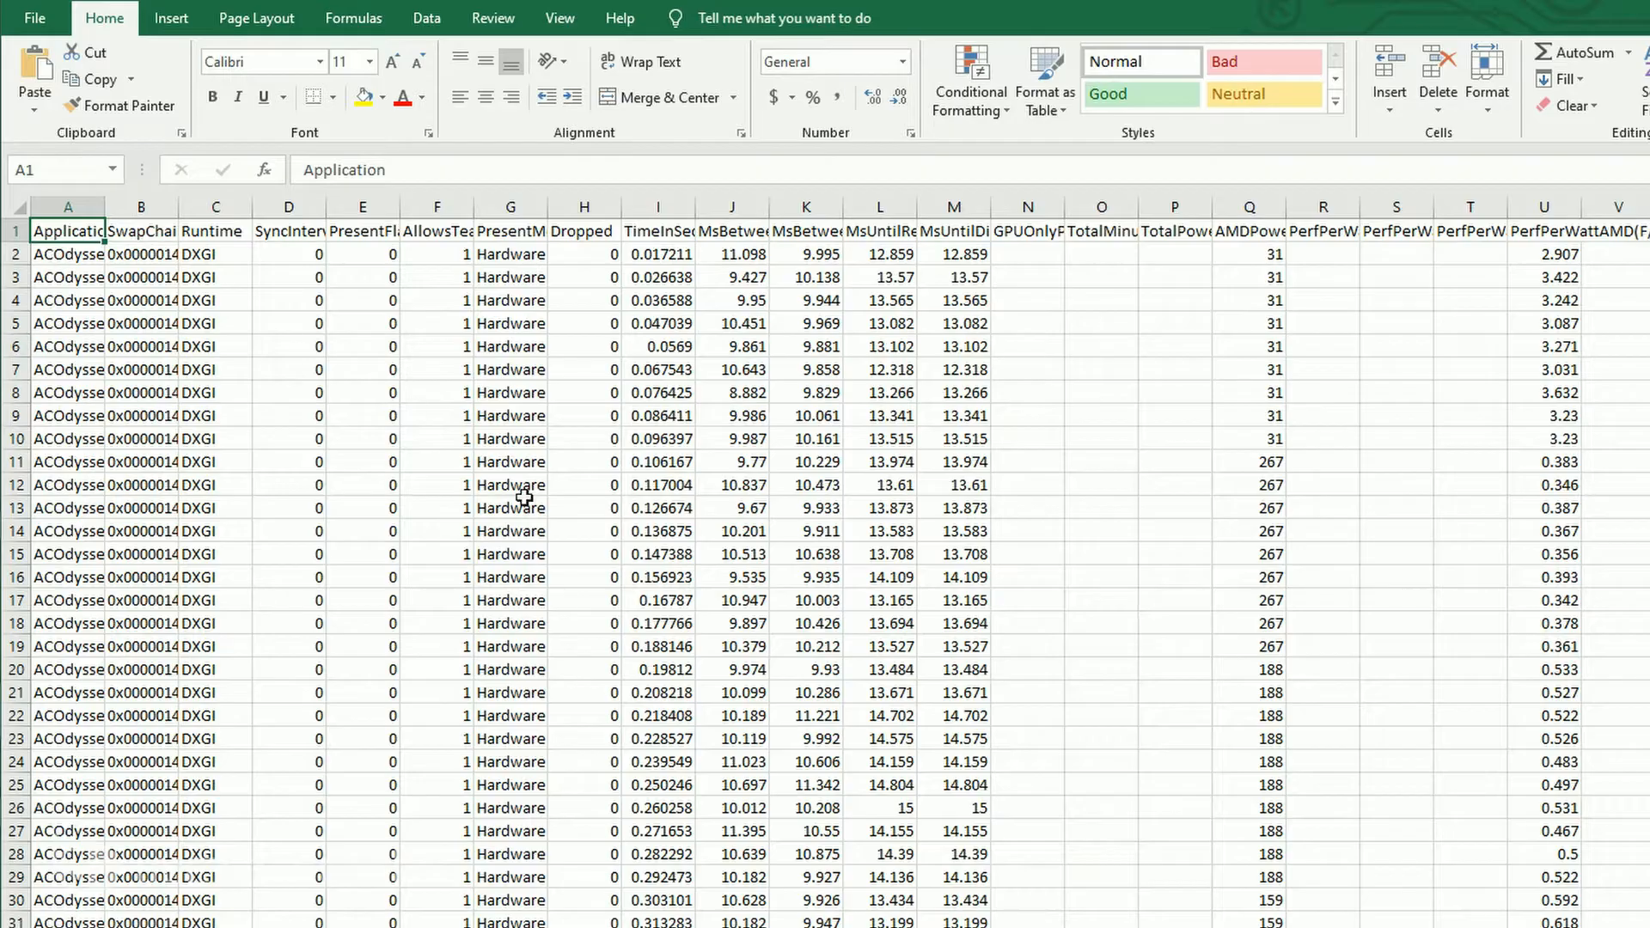
mouse_move(793, 750)
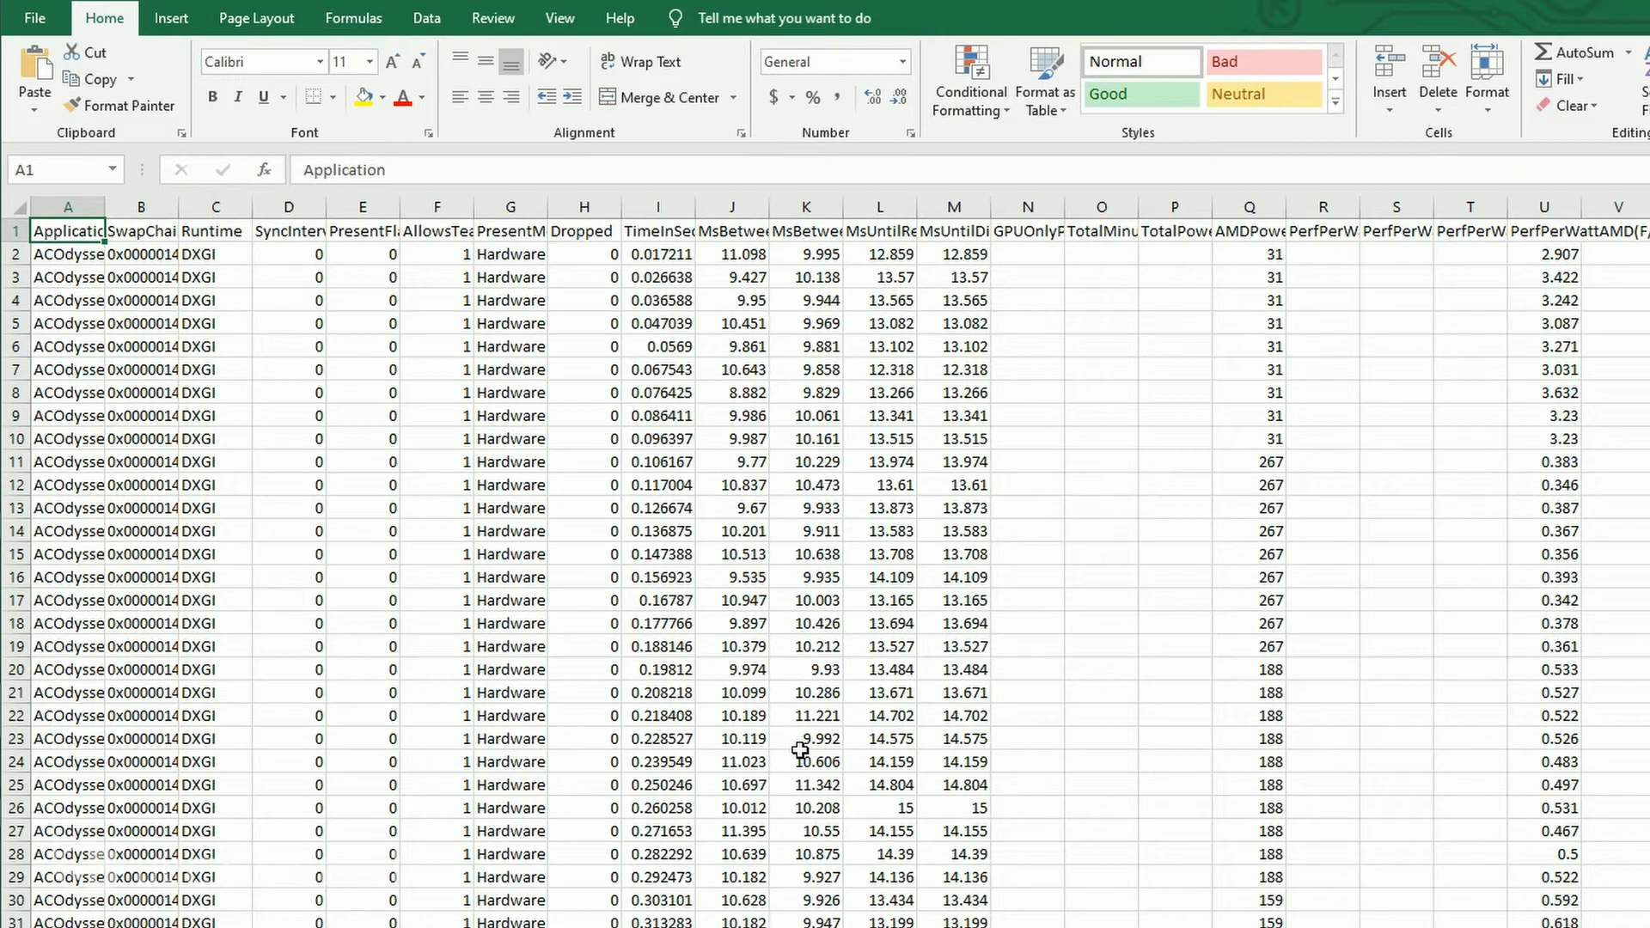
Scroll down through the per-frame timing and power rows of the detailed log.
scroll("down", 3)
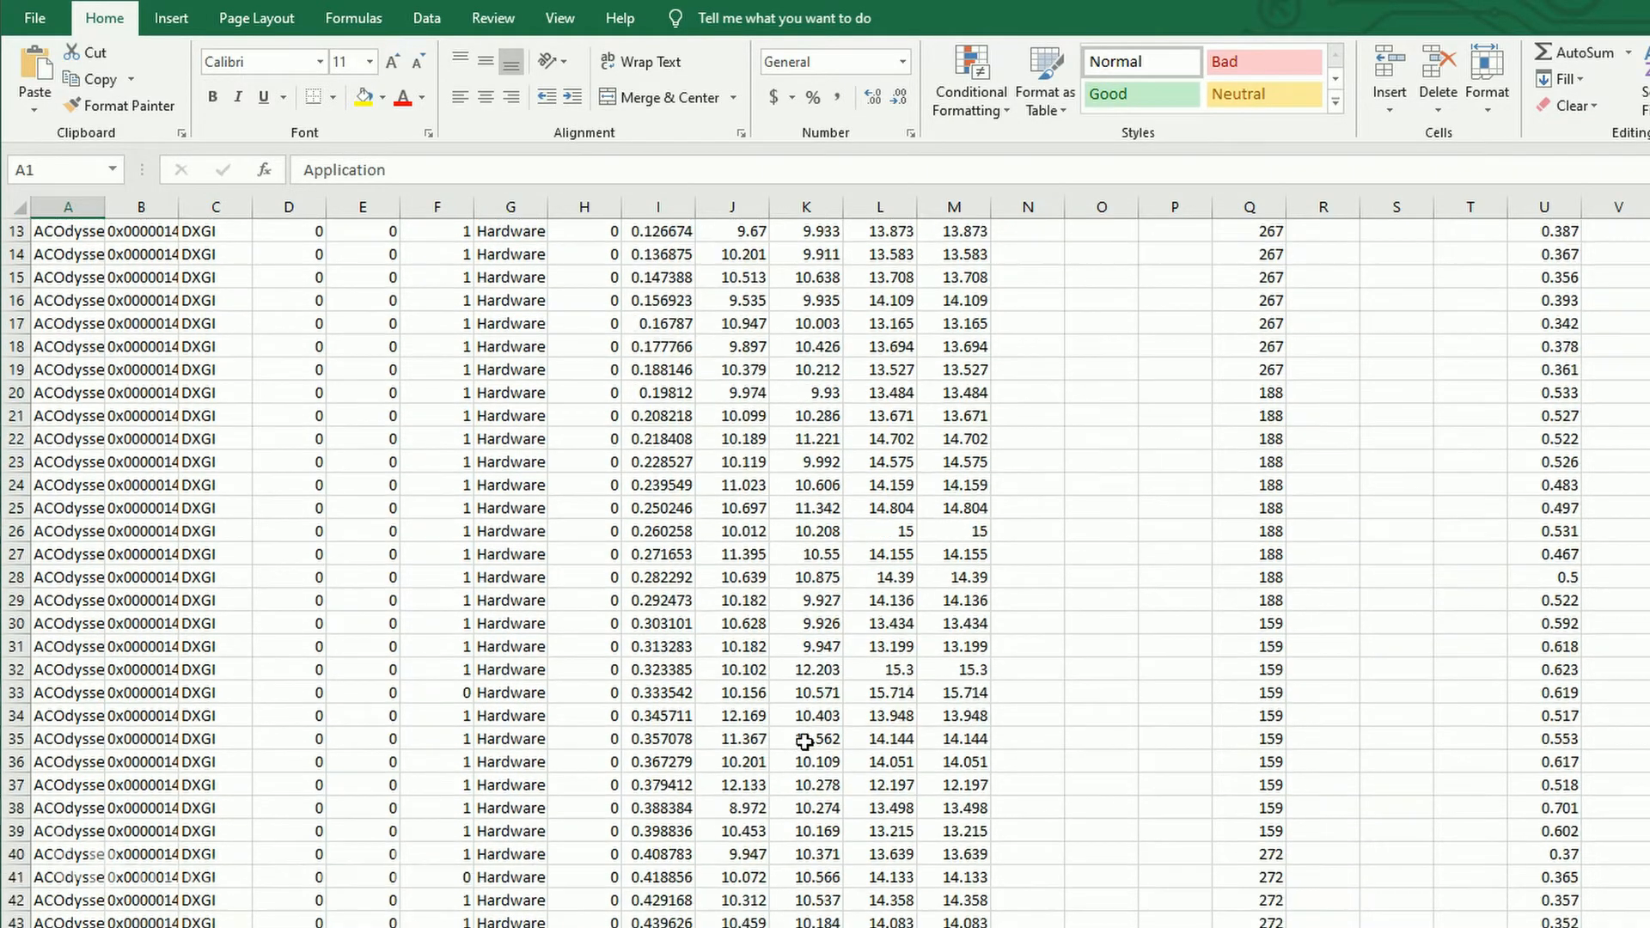
scroll("down", 3)
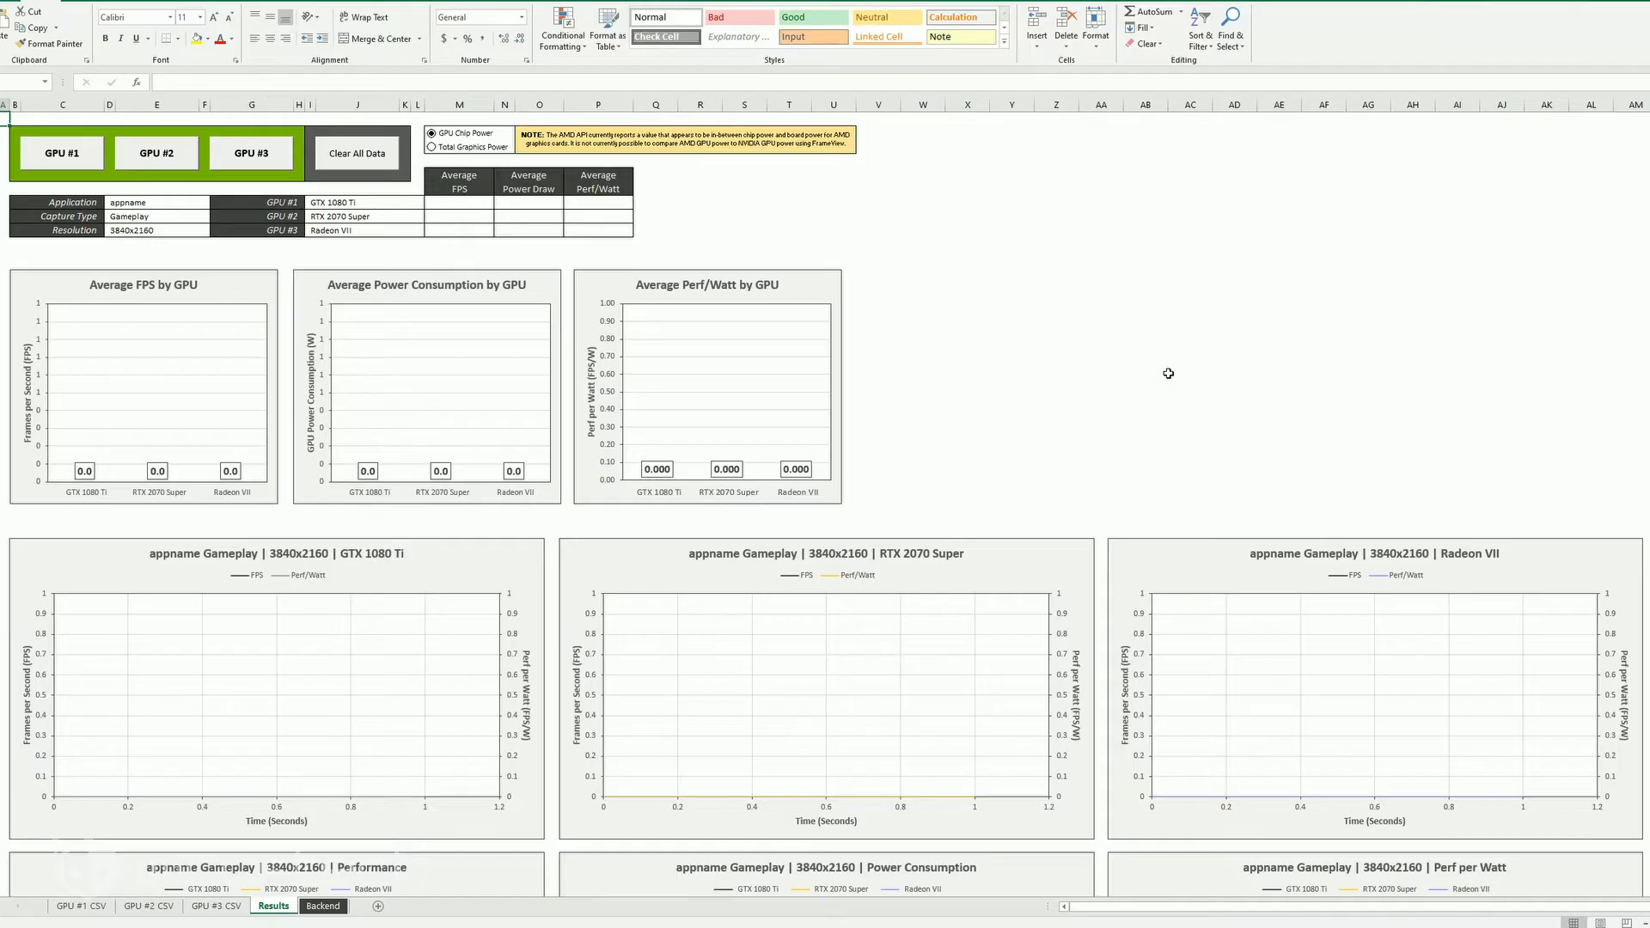
mouse_move(738, 289)
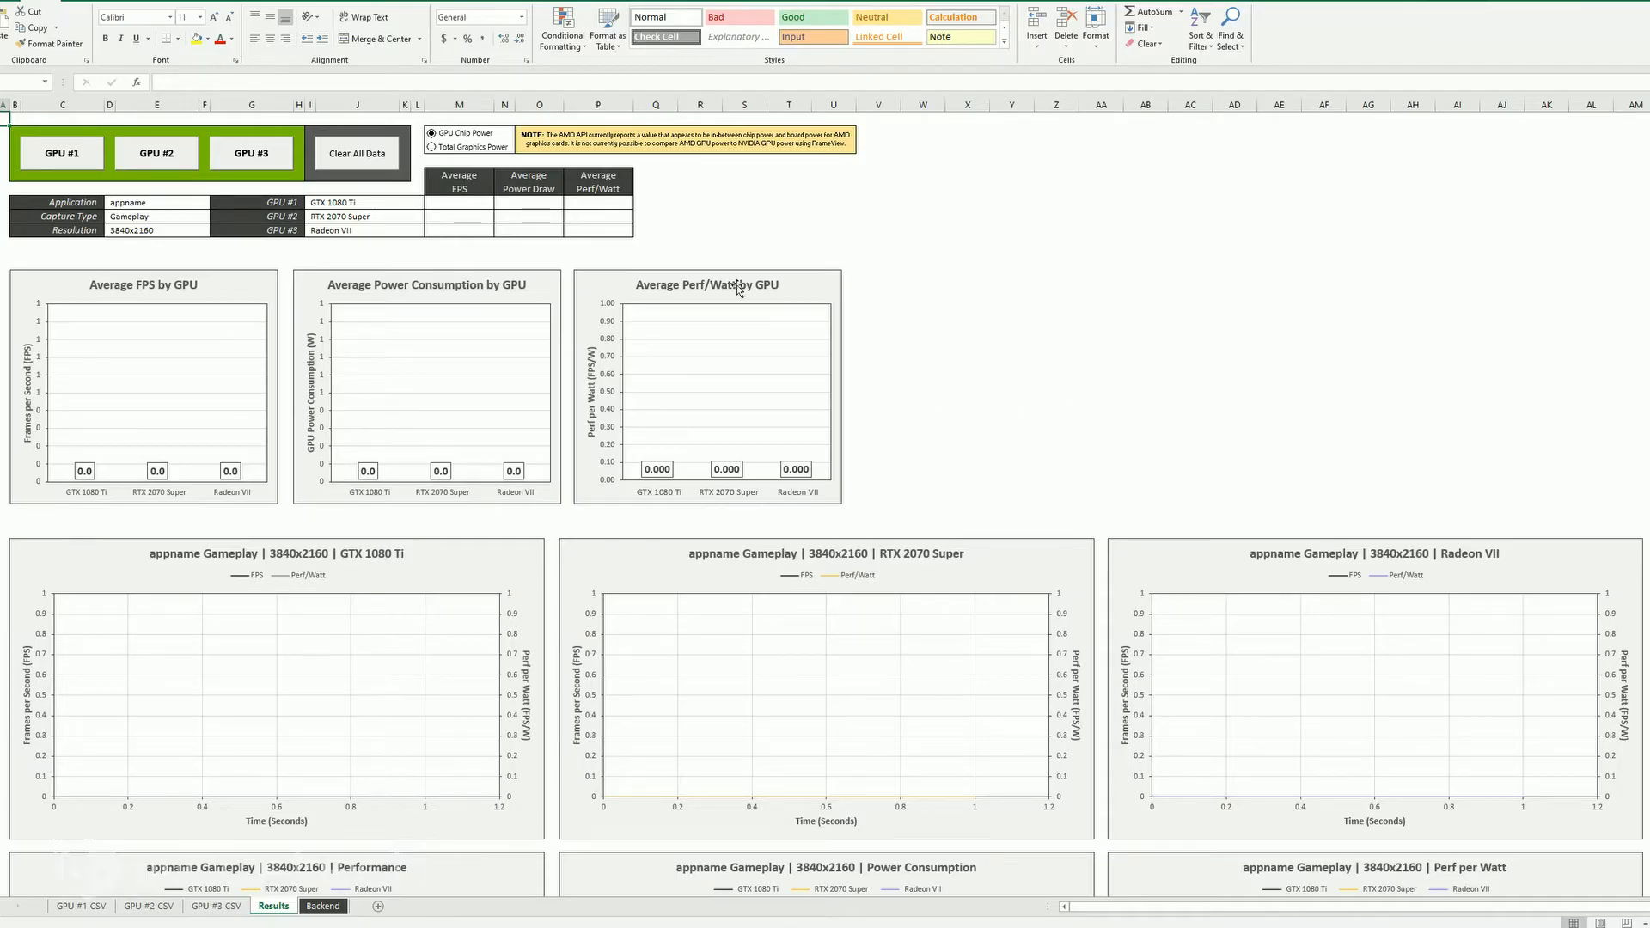
mouse_move(512, 397)
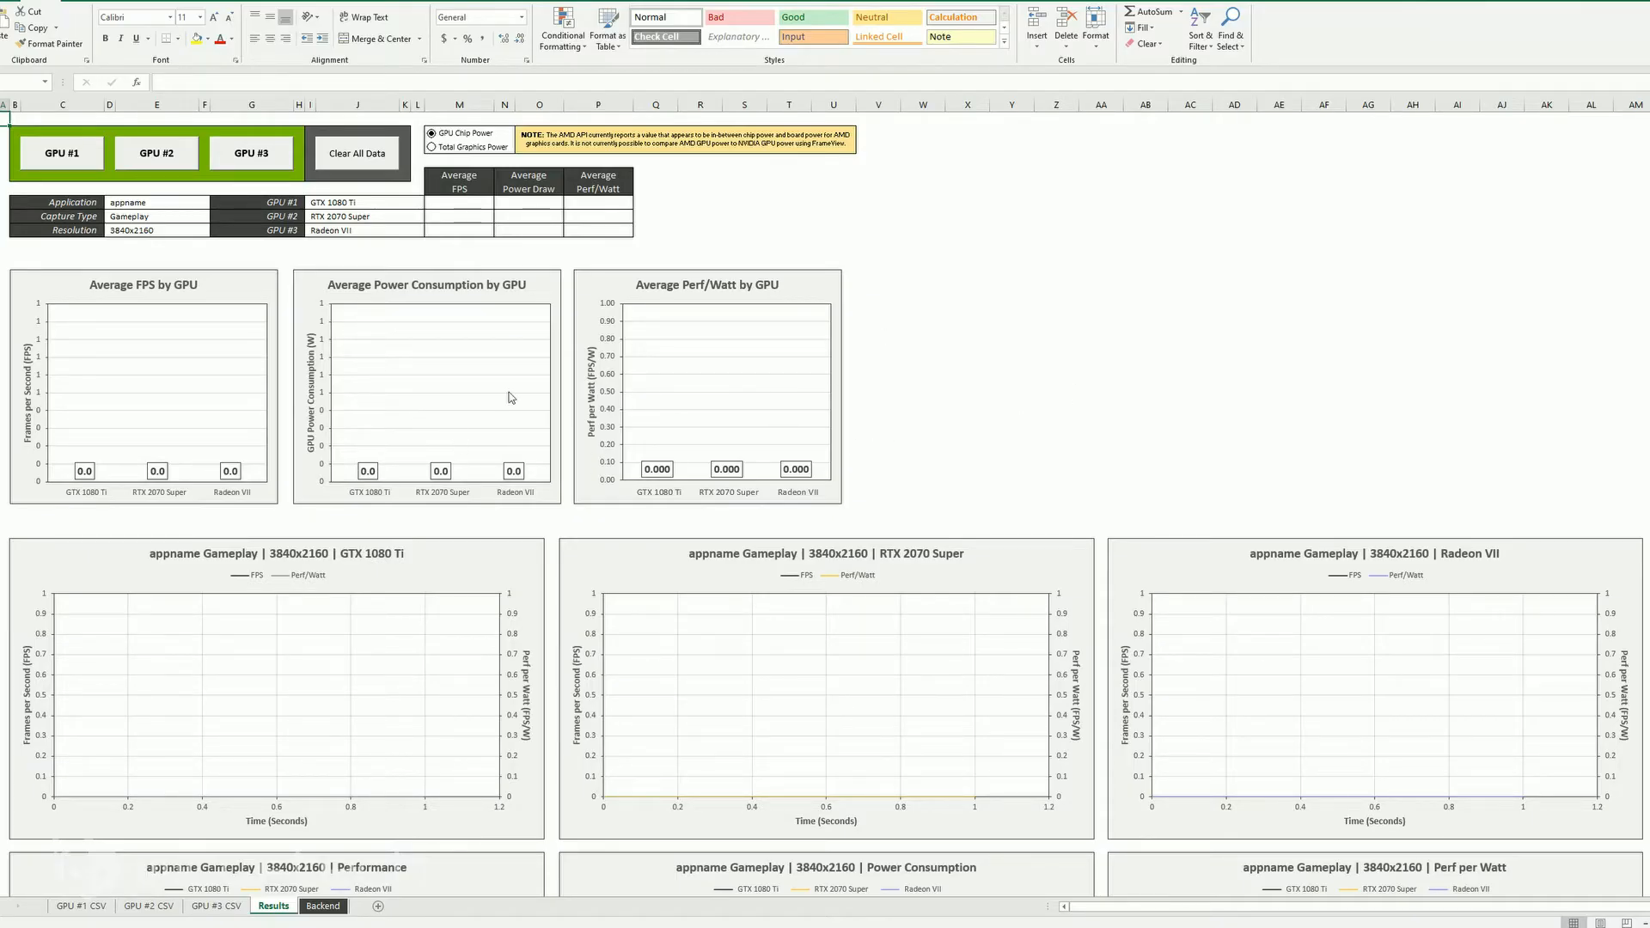
mouse_move(146, 380)
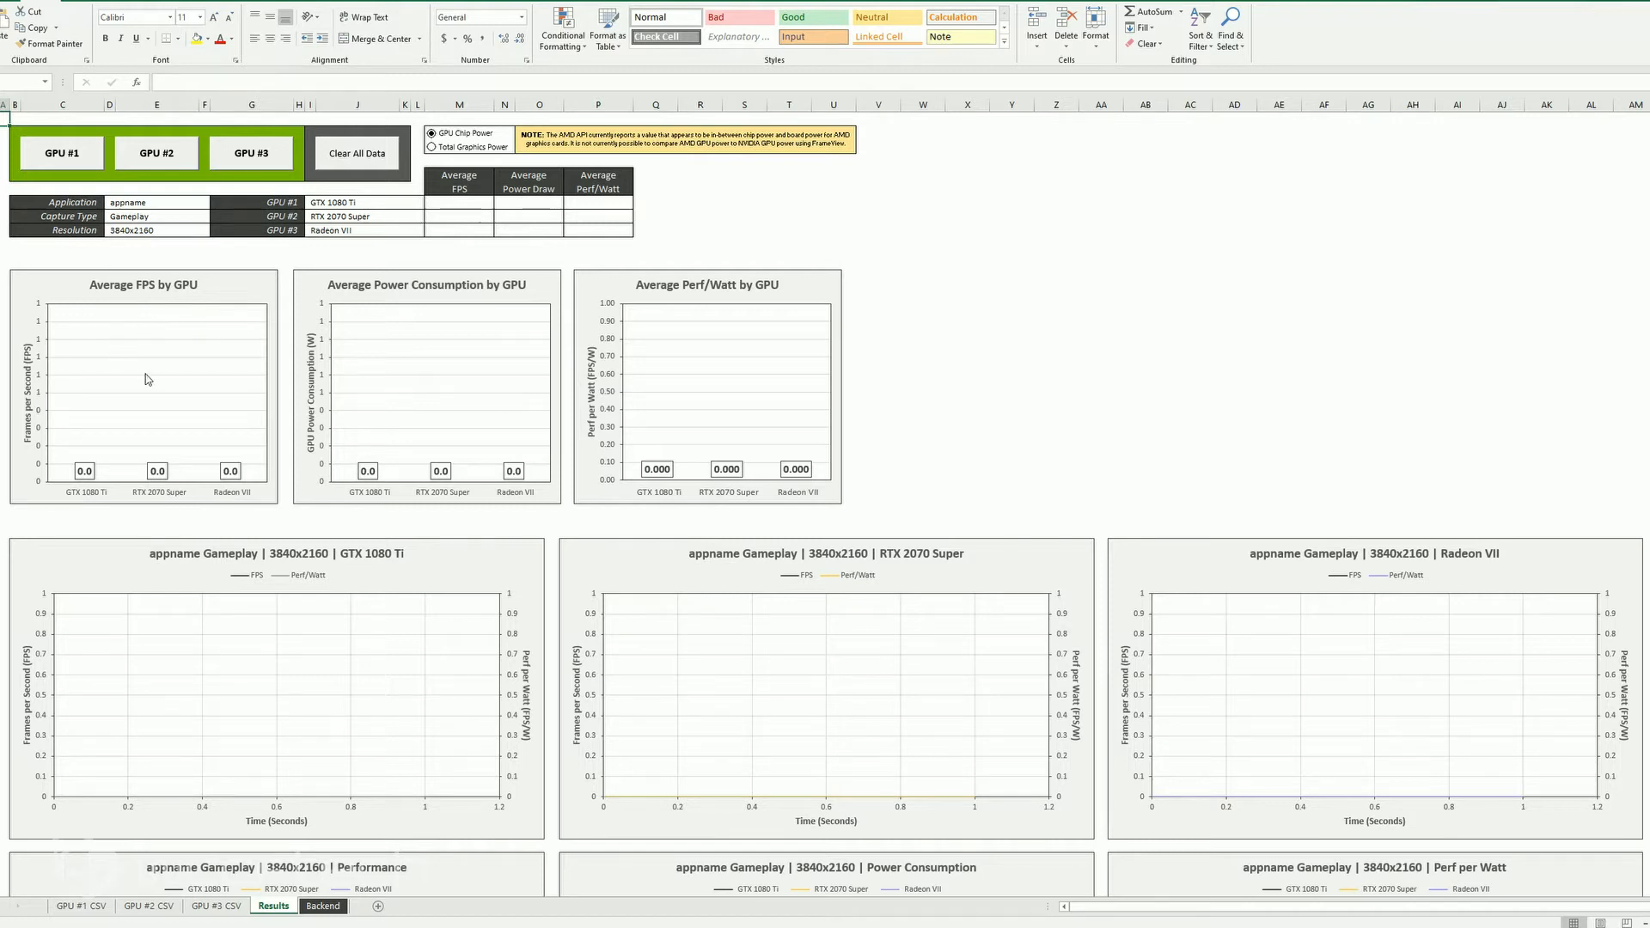
mouse_move(664, 390)
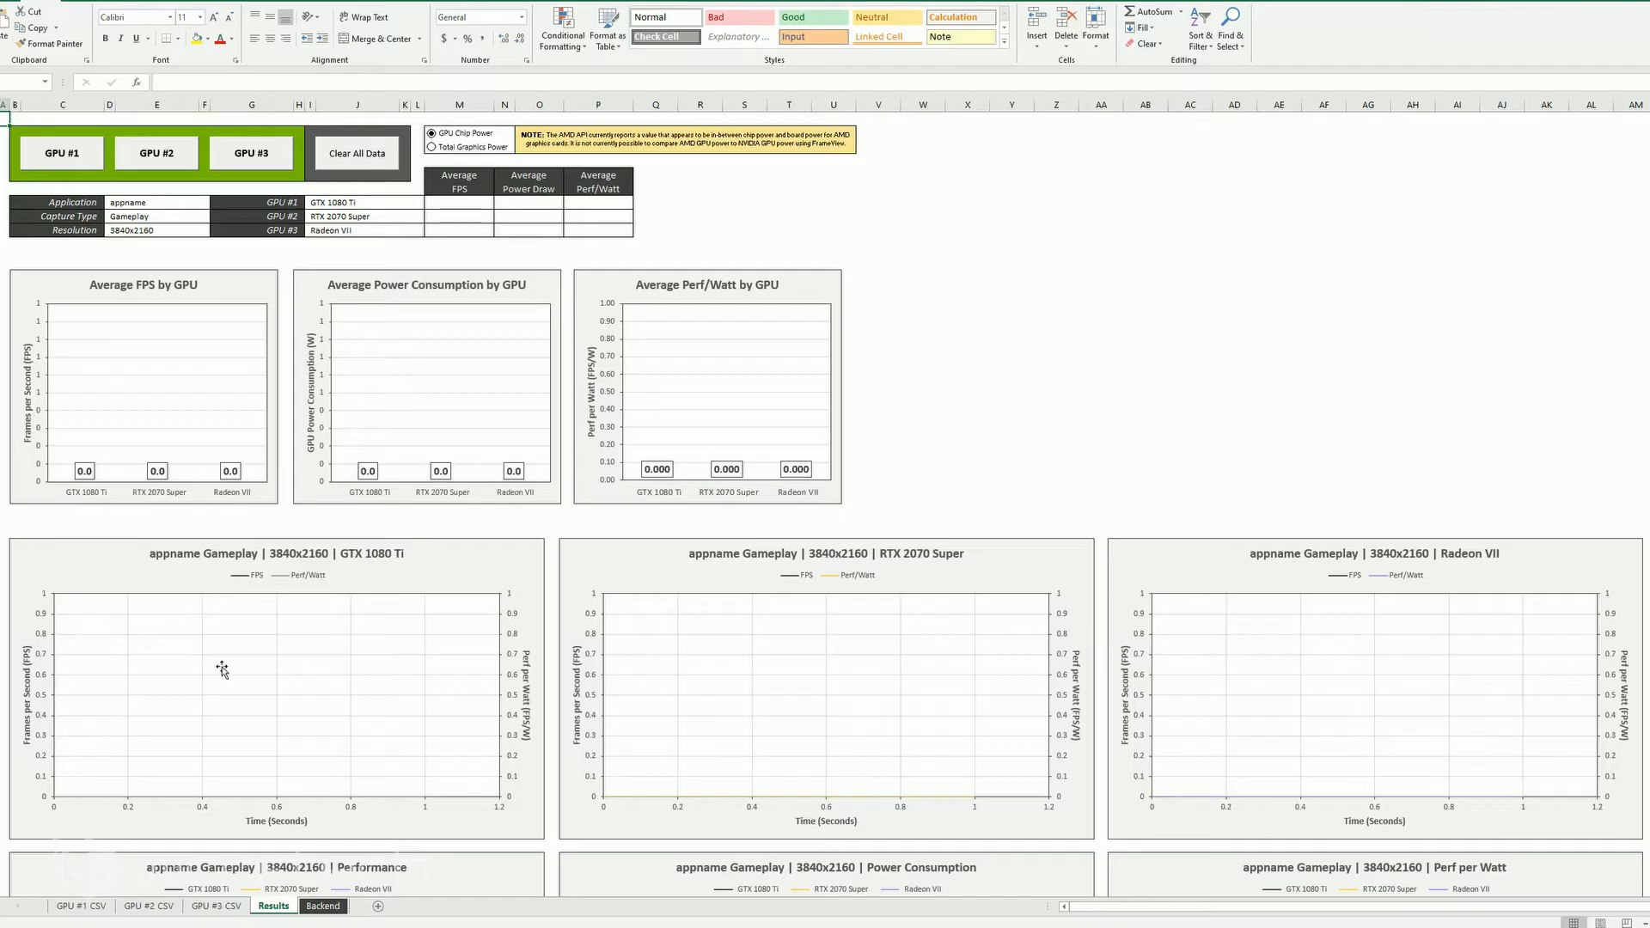
mouse_move(960, 626)
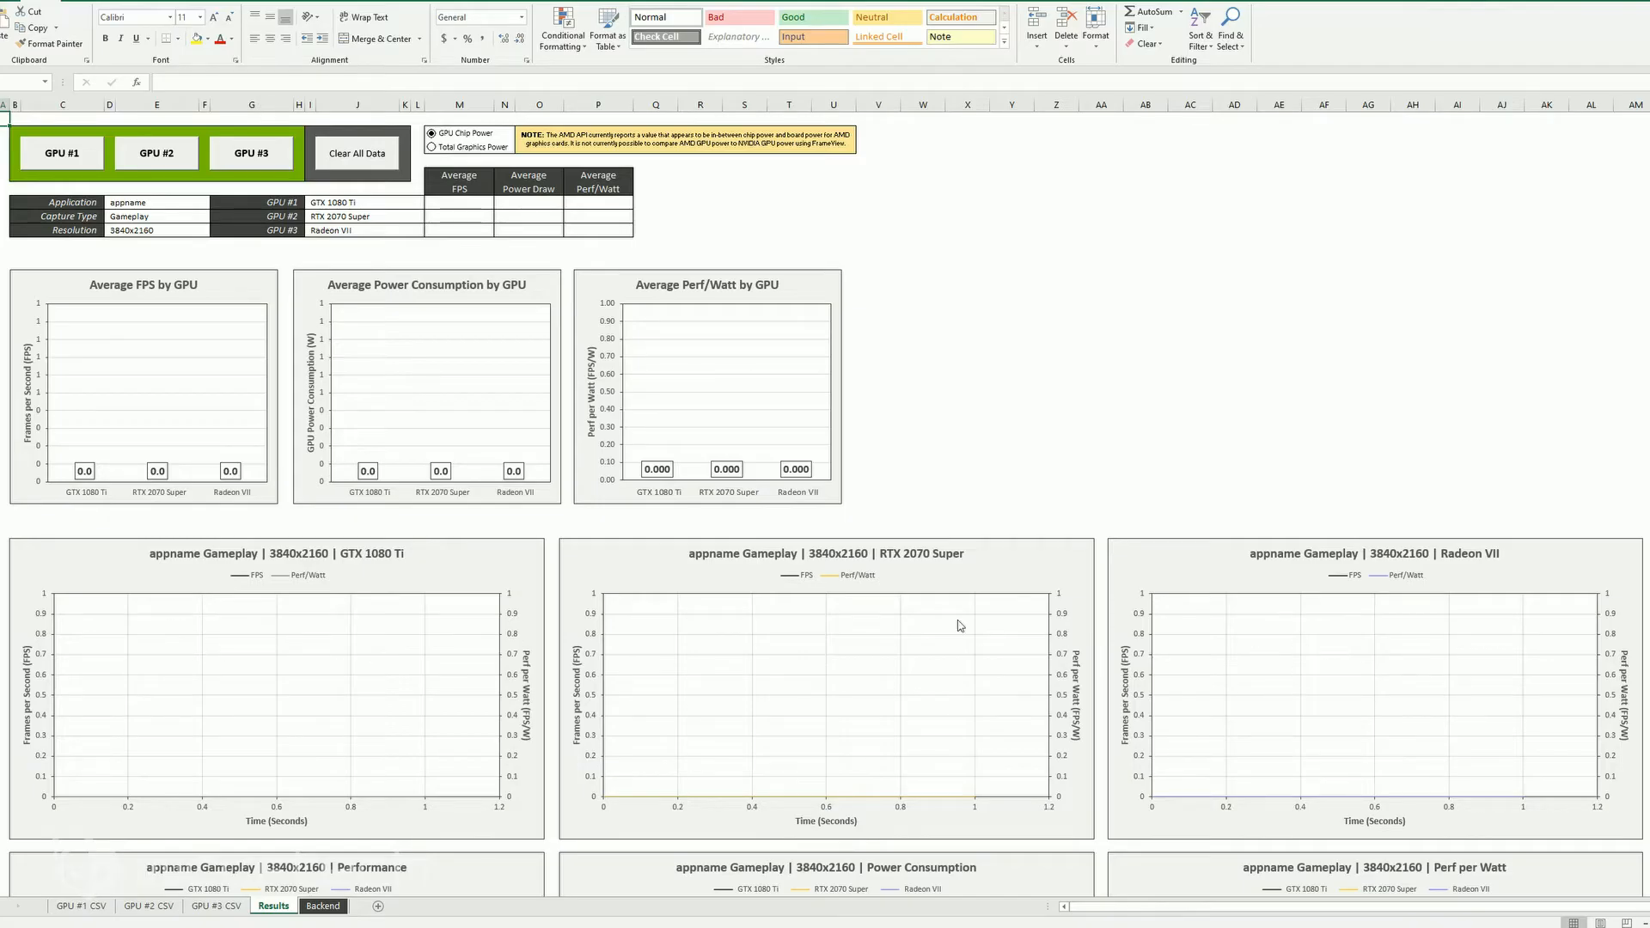
mouse_move(506, 584)
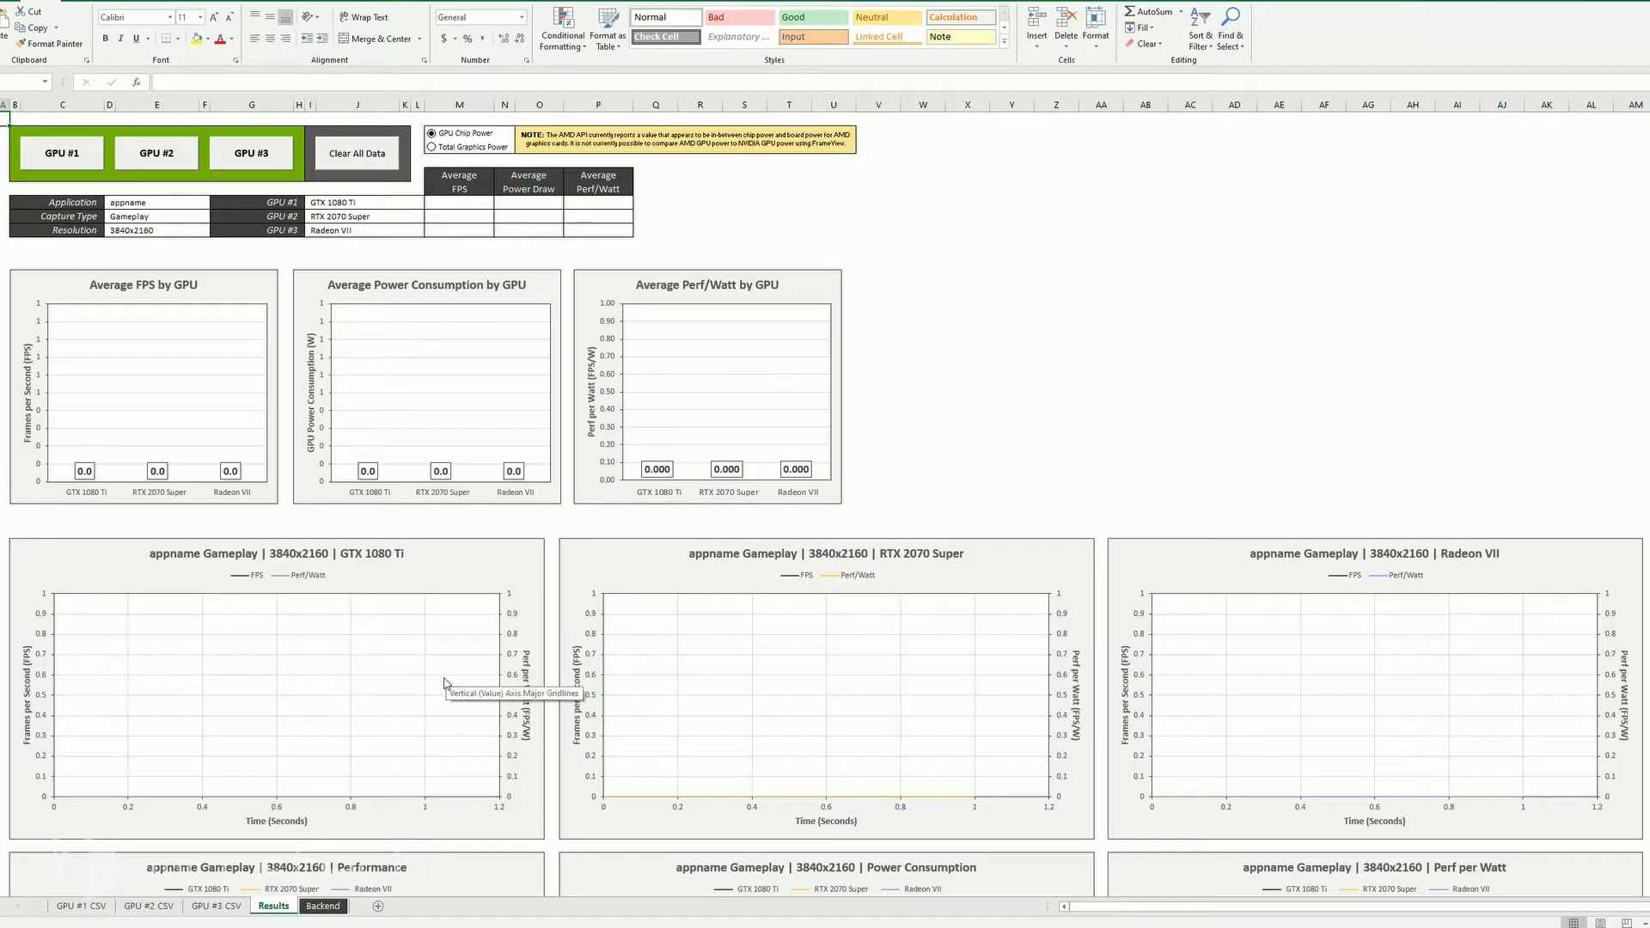
Scroll down the Results sheet to the empty per-GPU and combined charts.
scroll("down", 3)
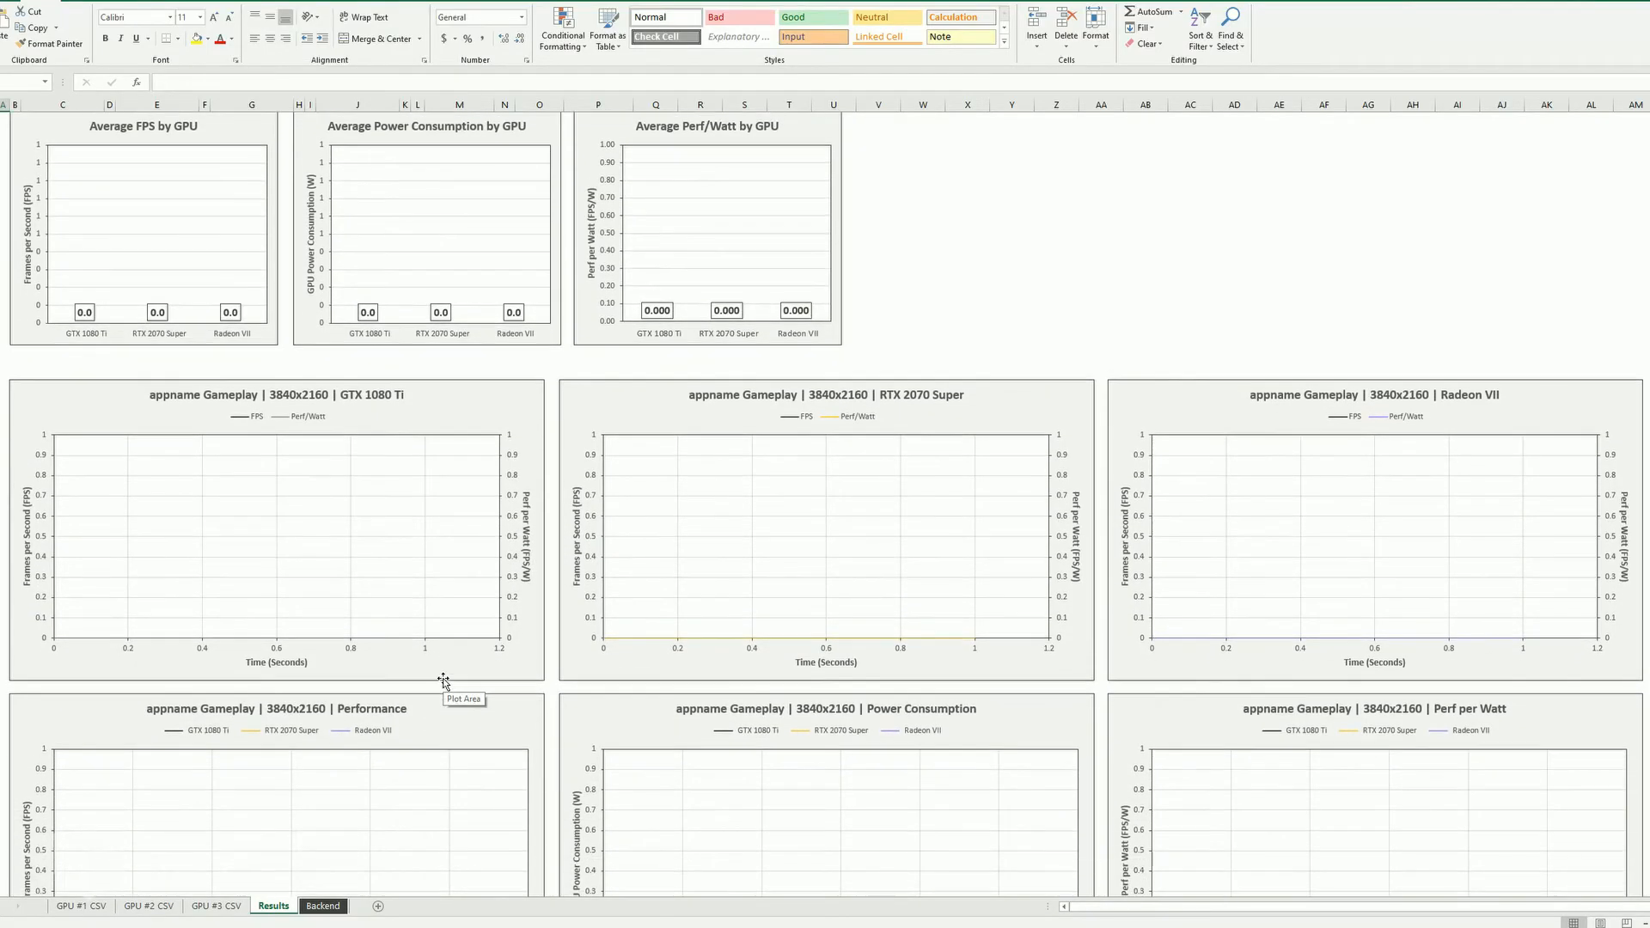
scroll("down", 3)
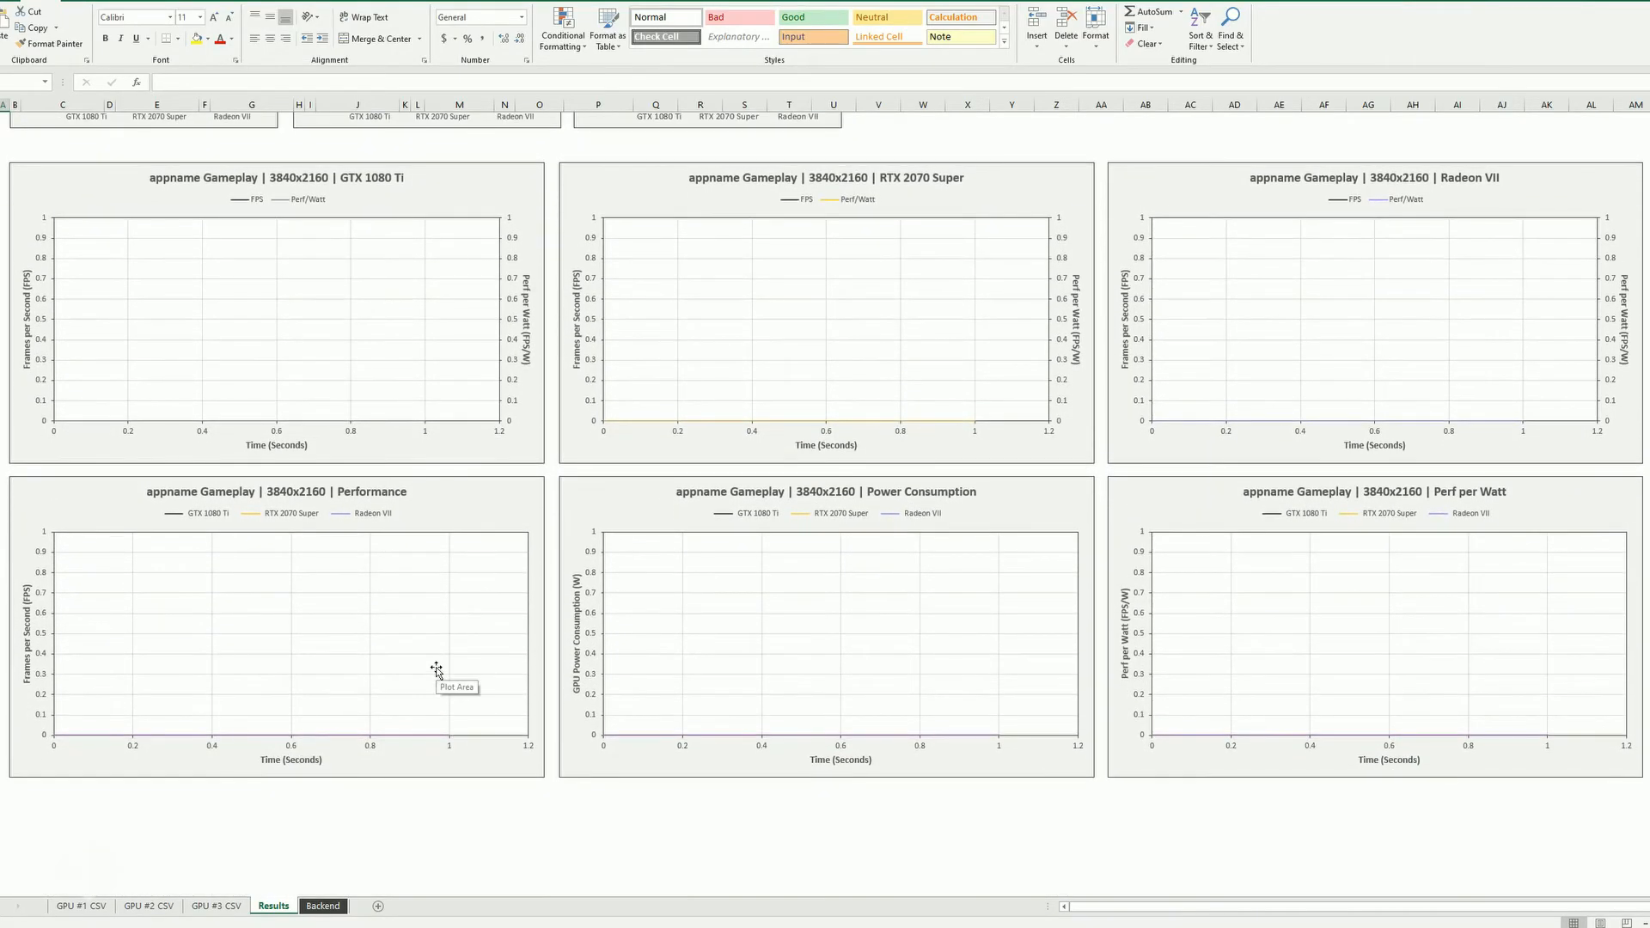
mouse_move(310, 580)
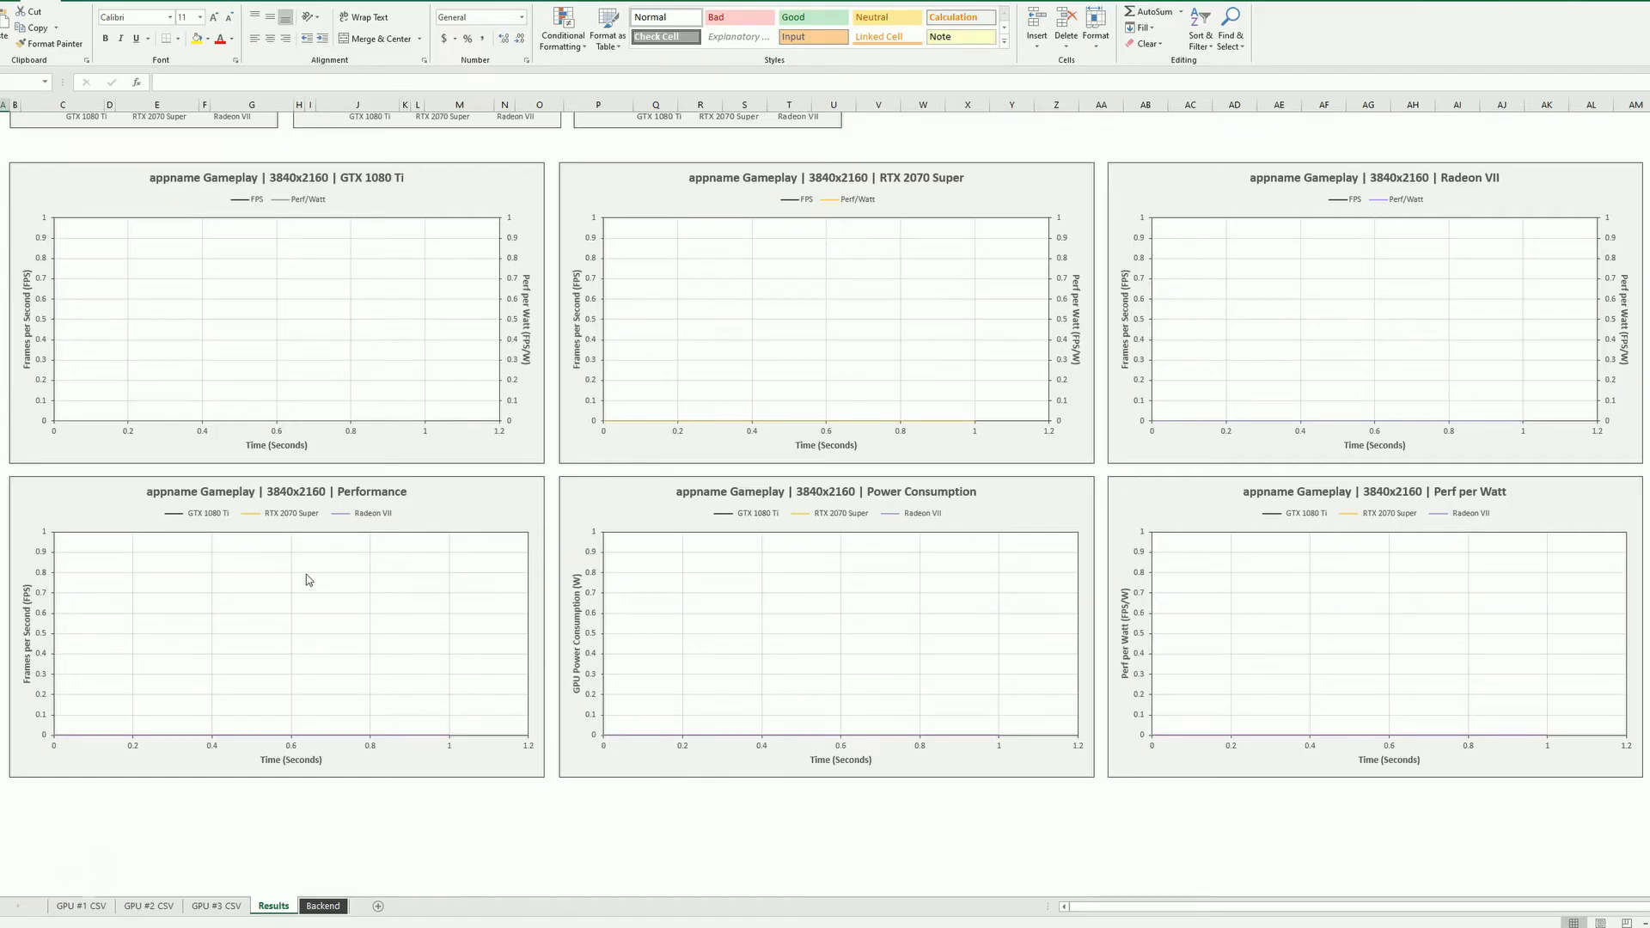
mouse_move(371, 612)
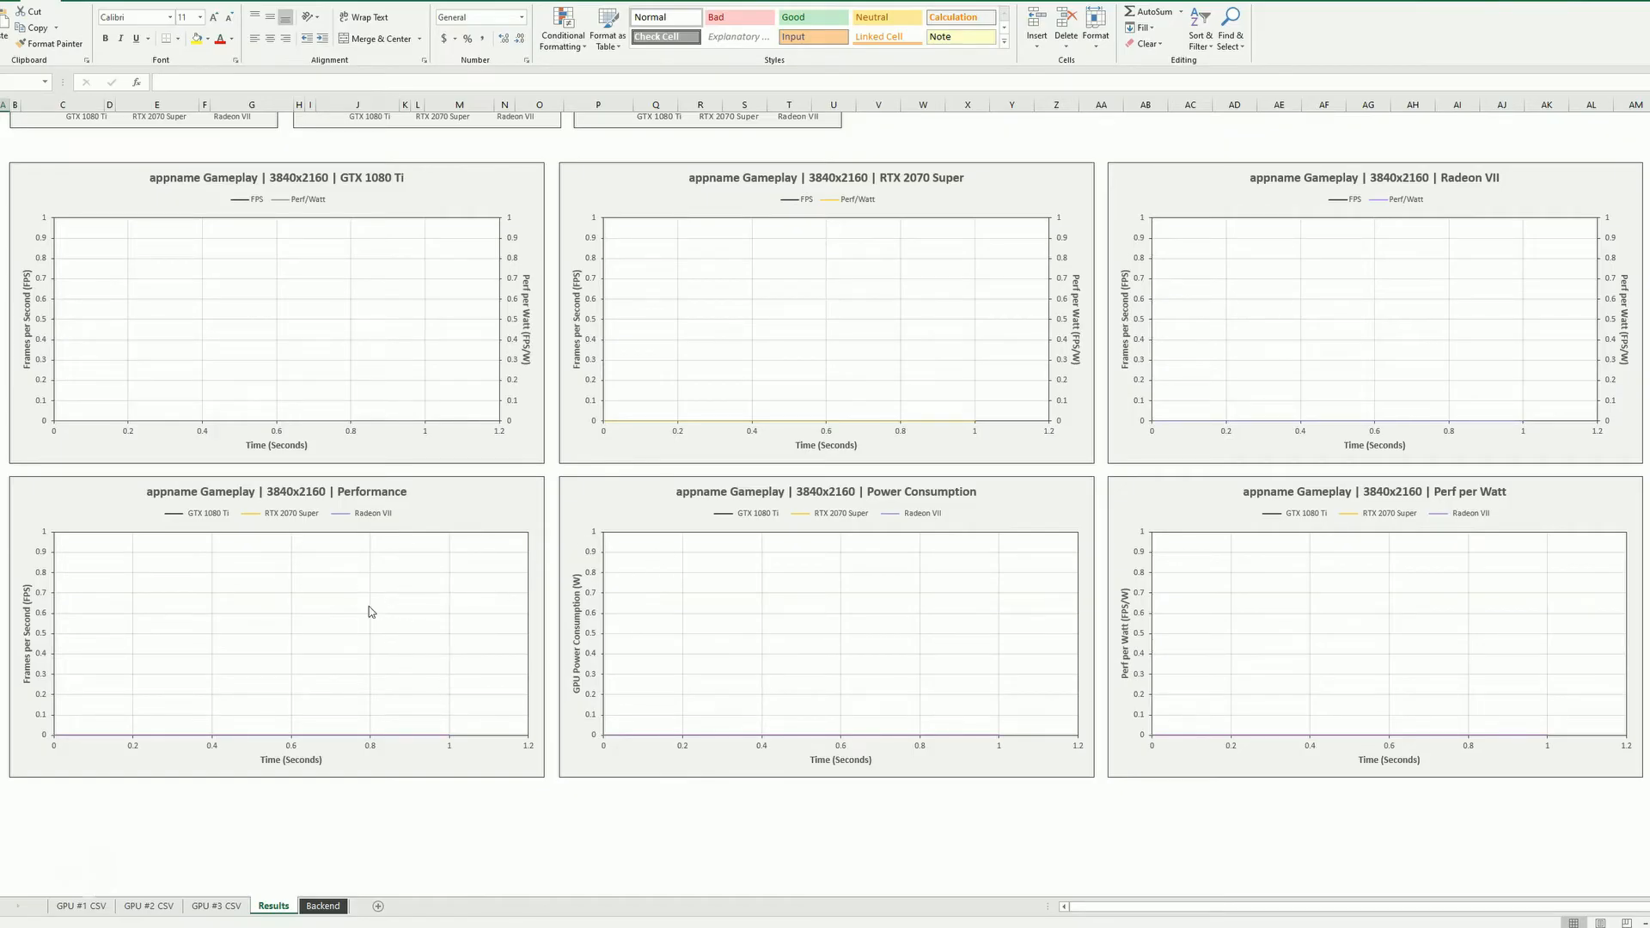
mouse_move(949, 658)
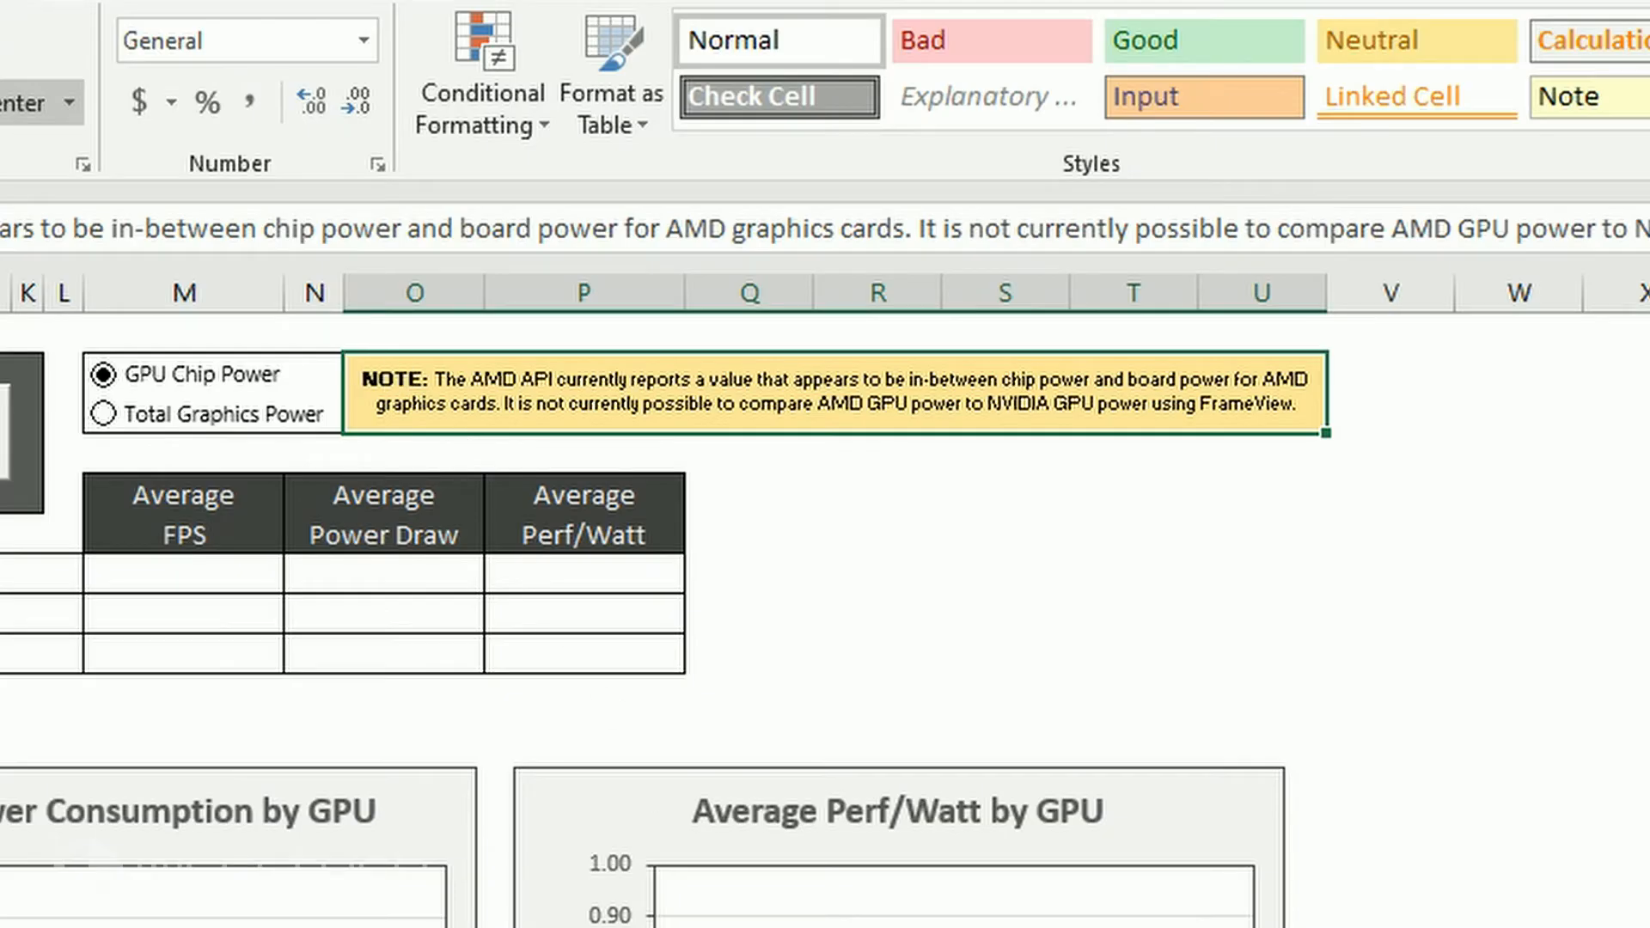
mouse_move(781, 518)
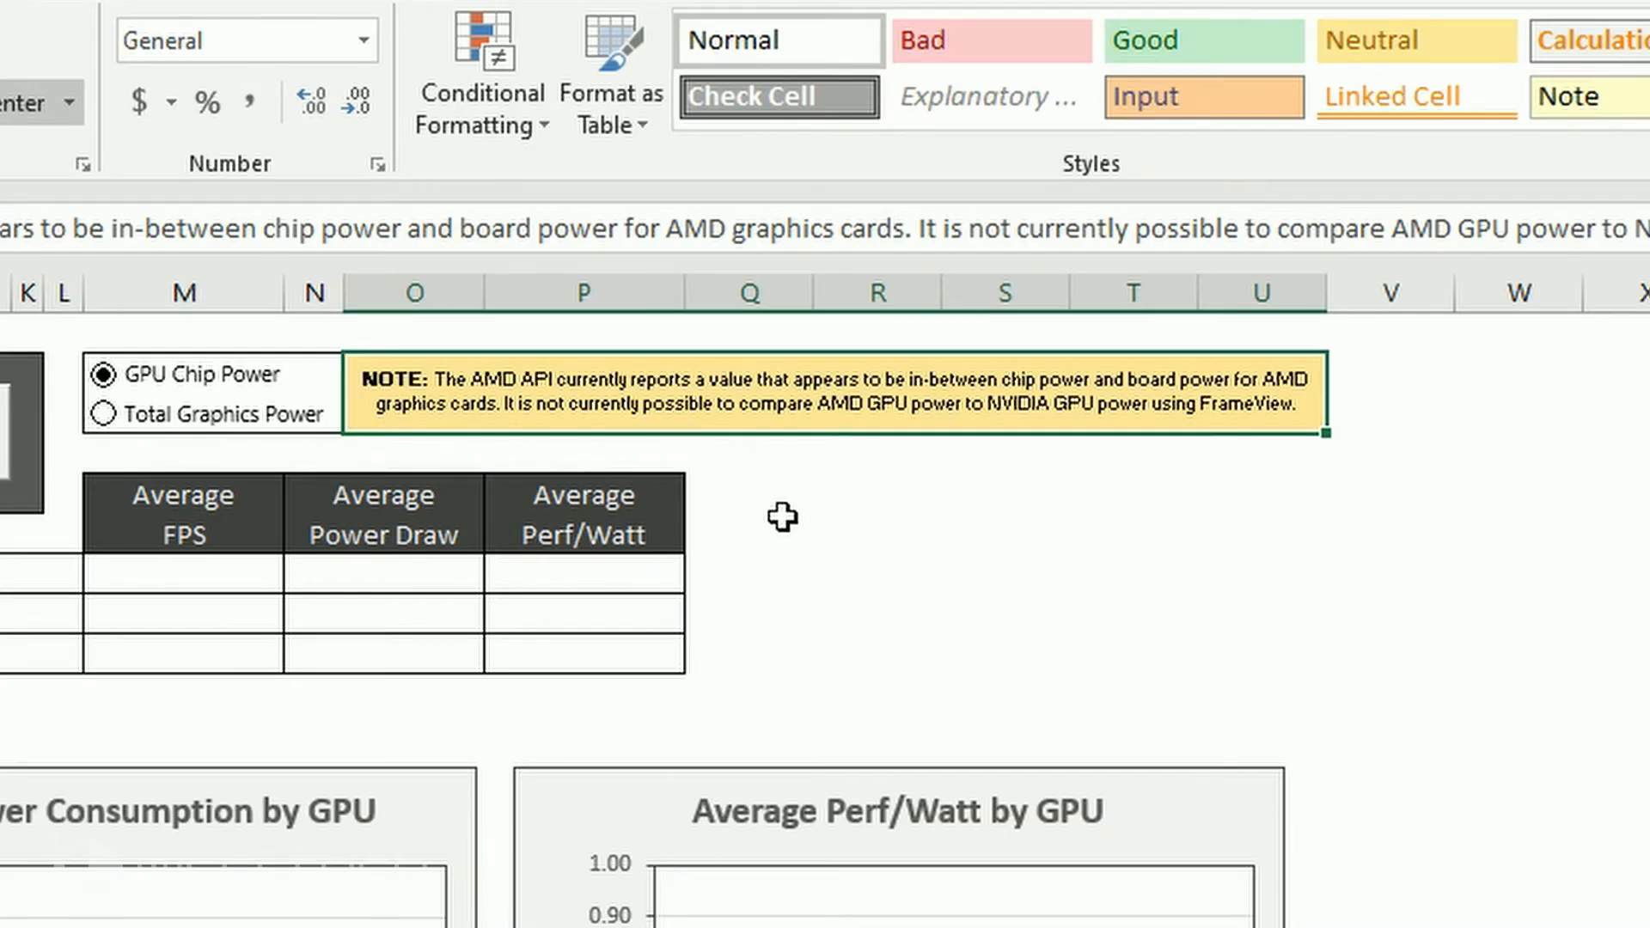
mouse_move(1065, 402)
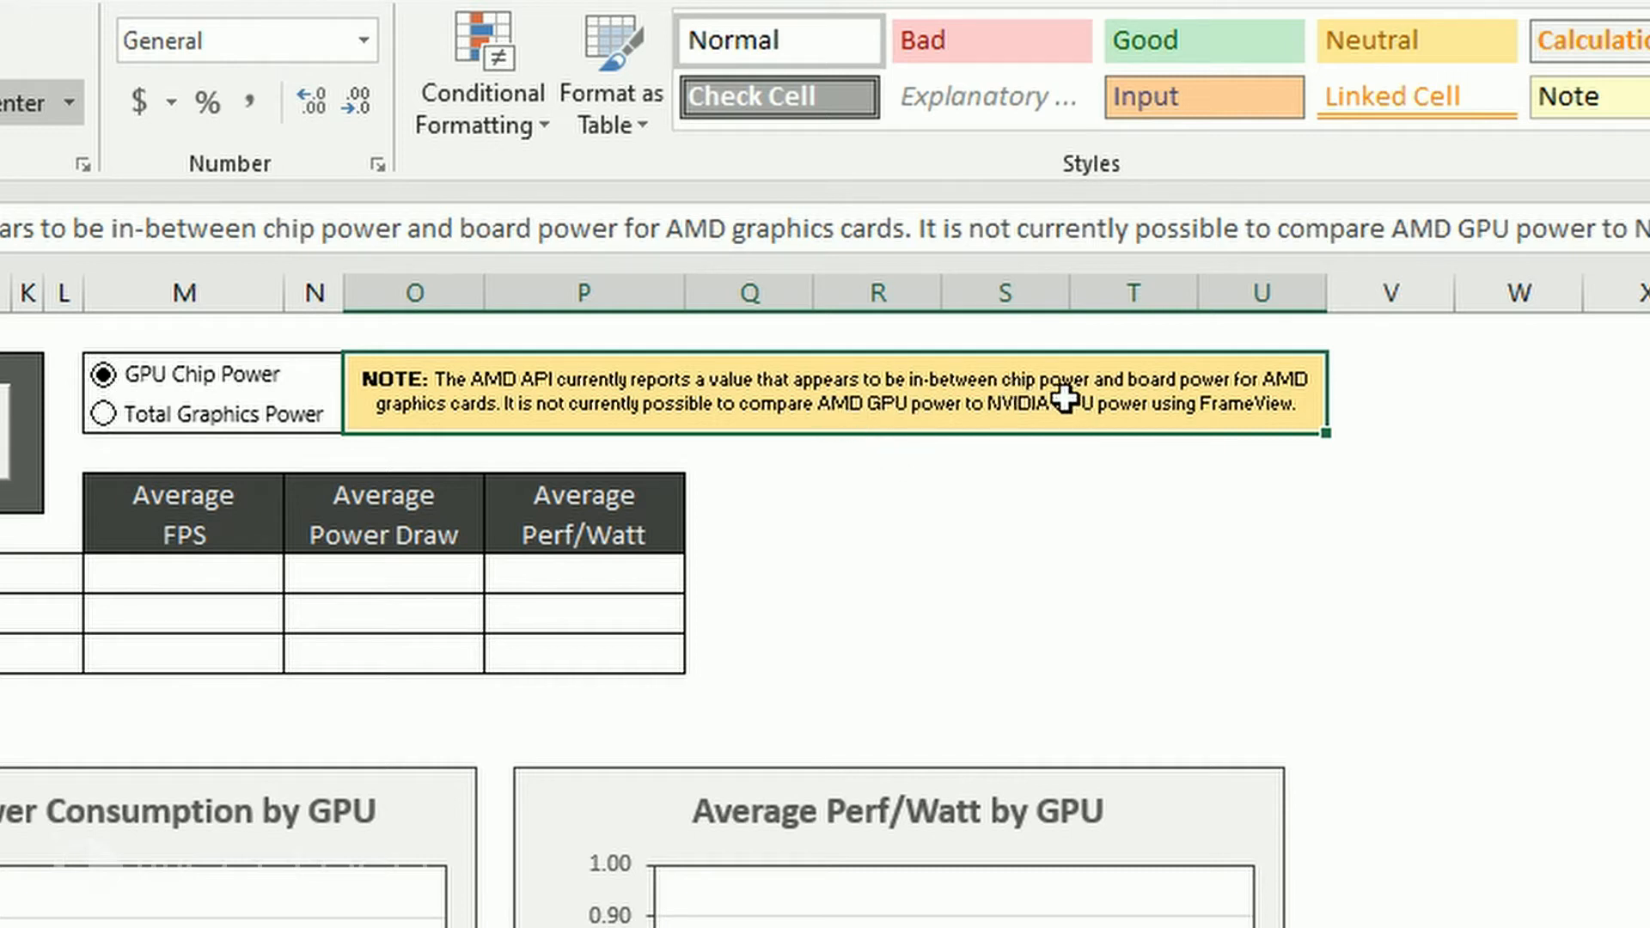
mouse_move(556, 446)
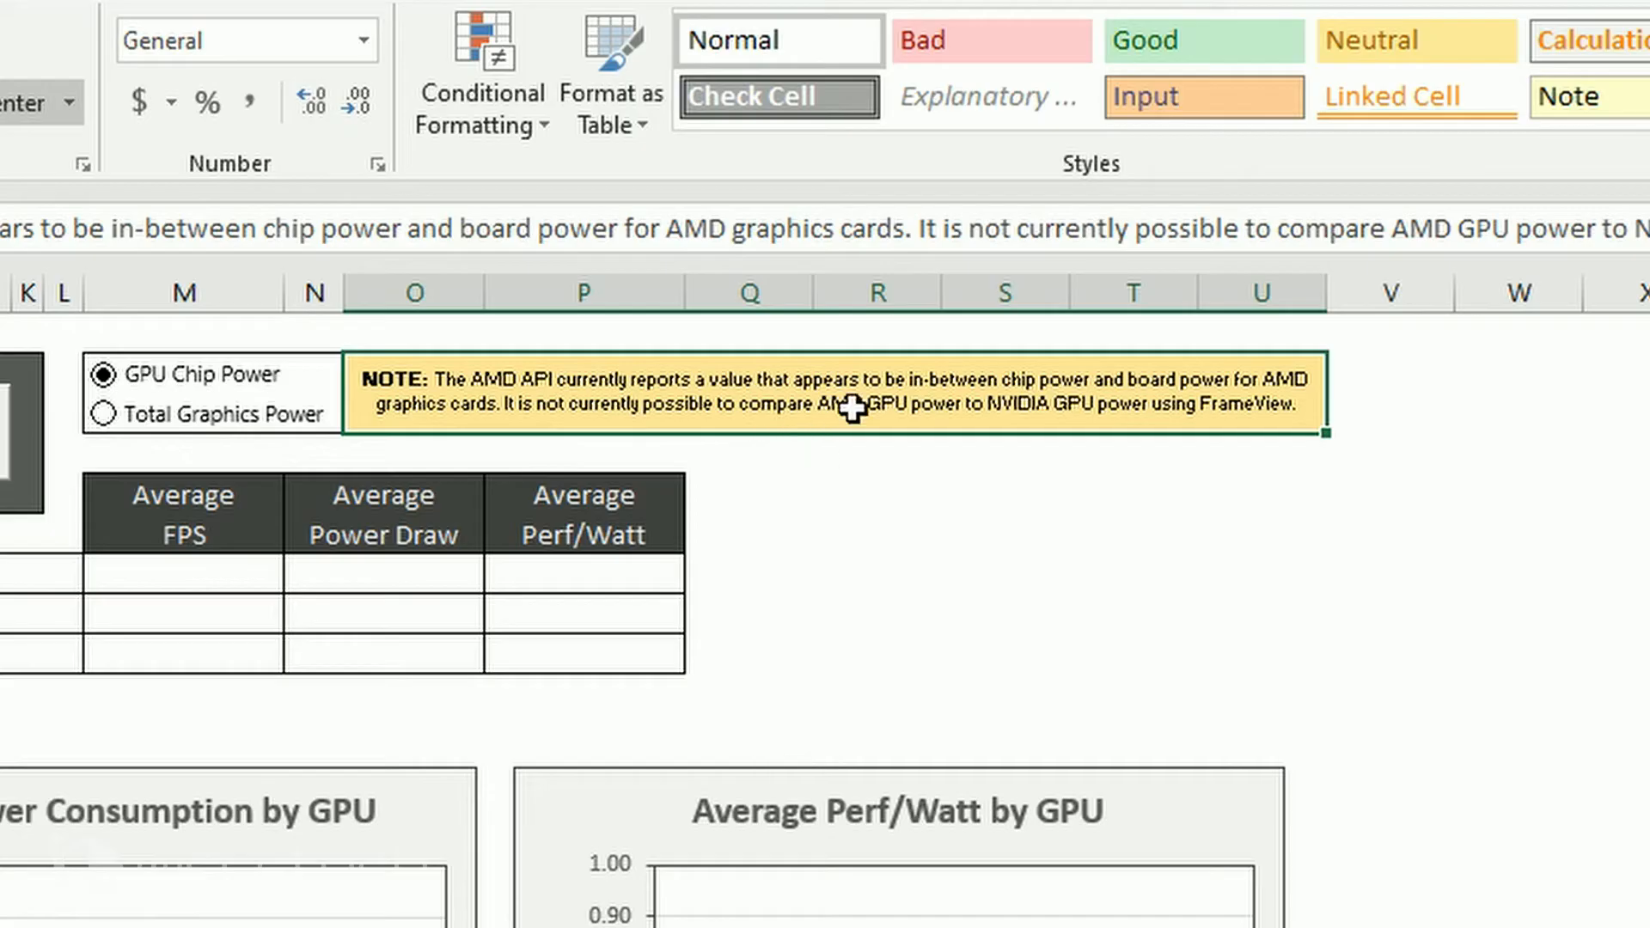
mouse_move(1072, 443)
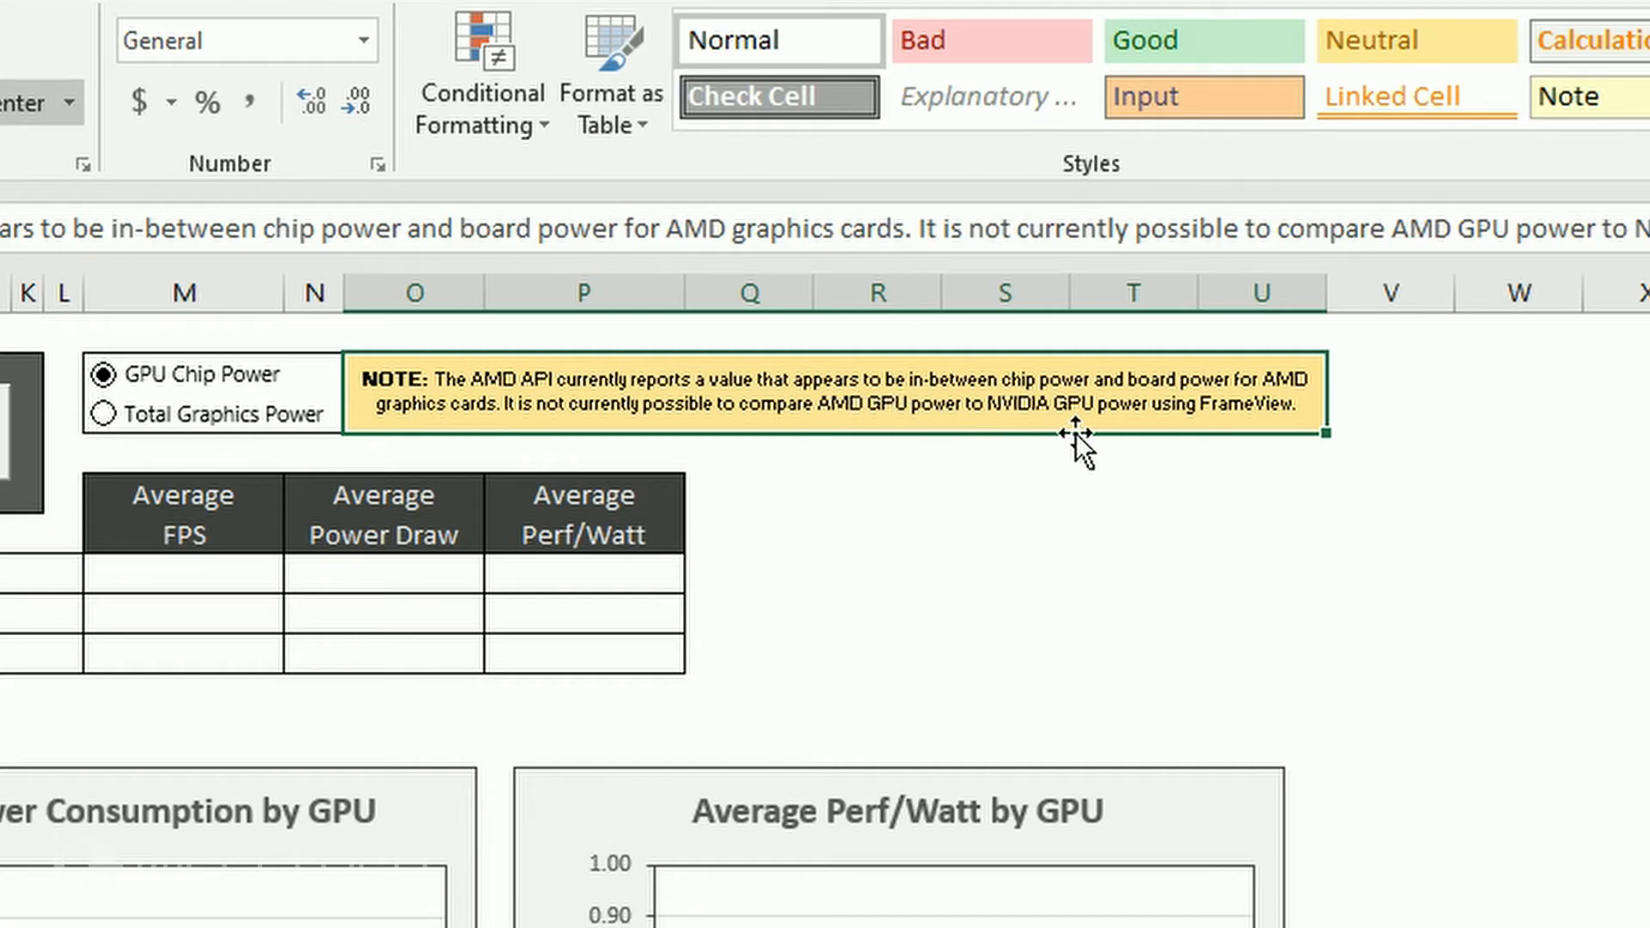
mouse_move(1004, 586)
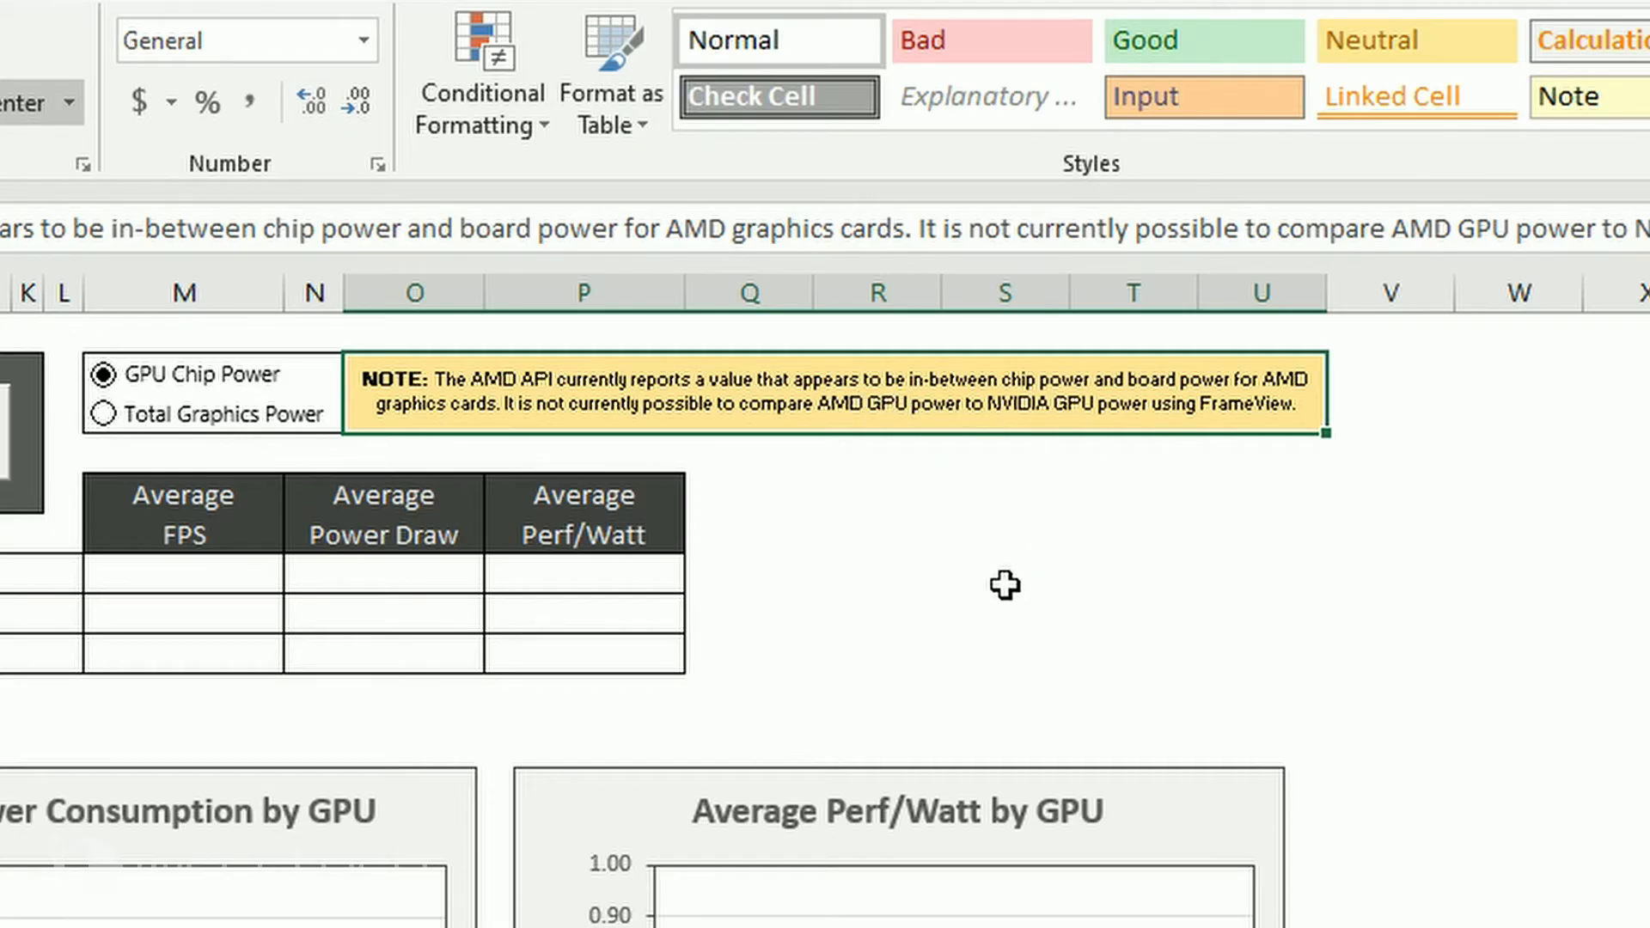
mouse_move(882, 693)
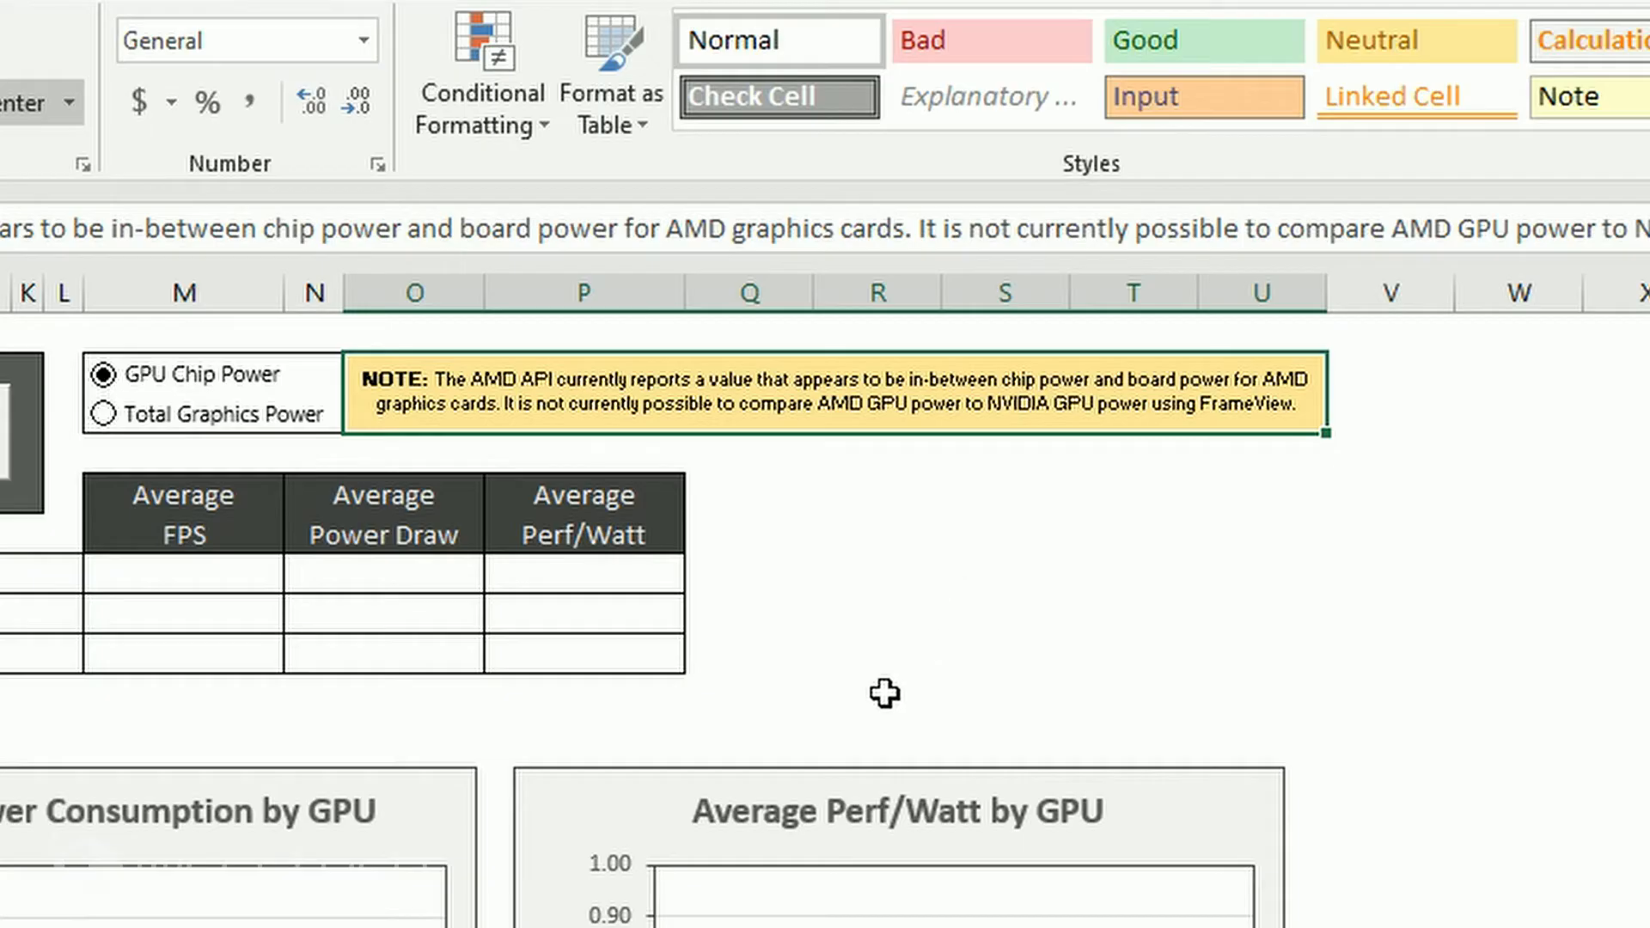
mouse_move(830, 681)
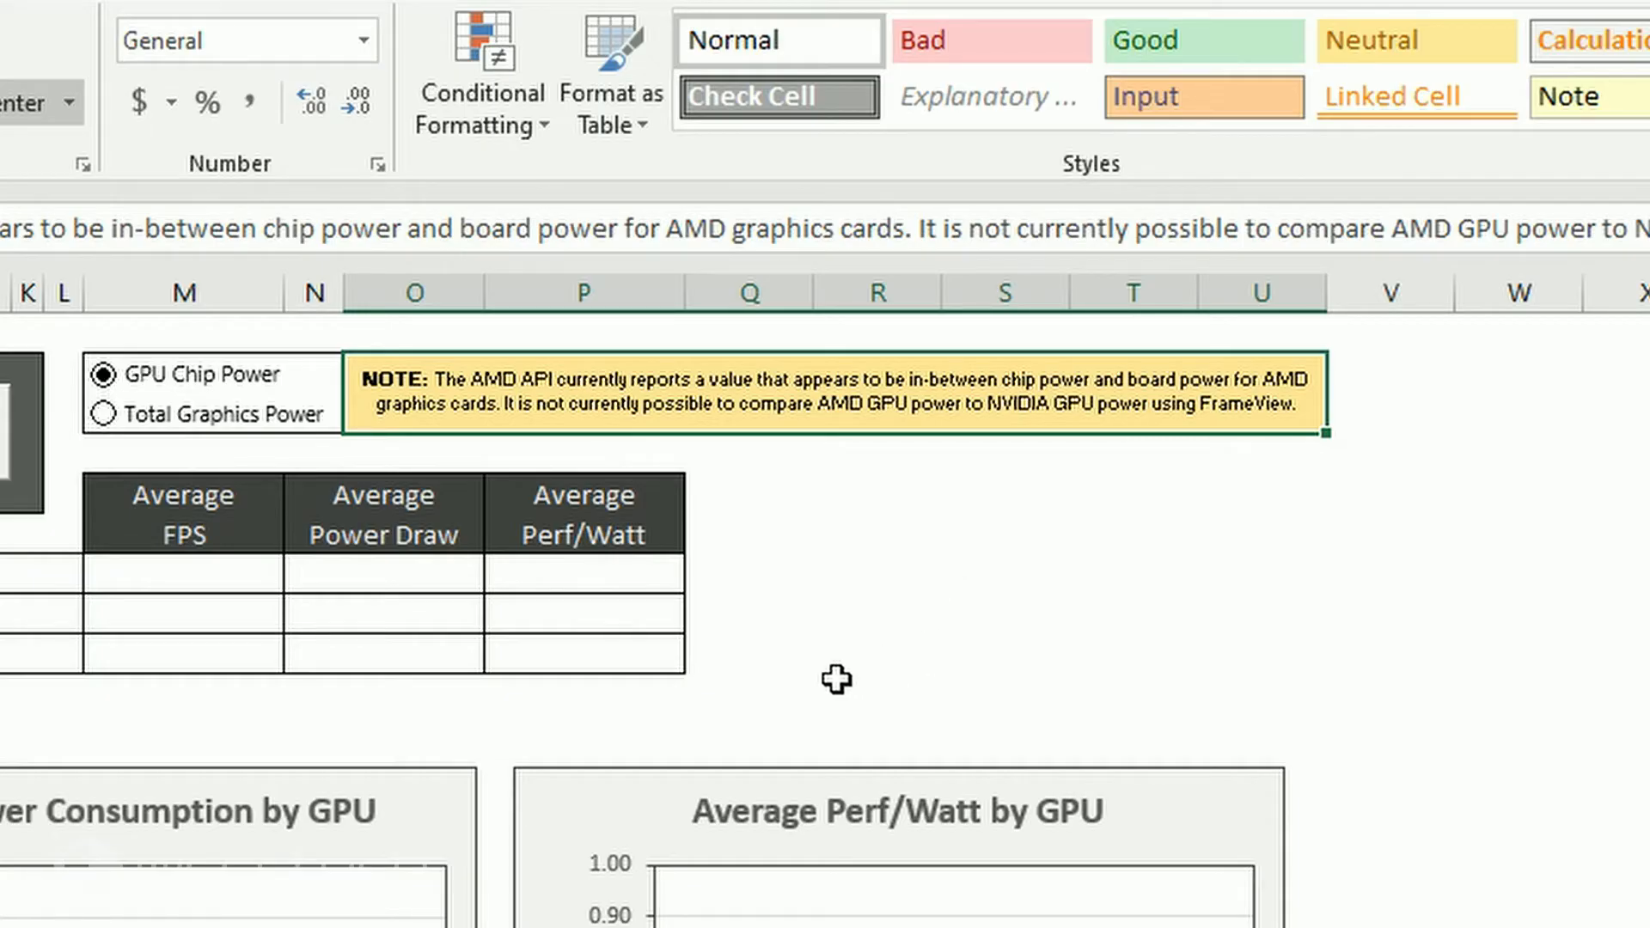
mouse_move(787, 685)
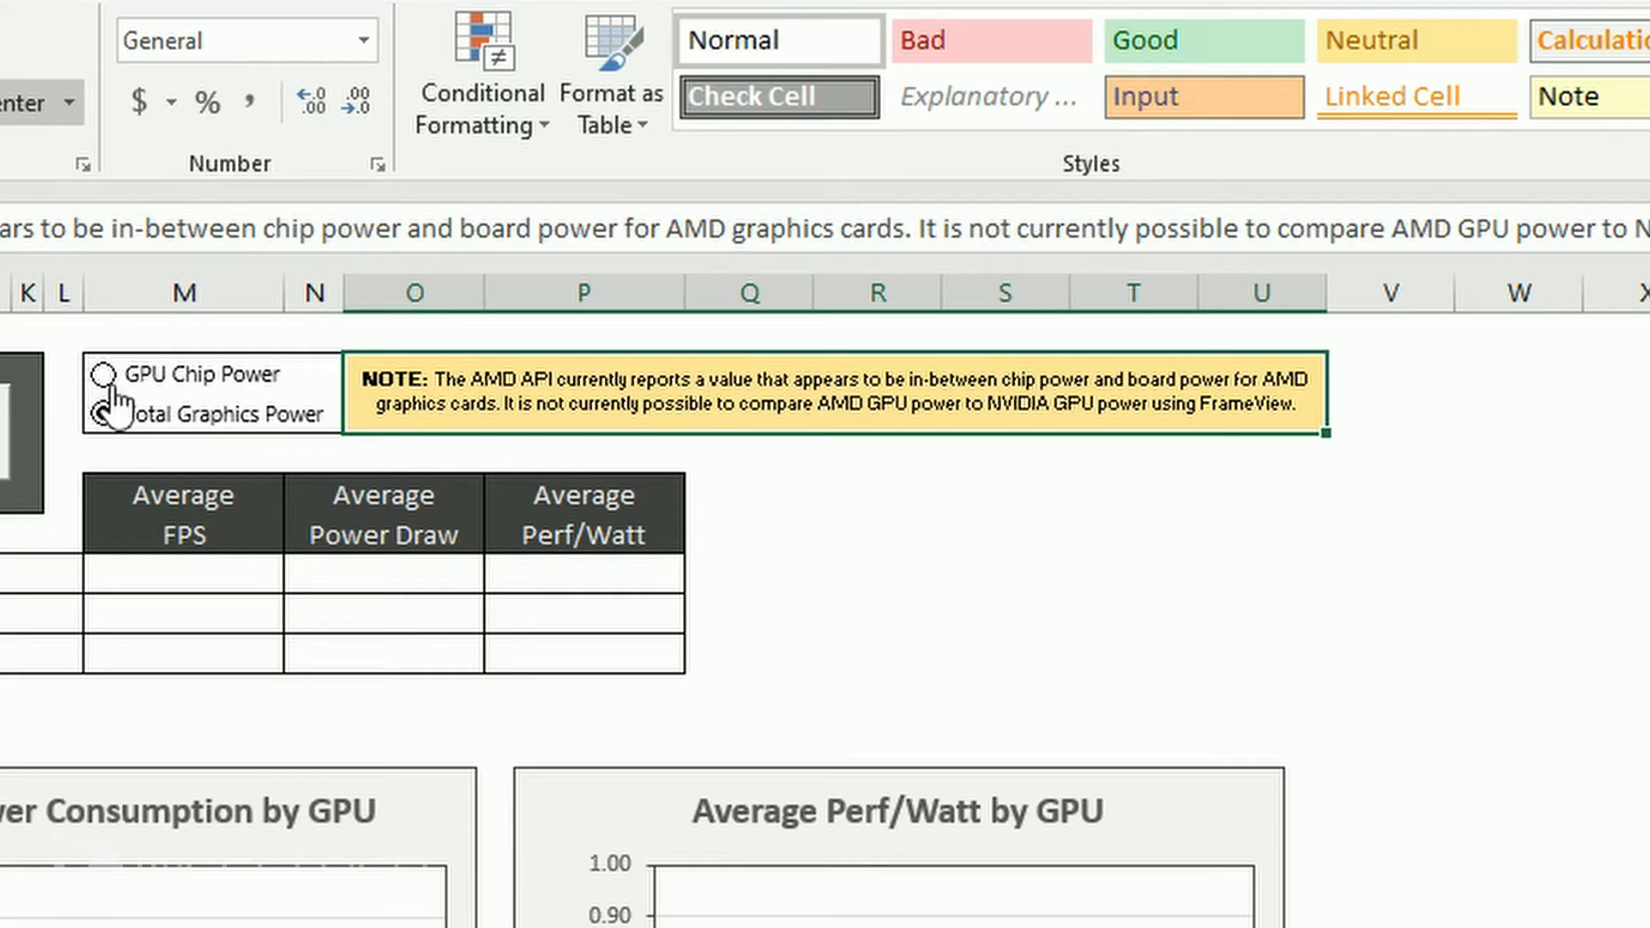
left_click(107, 372)
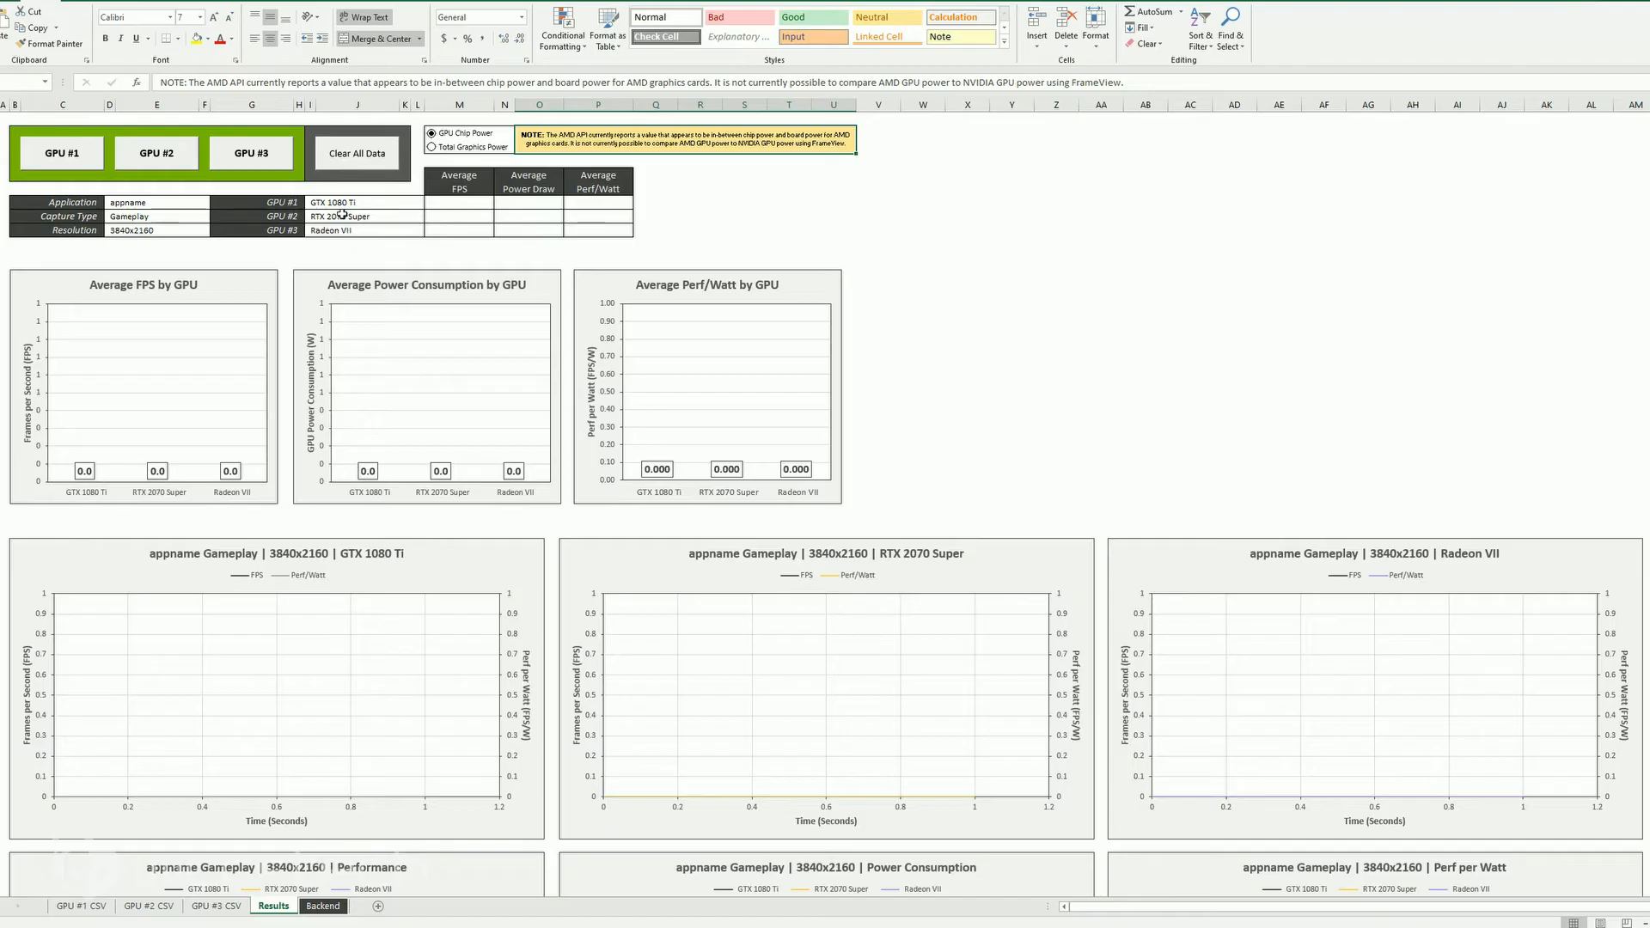
Name GPU #1 'RTX 2070 STRIX', then move through the GPU #2 and #3 cells.
left_click(358, 202)
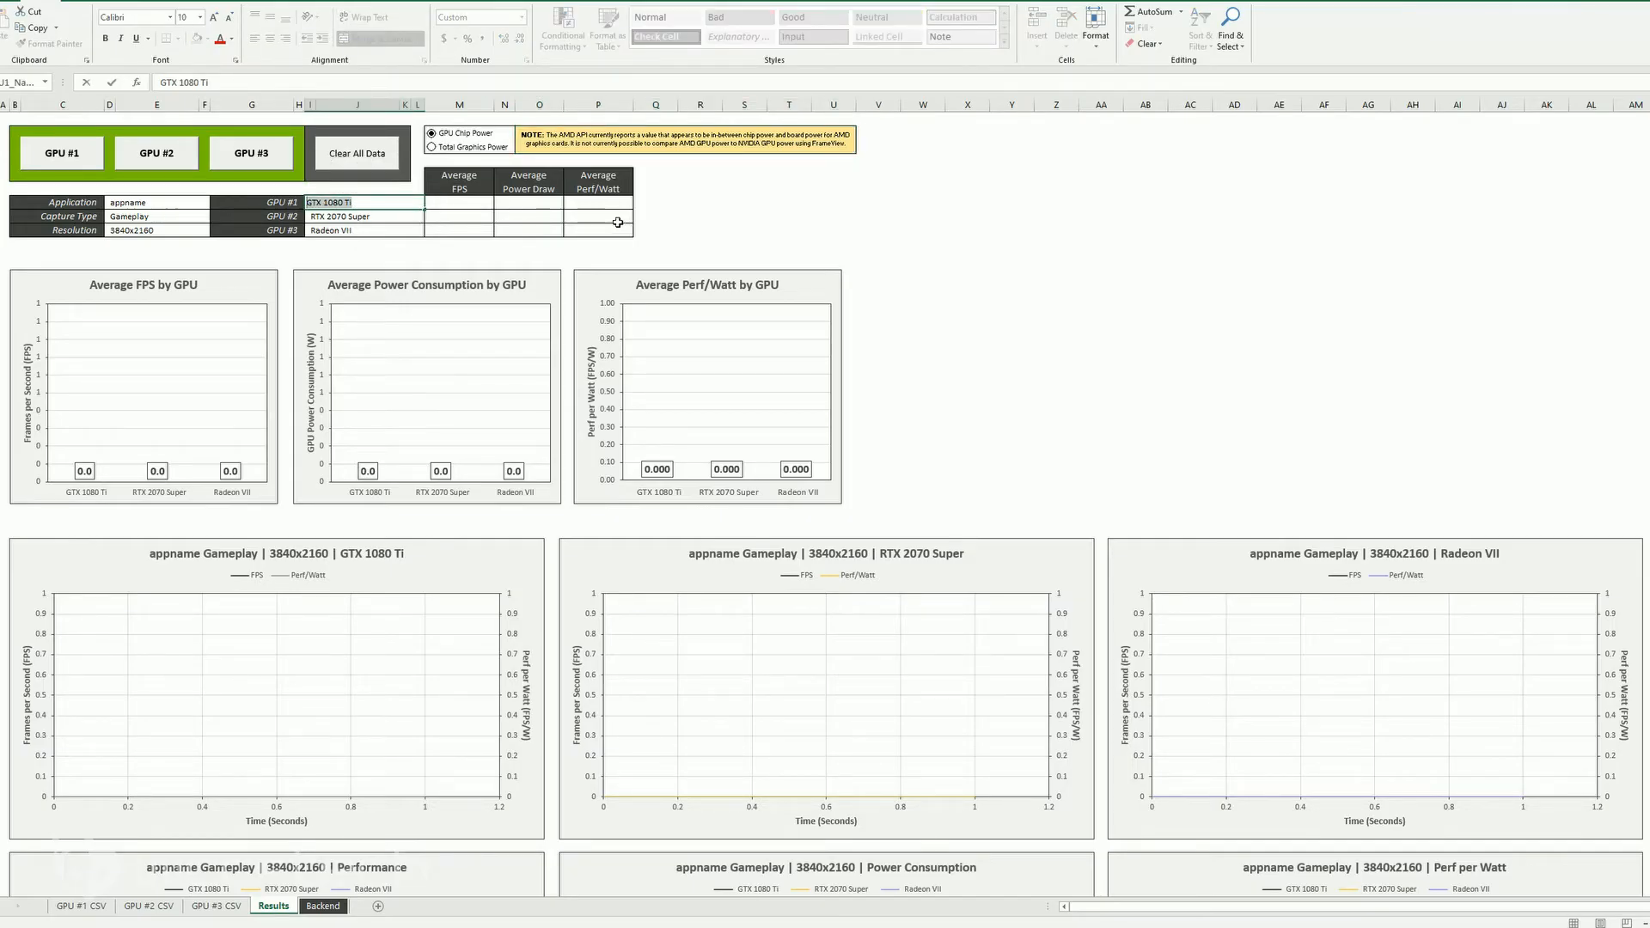
type("RTX 2070 Super")
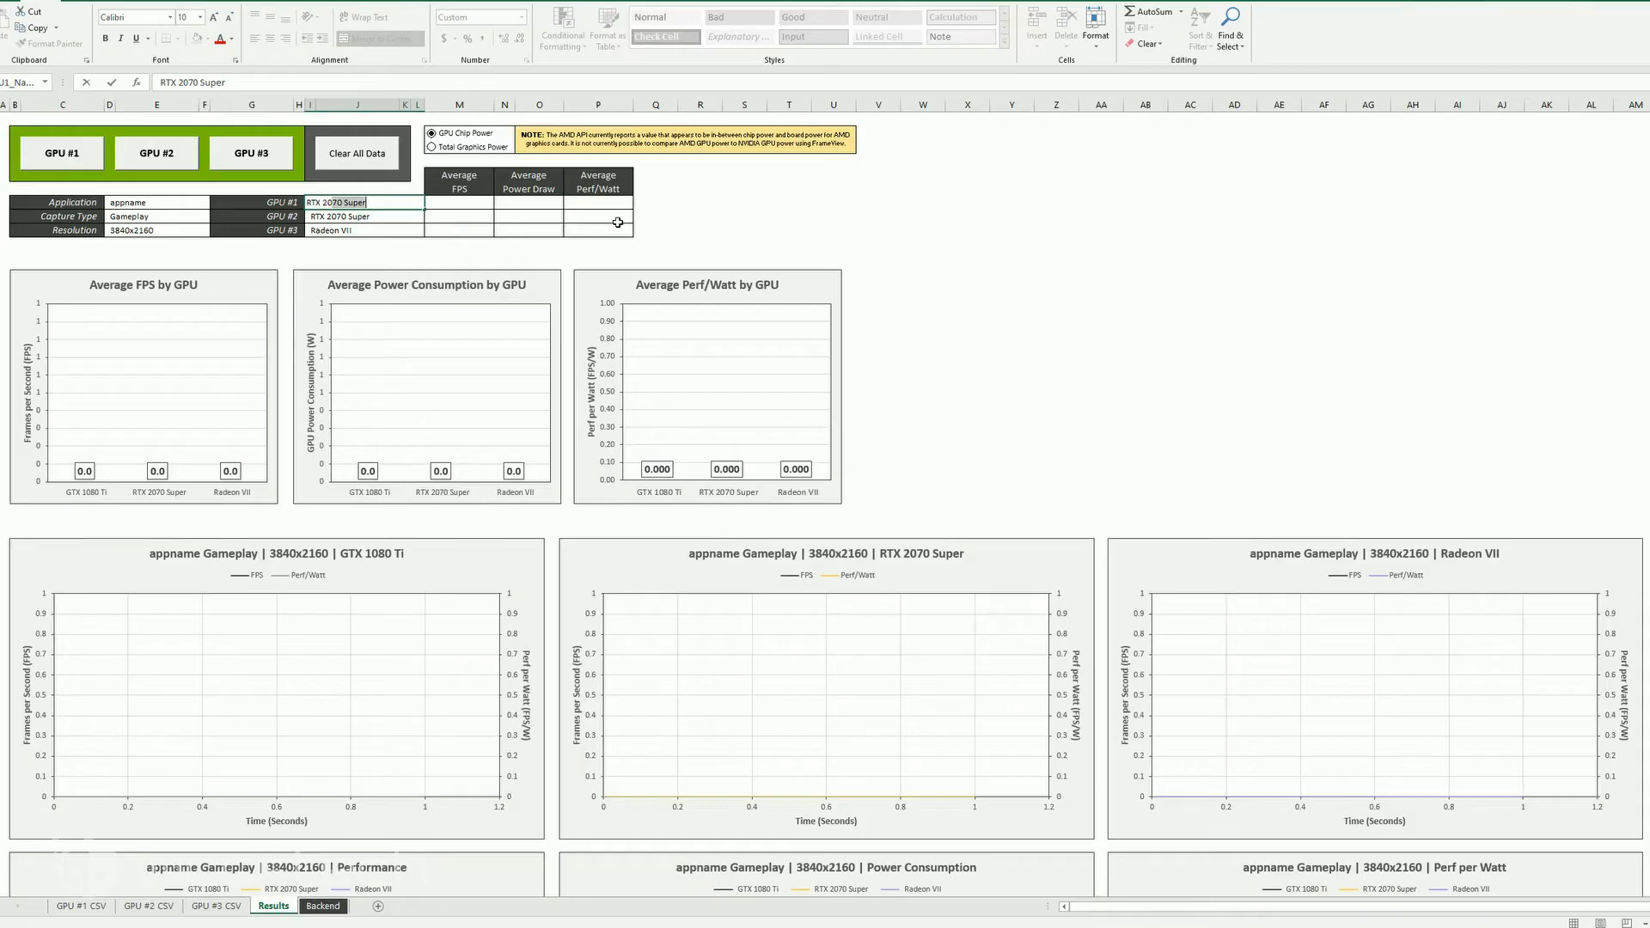
type("RTX 2070 STRIX")
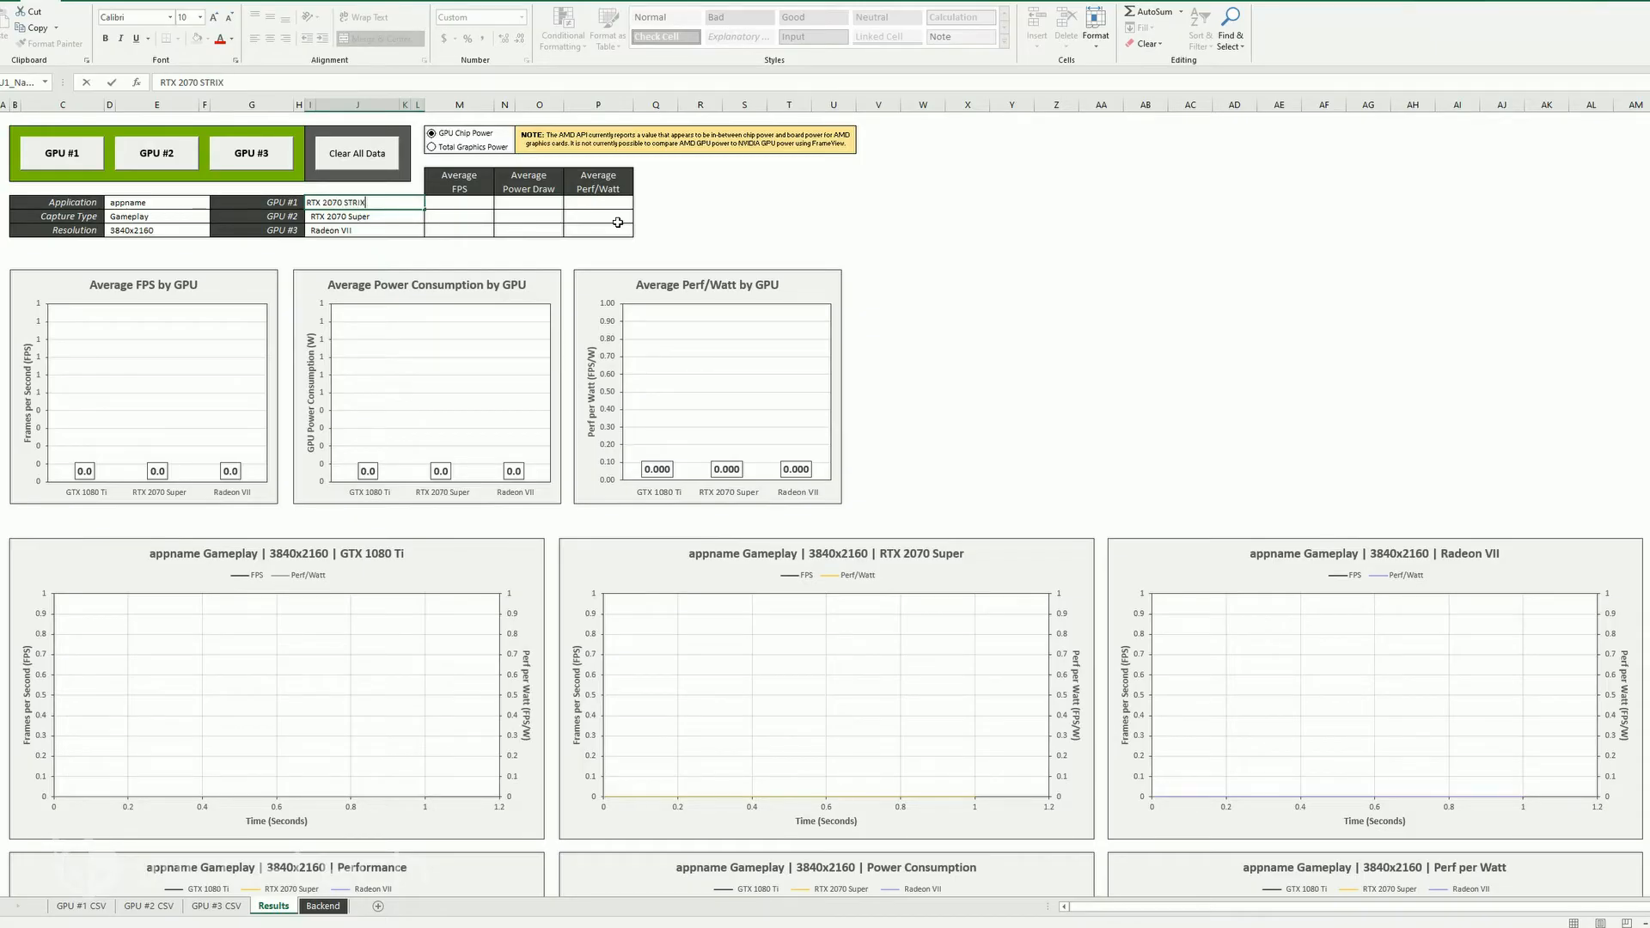
left_click(363, 216)
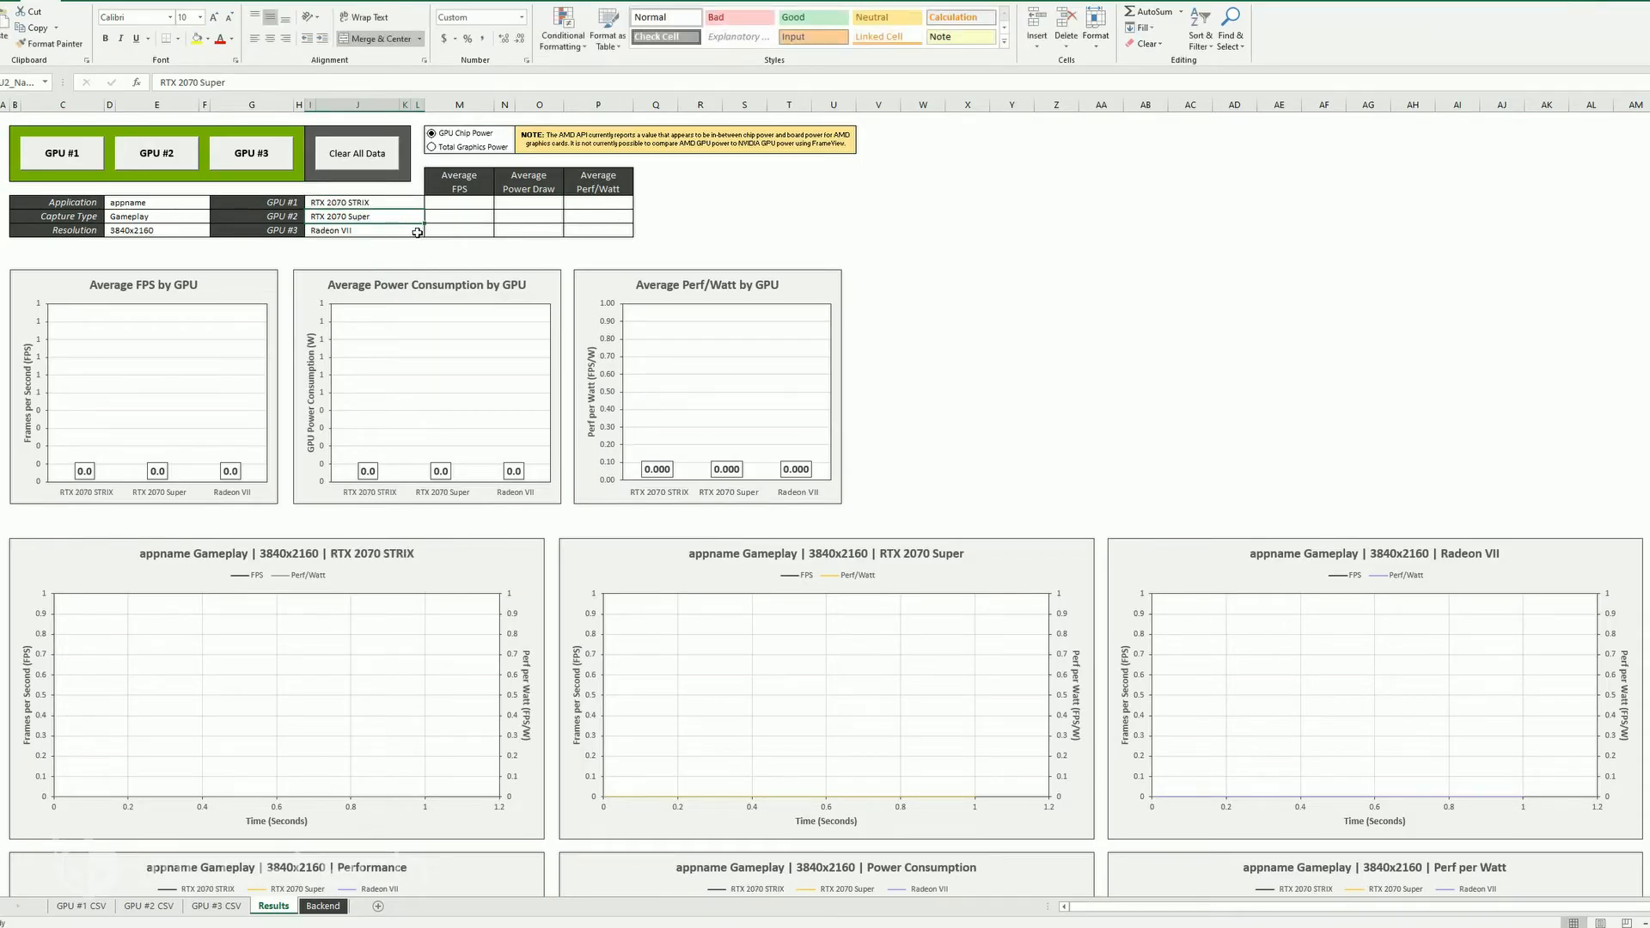
left_click(363, 231)
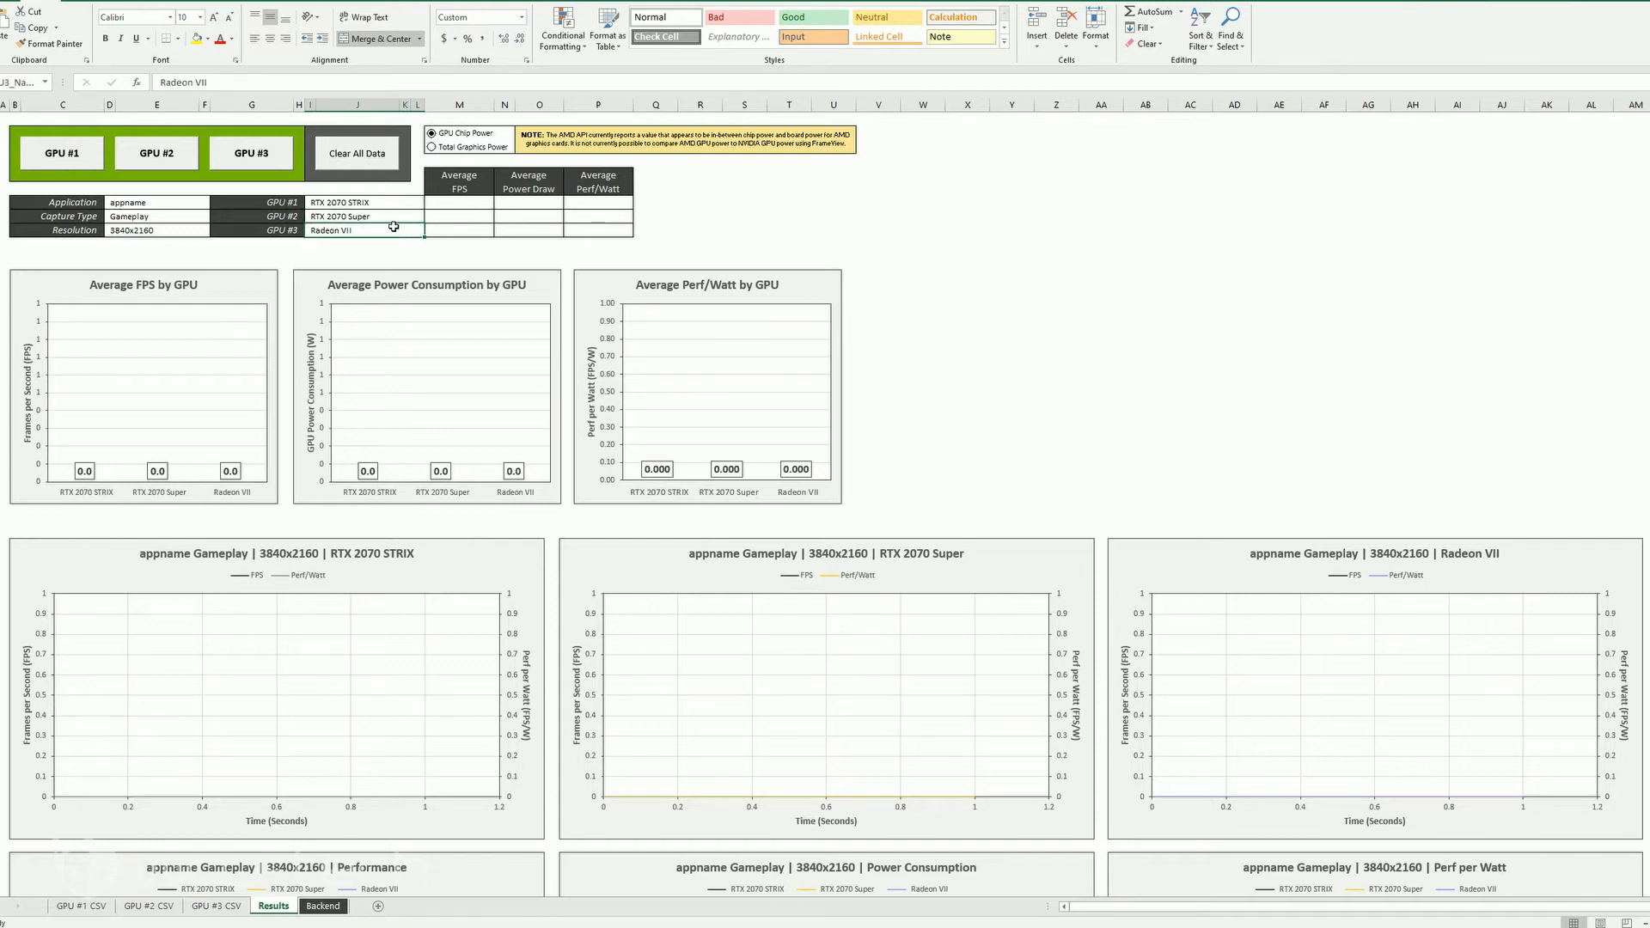
mouse_move(376, 231)
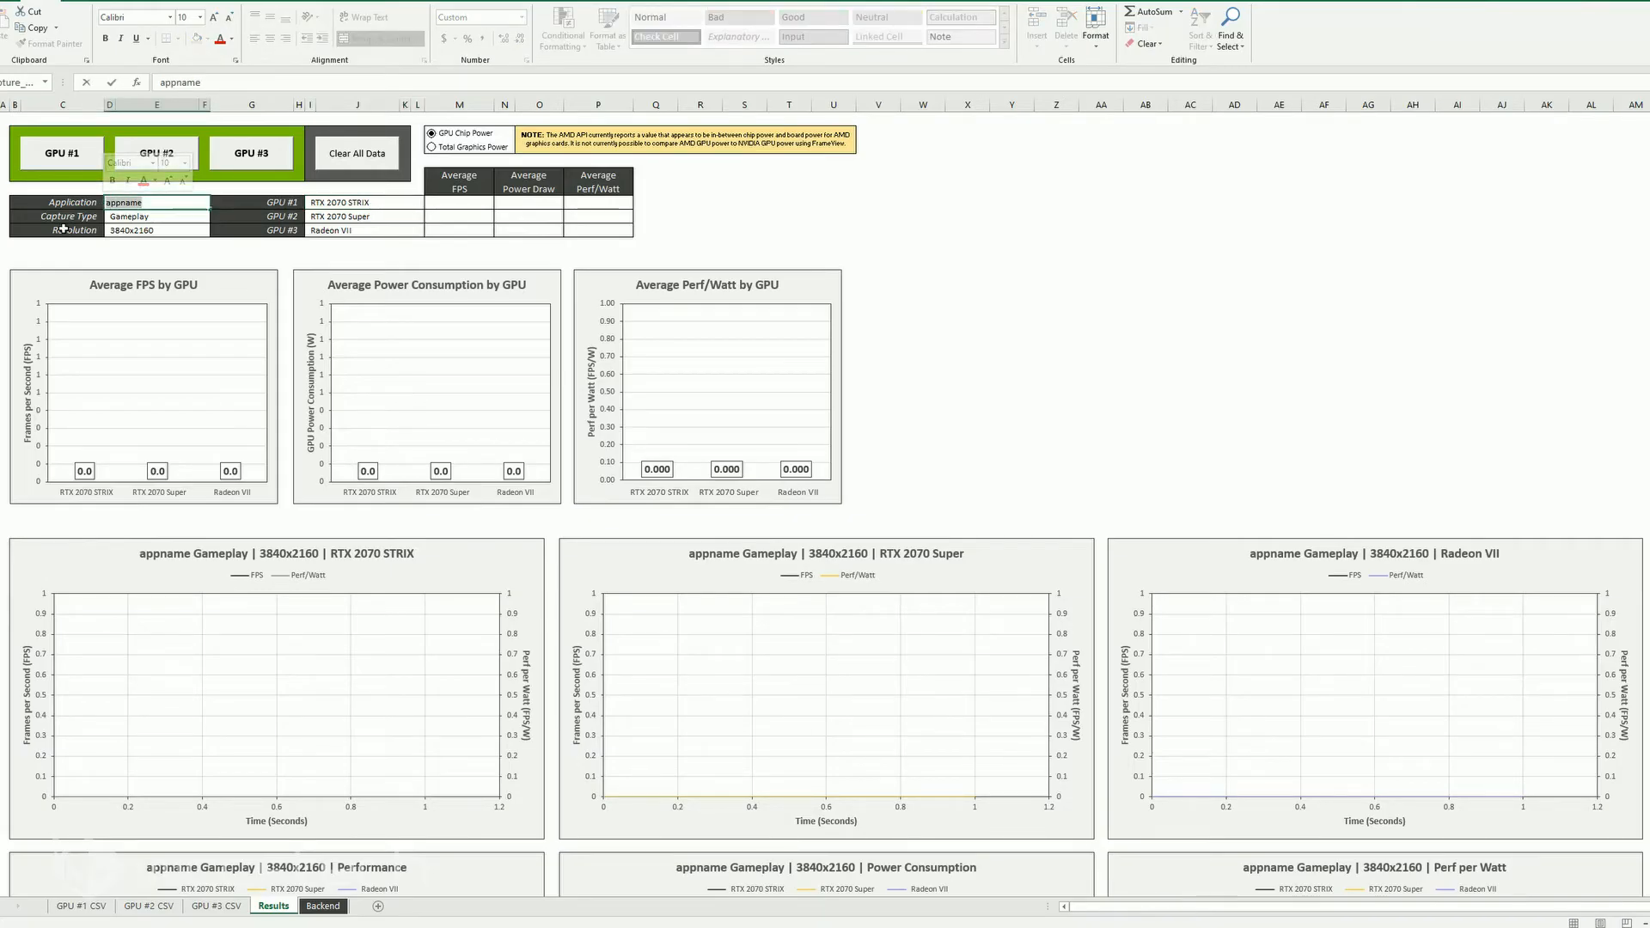
Enter AC Odyssey, Benchmark capture type and 2560x1440 resolution as test details.
type("AC Odyssey")
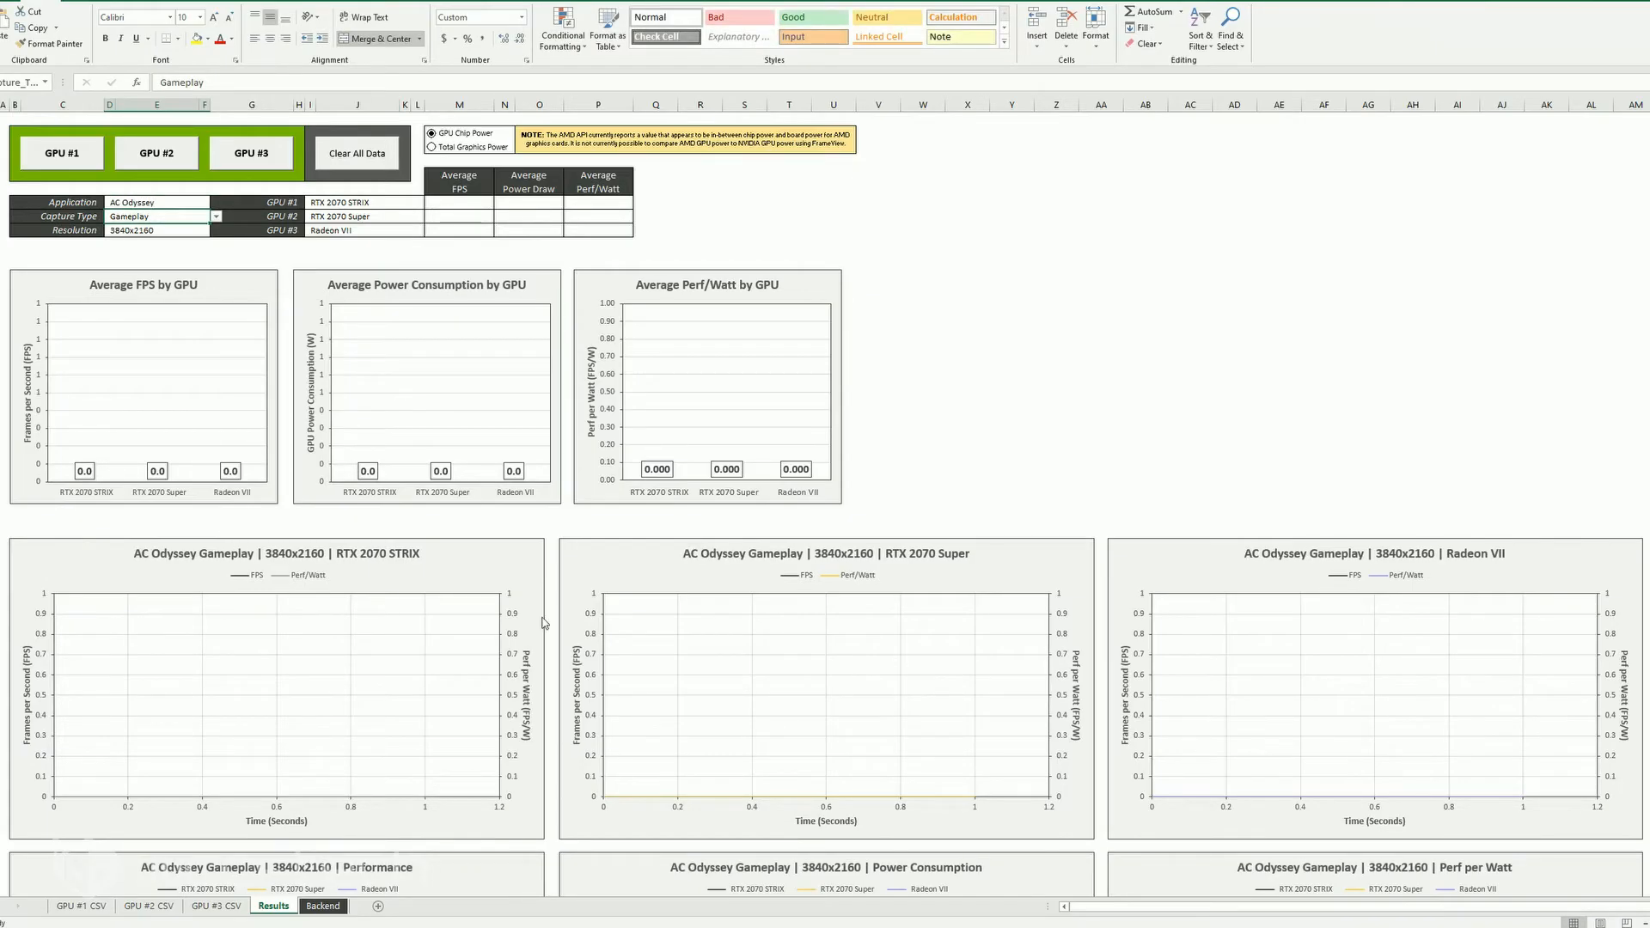
mouse_move(198, 582)
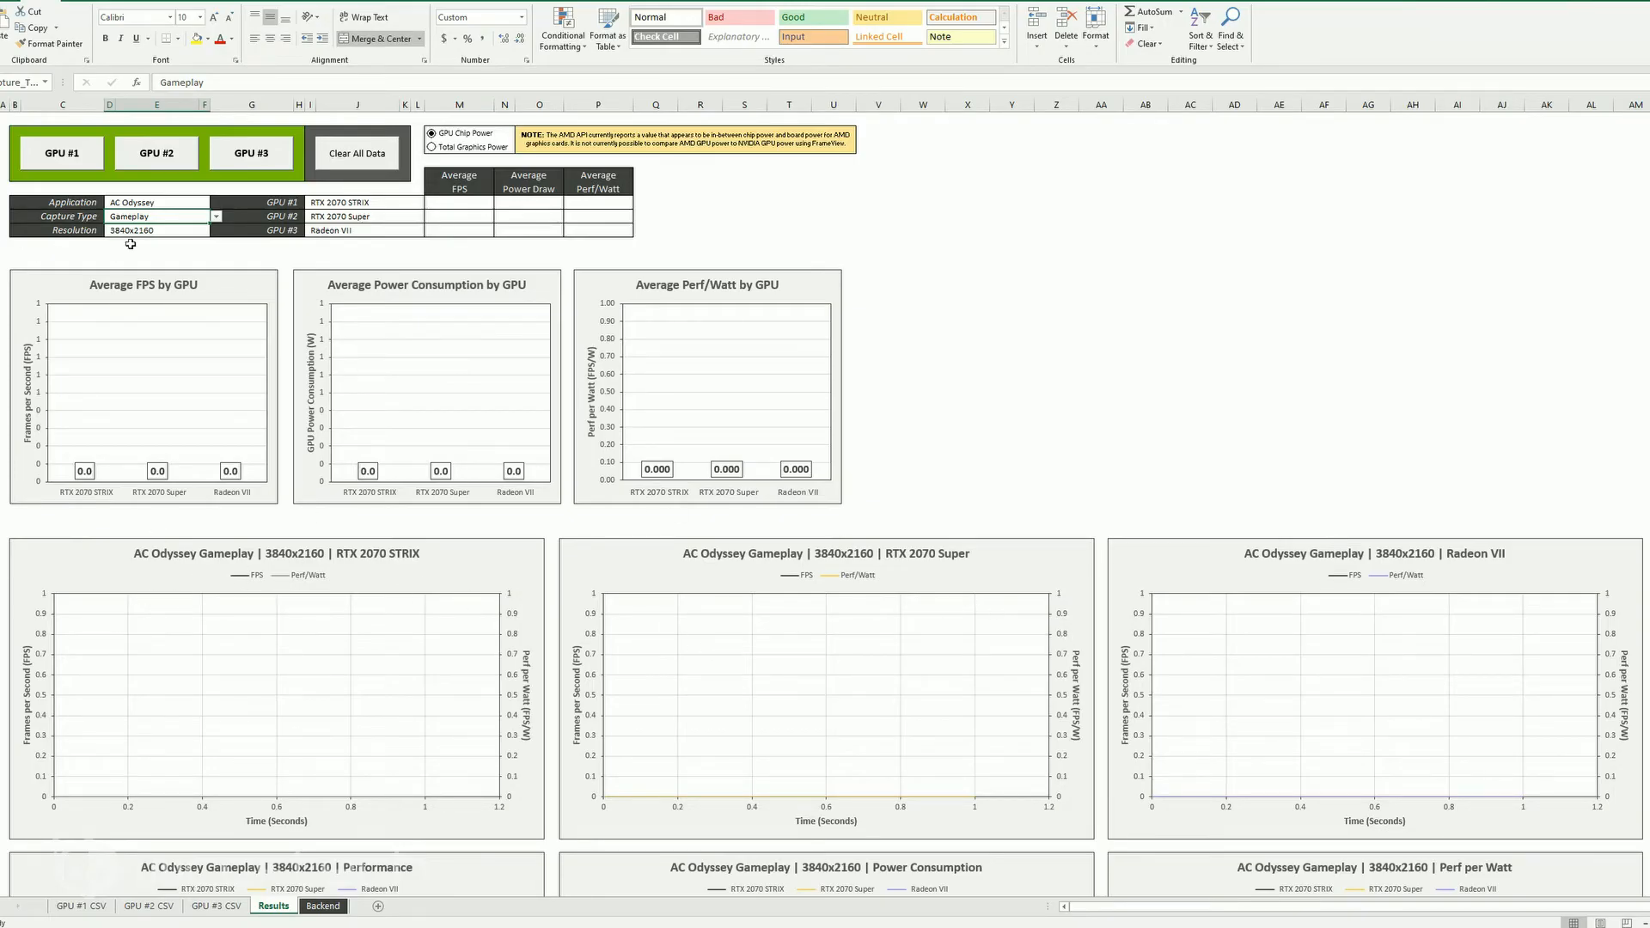
left_click(216, 216)
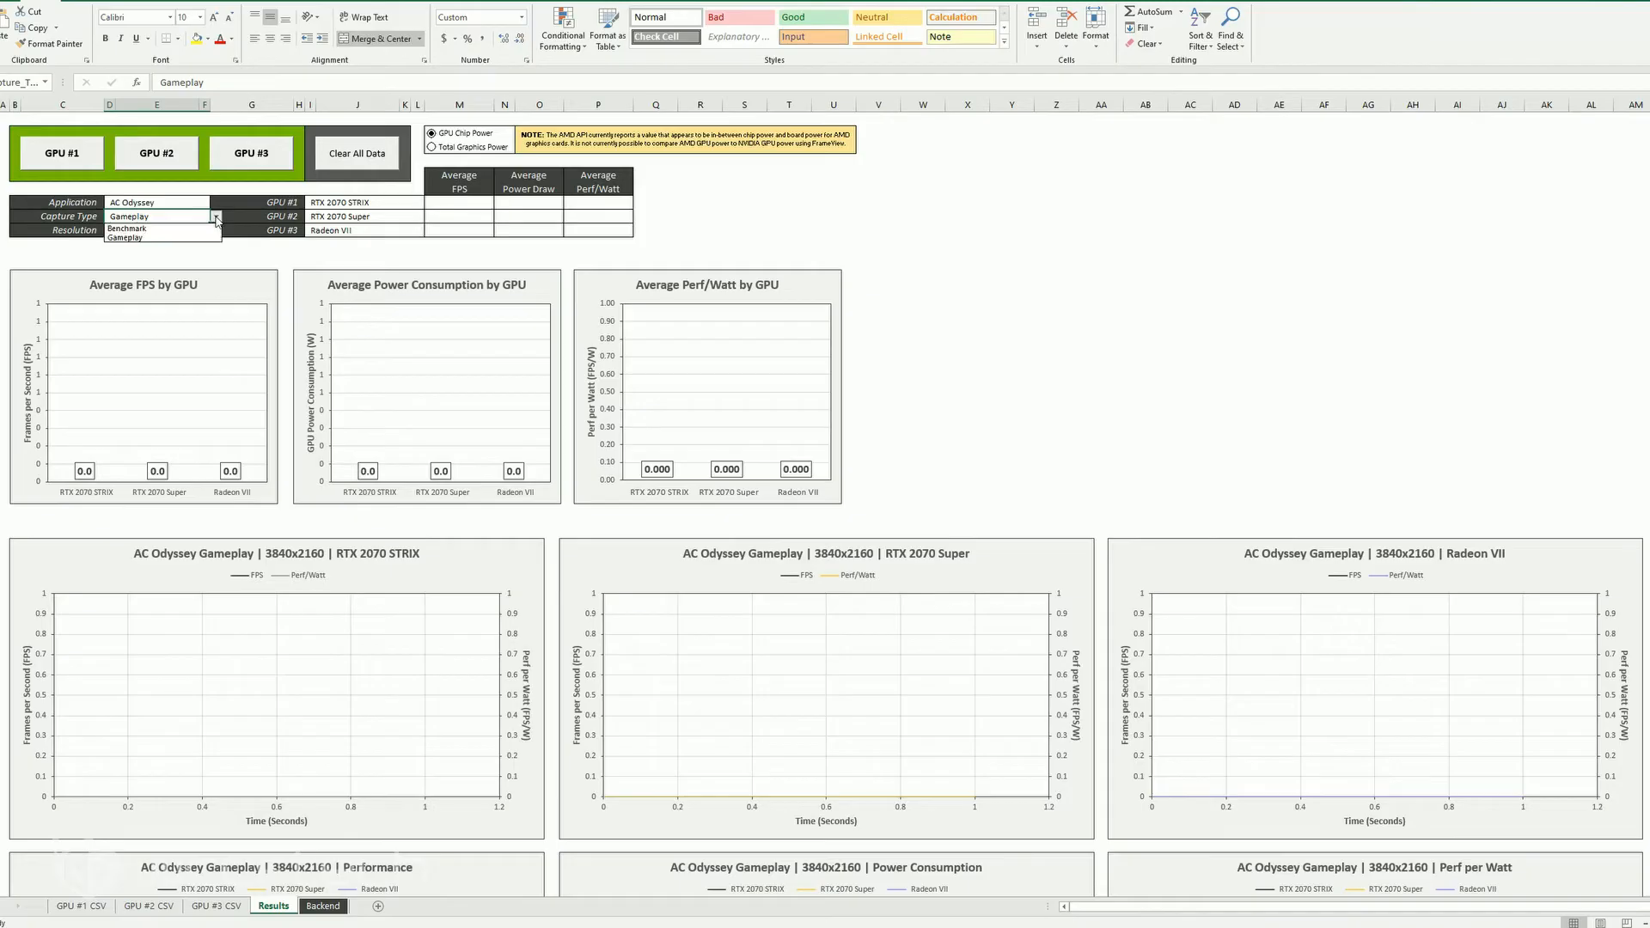
left_click(127, 229)
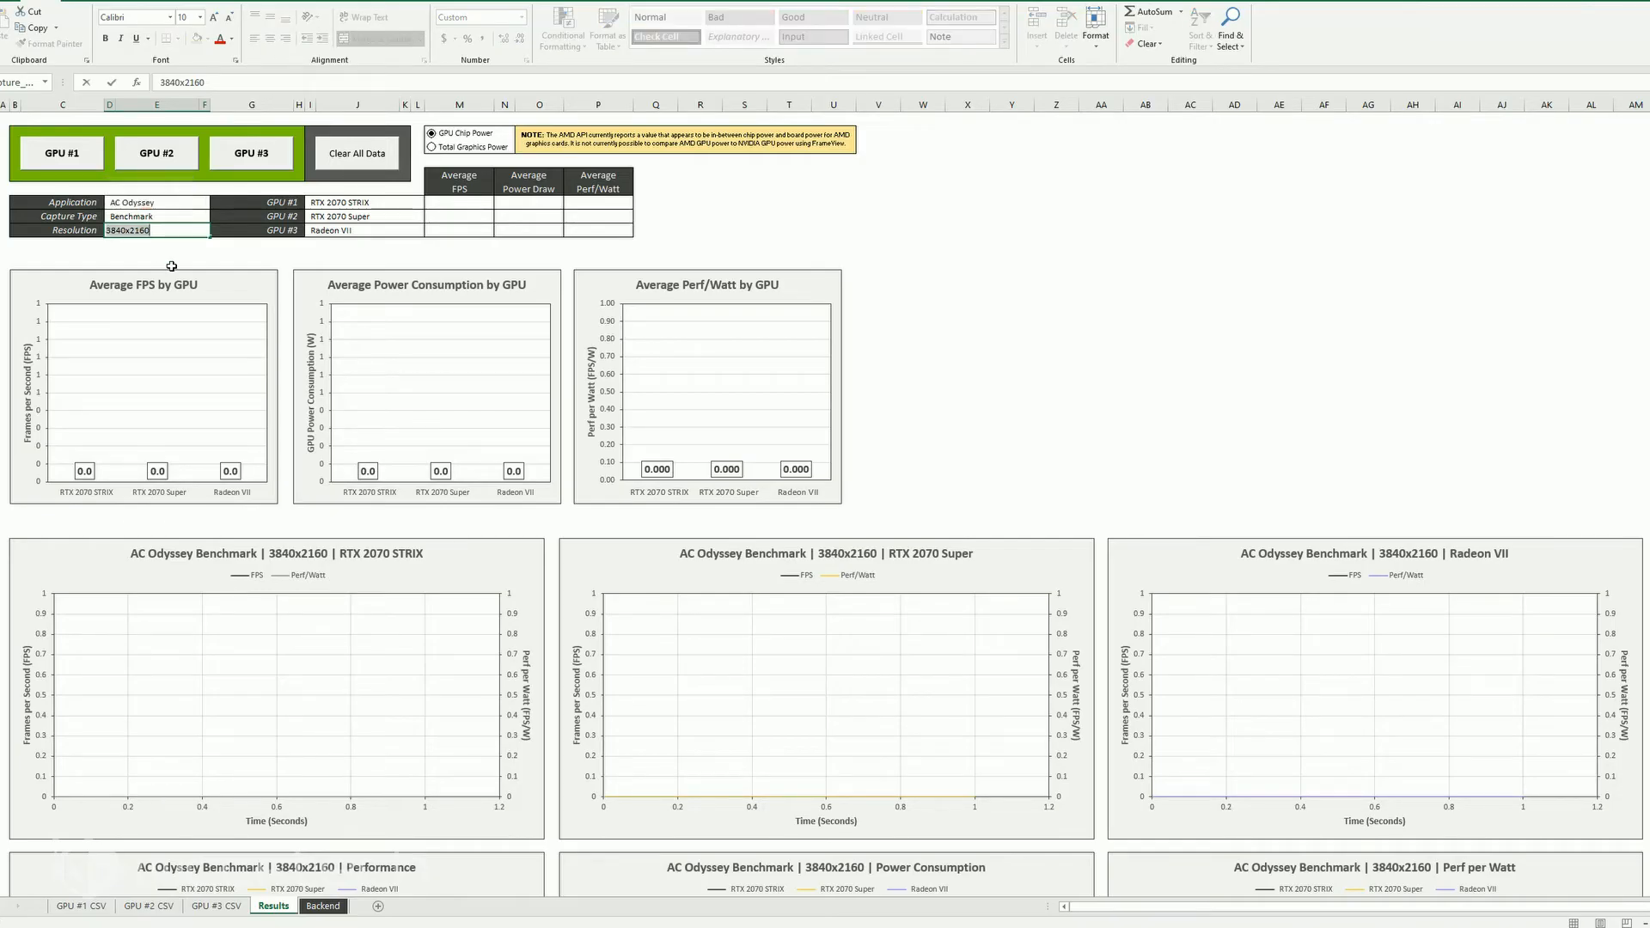
type("2560x1440")
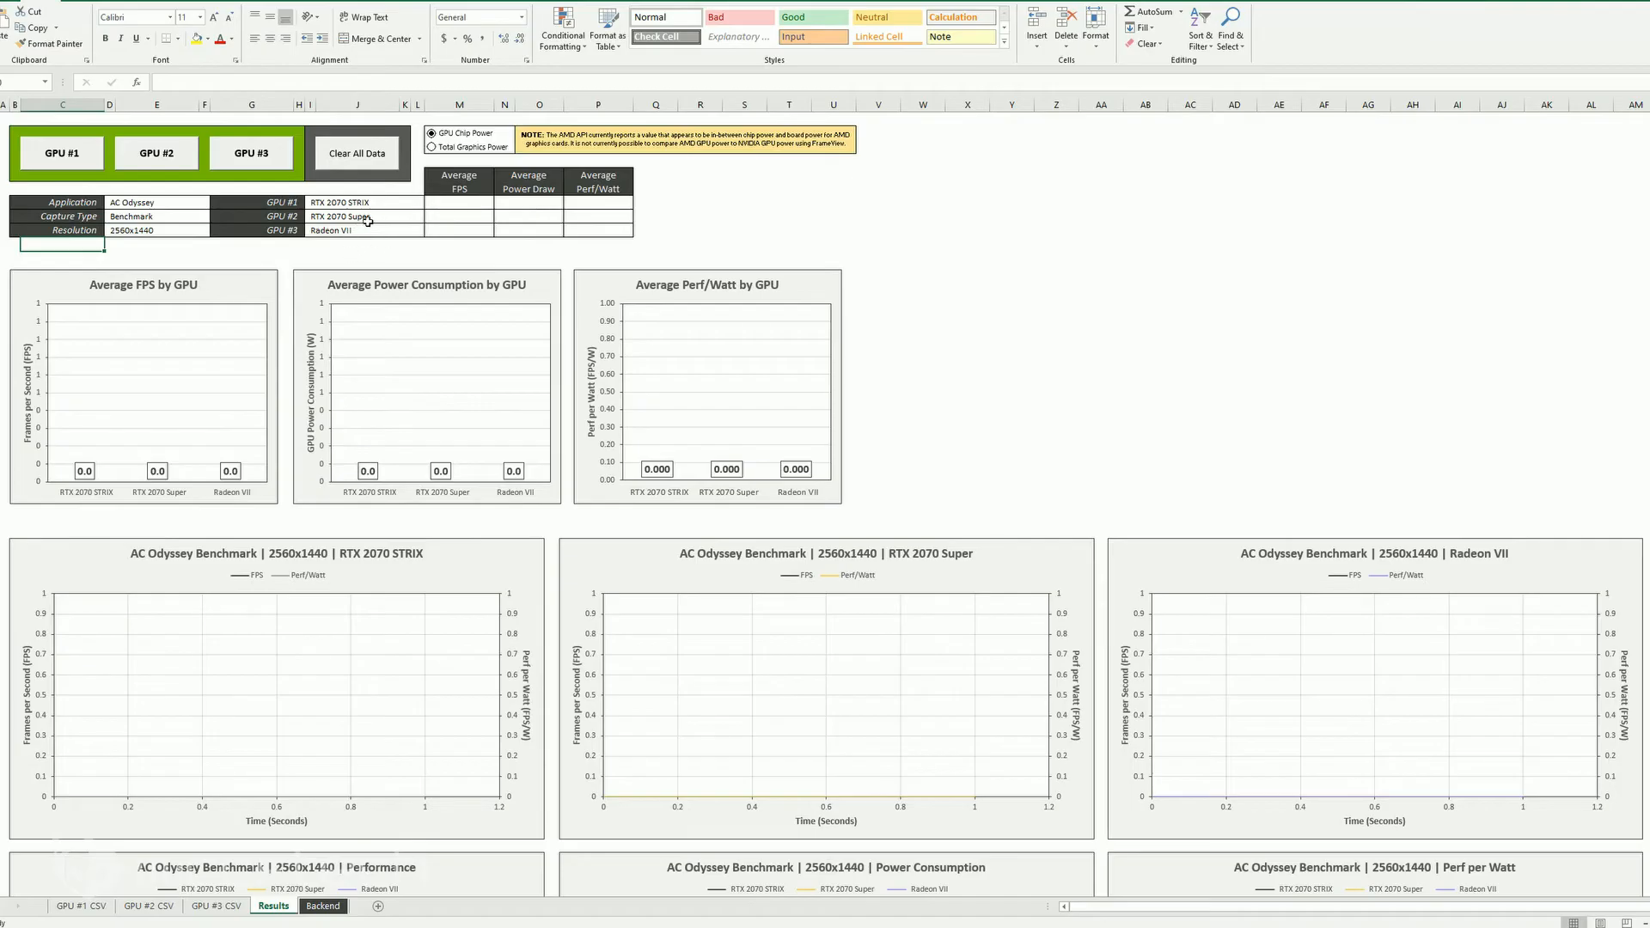
mouse_move(391, 249)
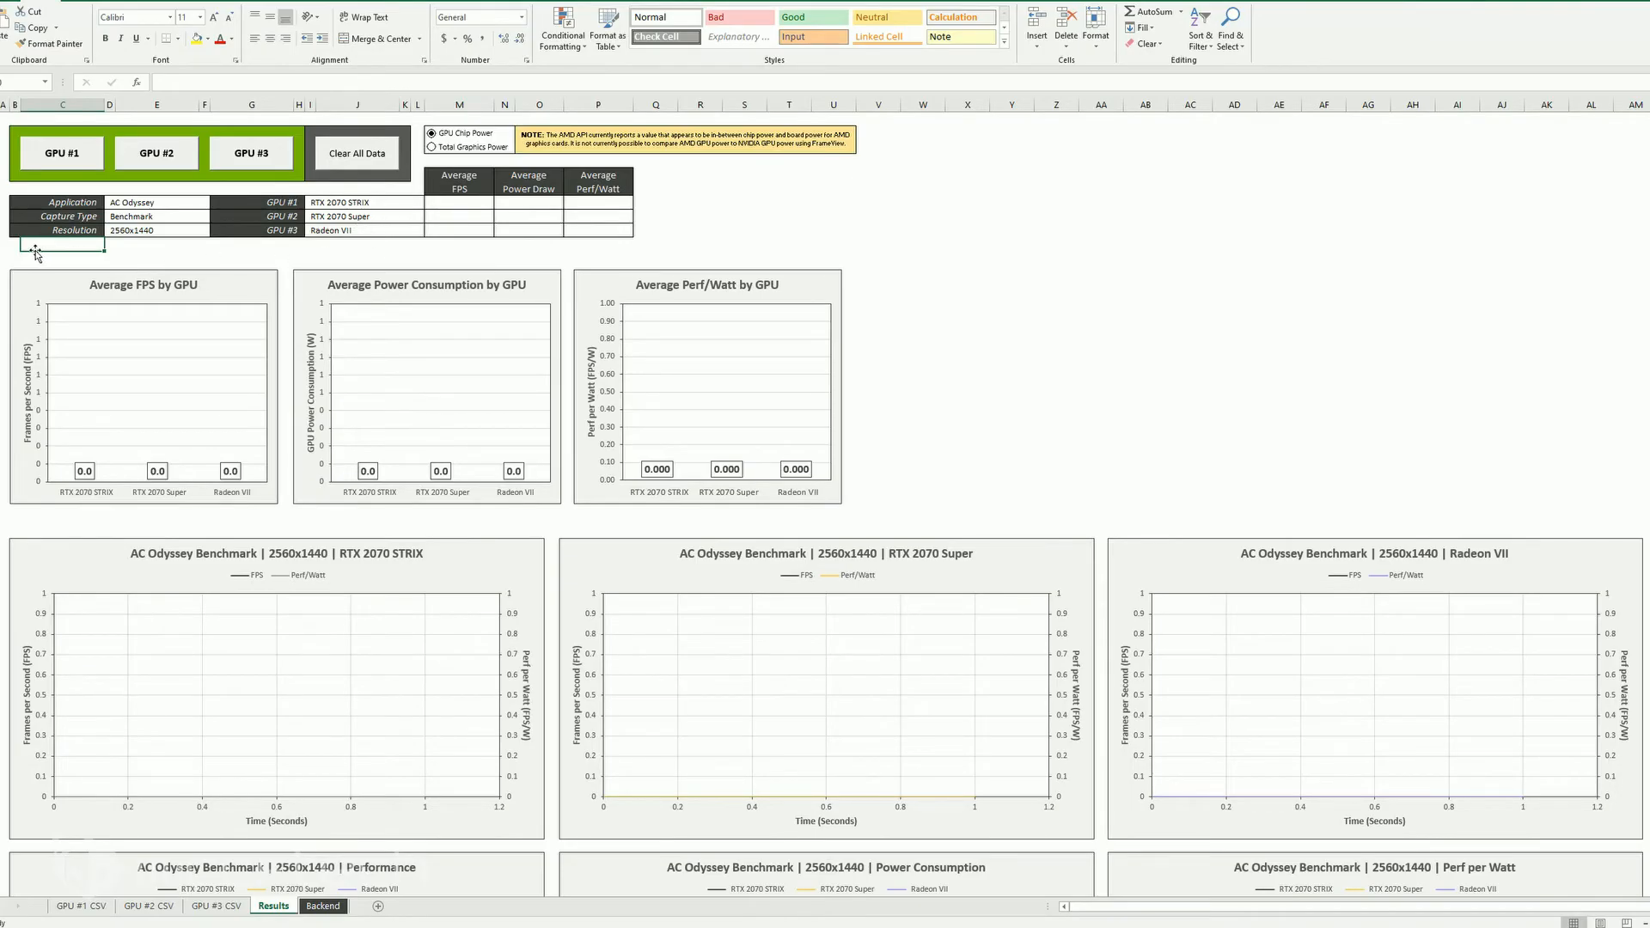
mouse_move(369, 250)
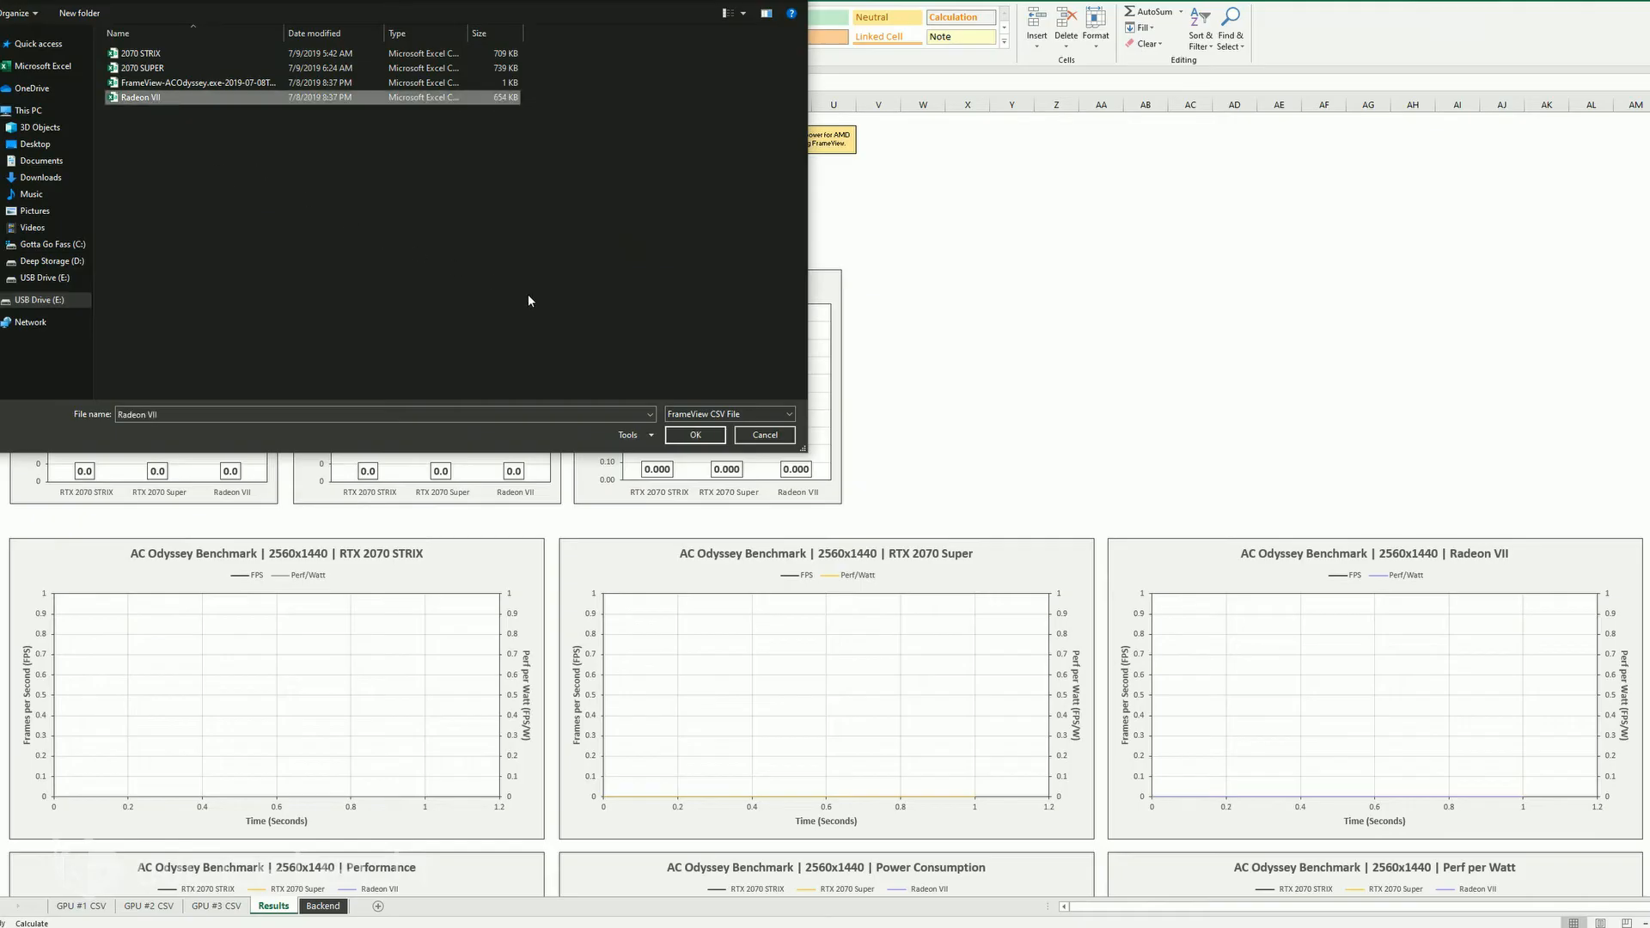
Load the Radeon VII CSV as GPU #3 and scroll to its filled charts.
left_click(695, 435)
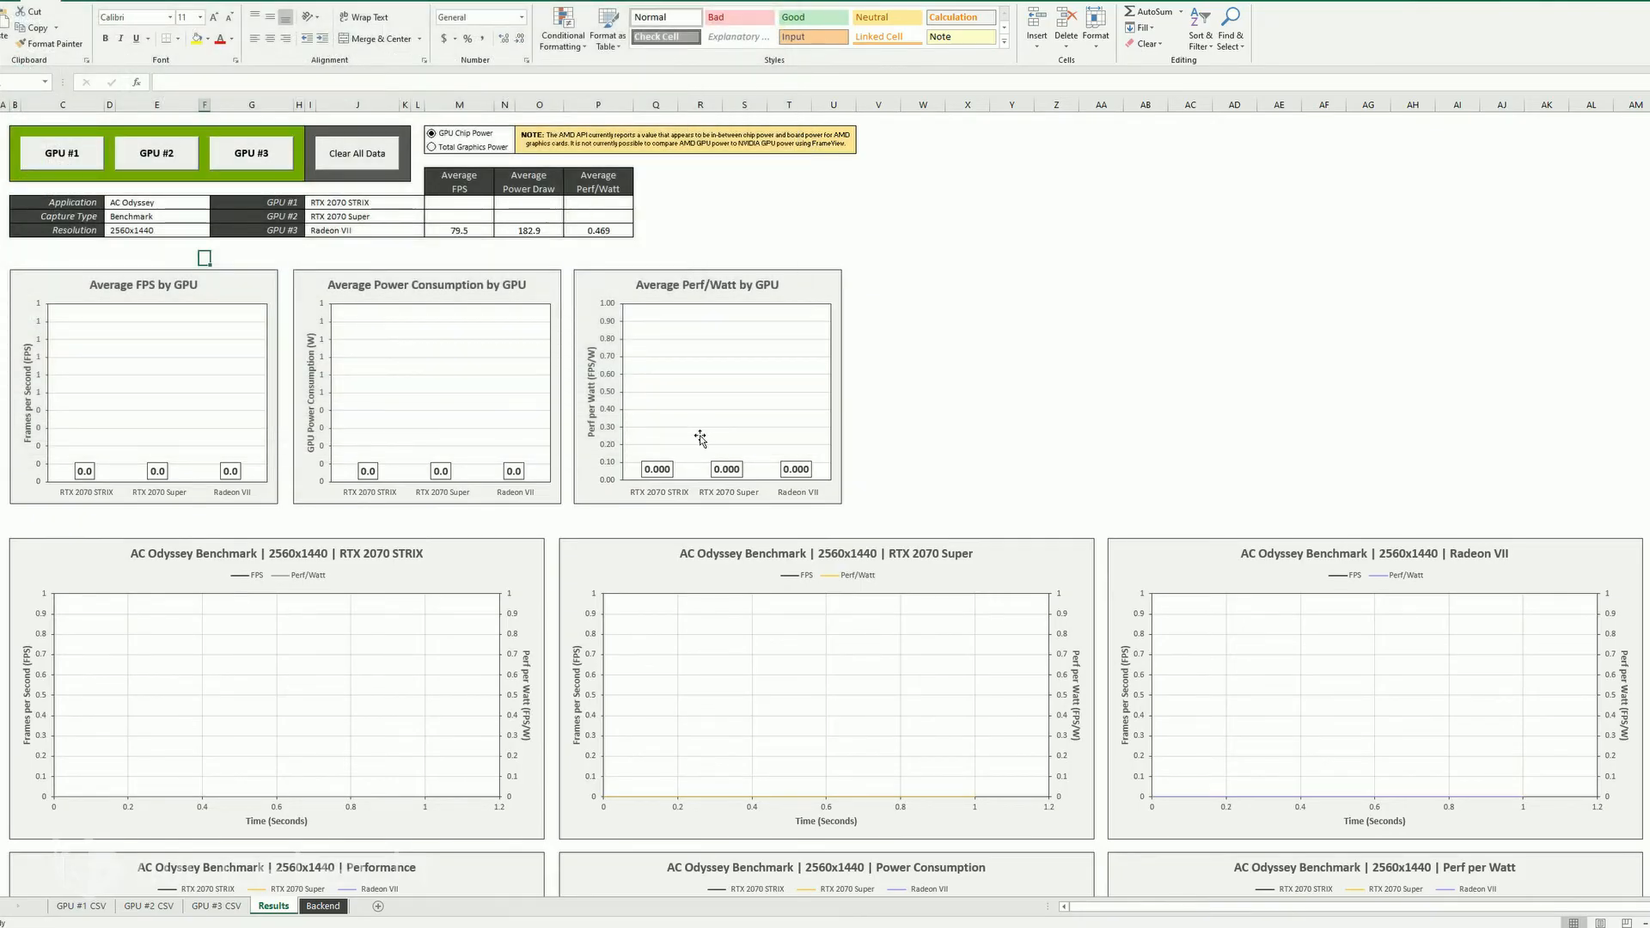
left_click(250, 153)
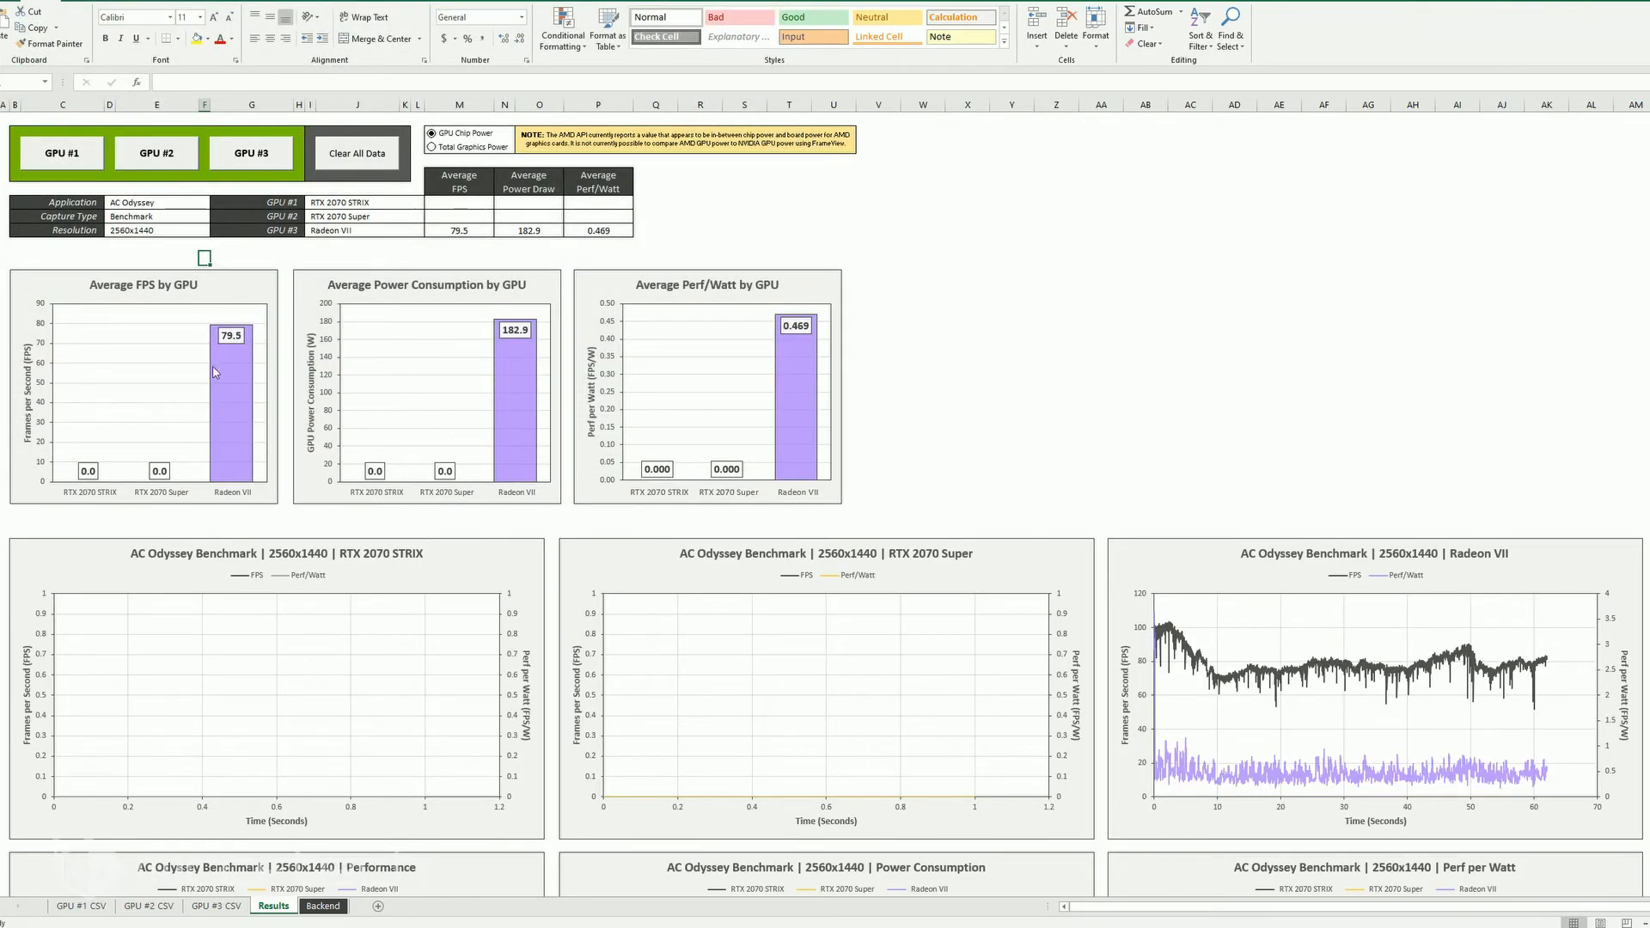
mouse_move(338, 410)
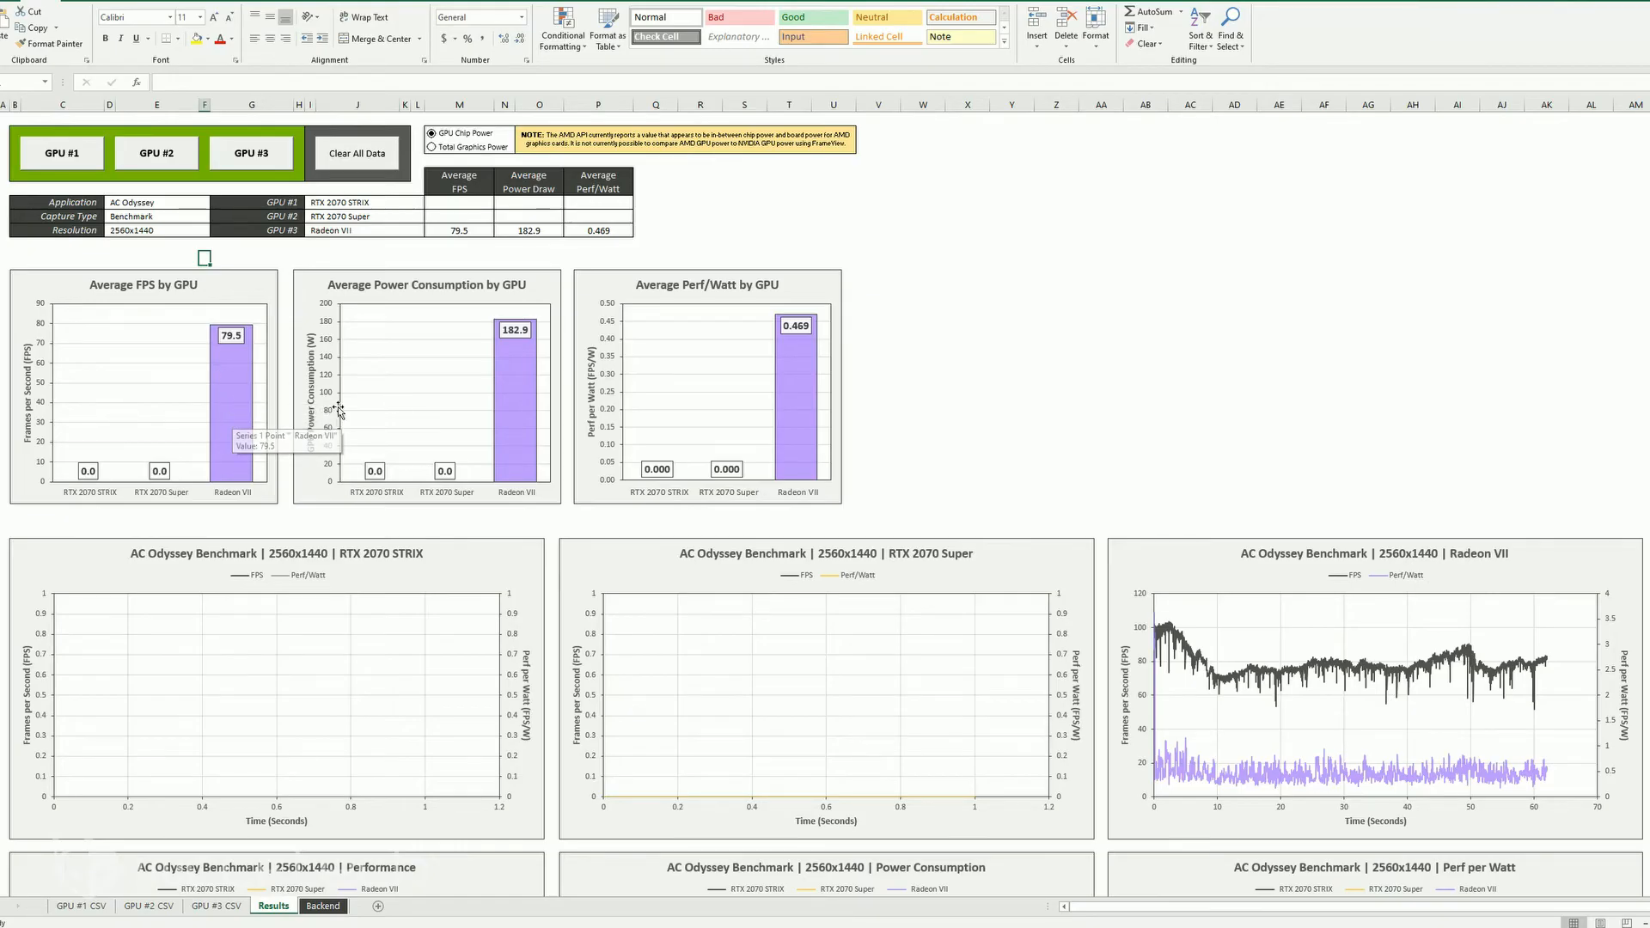
mouse_move(544, 405)
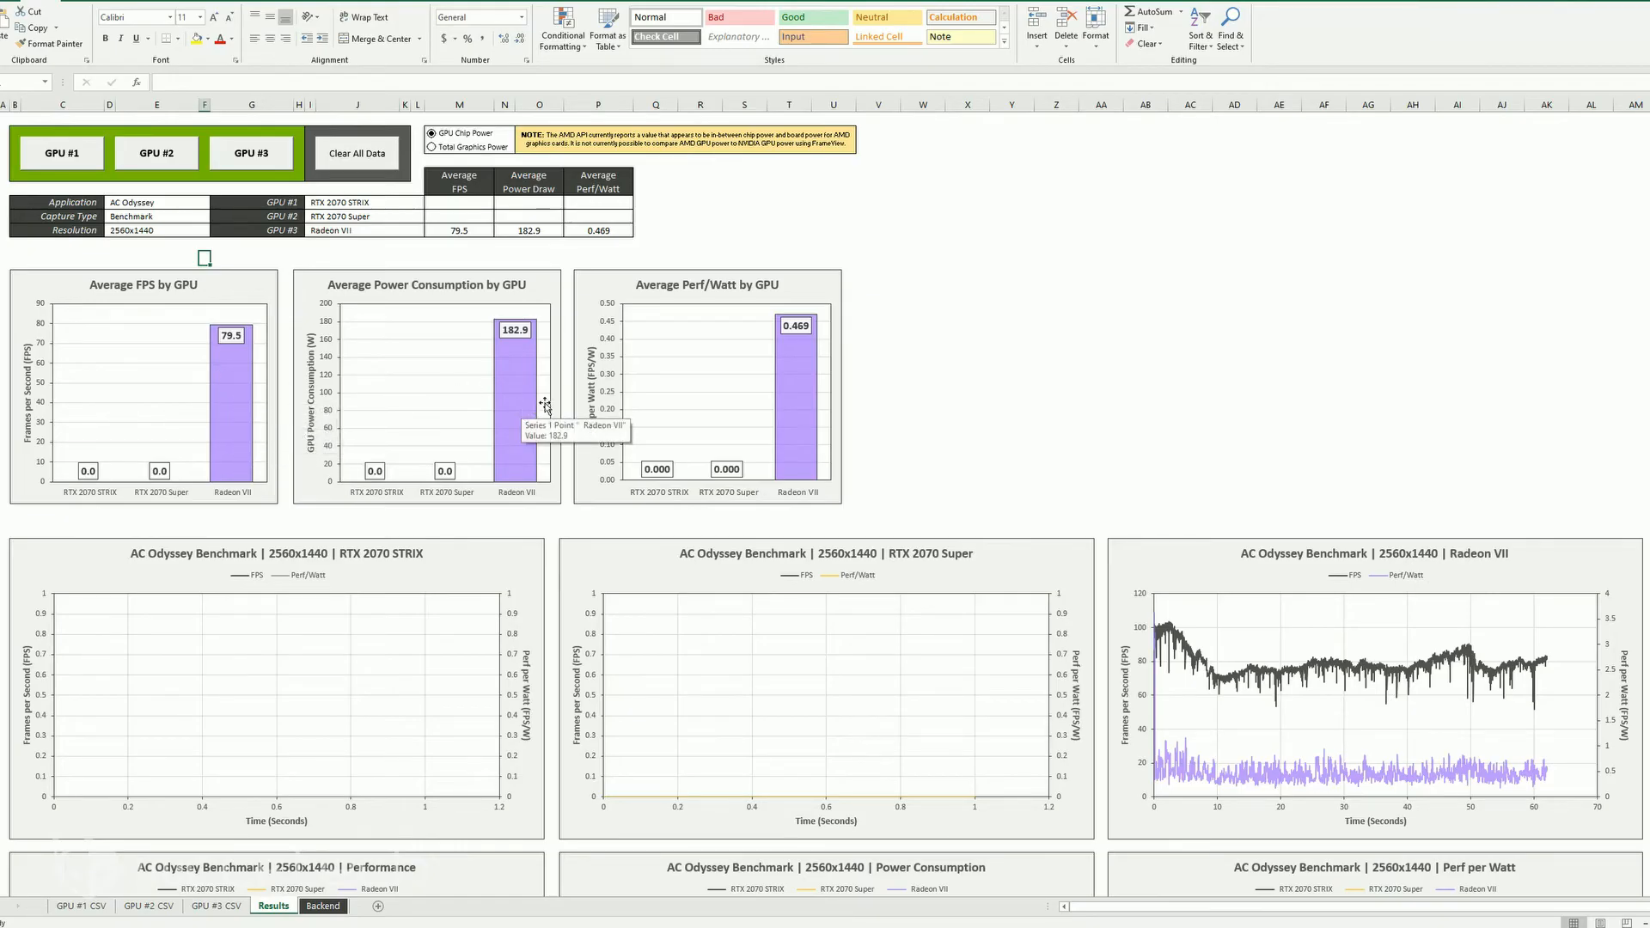
mouse_move(798, 419)
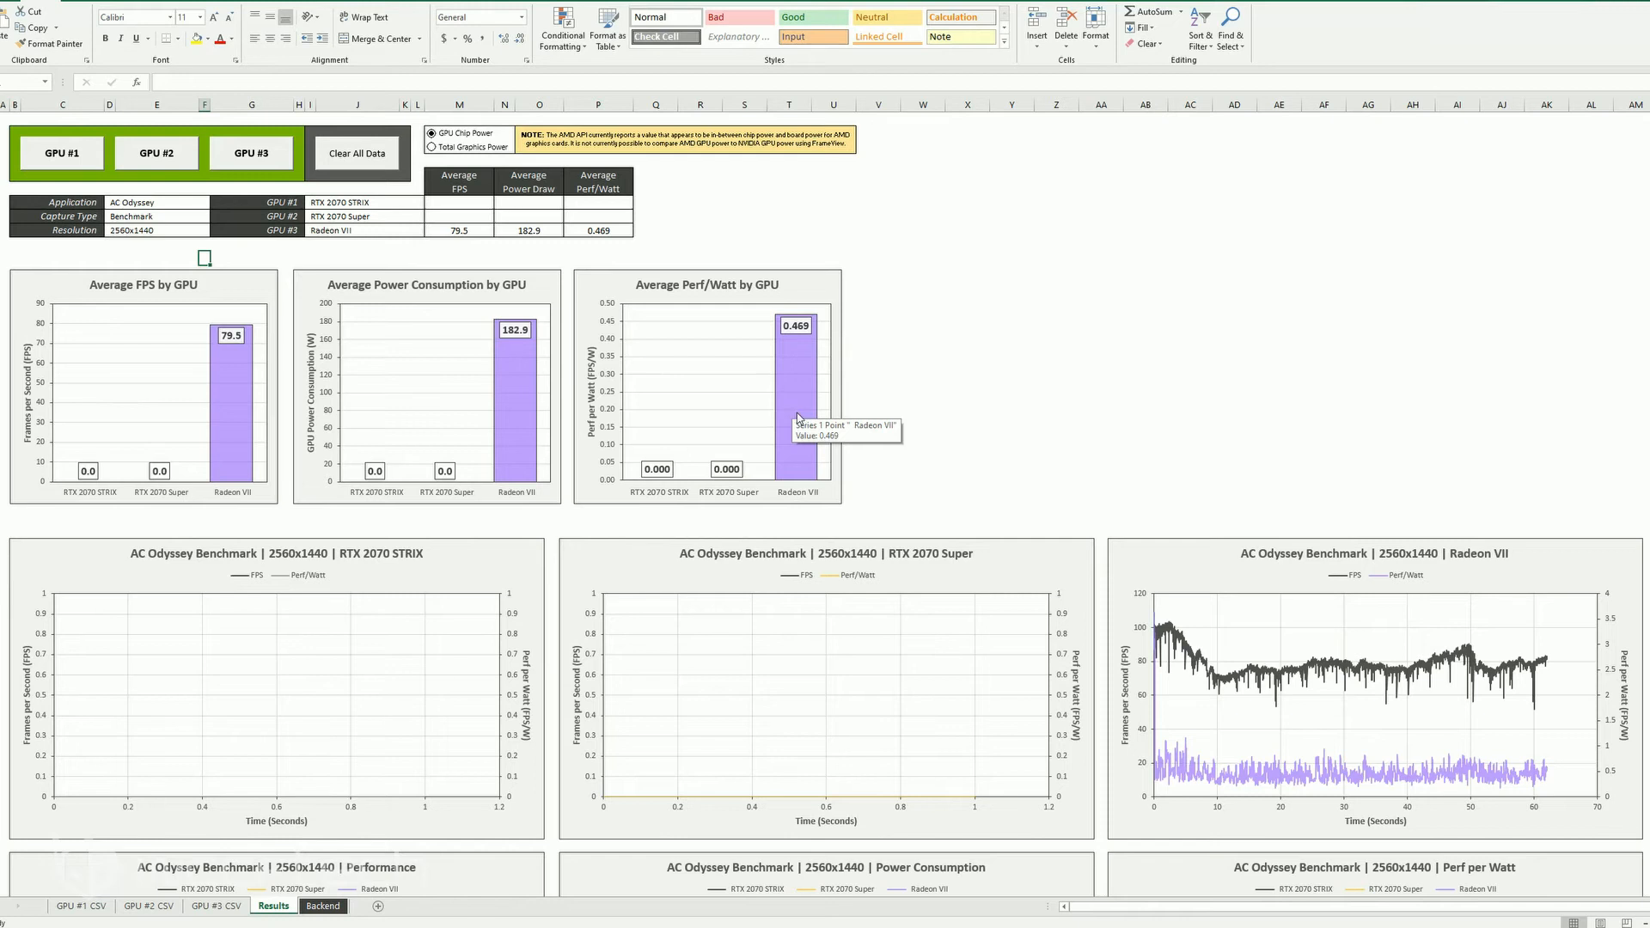
mouse_move(854, 307)
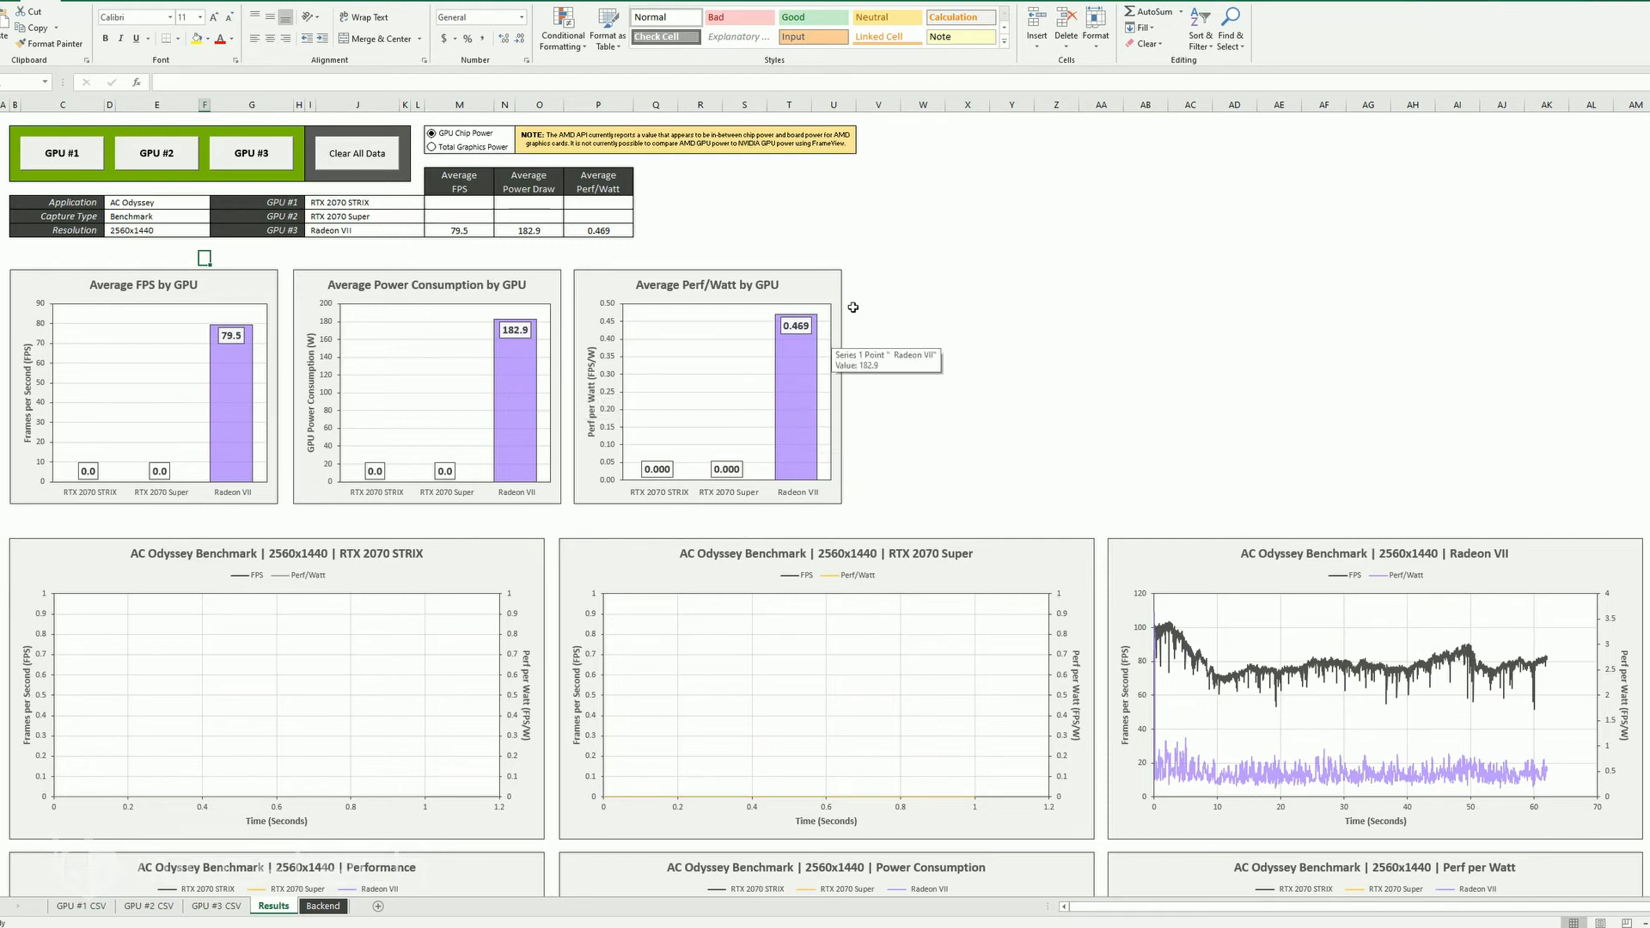
mouse_move(866, 300)
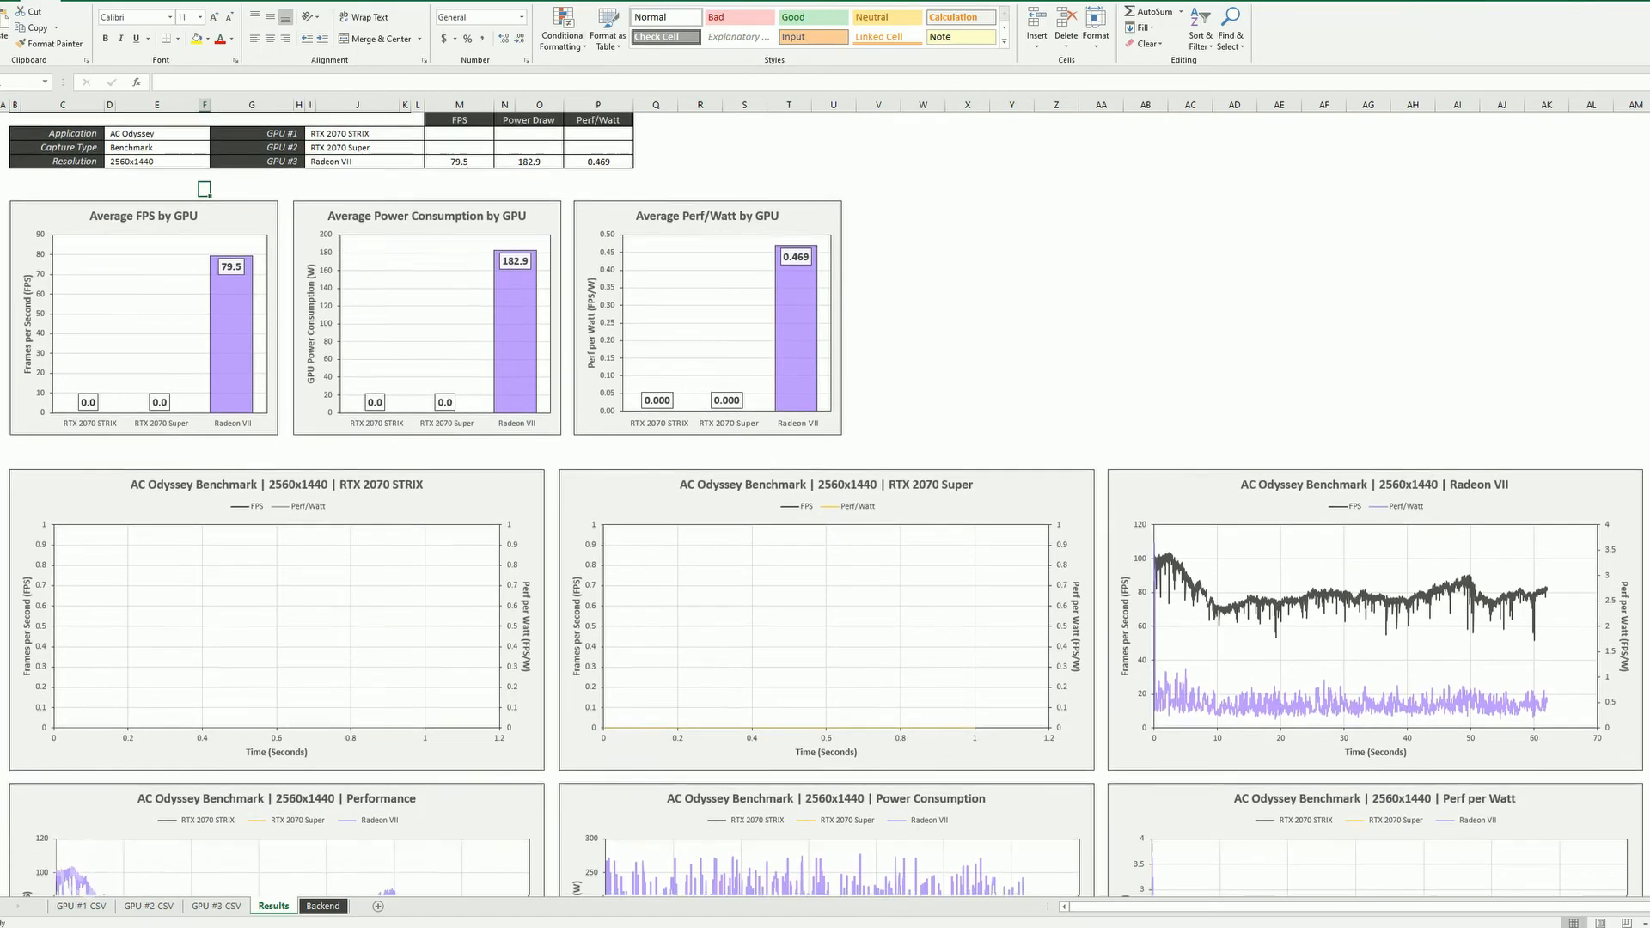
scroll("down", 3)
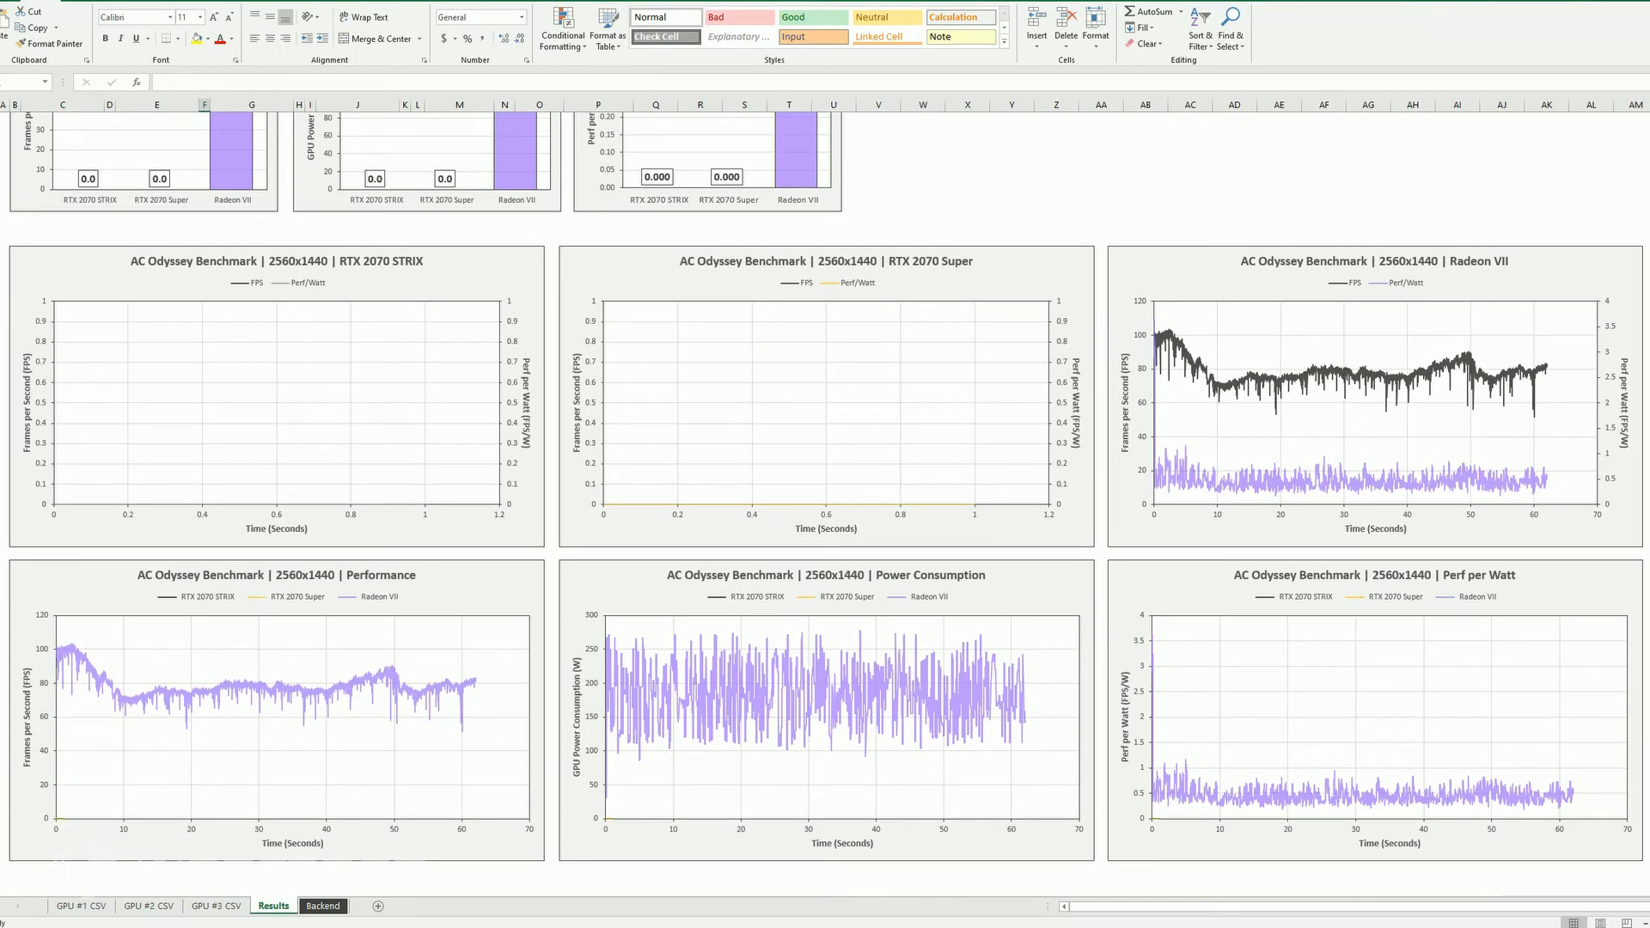
mouse_move(1447, 725)
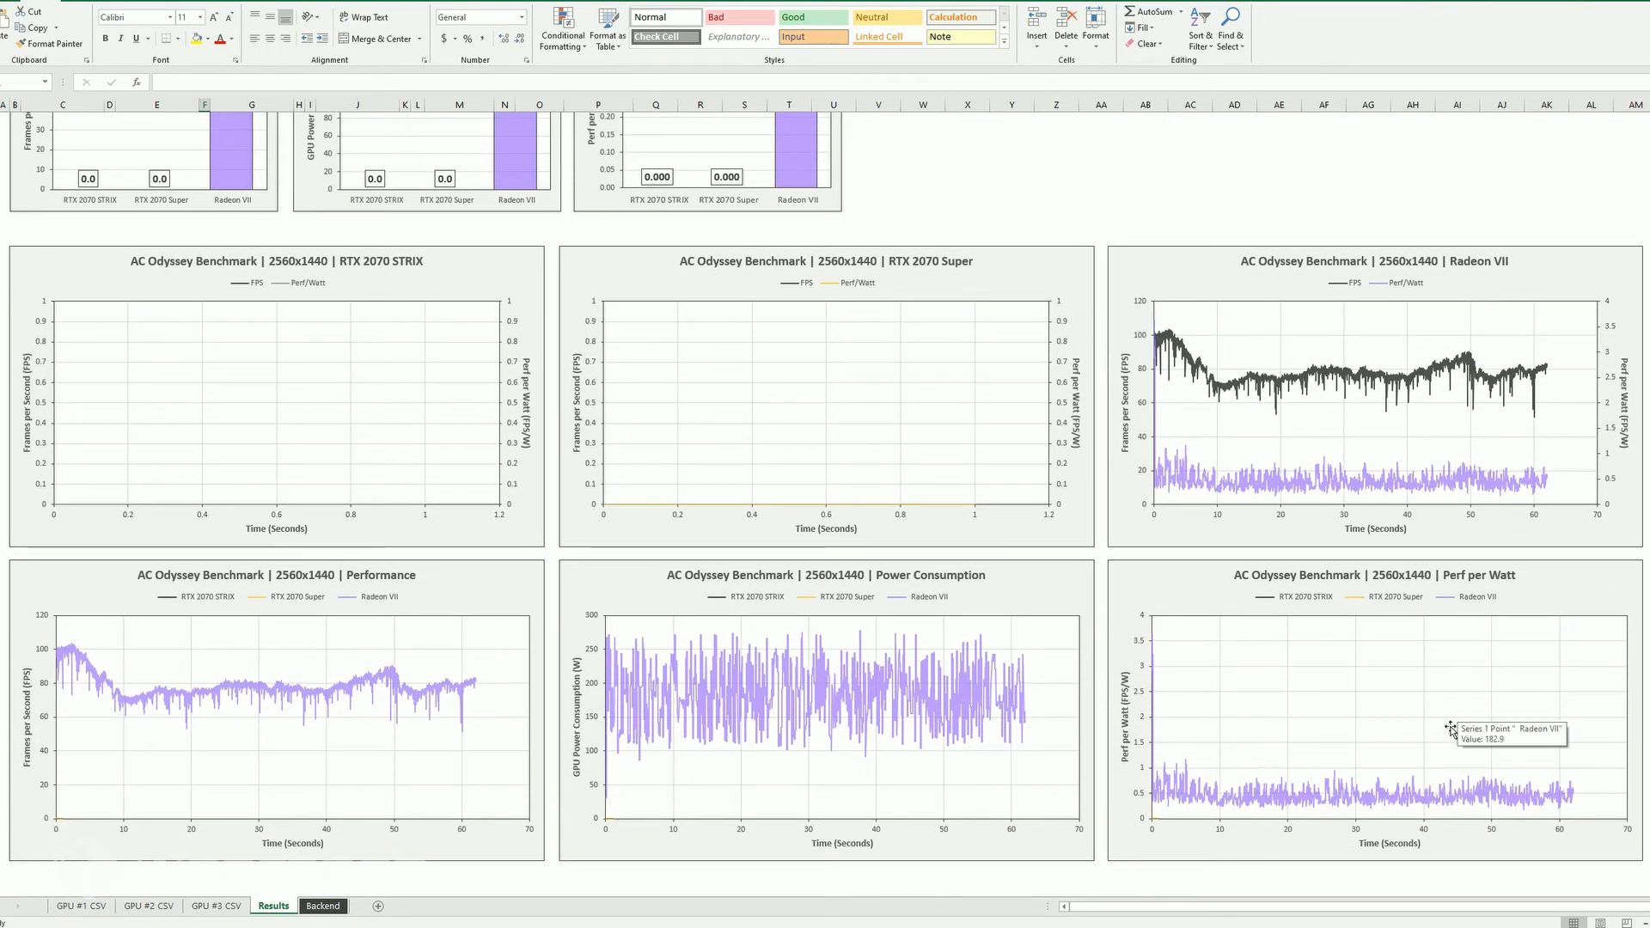
mouse_move(446, 646)
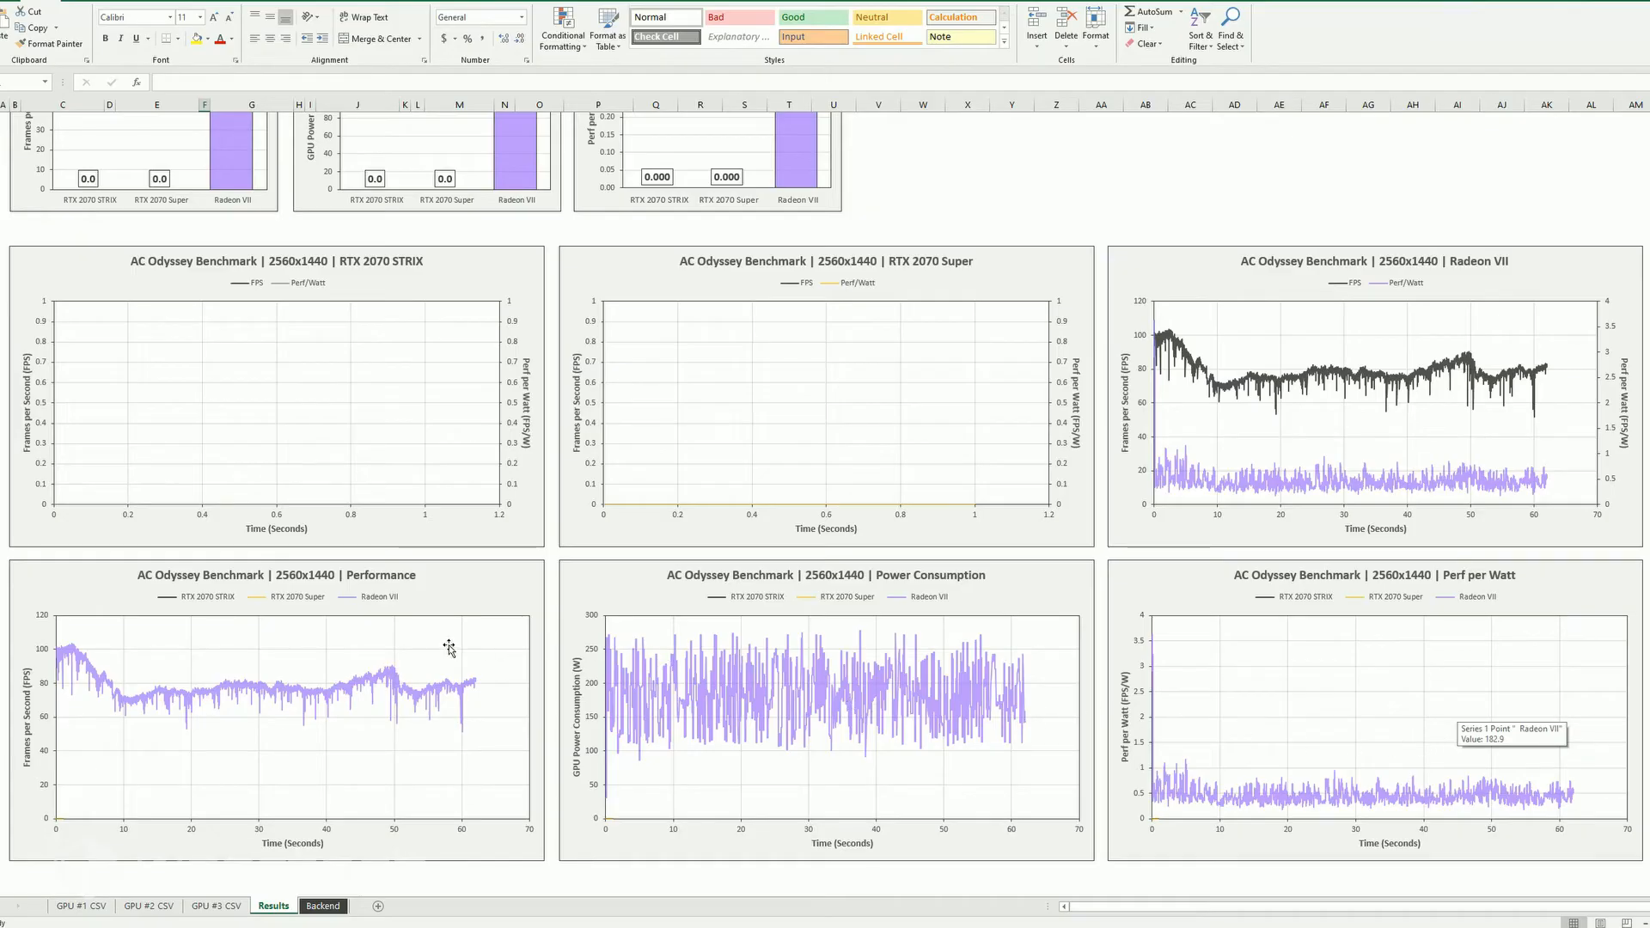
mouse_move(1160, 399)
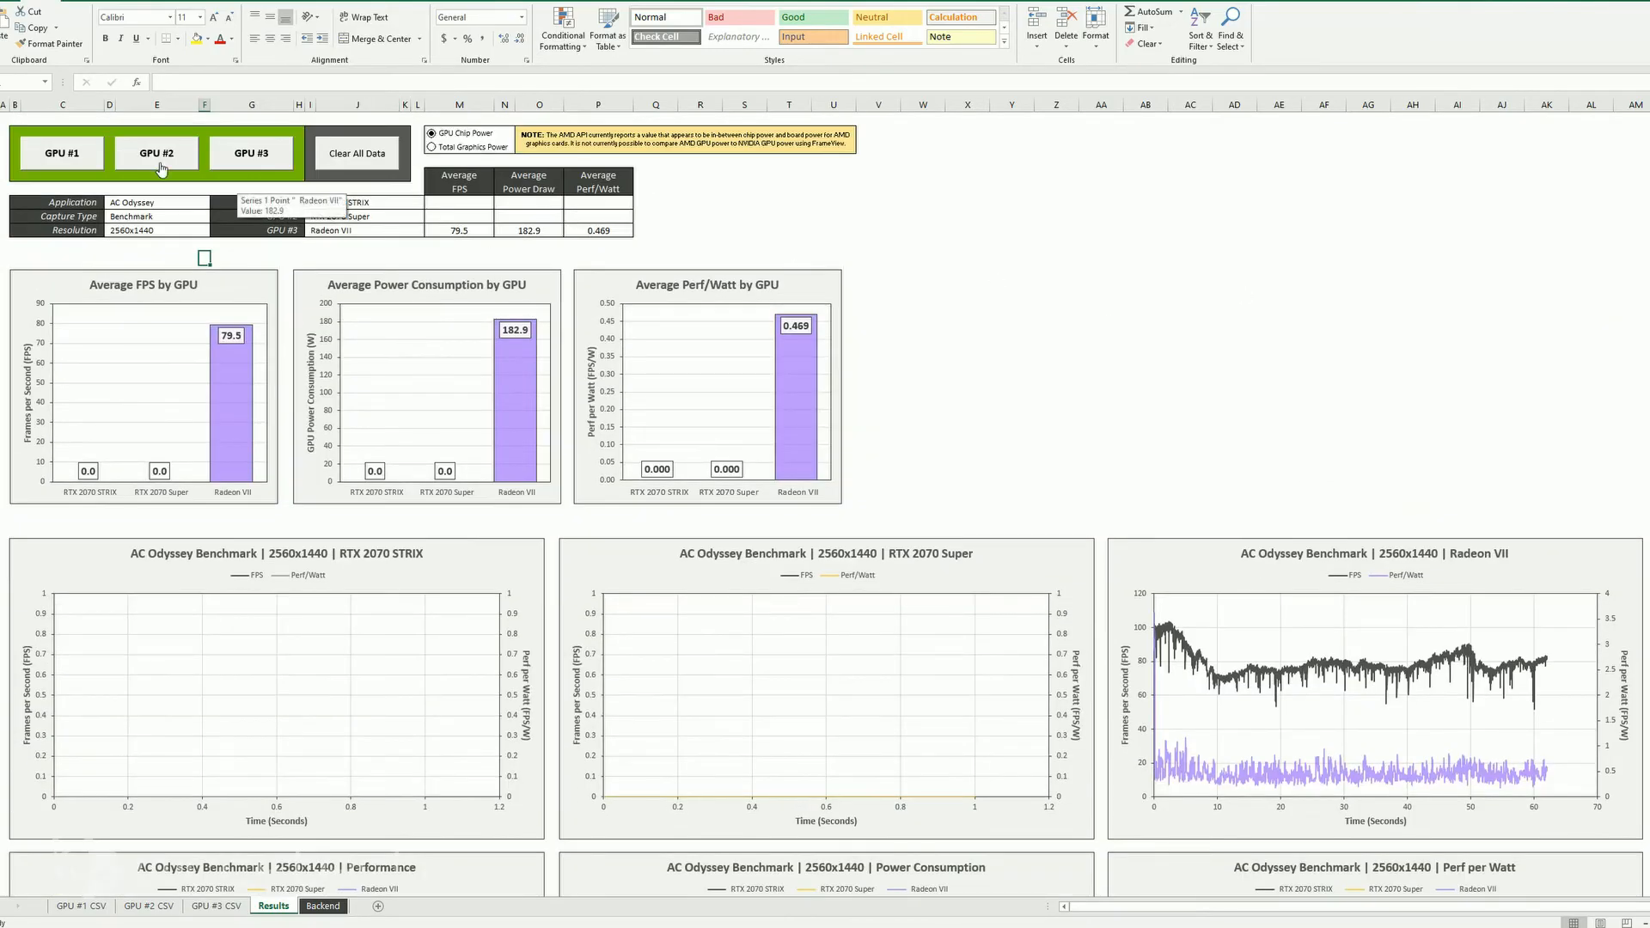
left_click(156, 153)
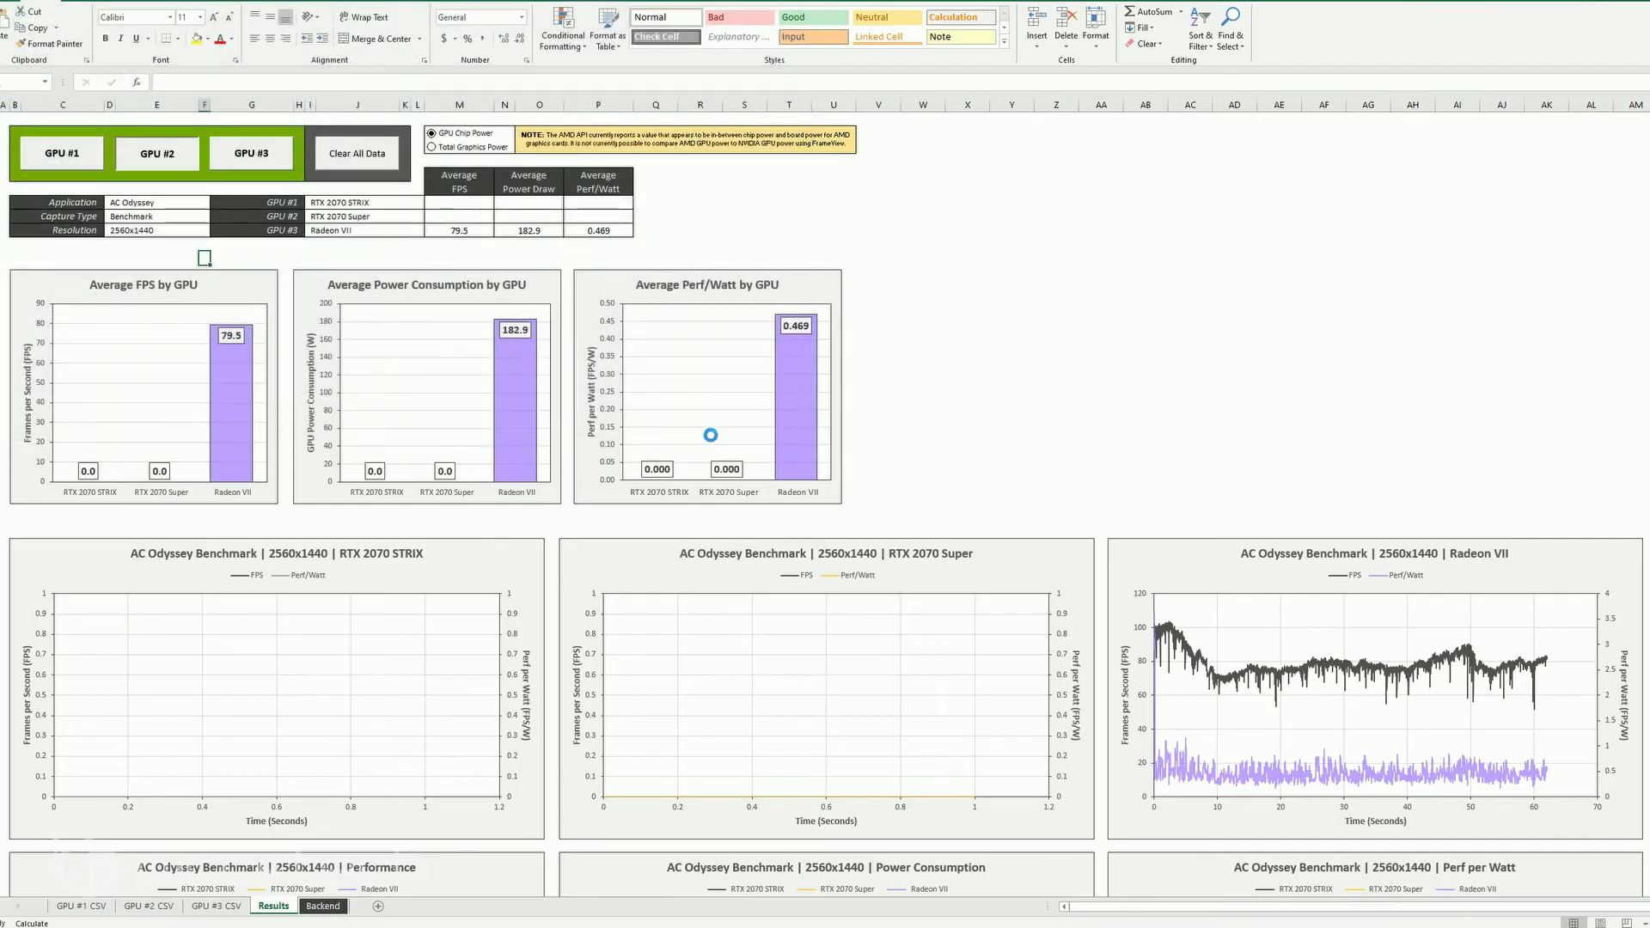
left_click(156, 153)
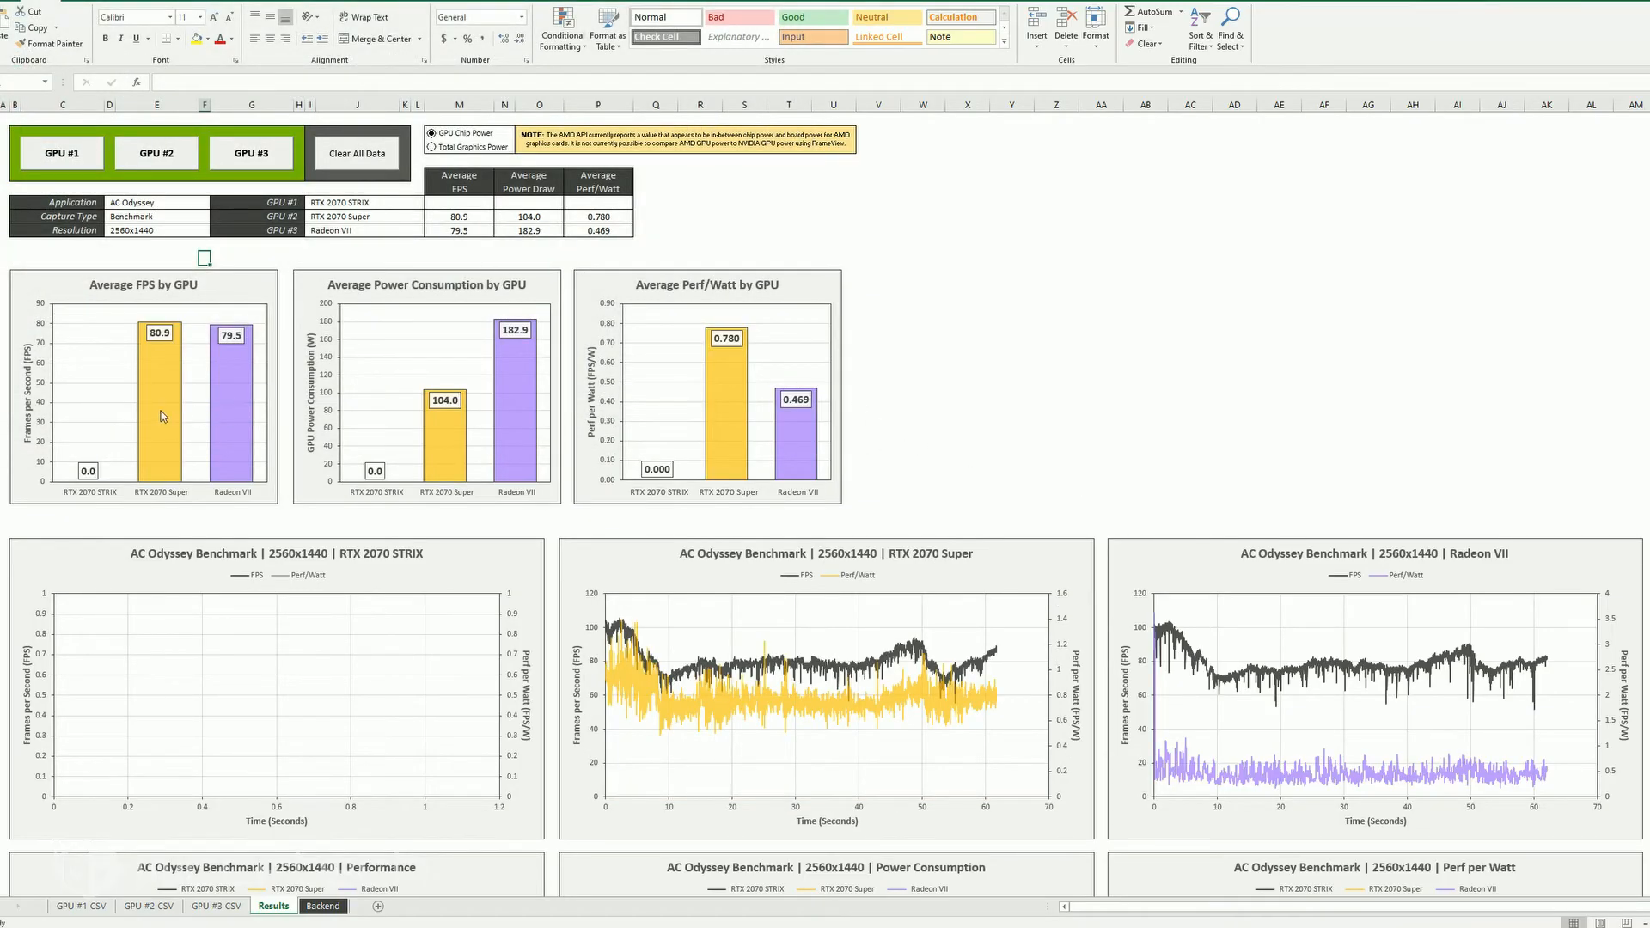
mouse_move(467, 461)
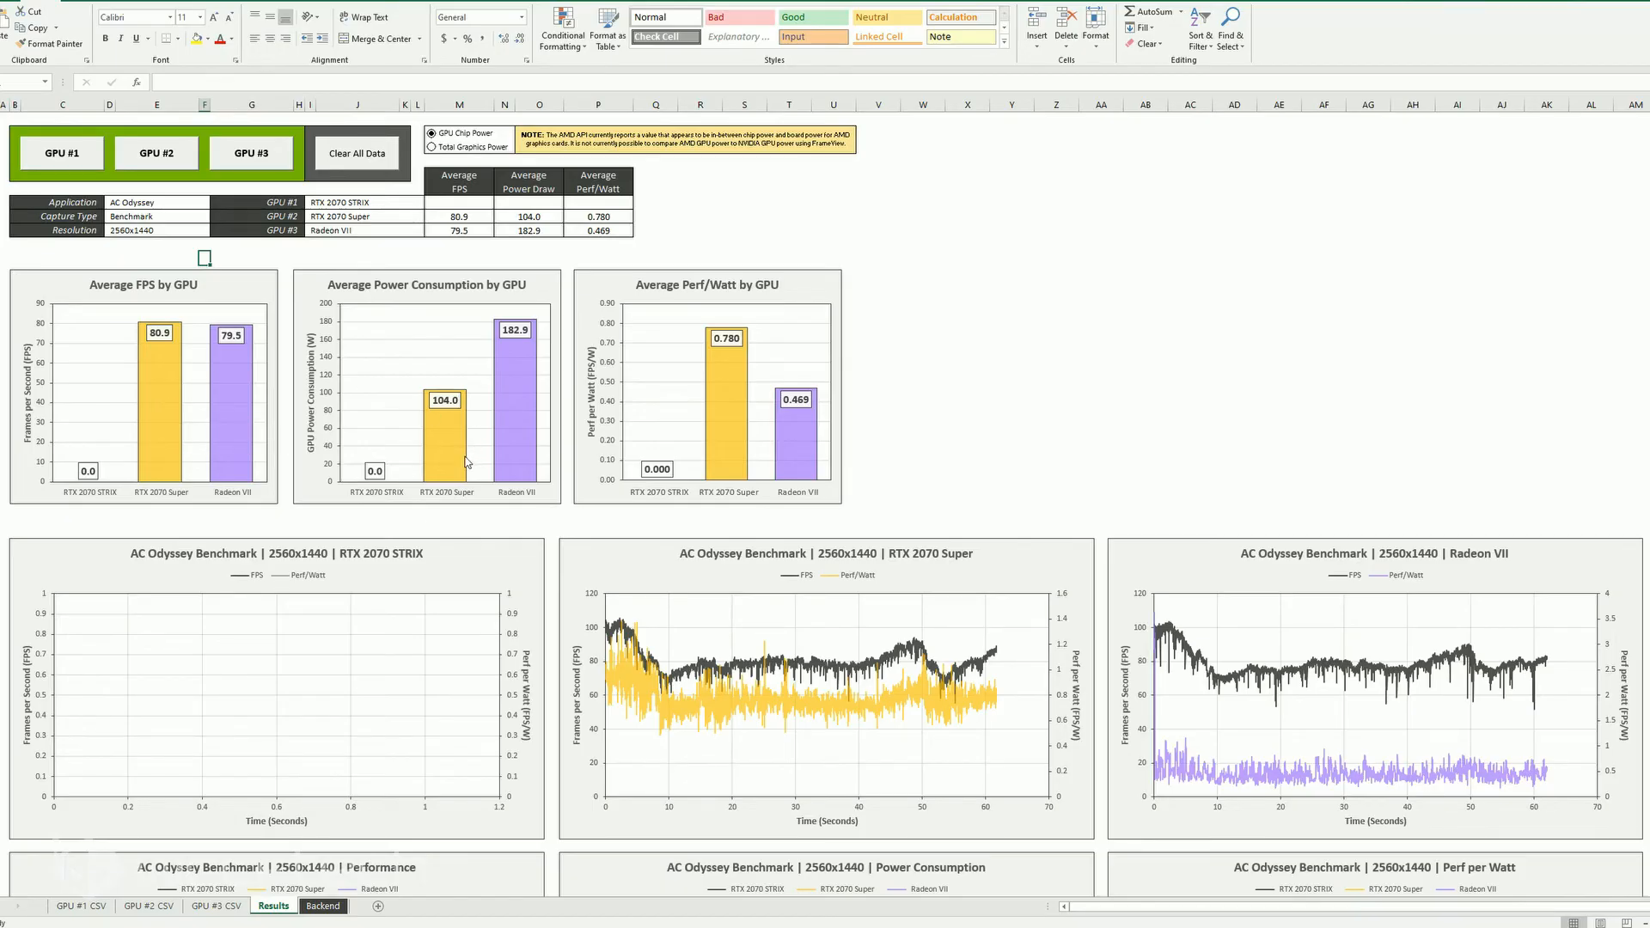
mouse_move(444, 456)
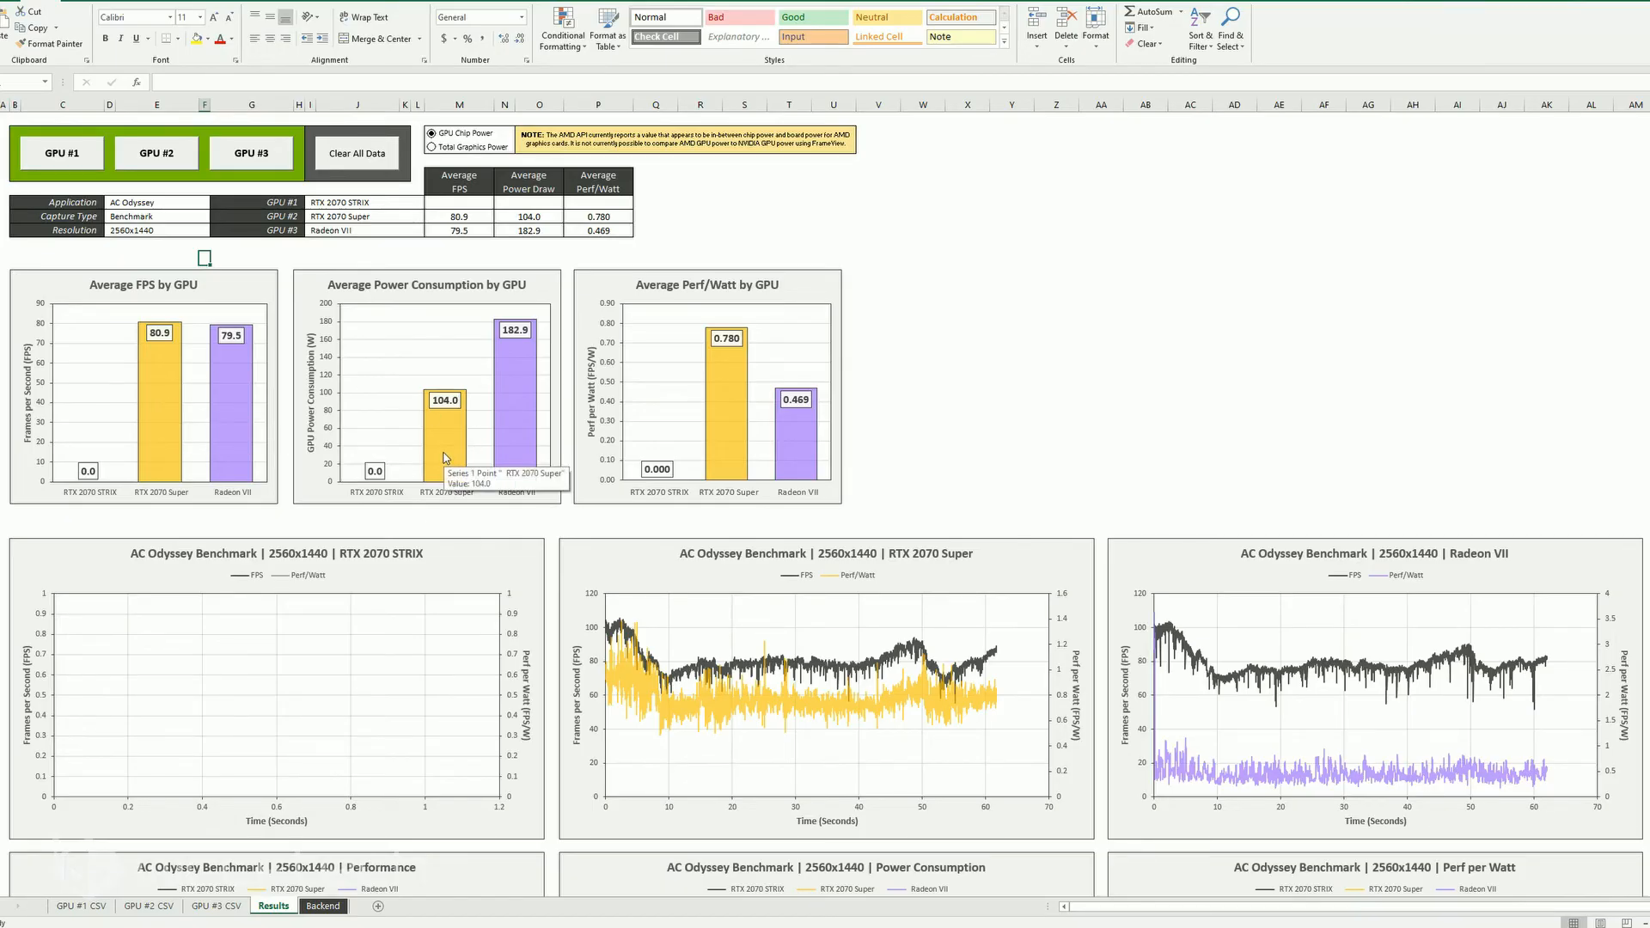
mouse_move(730, 429)
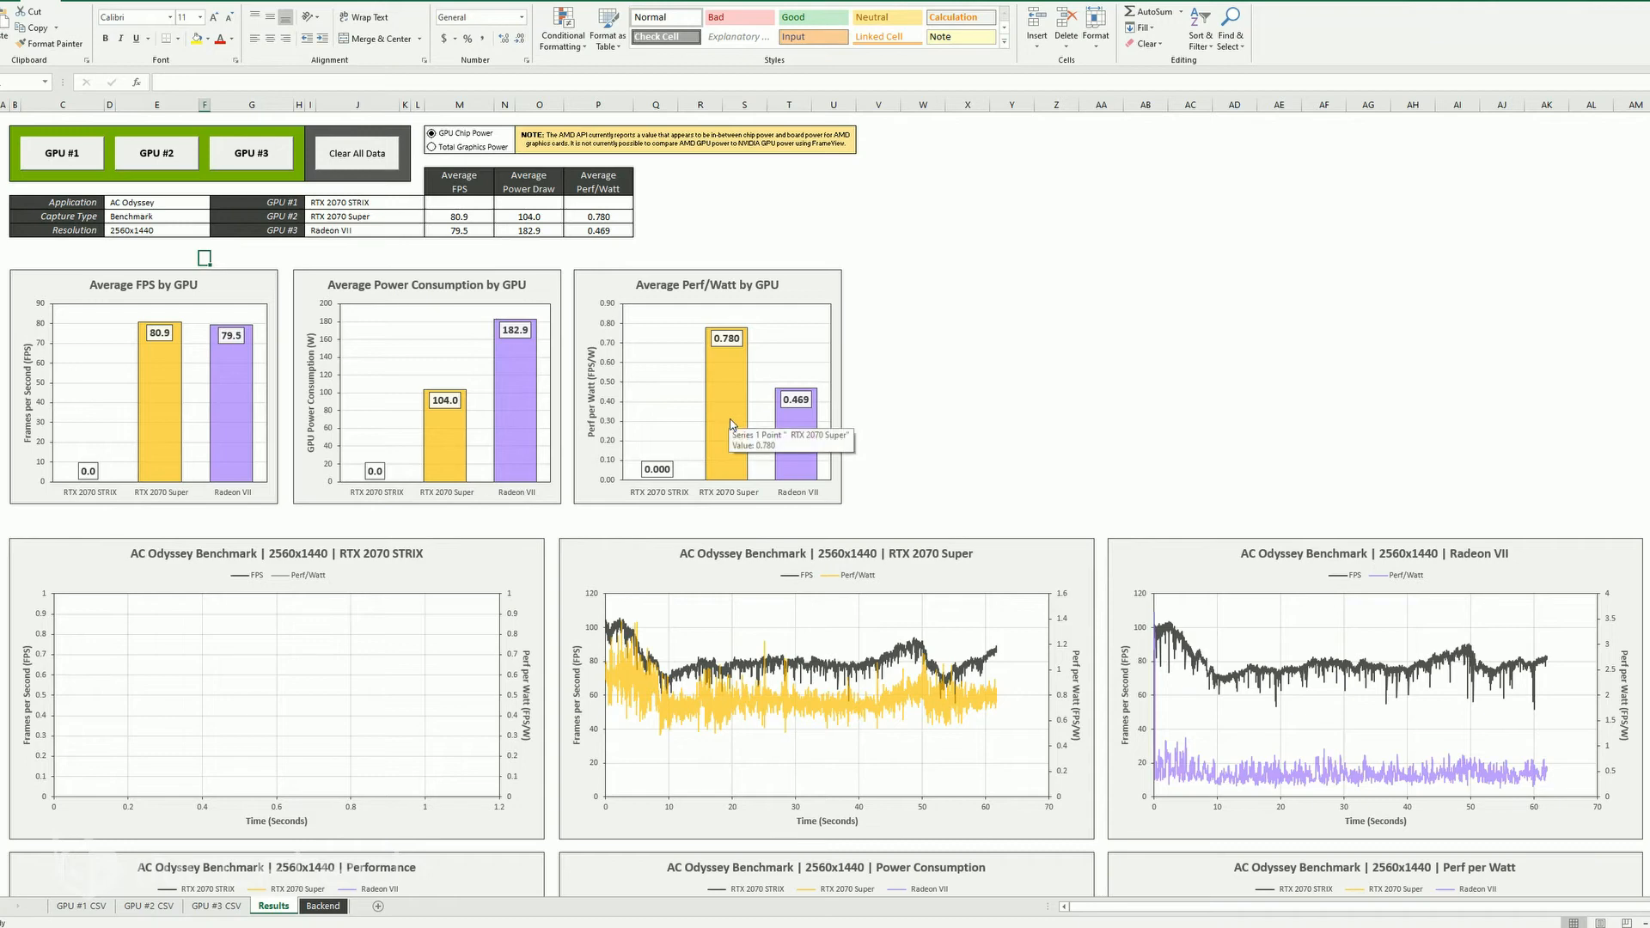
mouse_move(1263, 699)
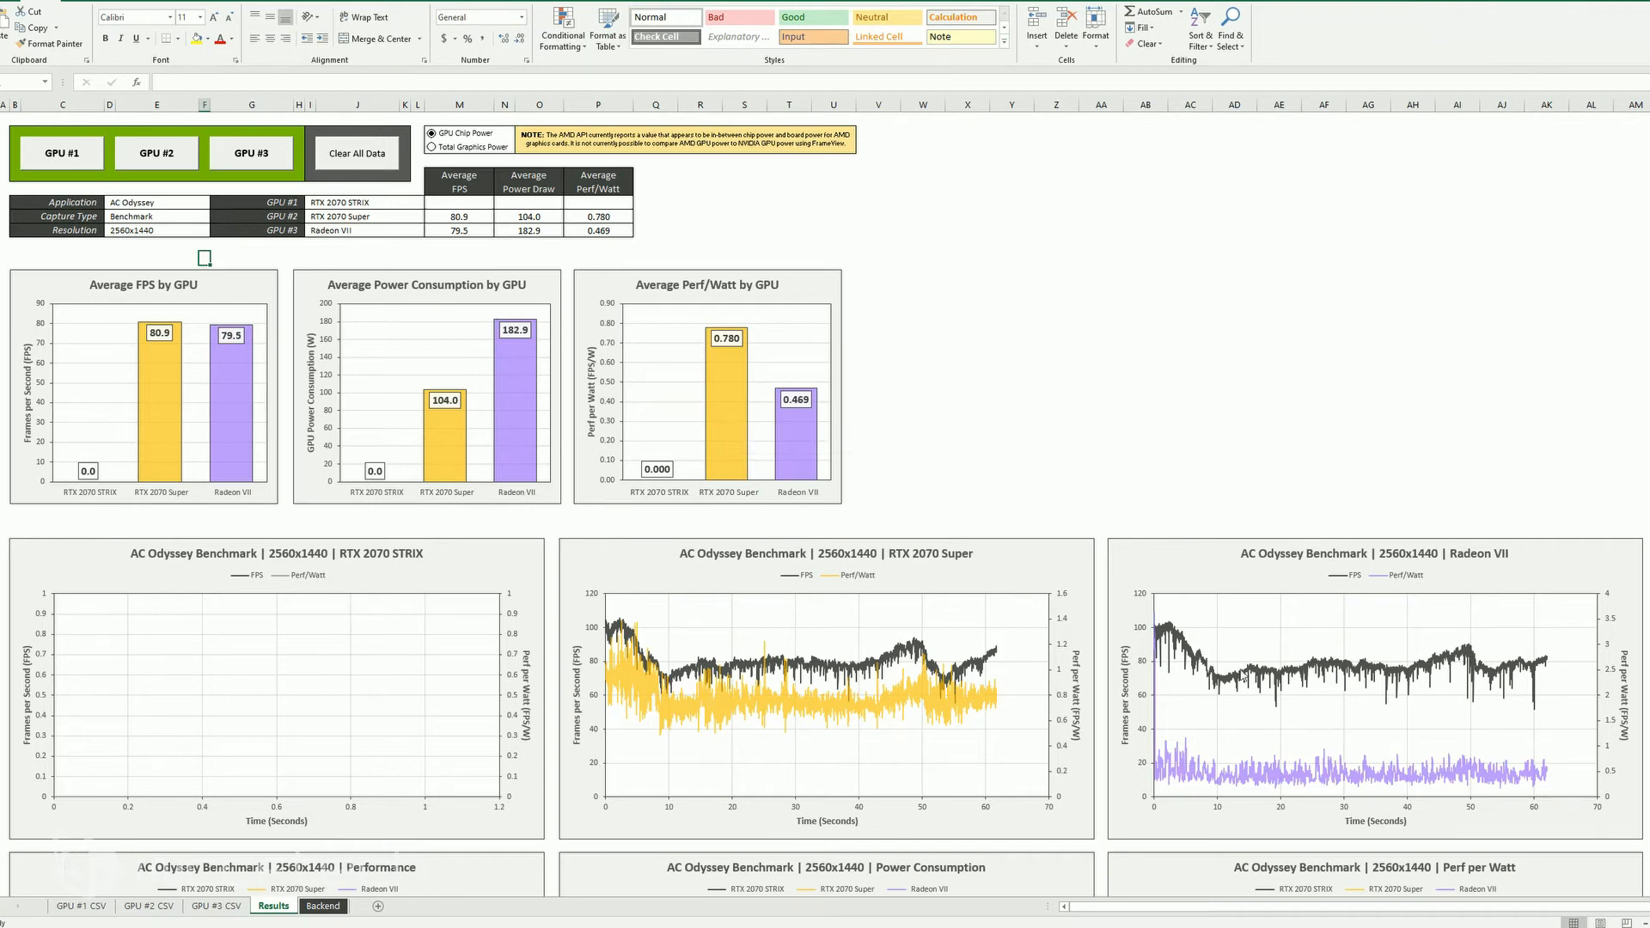
scroll("down", 3)
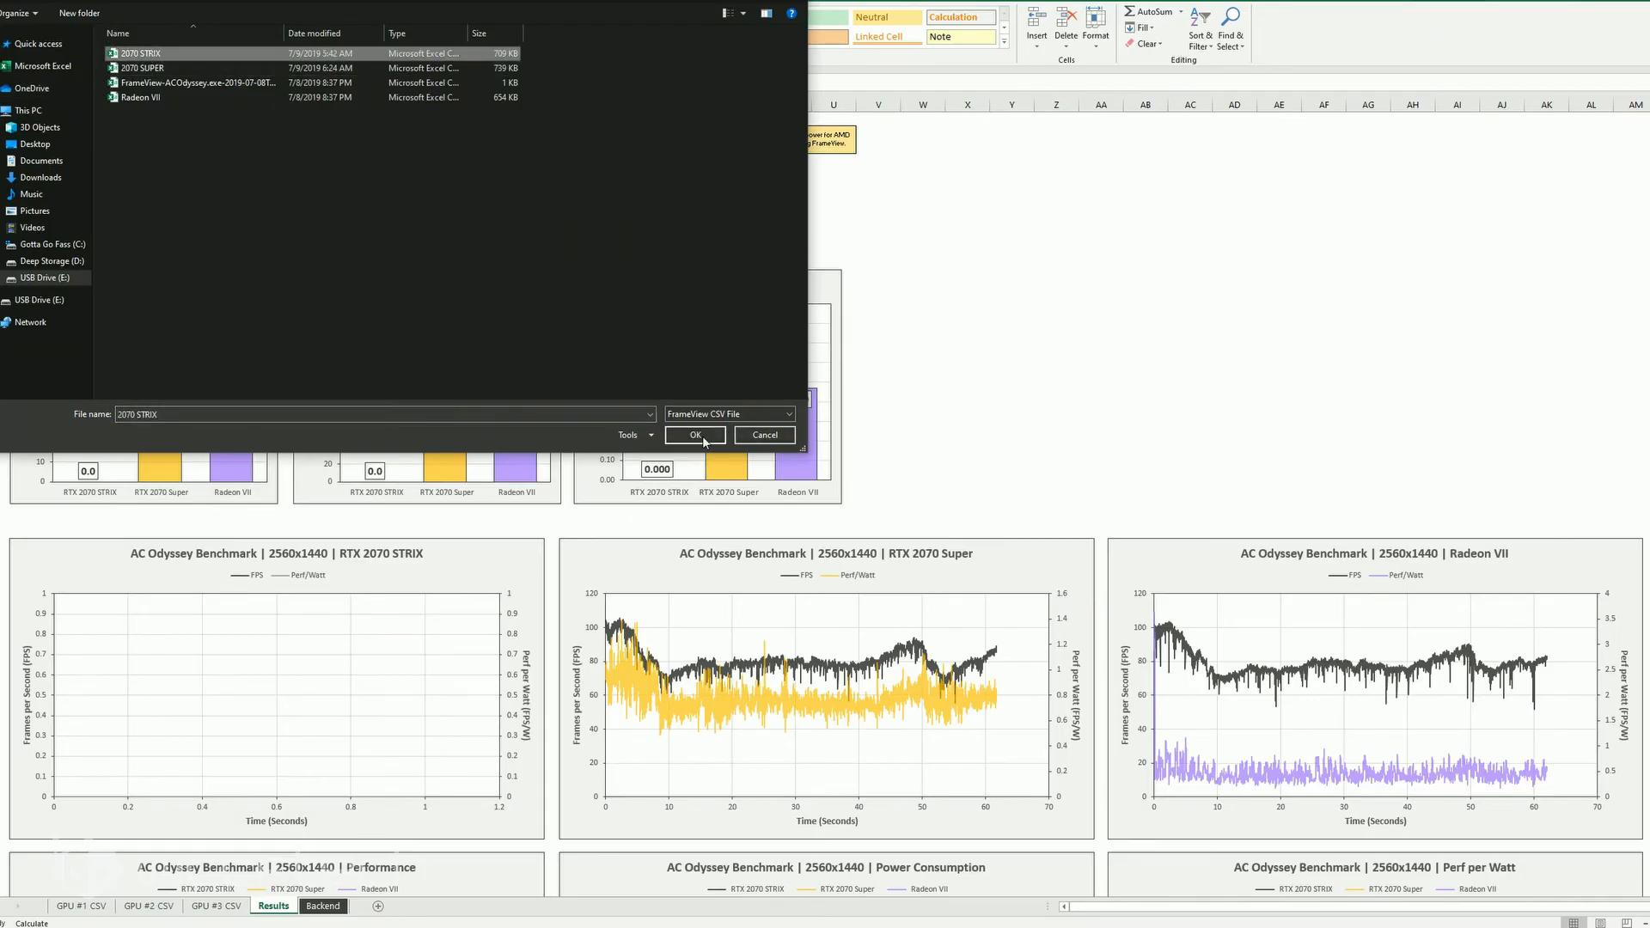
Load the RTX 2070 STRIX CSV as GPU #1.
left_click(694, 435)
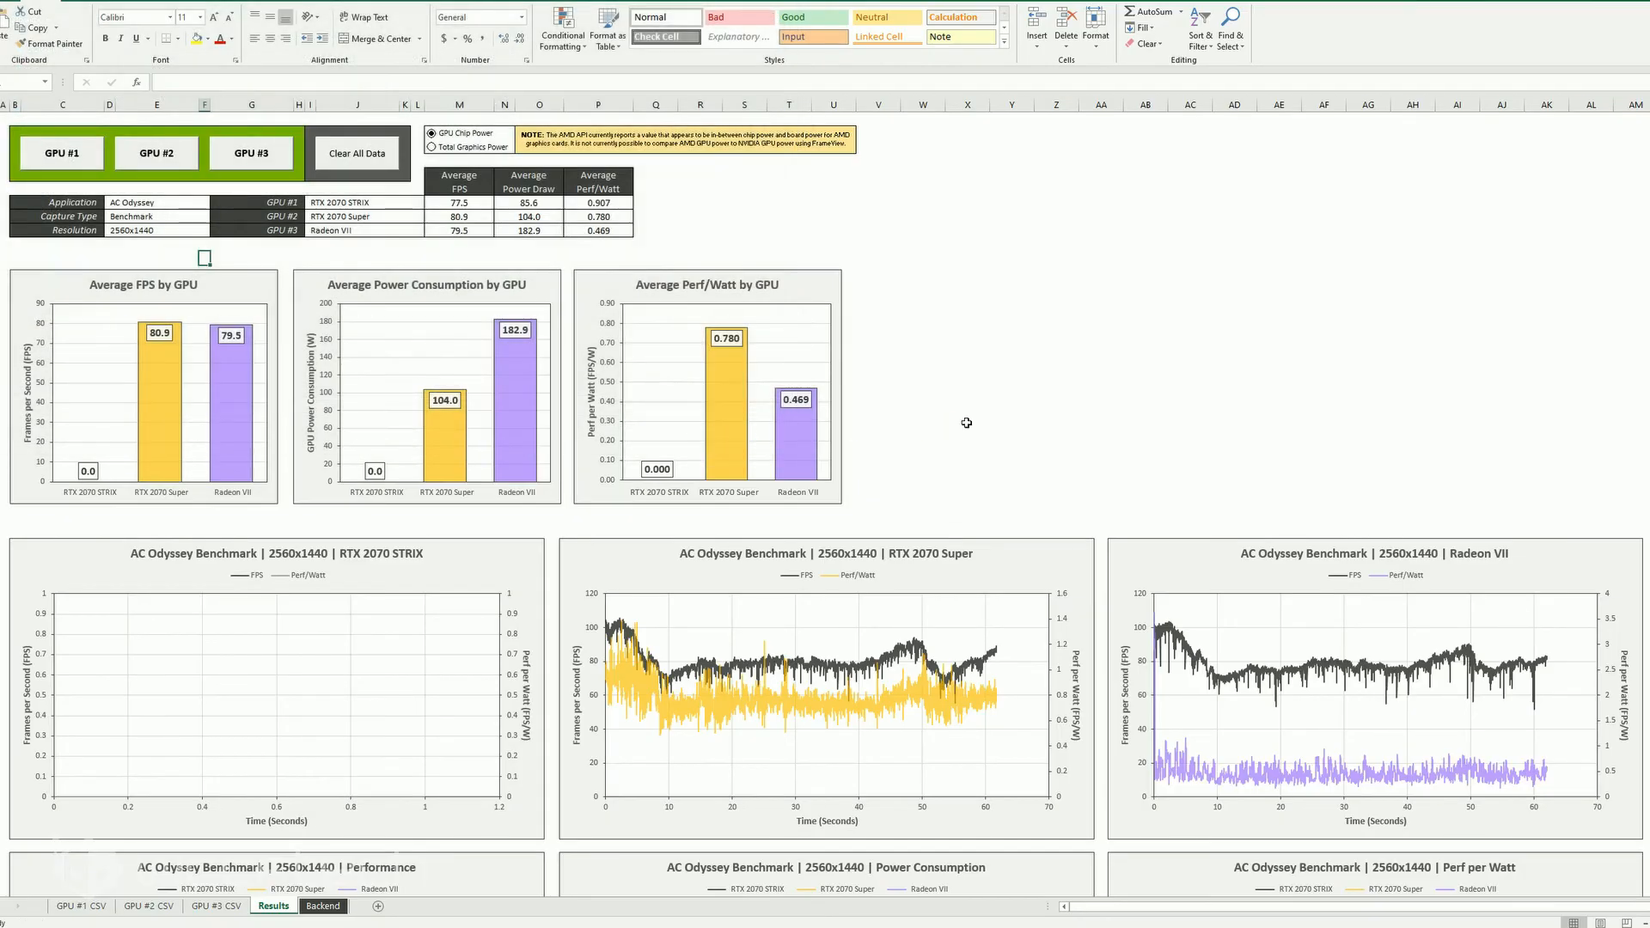
left_click(61, 152)
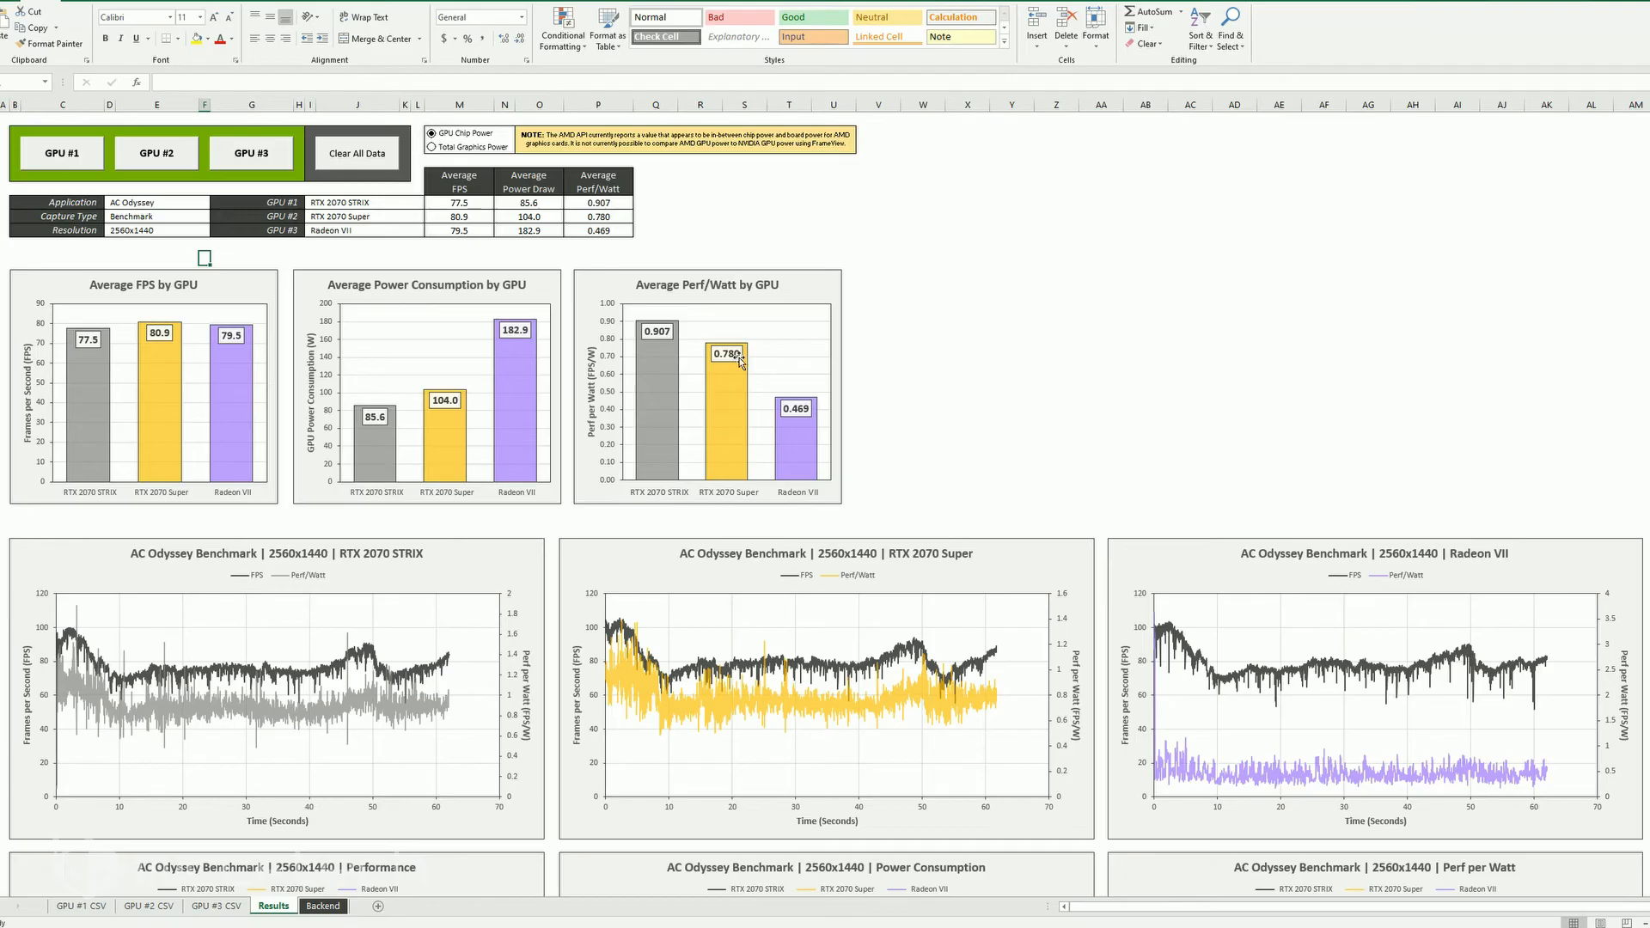
mouse_move(142, 538)
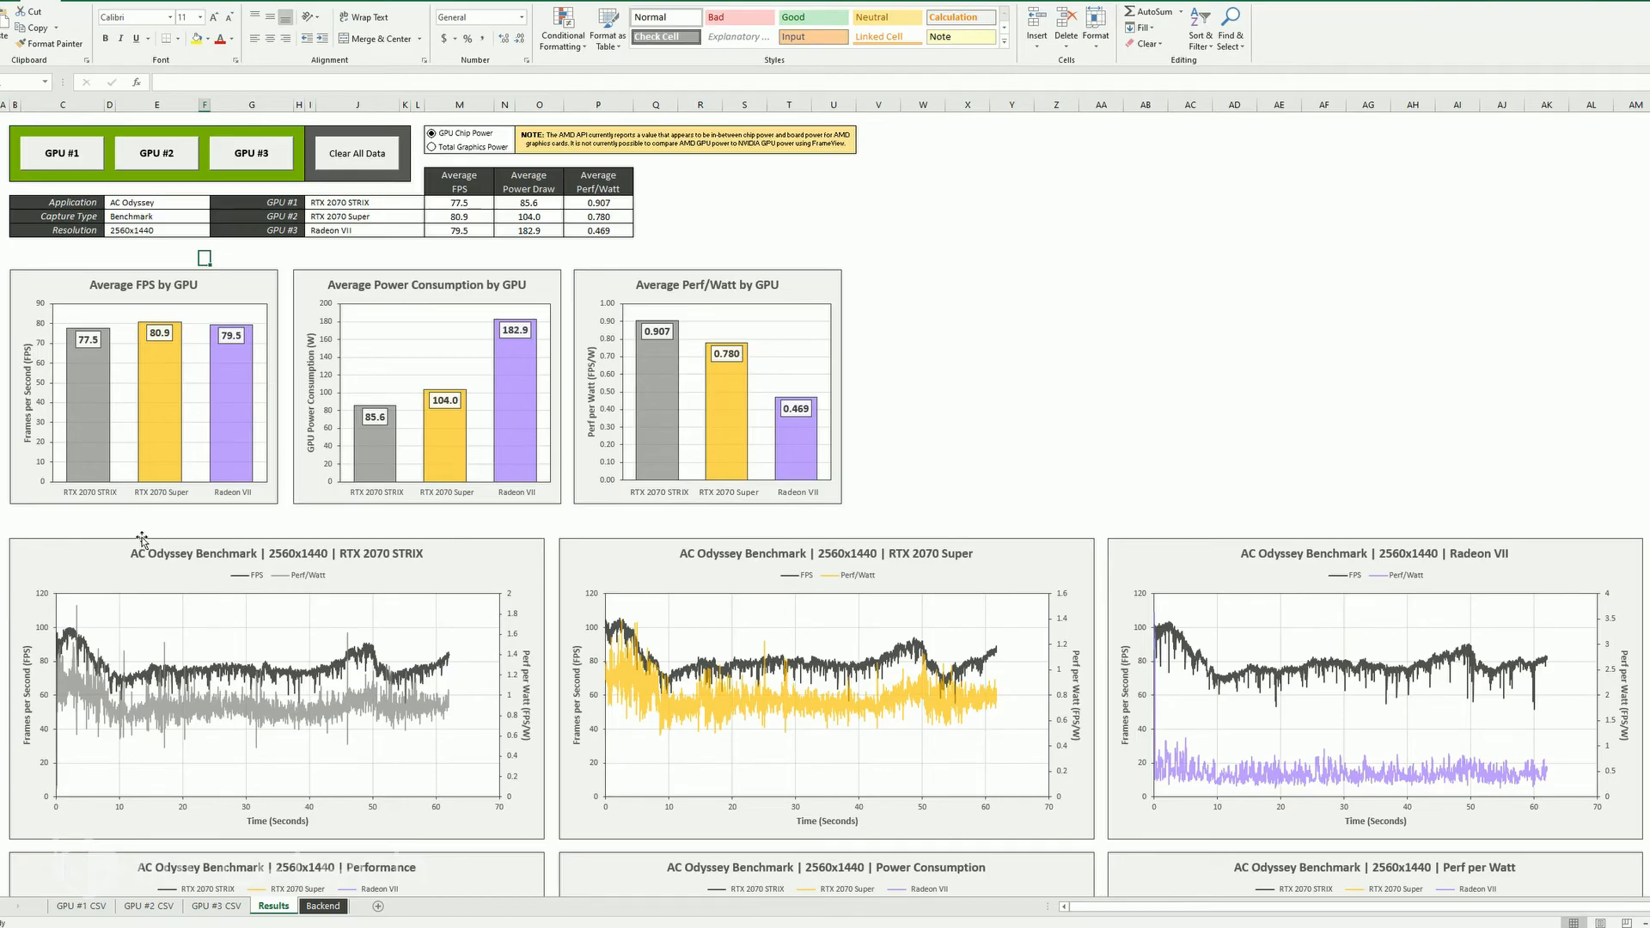
mouse_move(285, 528)
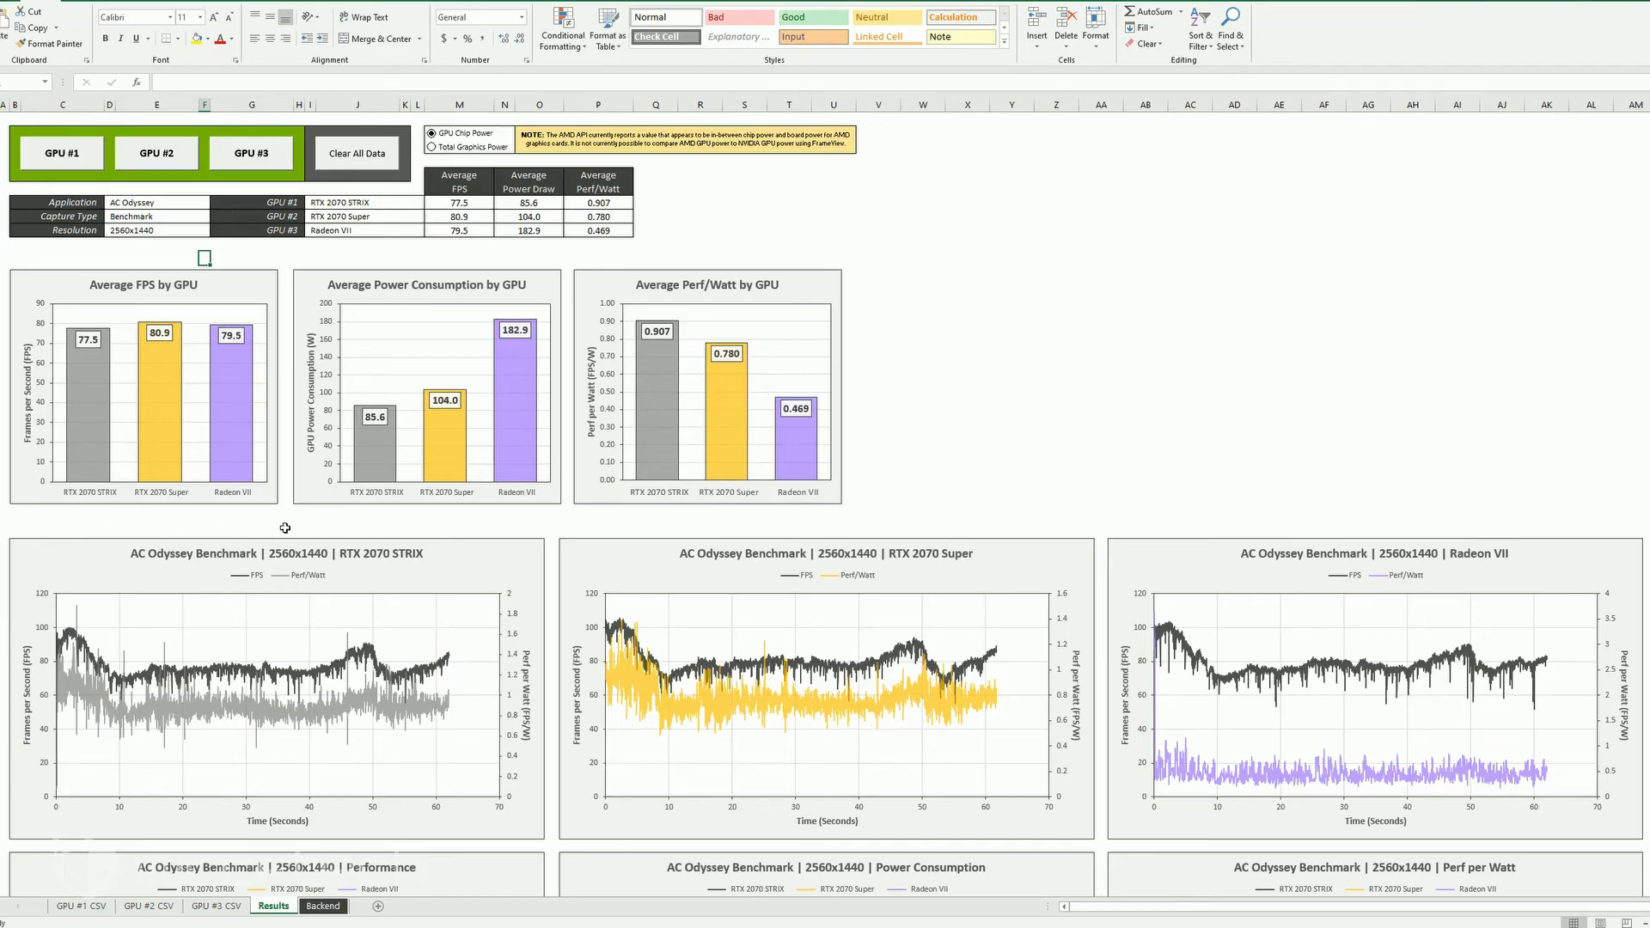
mouse_move(160, 443)
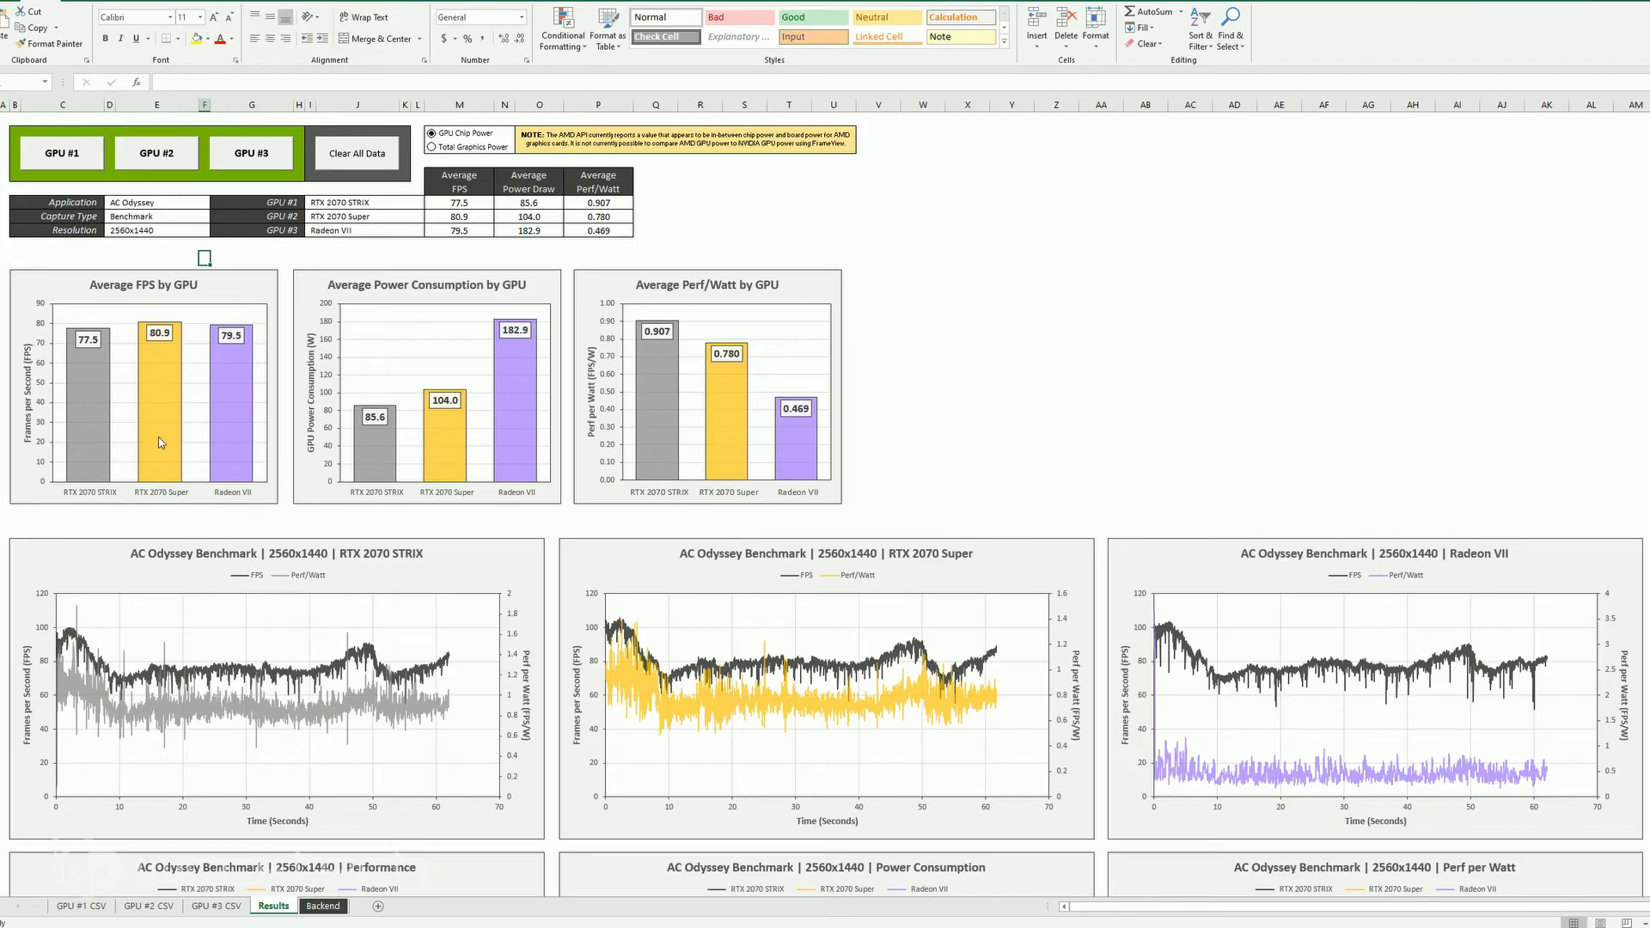
mouse_move(364, 503)
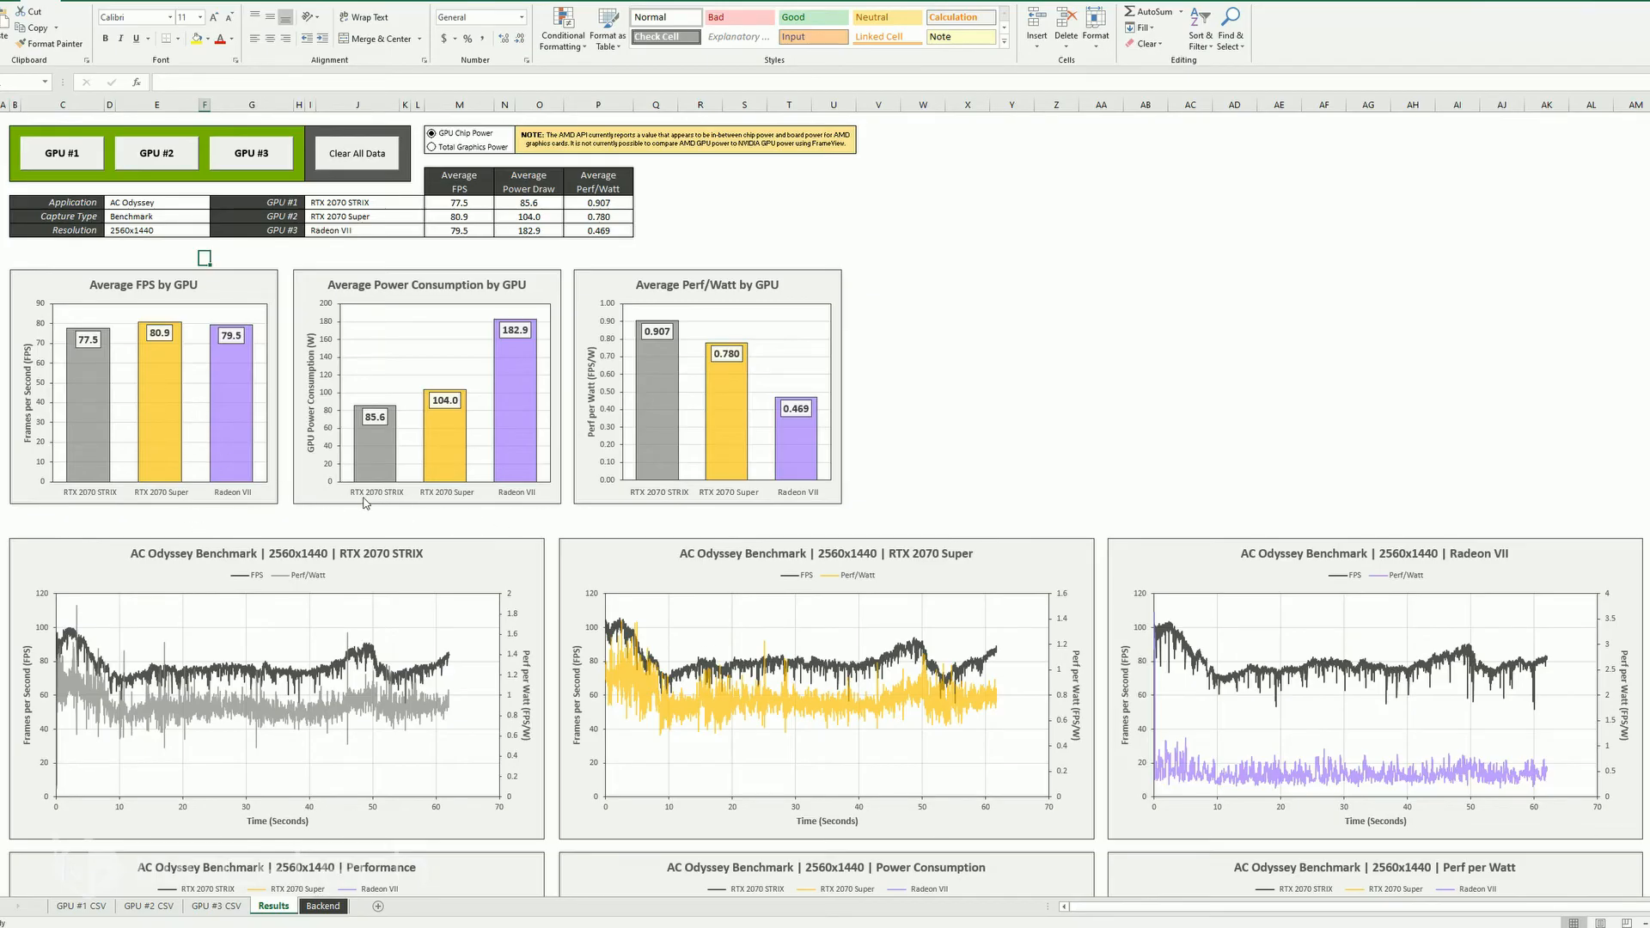
mouse_move(354, 483)
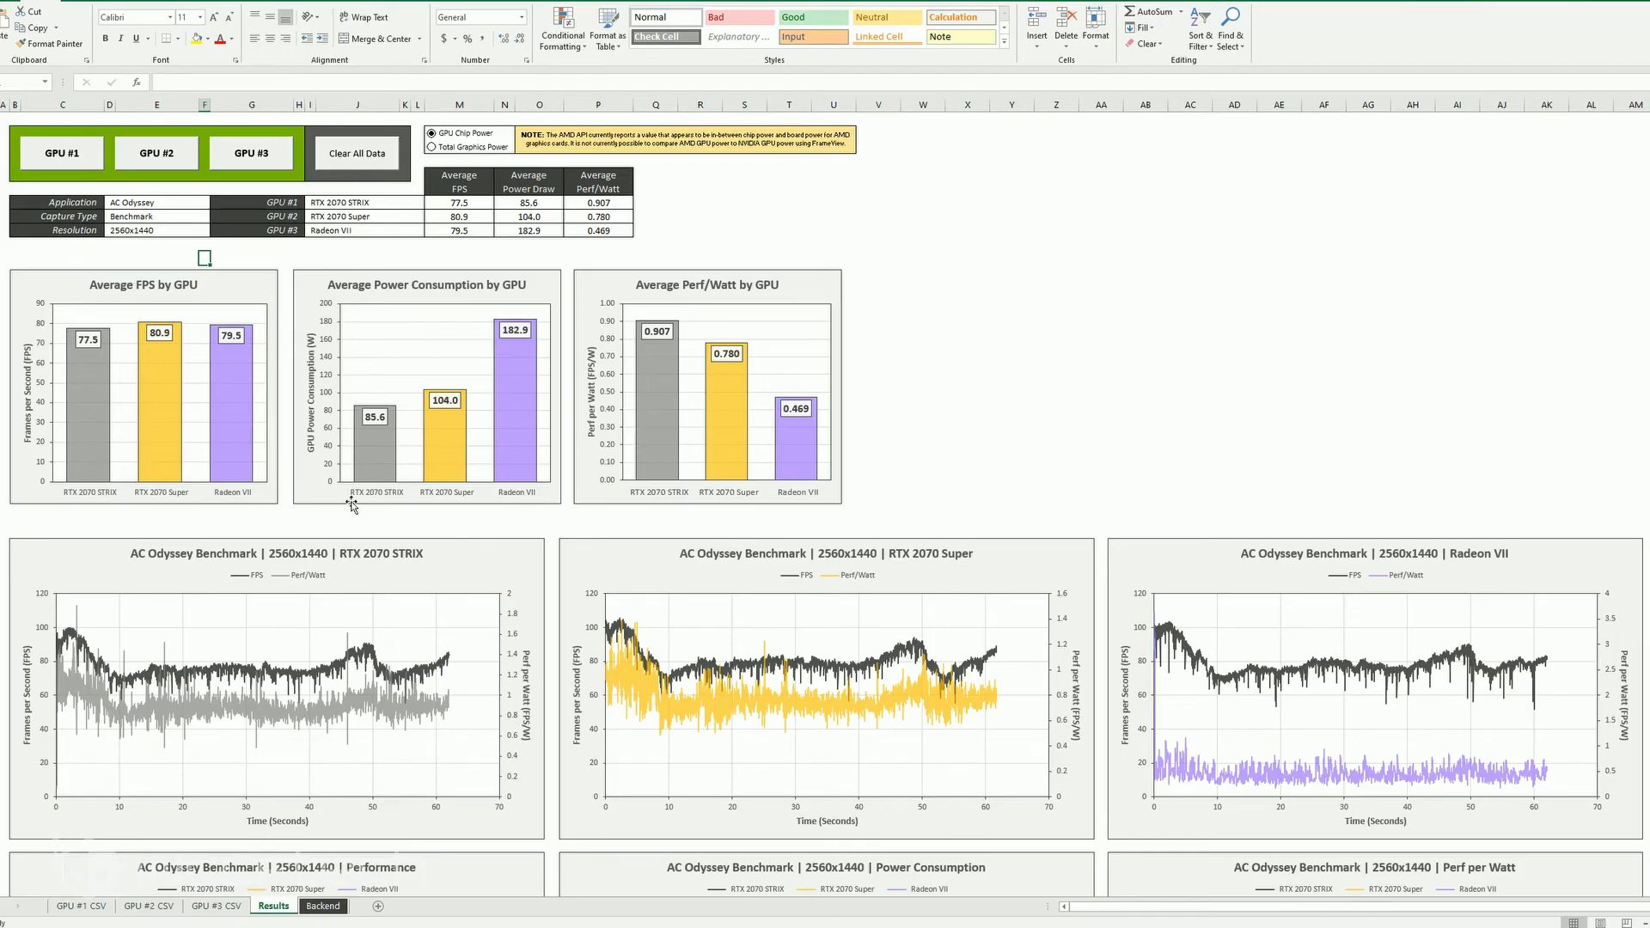
mouse_move(497, 509)
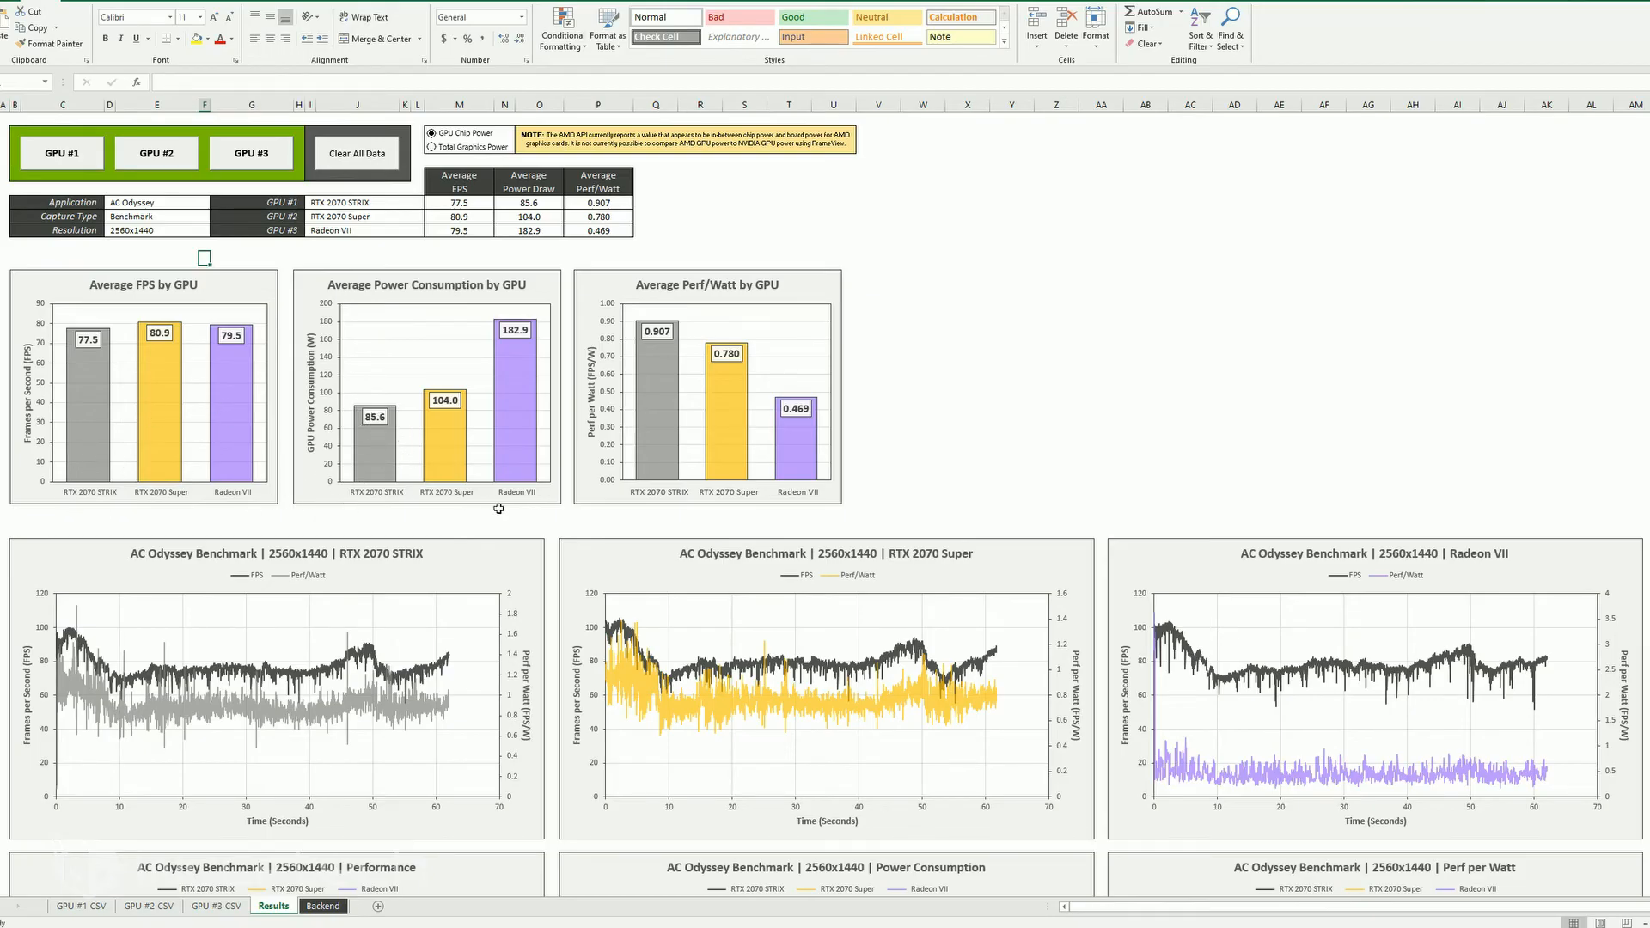
mouse_move(1227, 383)
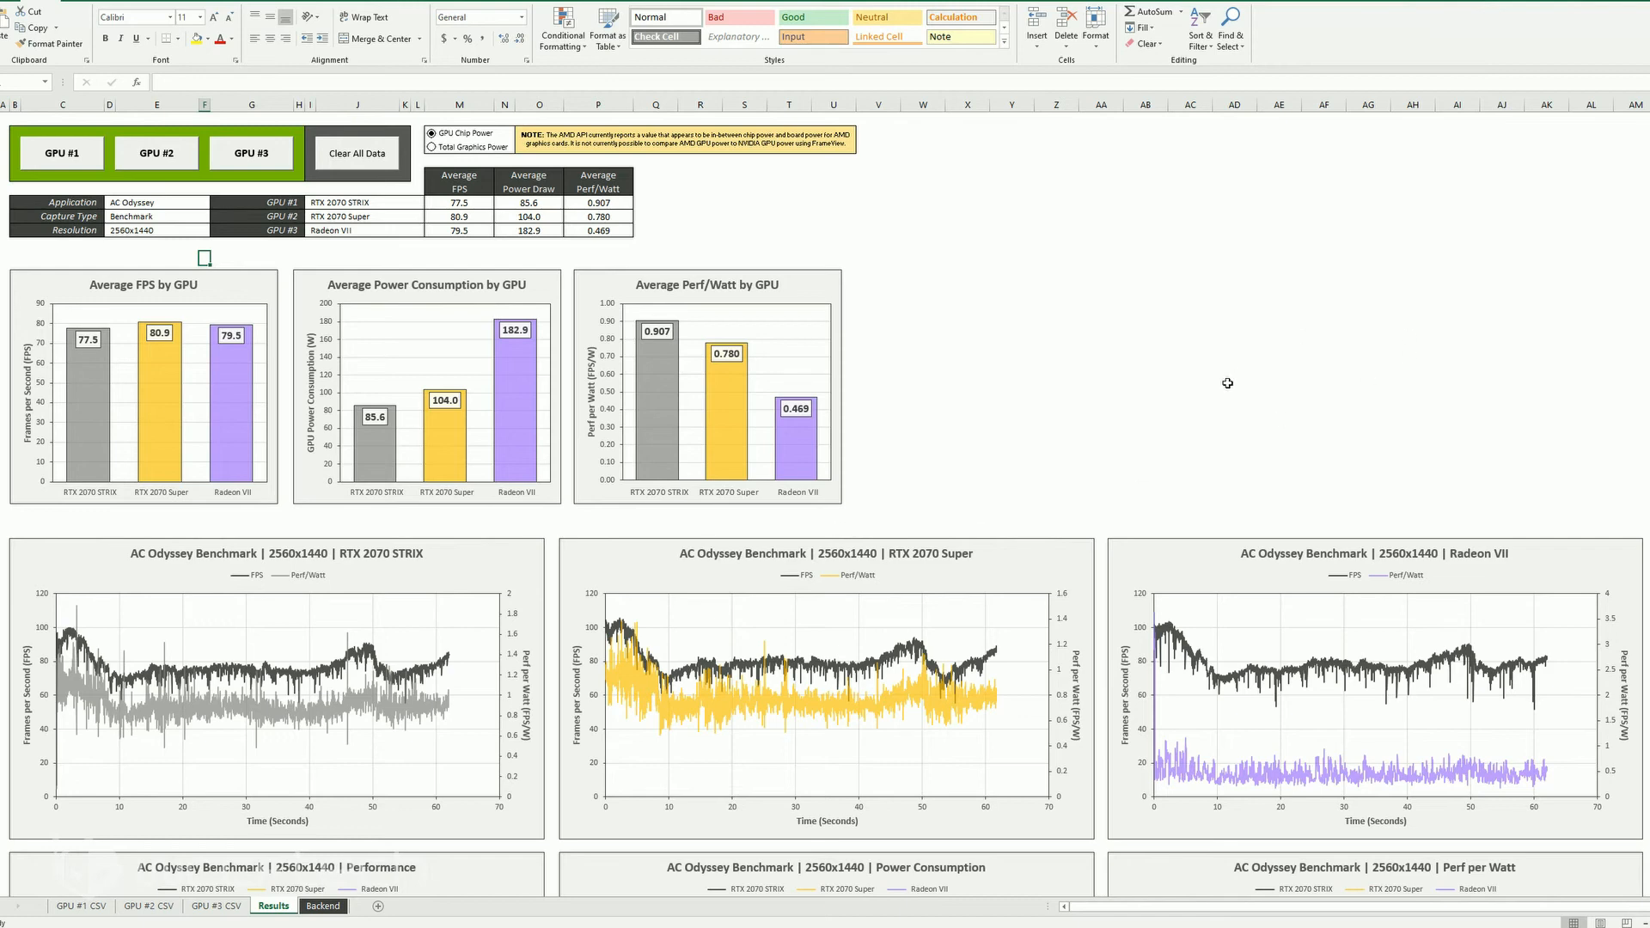
scroll("down", 3)
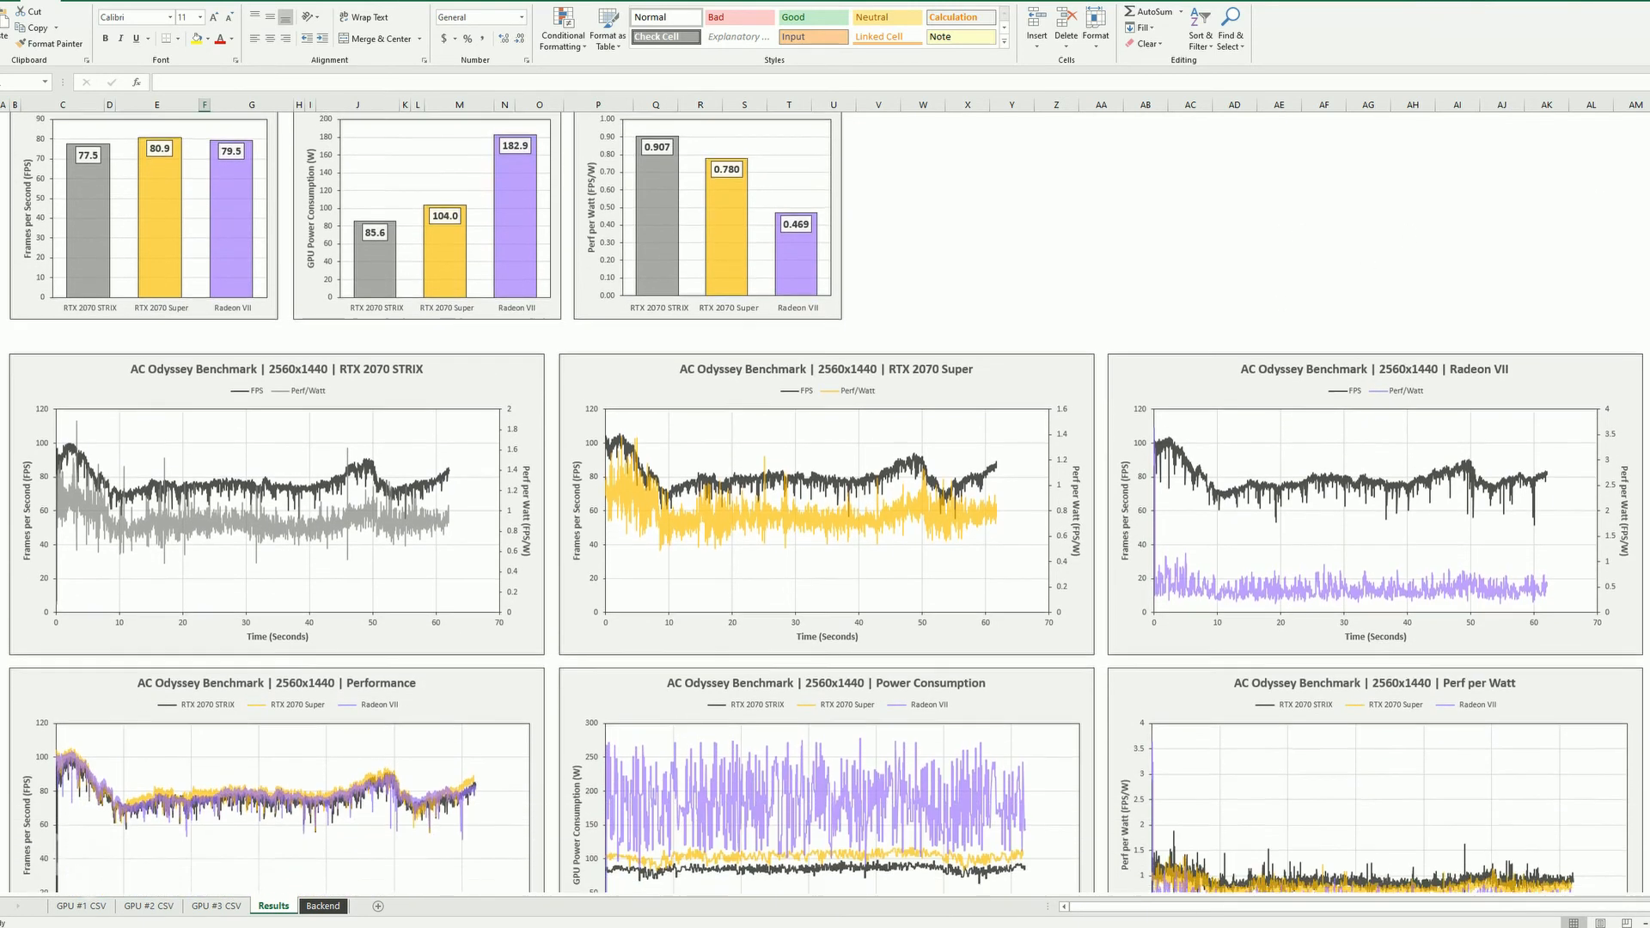
scroll("down", 3)
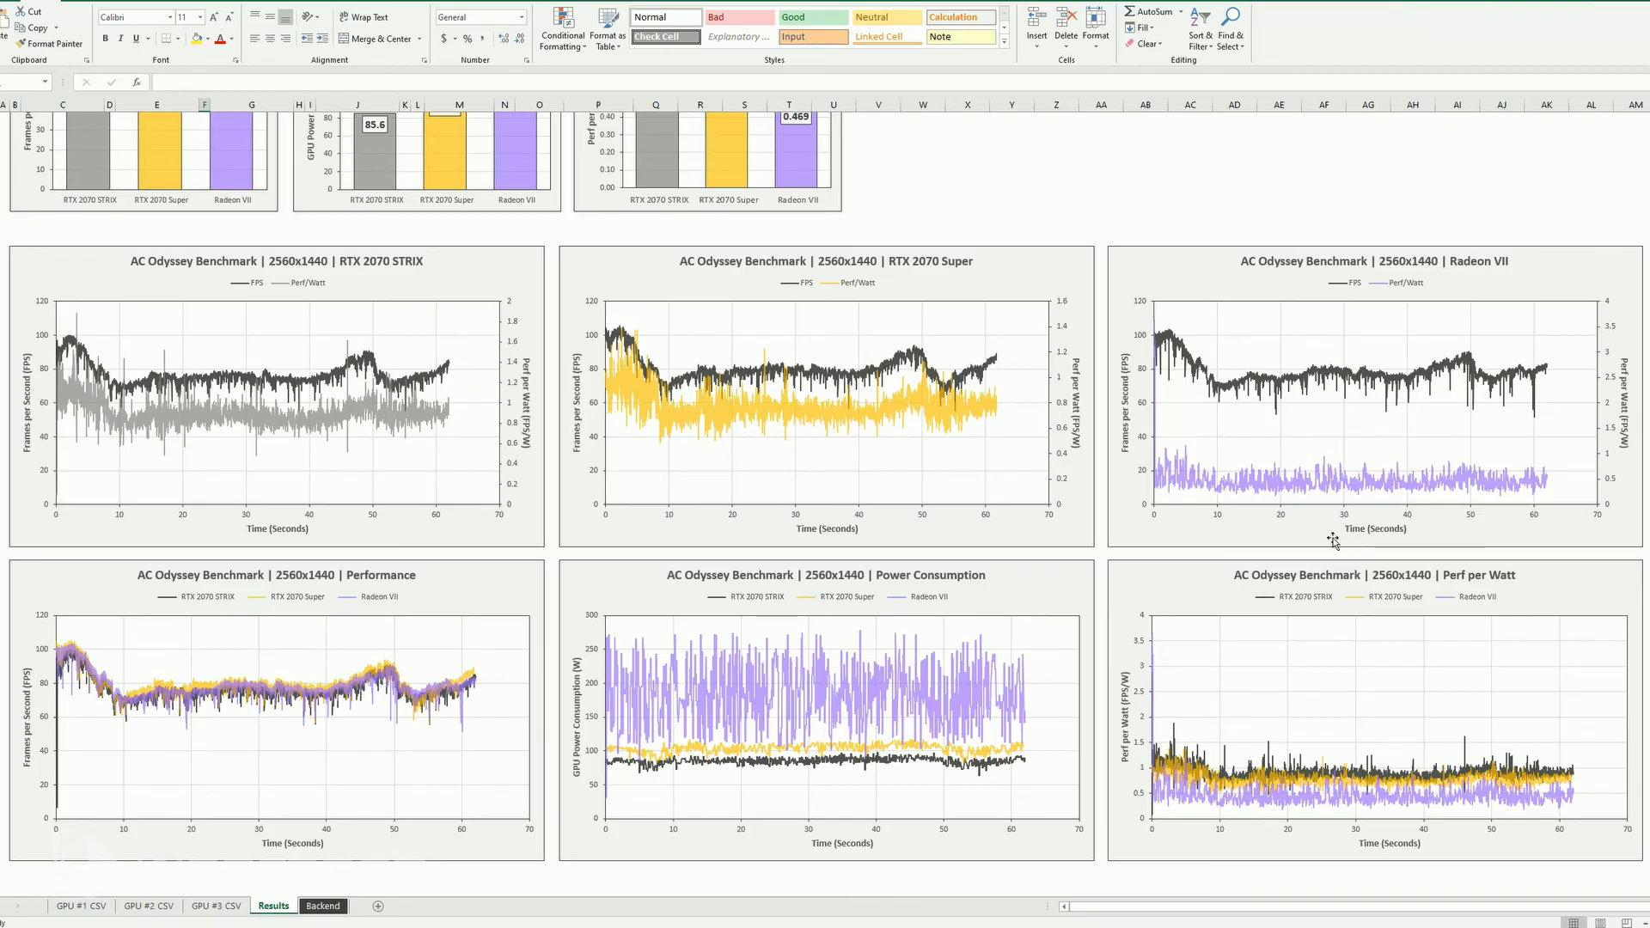
mouse_move(1331, 539)
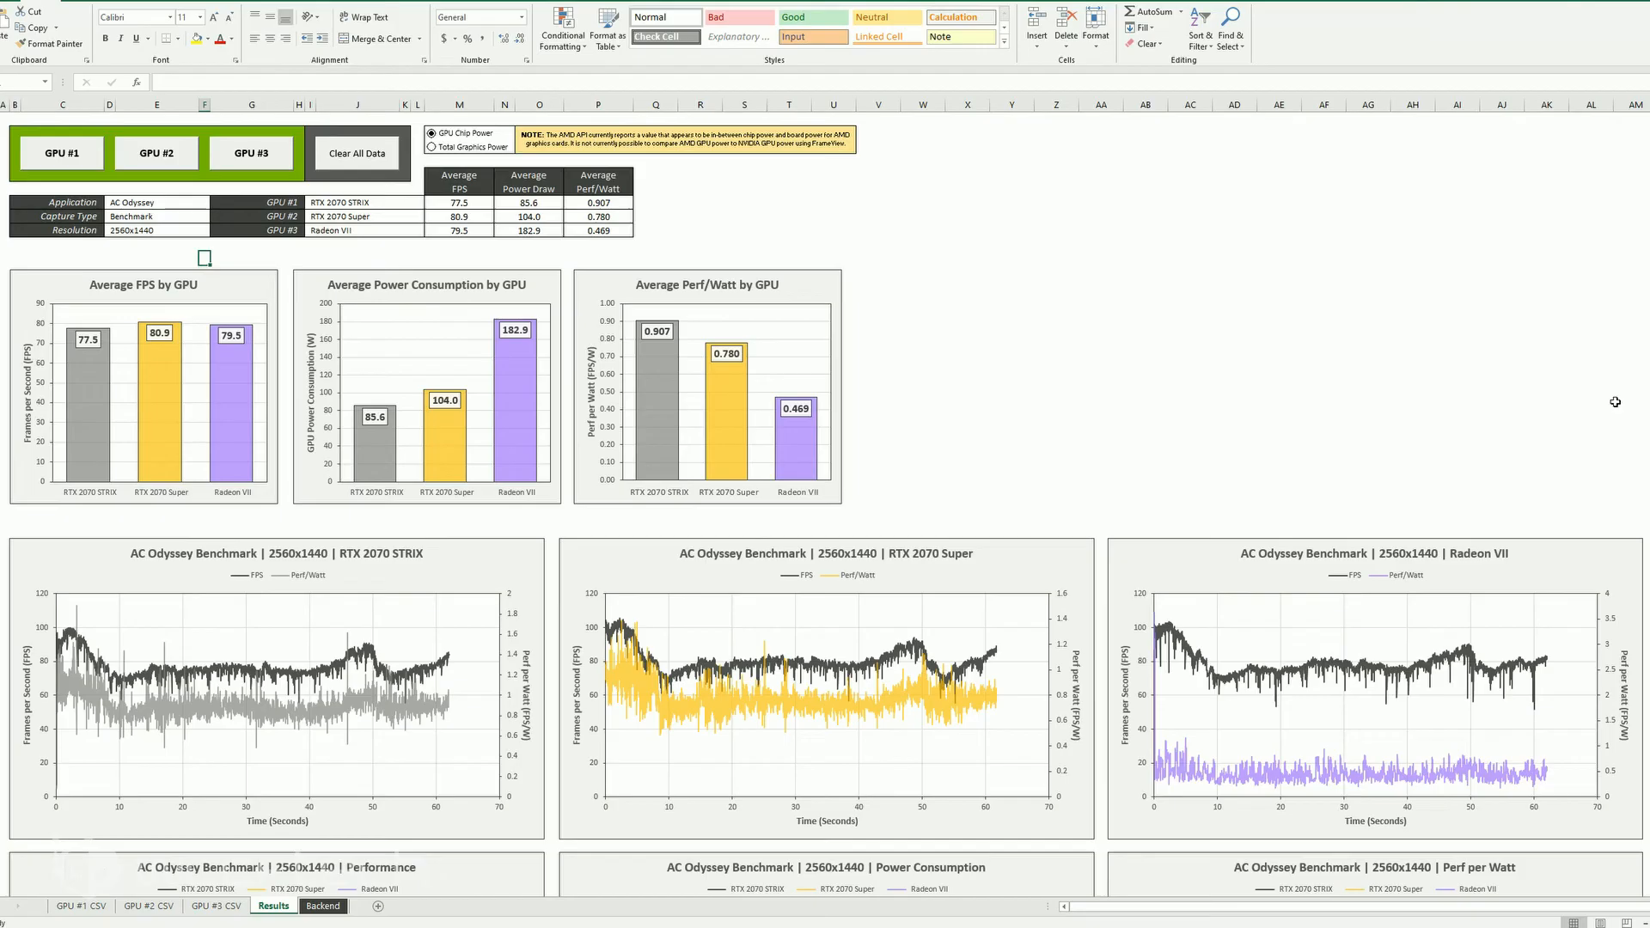
mouse_move(1473, 486)
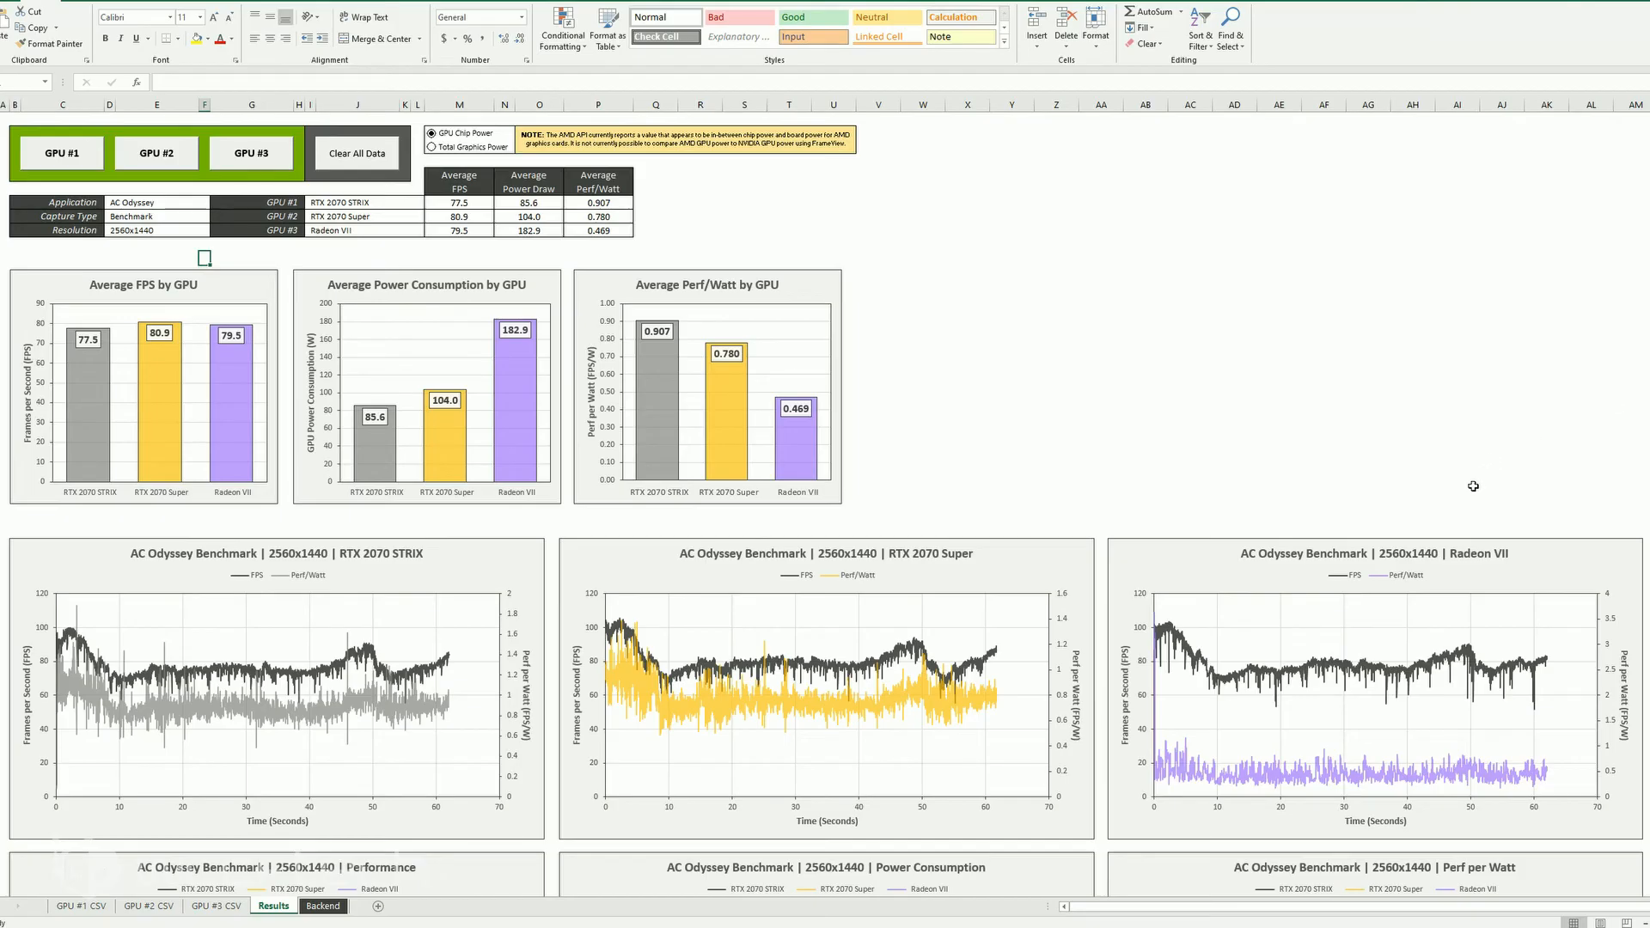
mouse_move(434, 535)
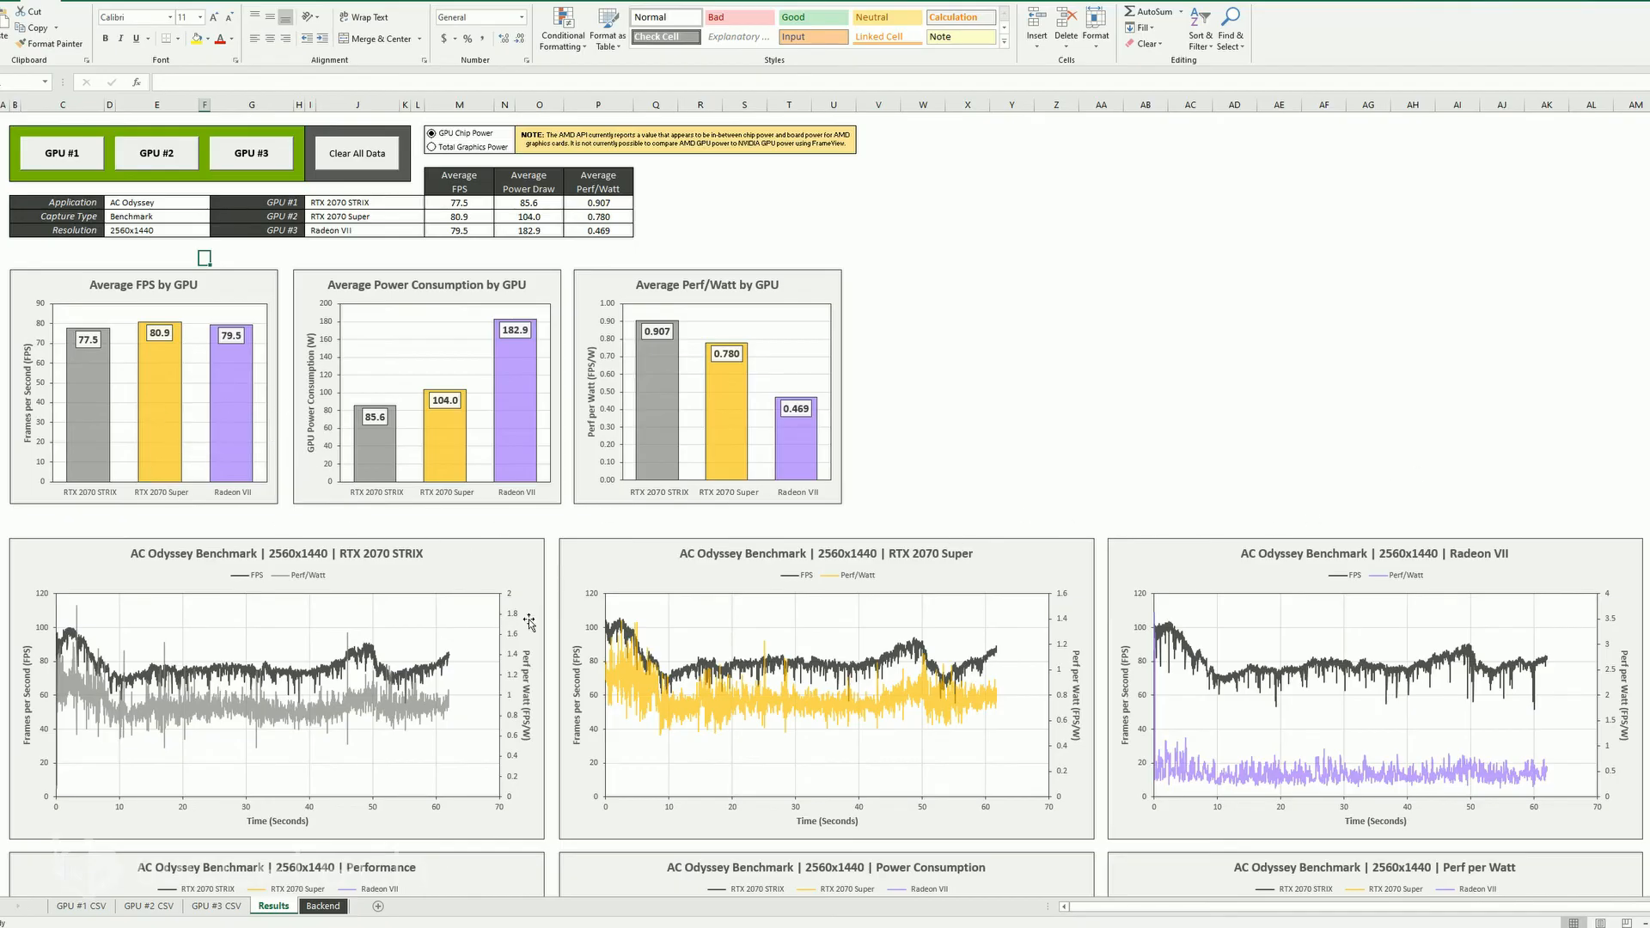
mouse_move(528, 627)
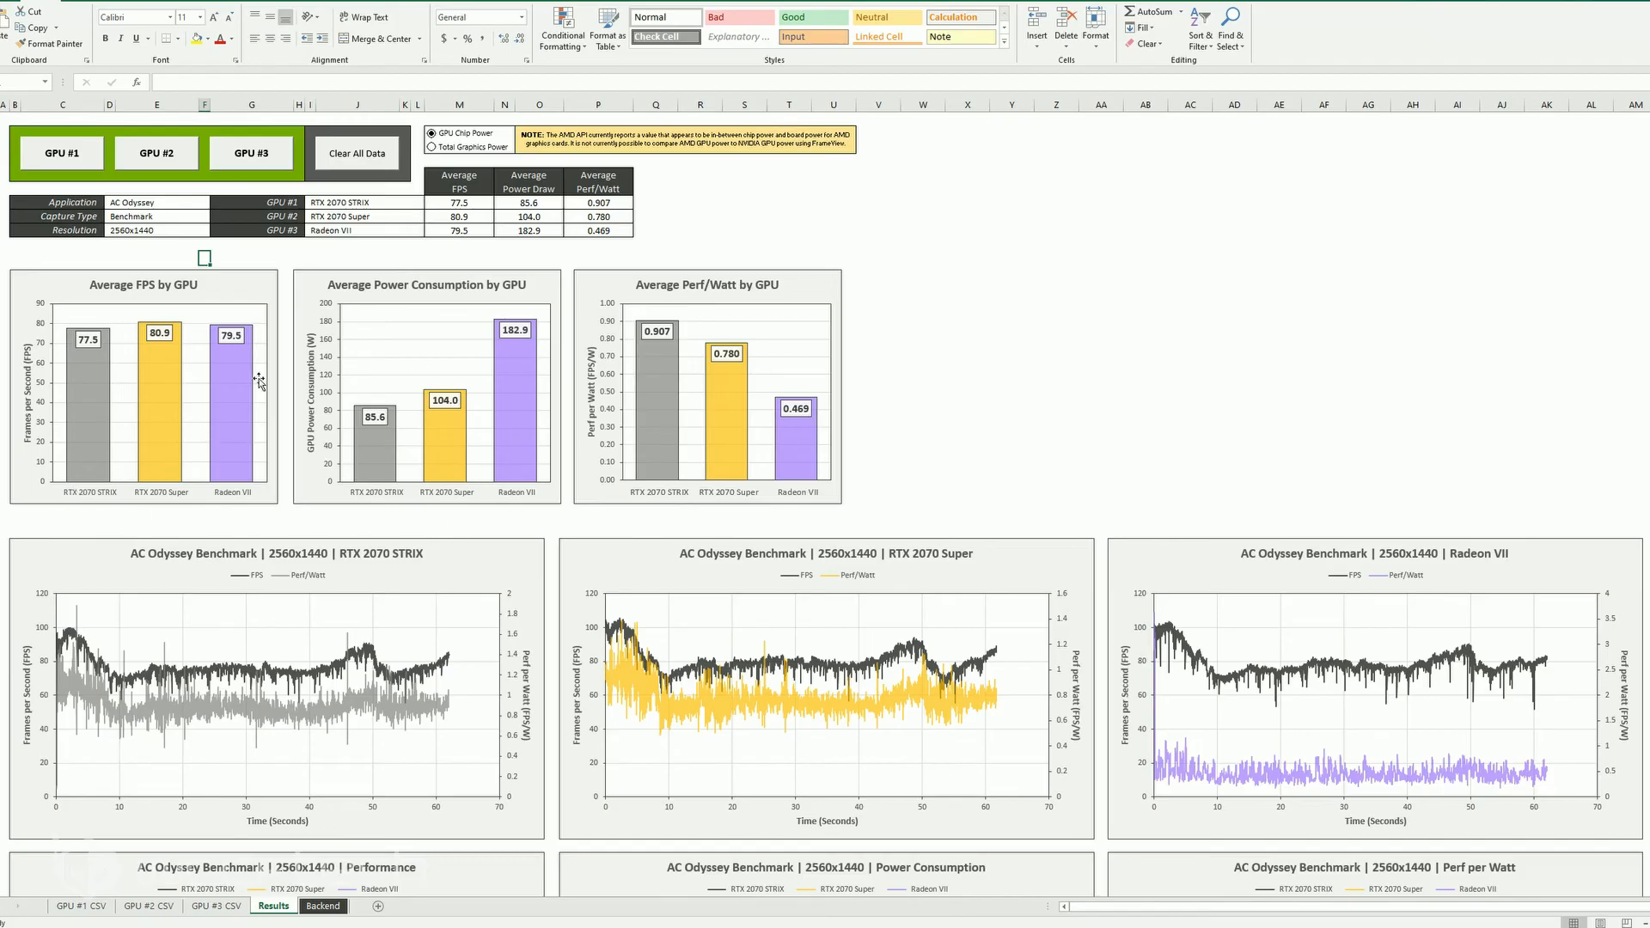
Switch the power basis to Total Graphics Power.
left_click(429, 147)
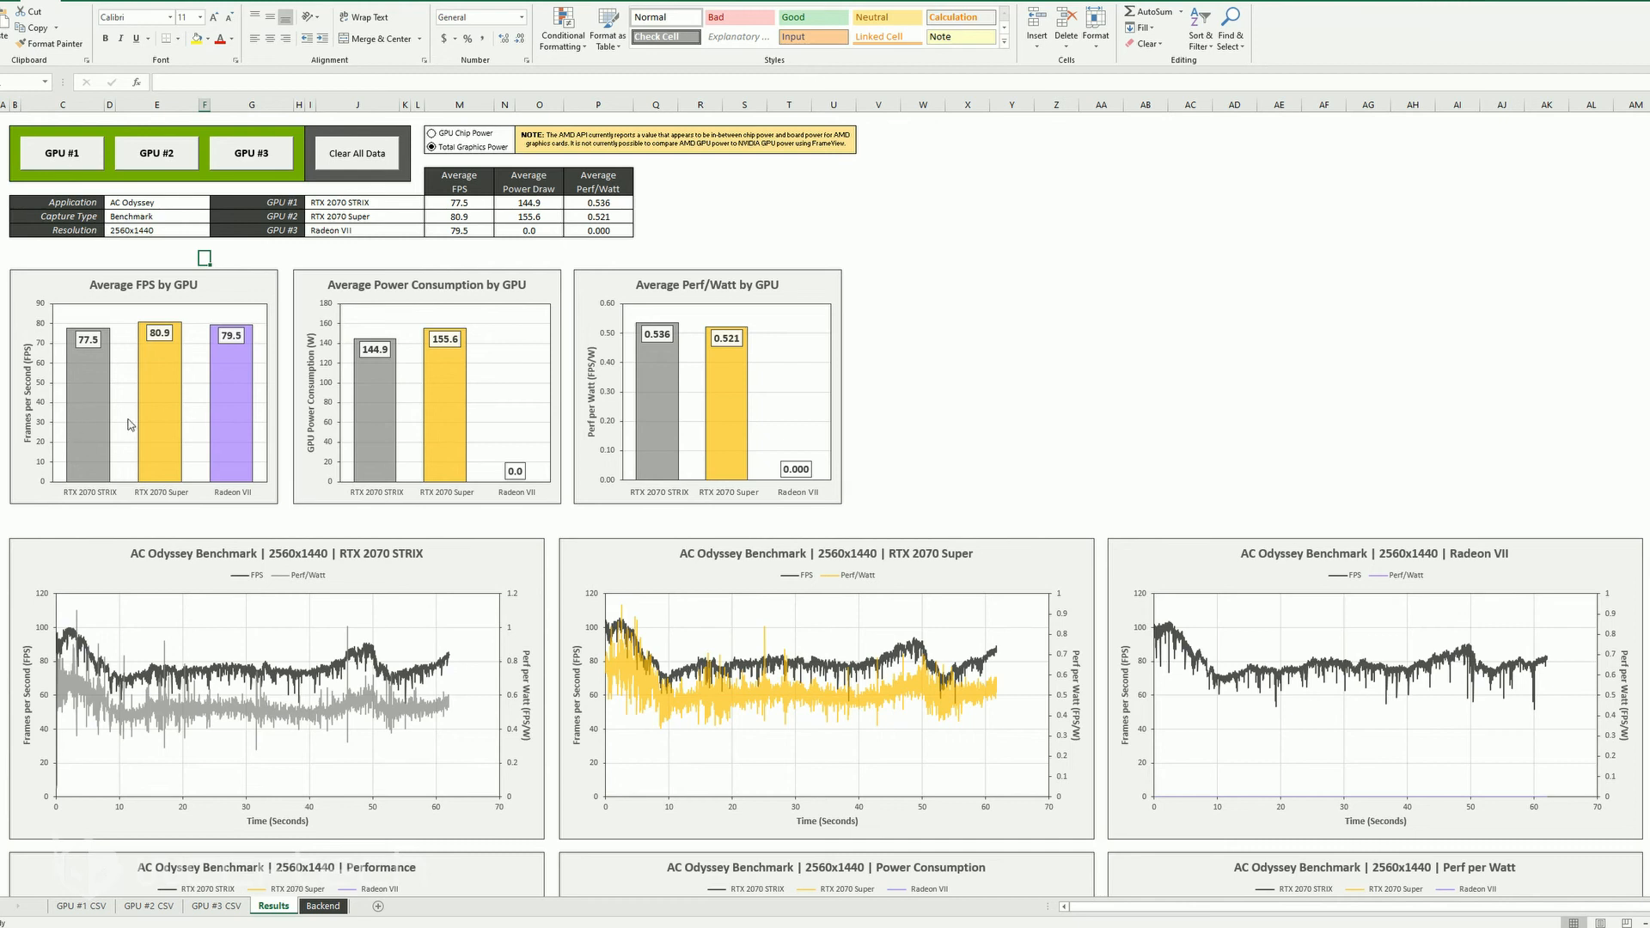
mouse_move(804, 404)
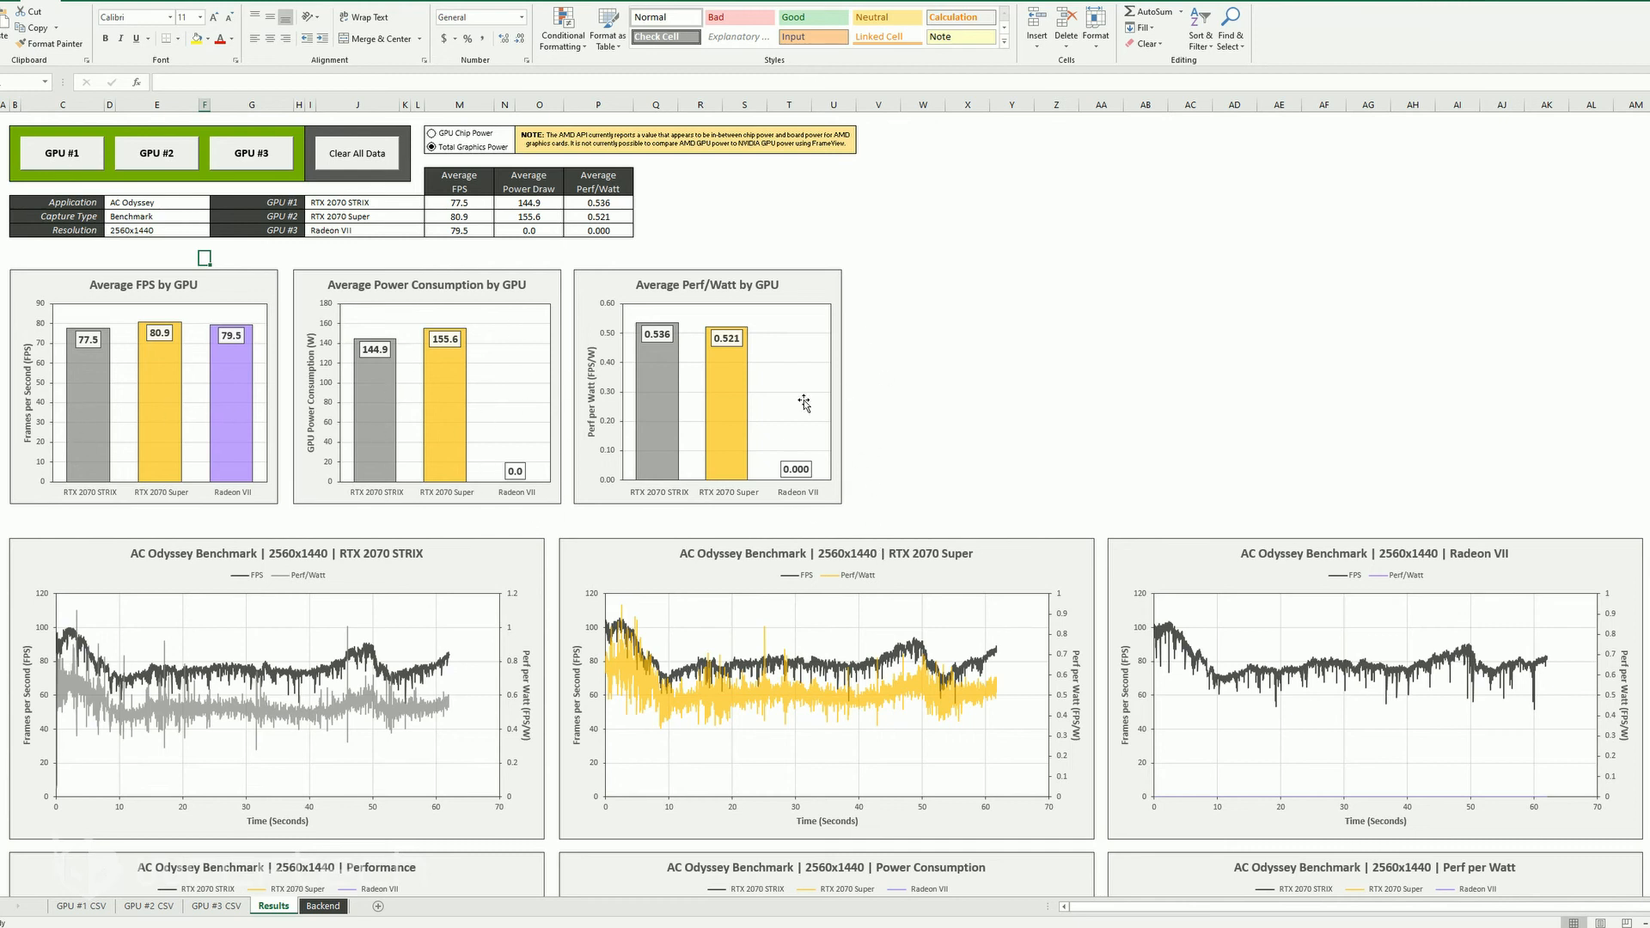
mouse_move(1113, 522)
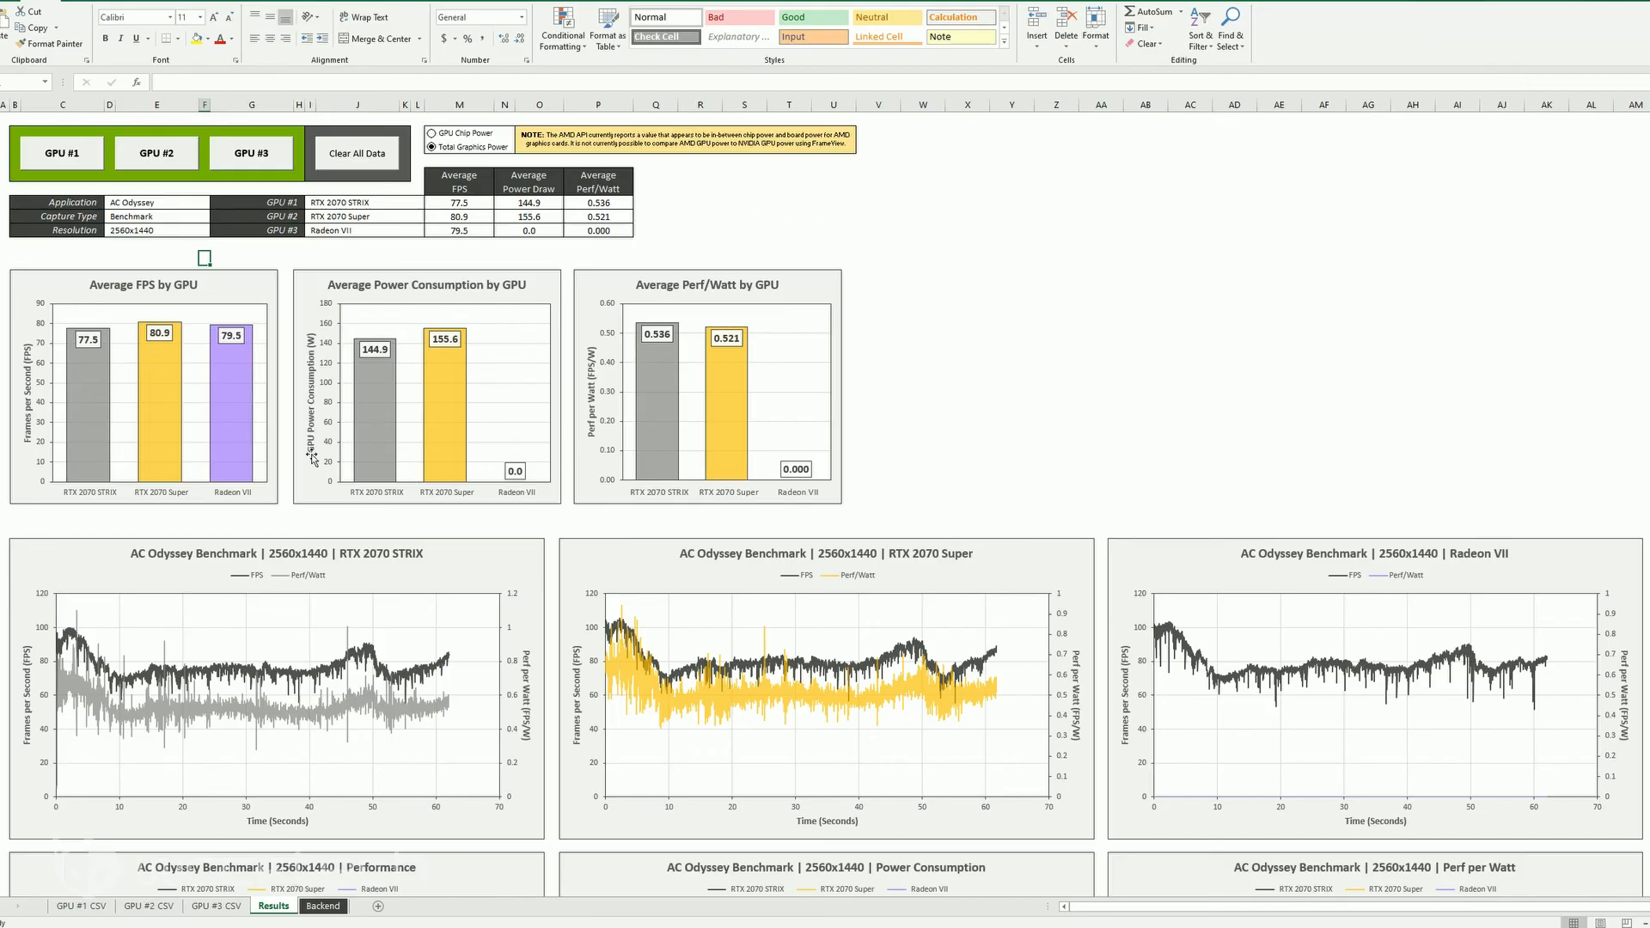
mouse_move(451, 416)
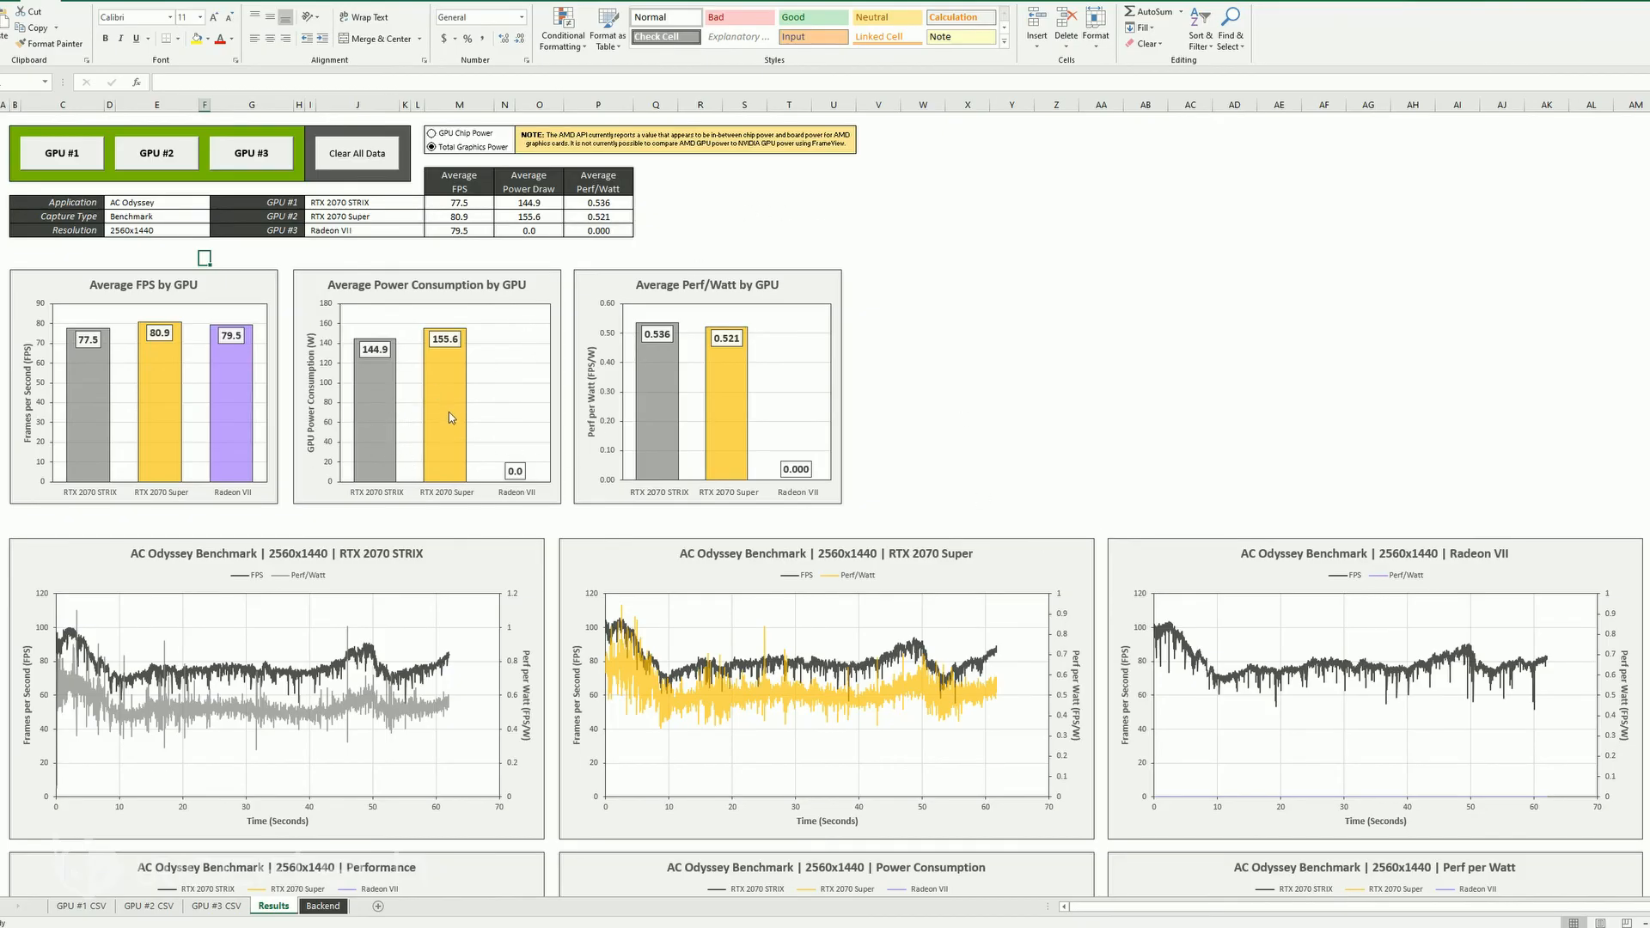
mouse_move(466, 449)
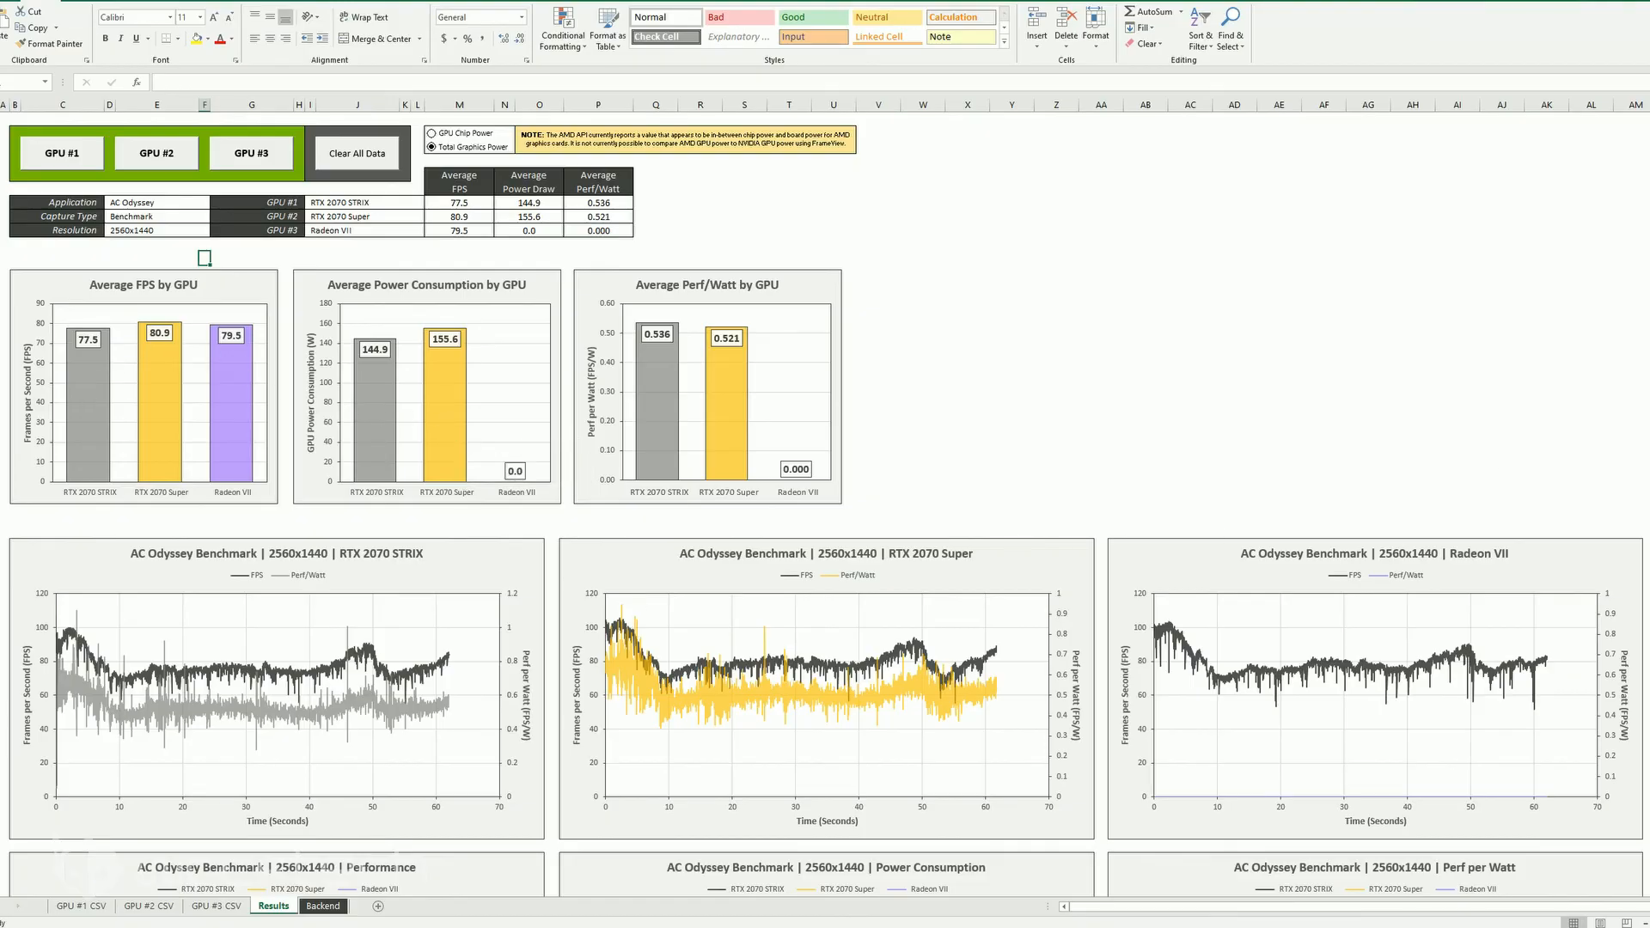
mouse_move(1064, 187)
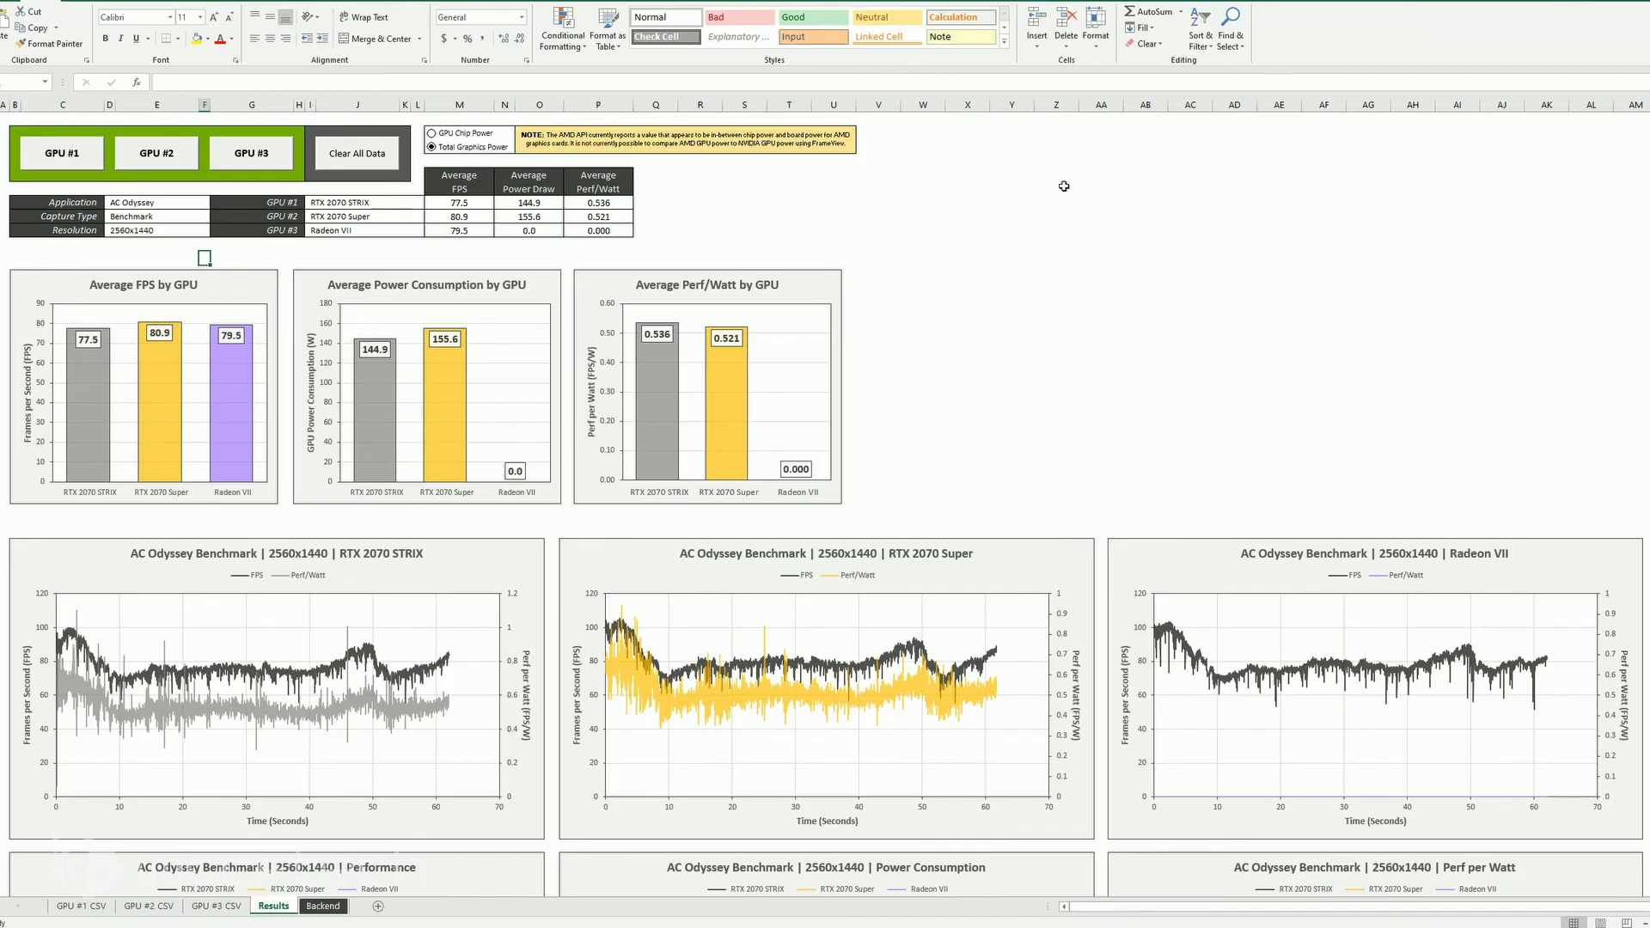
Switch the power basis back to GPU Chip Power and scroll through the restored results.
left_click(428, 133)
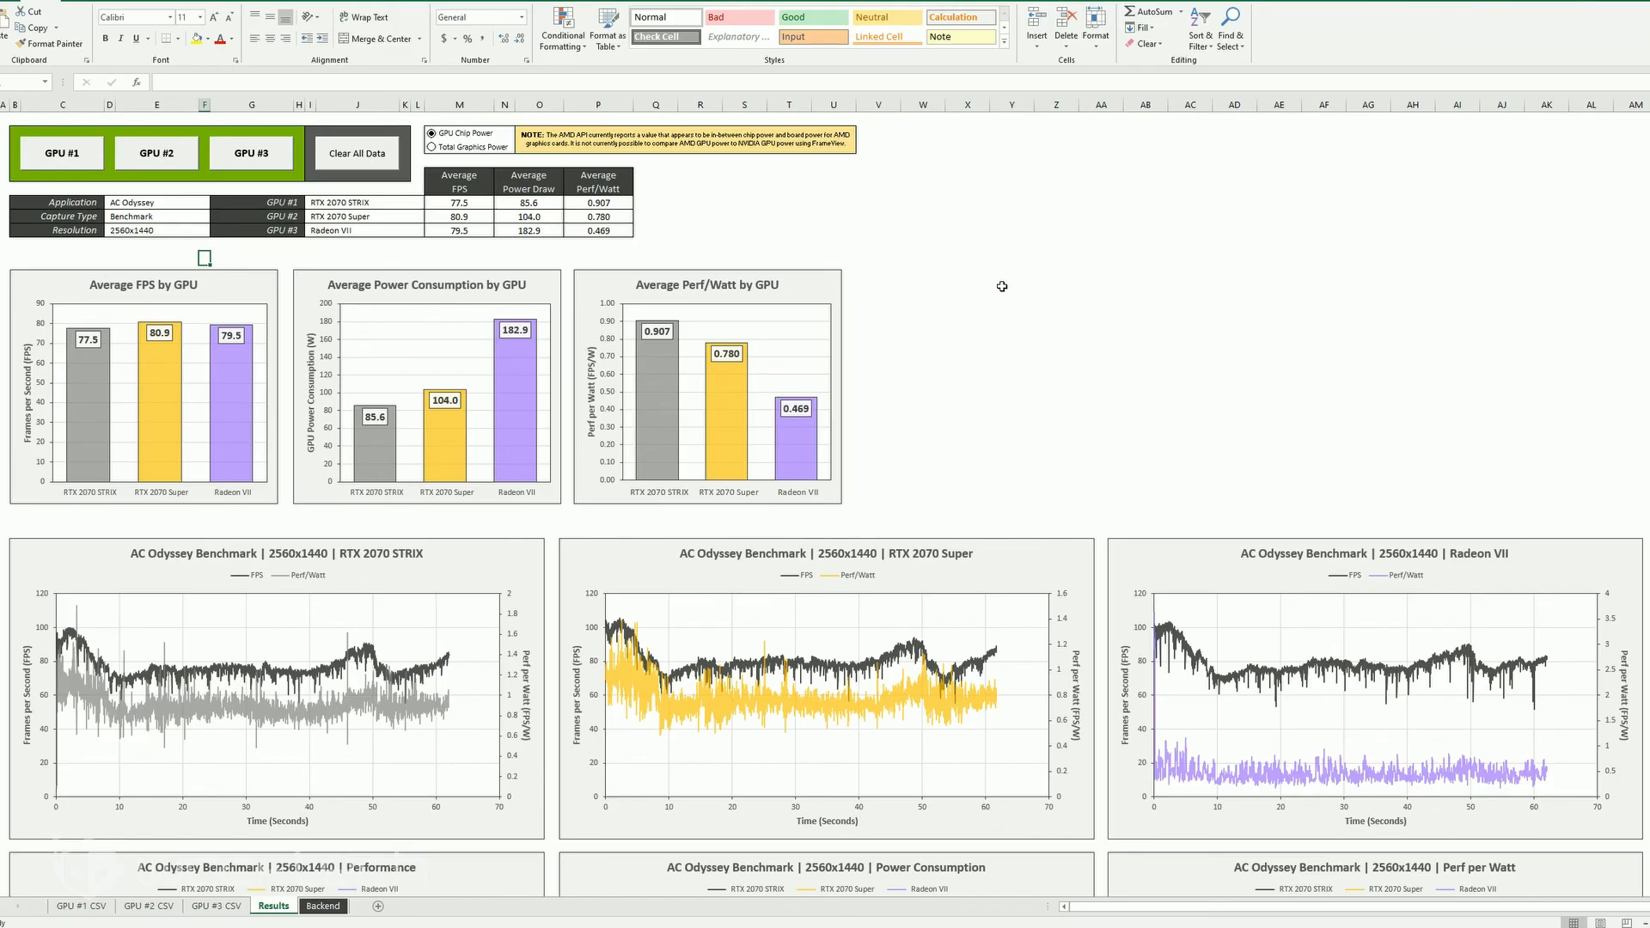
mouse_move(974, 247)
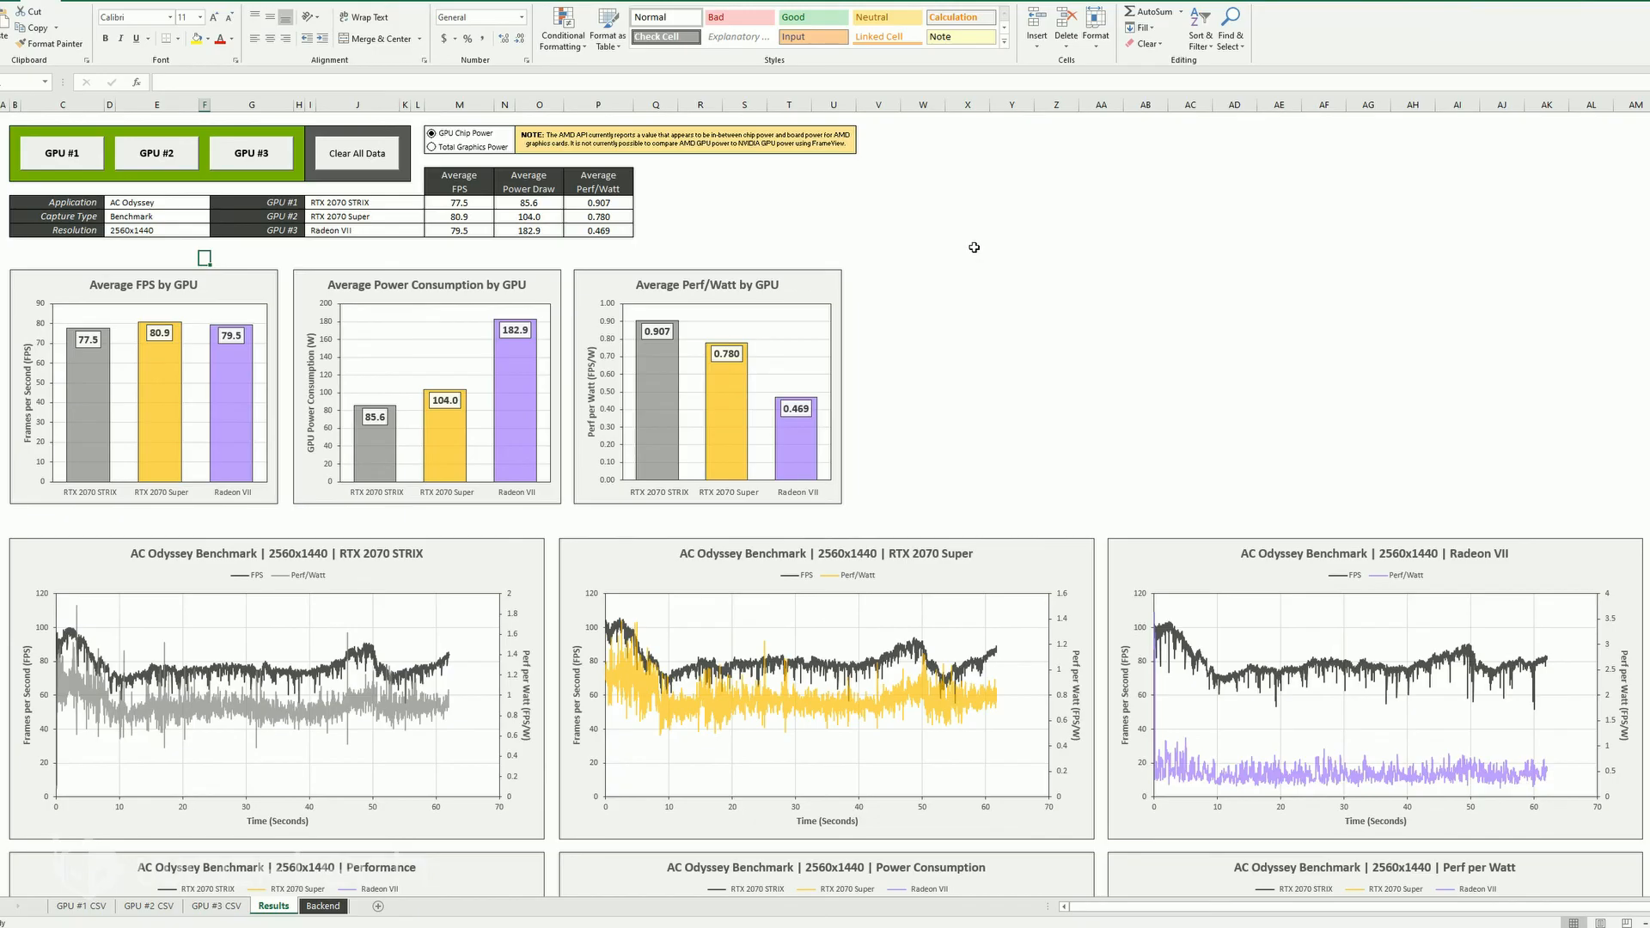
scroll("down", 3)
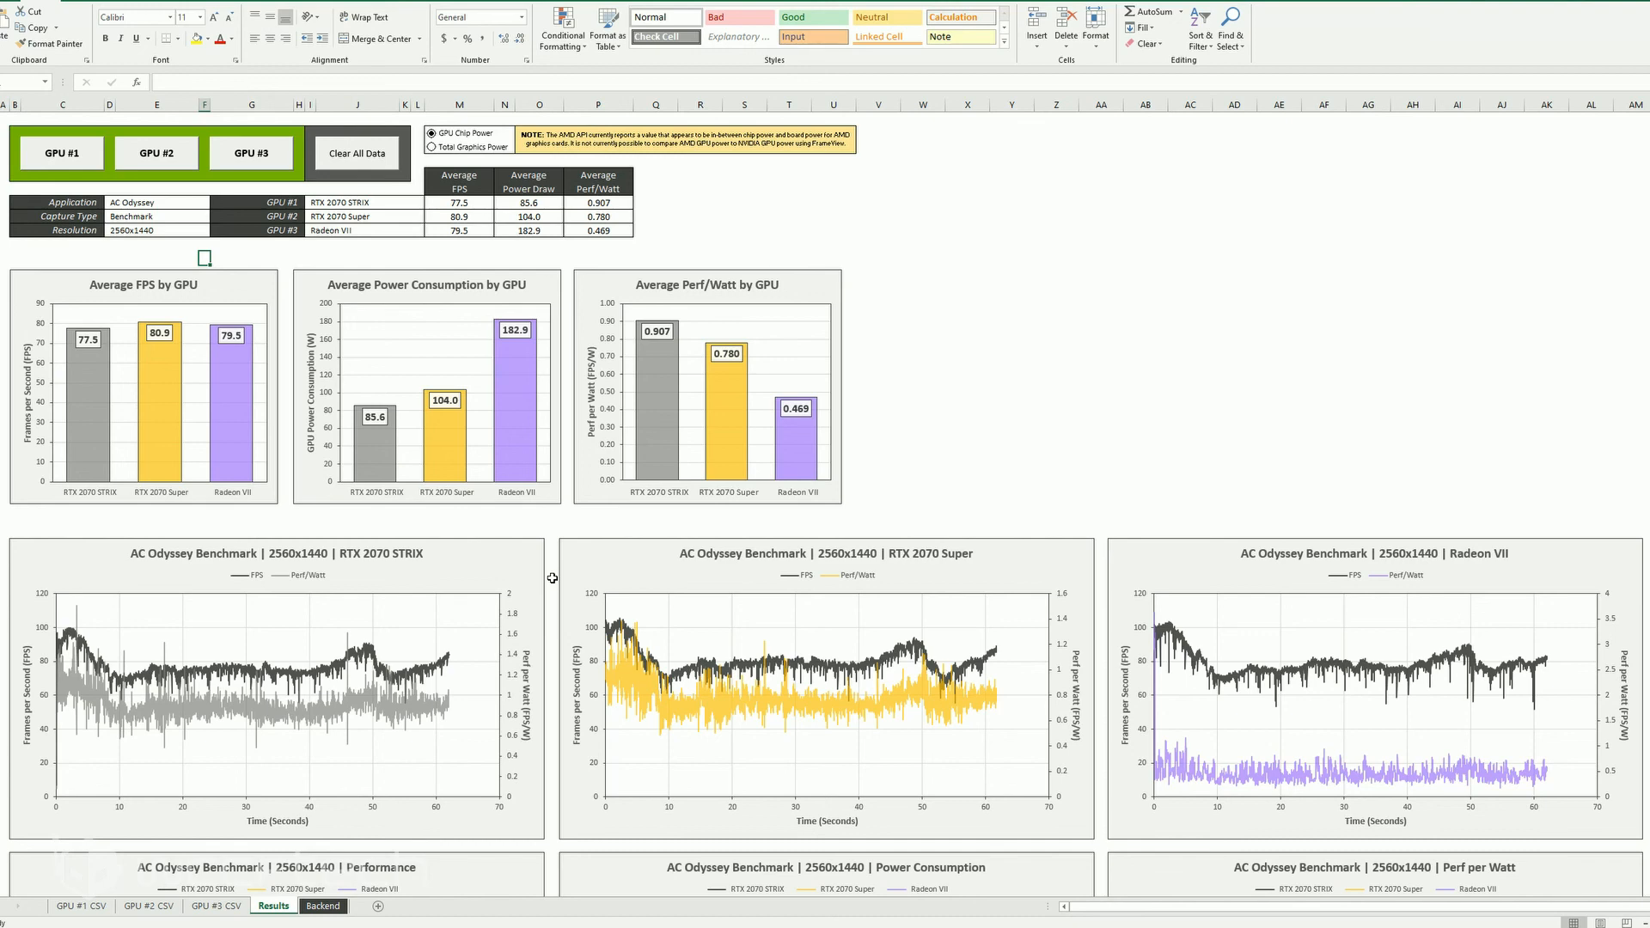
scroll("down", 3)
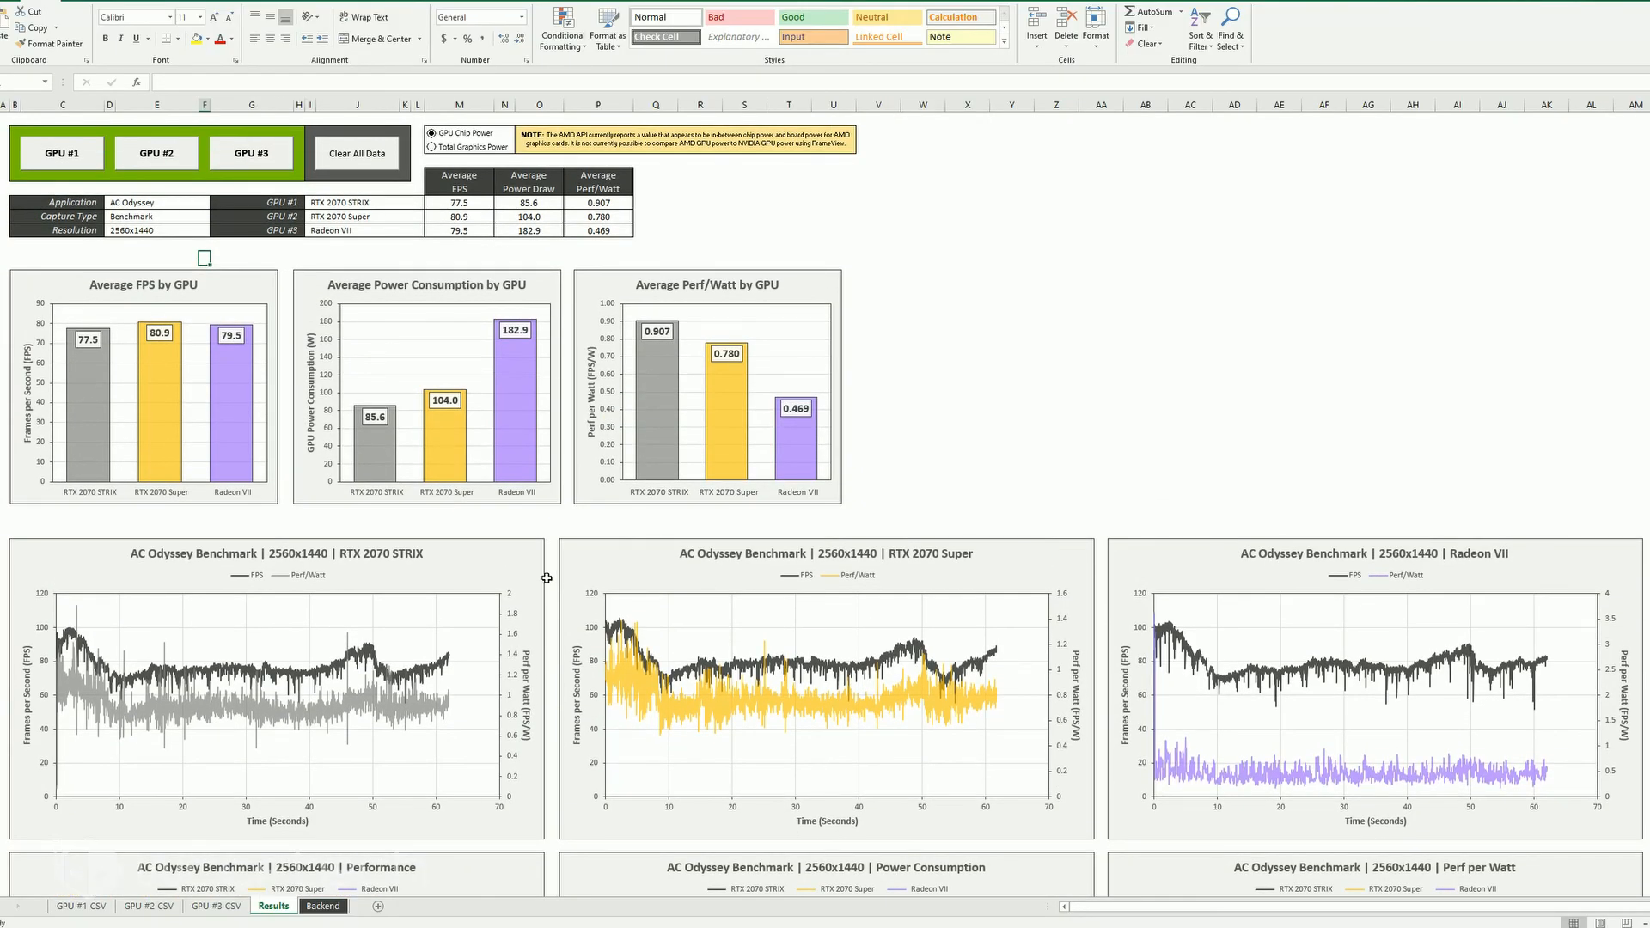
mouse_move(645, 550)
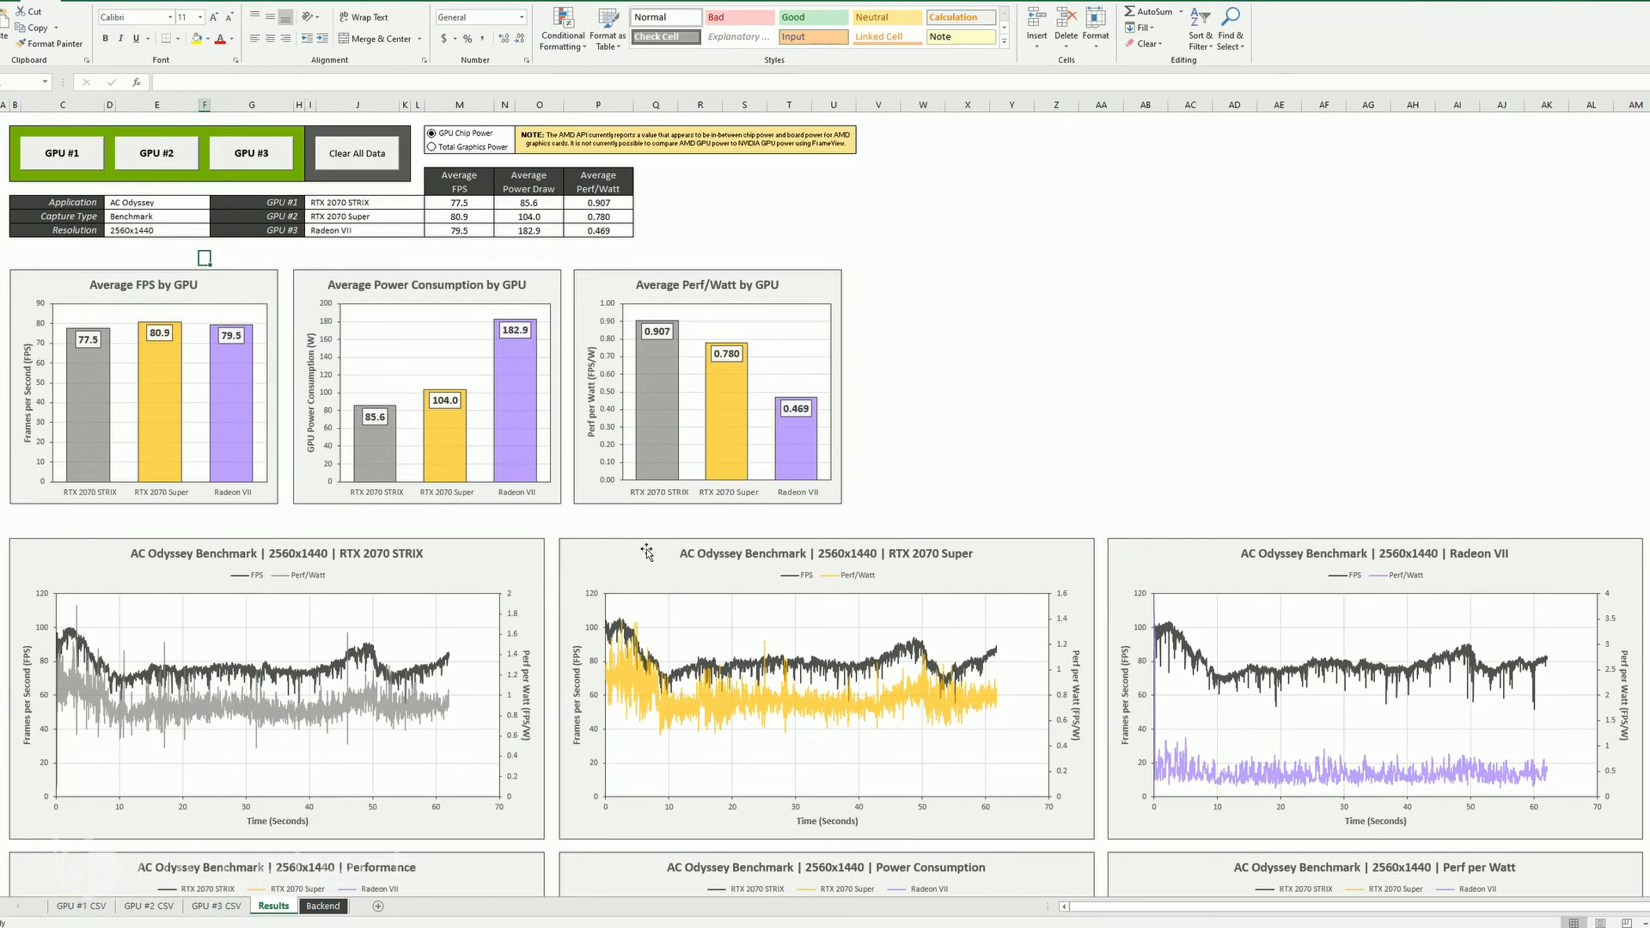
mouse_move(1090, 359)
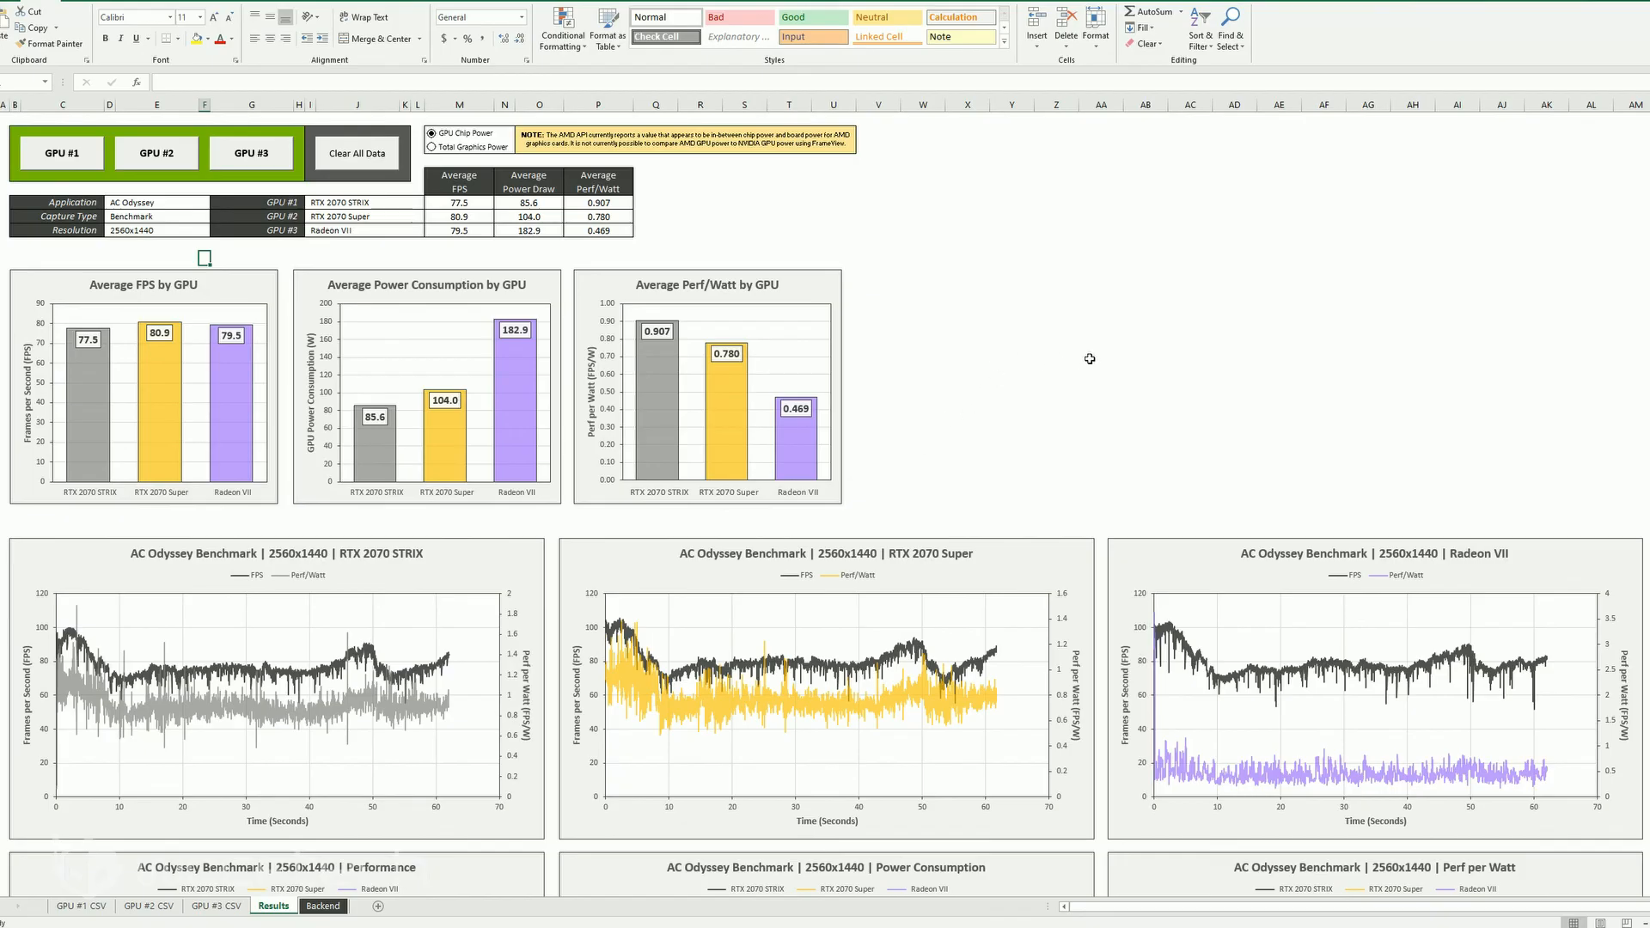